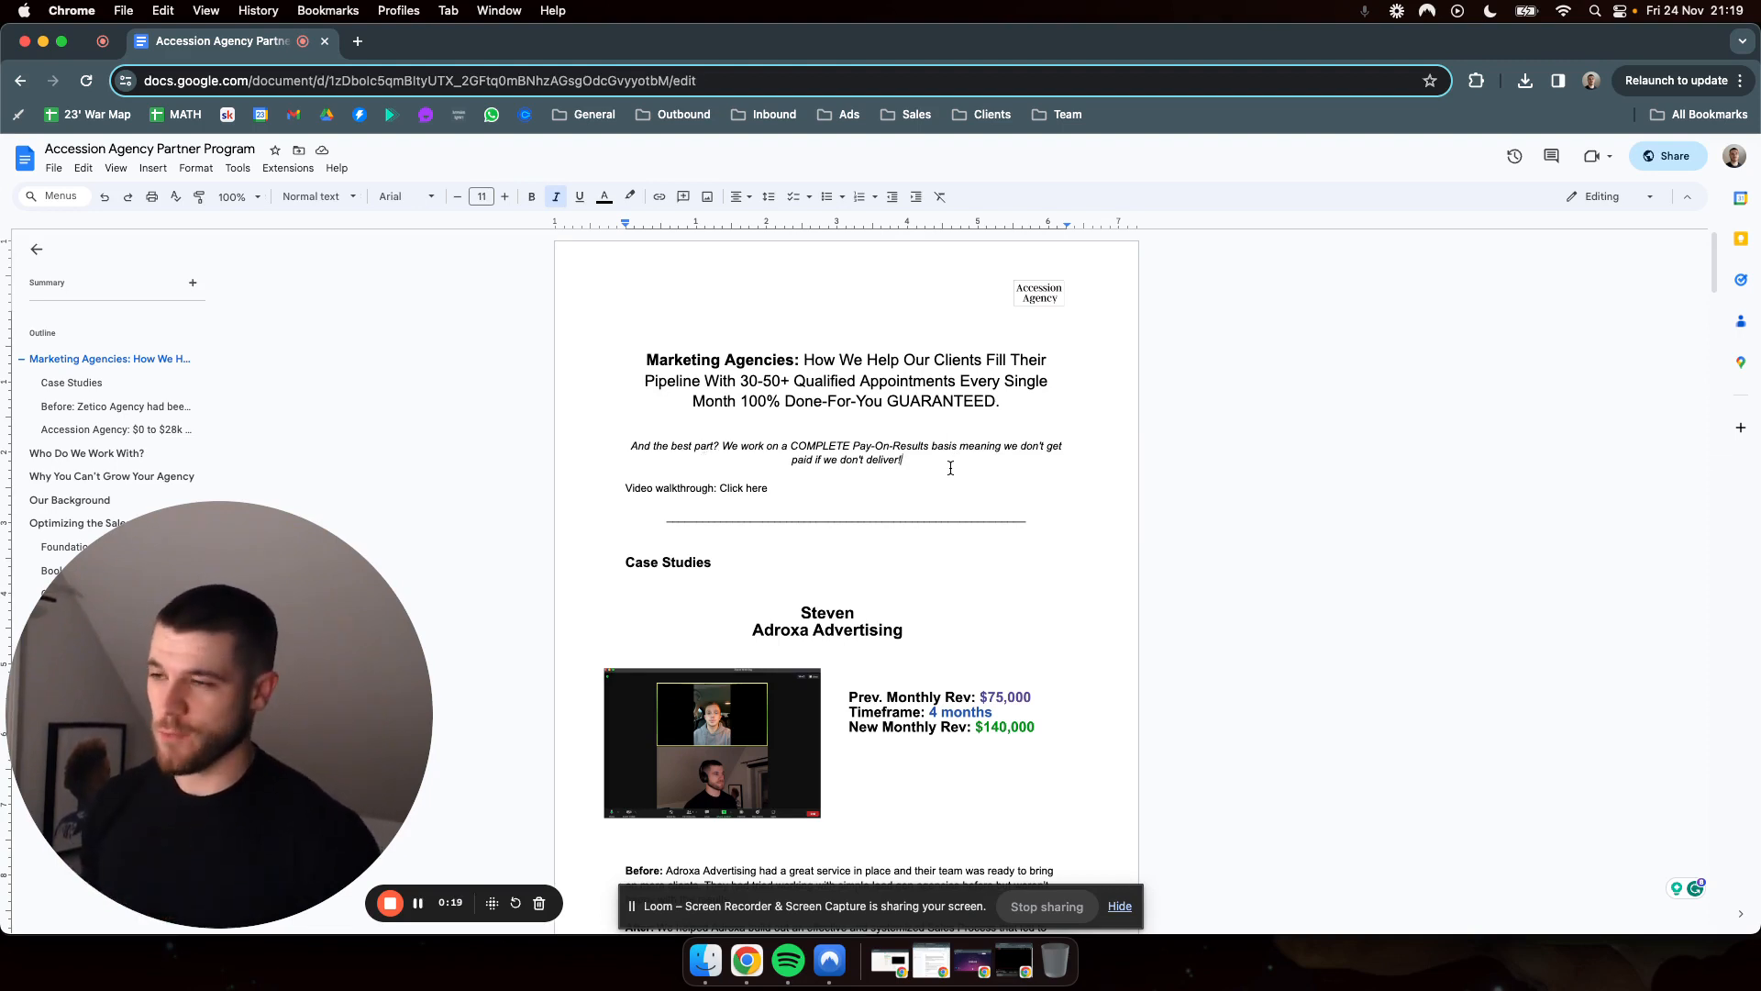
Scroll from the title down to the Steven, Adroxa Advertising case study and its before-and-after results.
scroll("down", 3)
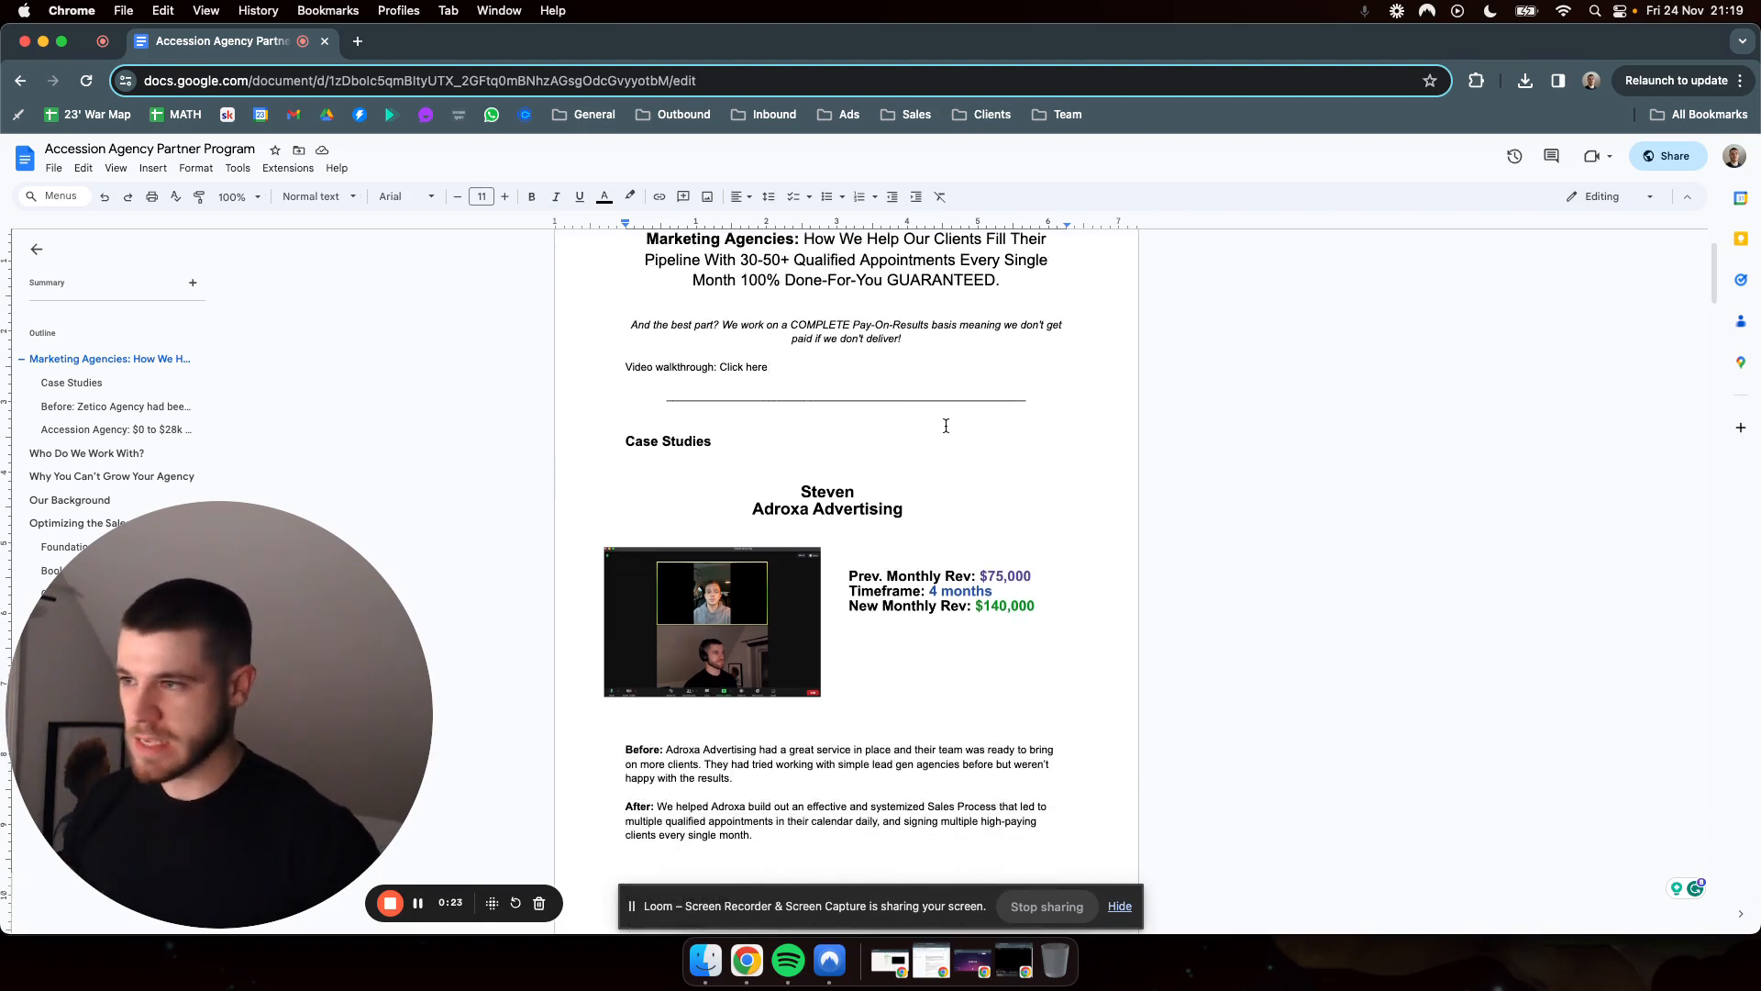
scroll("down", 3)
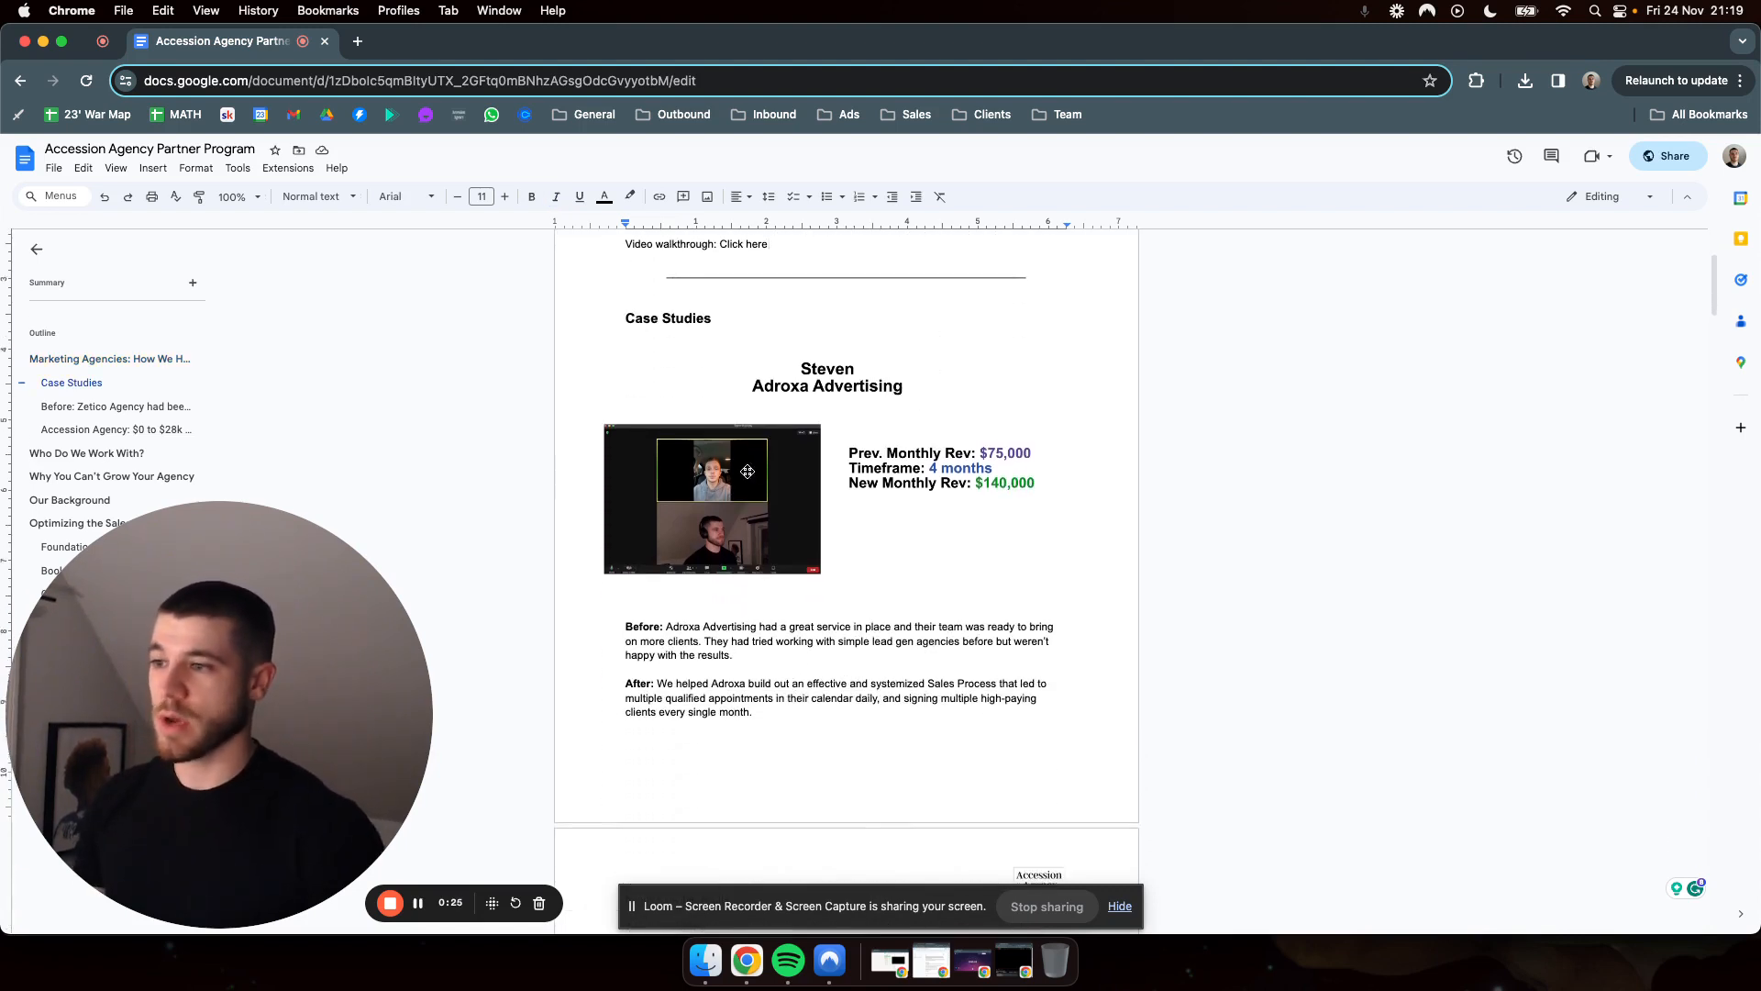
scroll("up", 3)
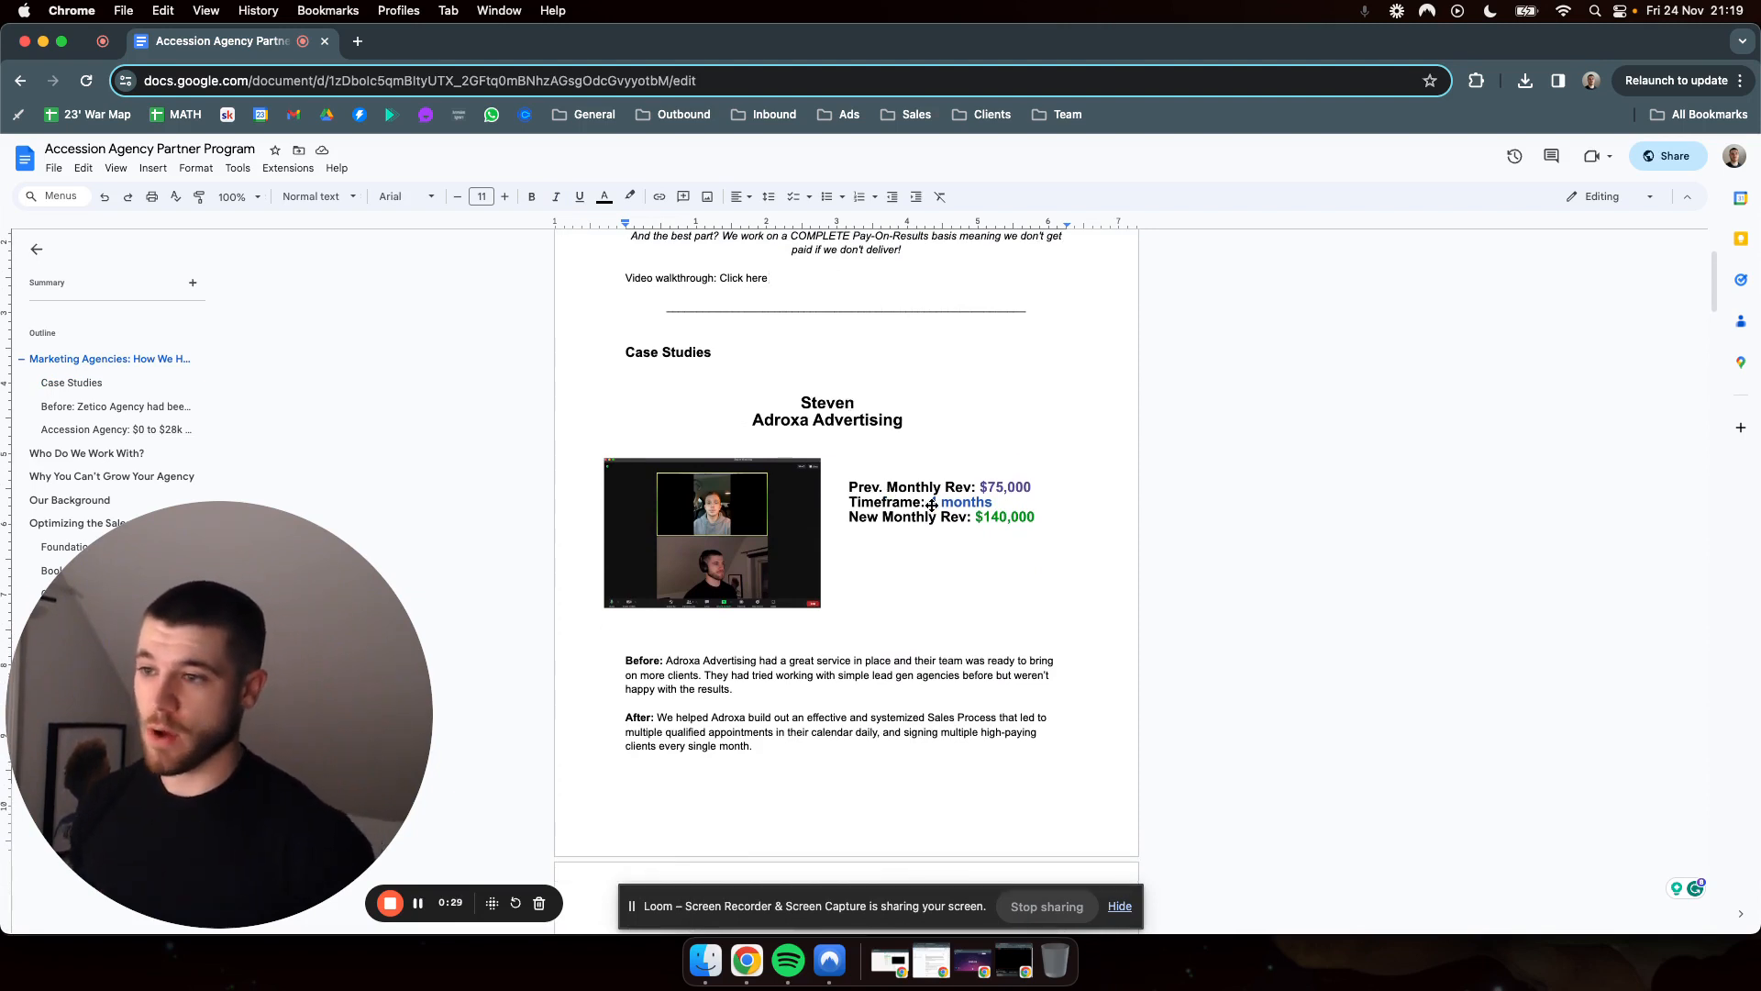
scroll("down", 3)
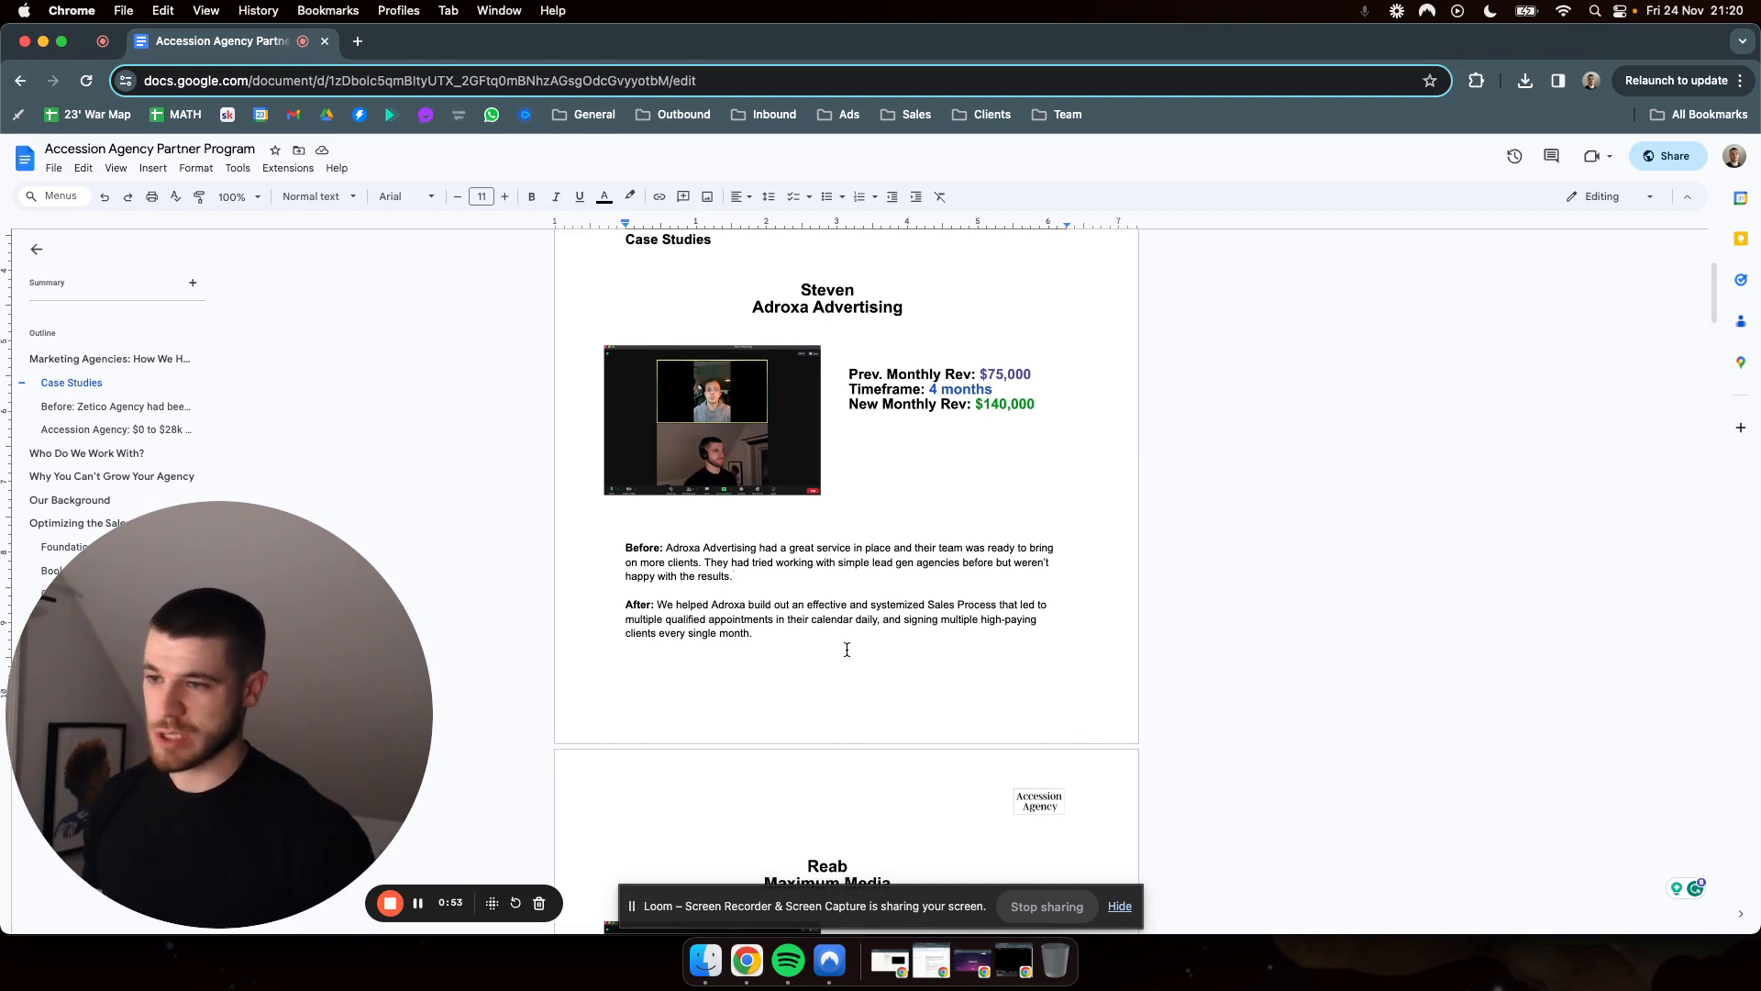
mouse_move(919, 631)
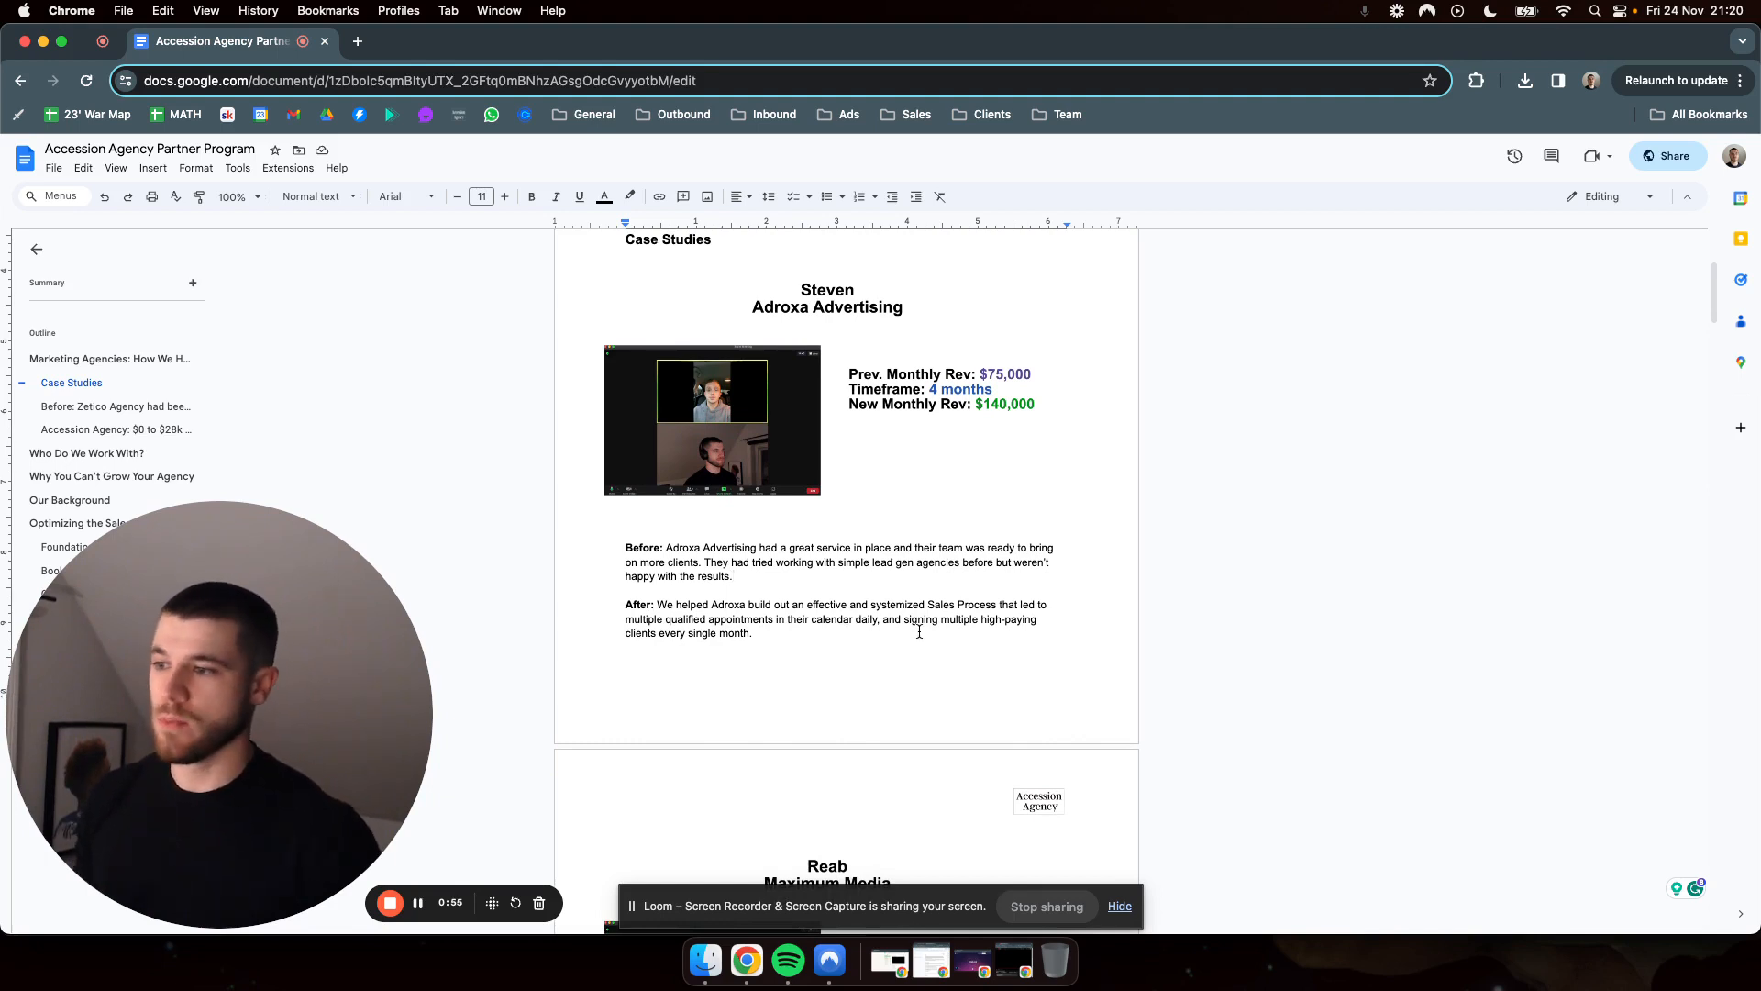
mouse_move(923, 649)
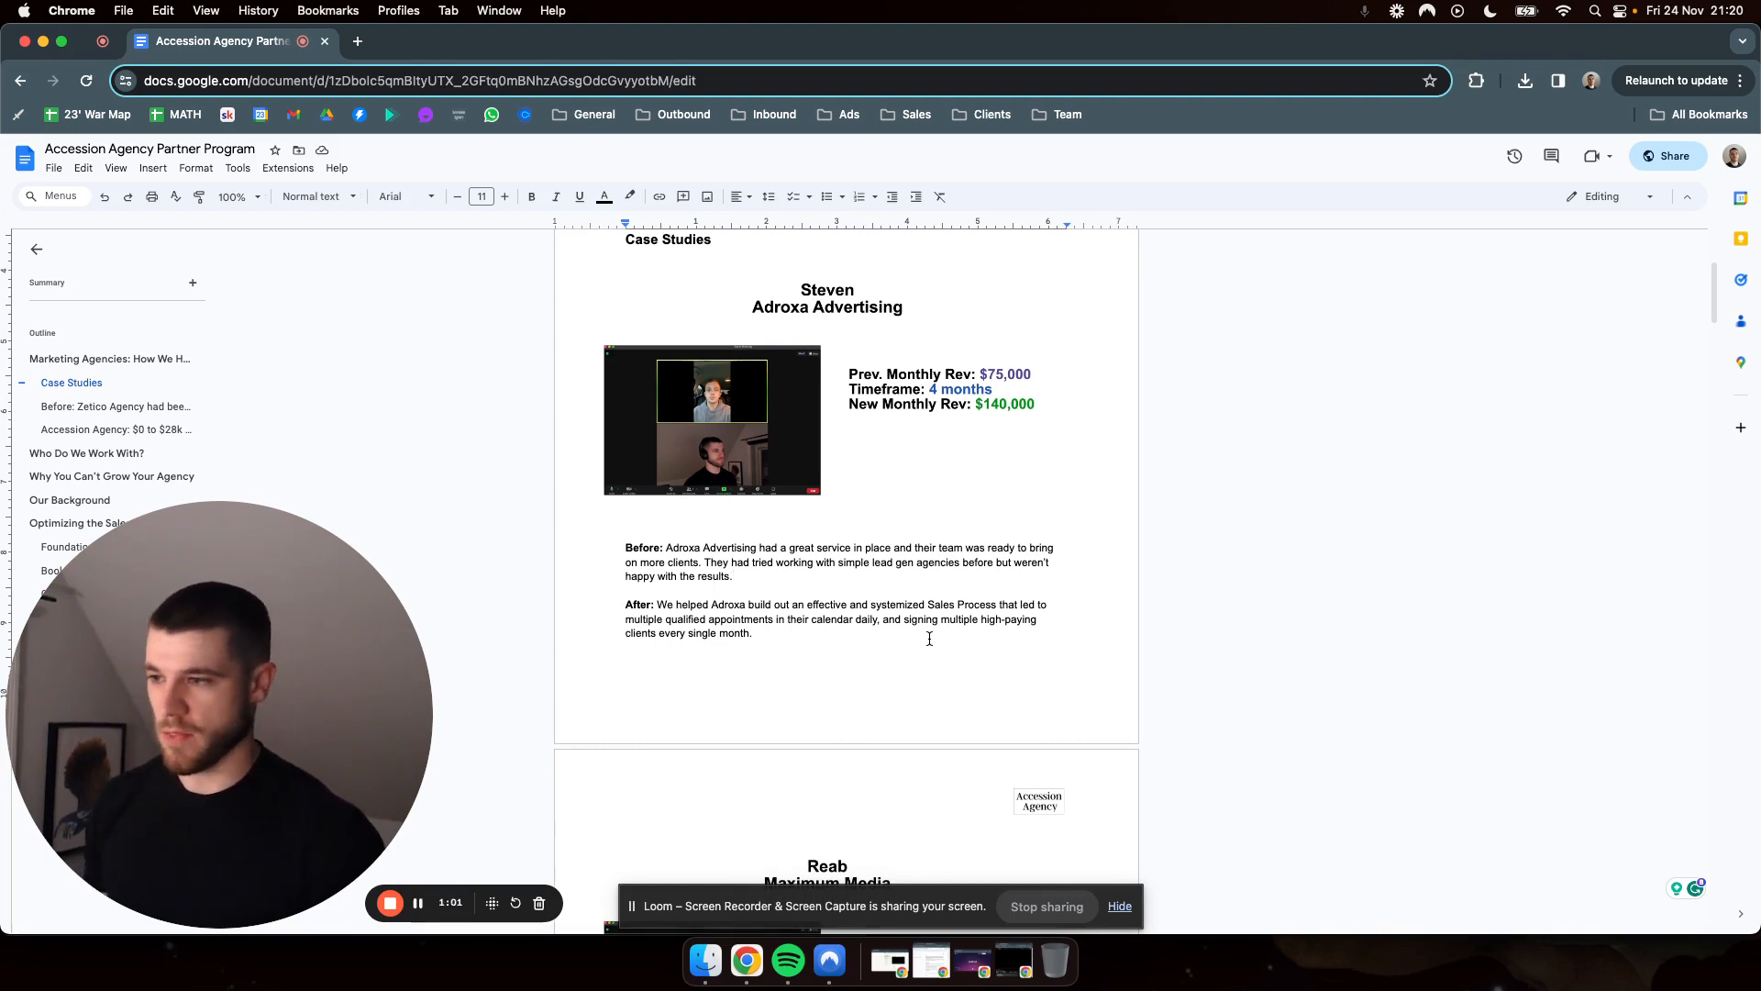
Scroll to the Reab, Maximum Media case study showing growth from $15,000 to $33,000.
scroll("down", 3)
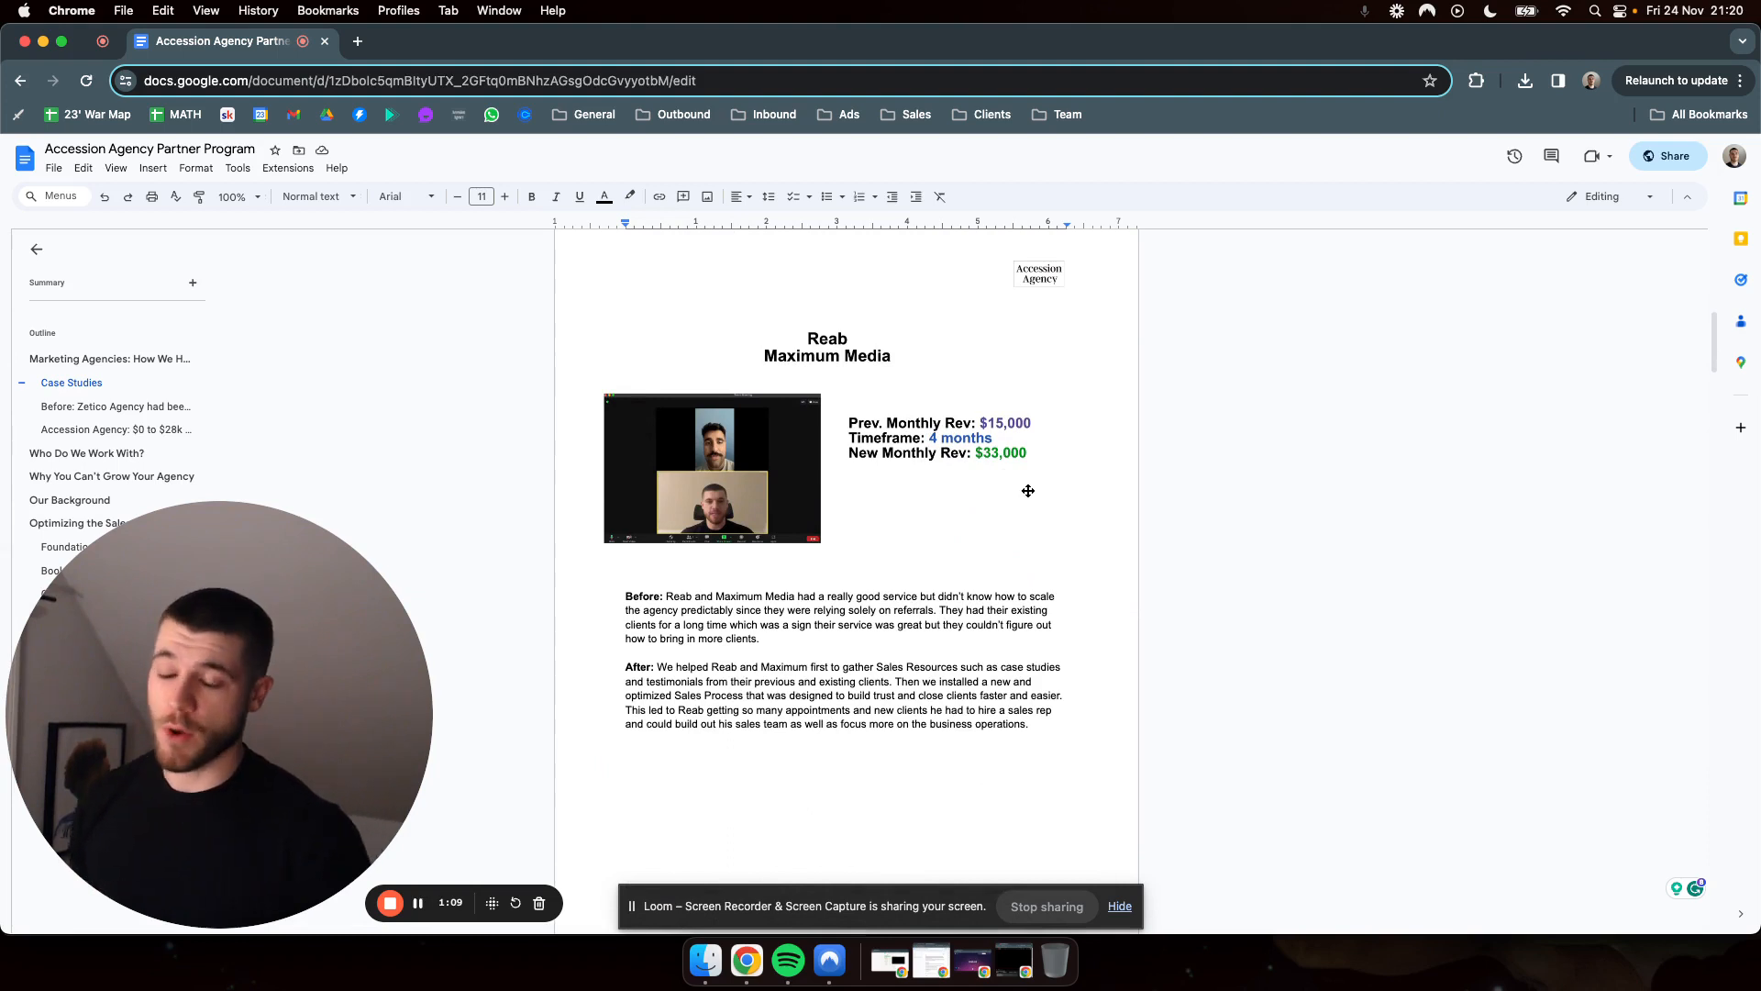
mouse_move(1050, 564)
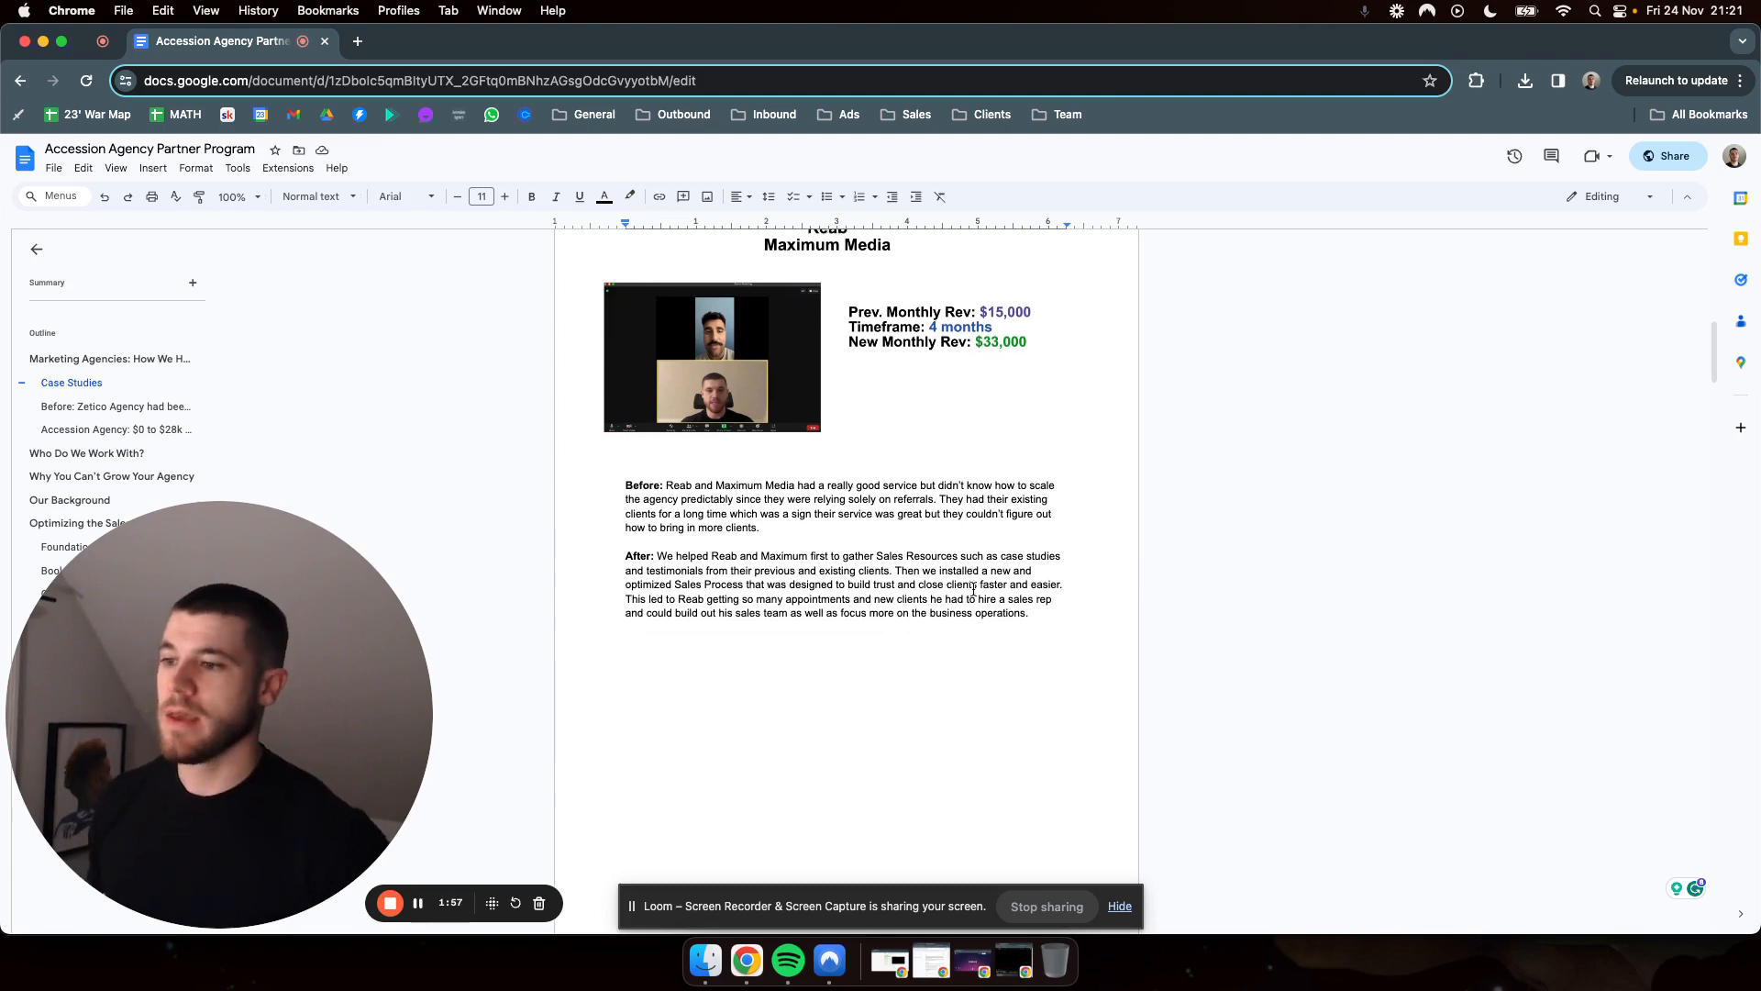
scroll("up", 3)
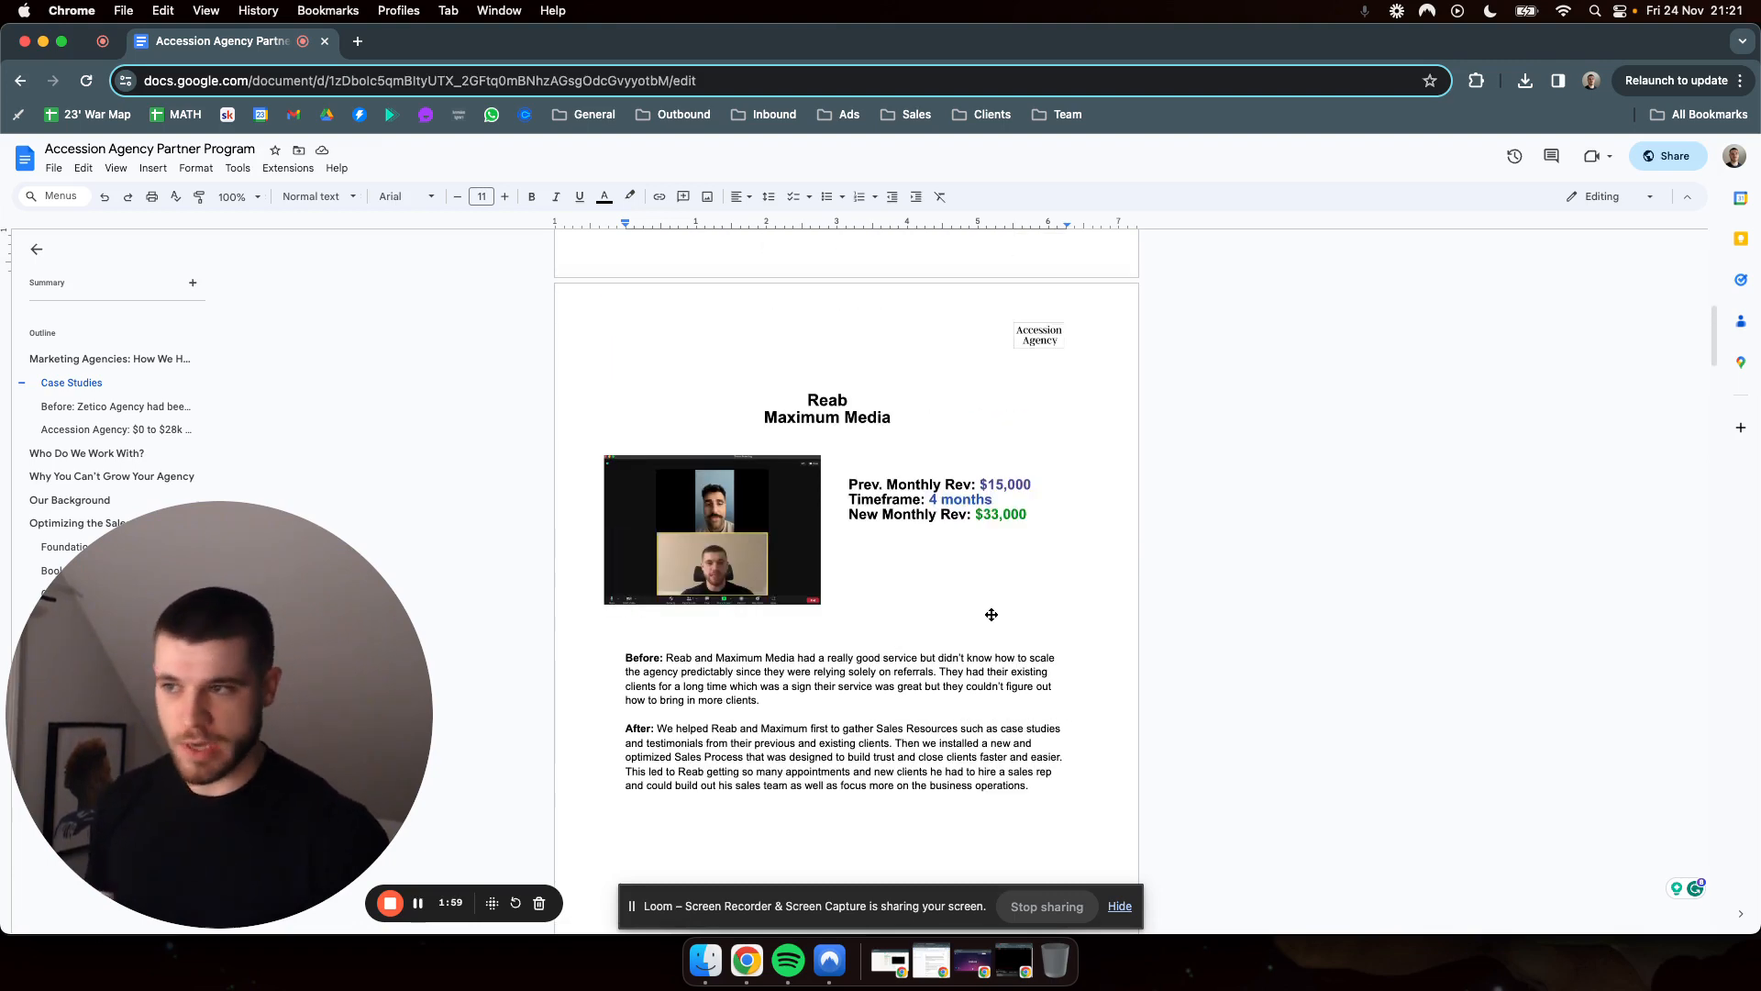
Scroll to the Marcus, Zetico Agency case study showing $40,000 to $65,000 in three months.
scroll("down", 3)
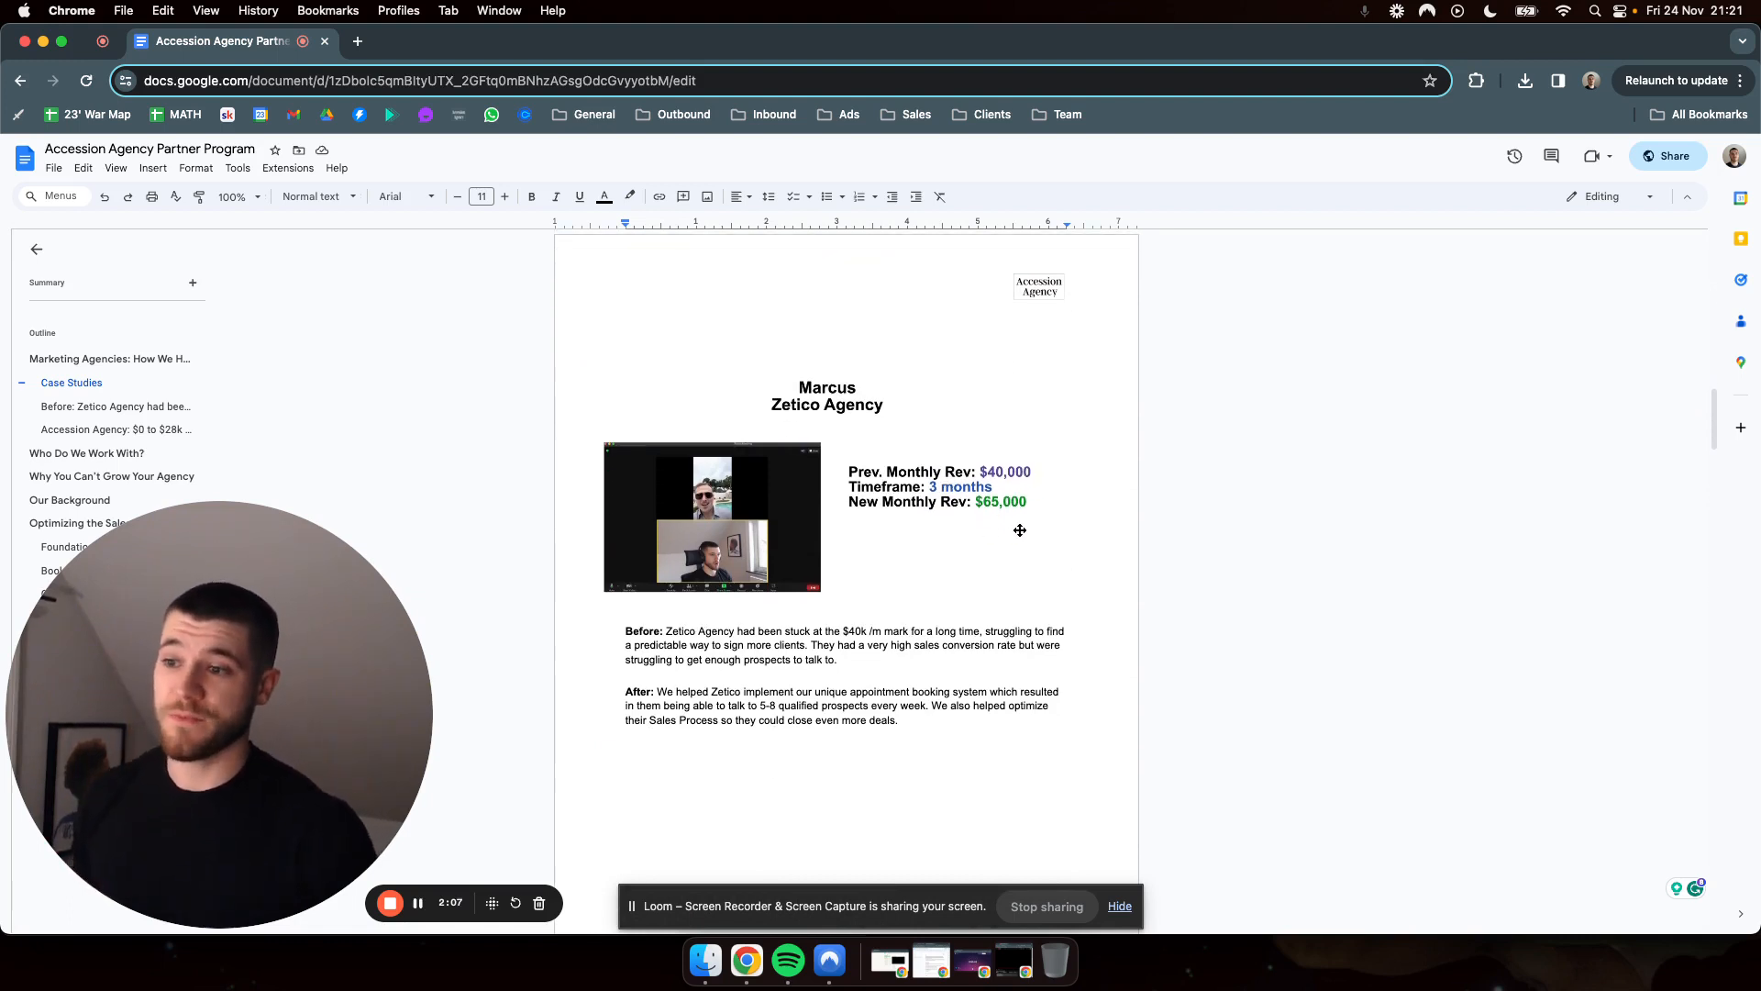
mouse_move(952, 621)
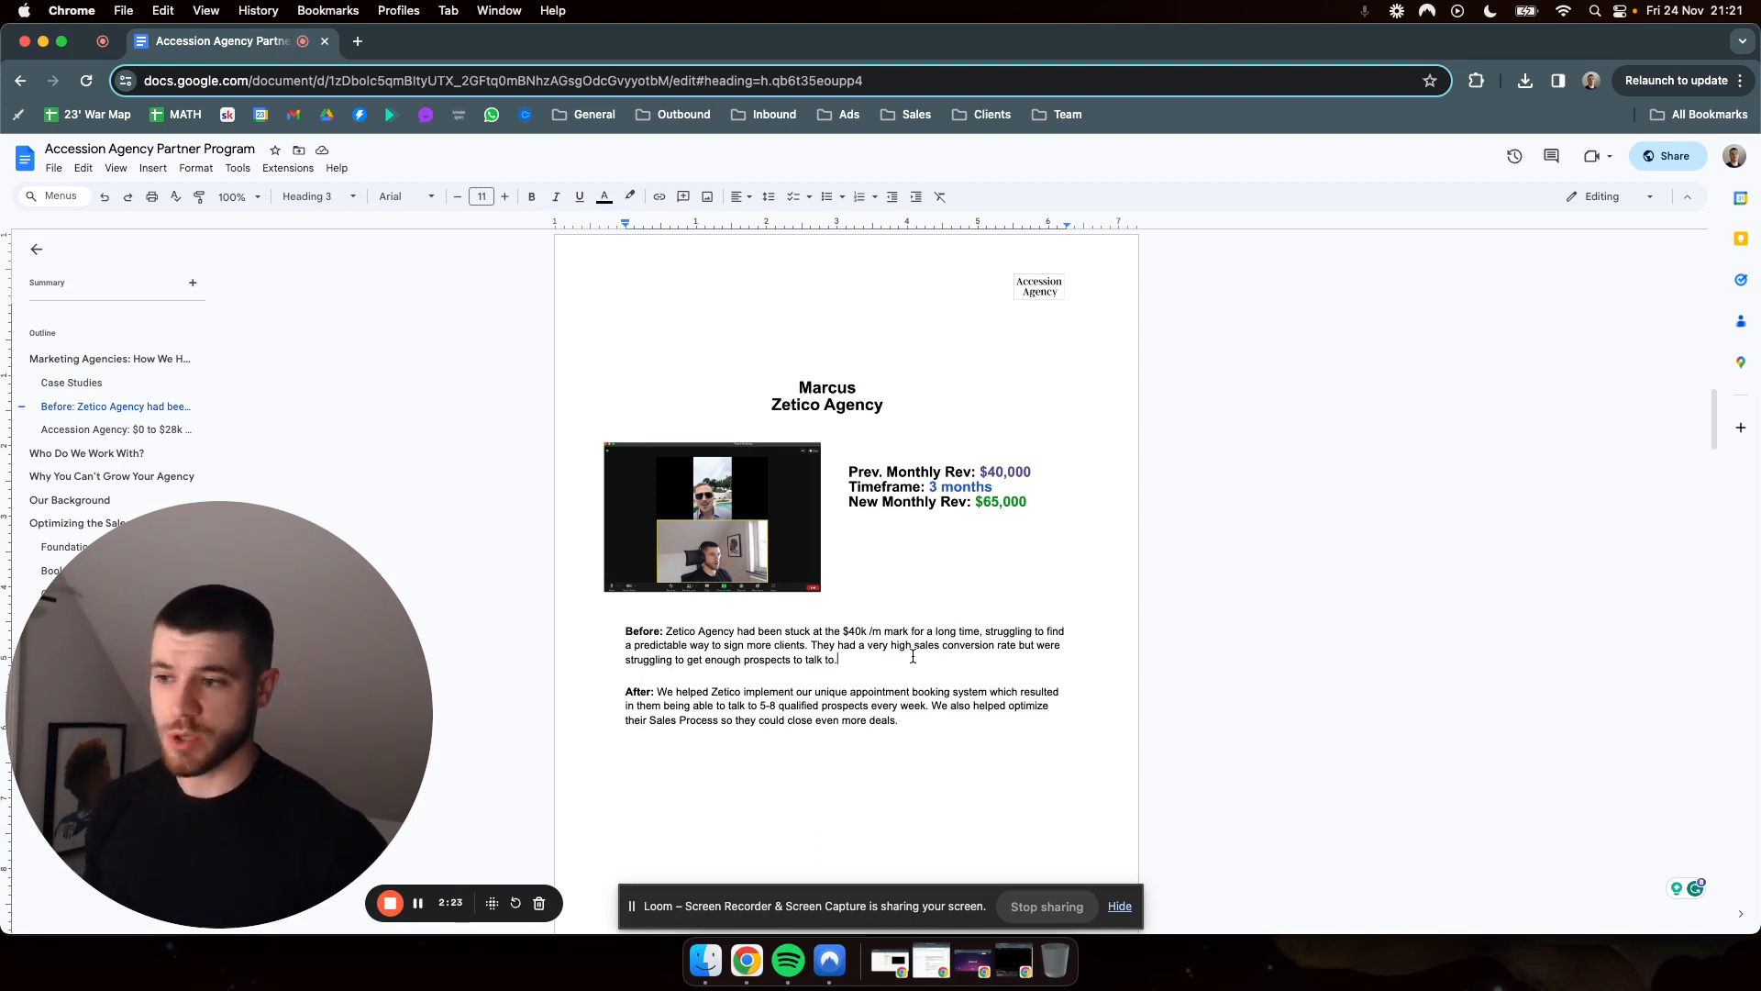
scroll("up", 3)
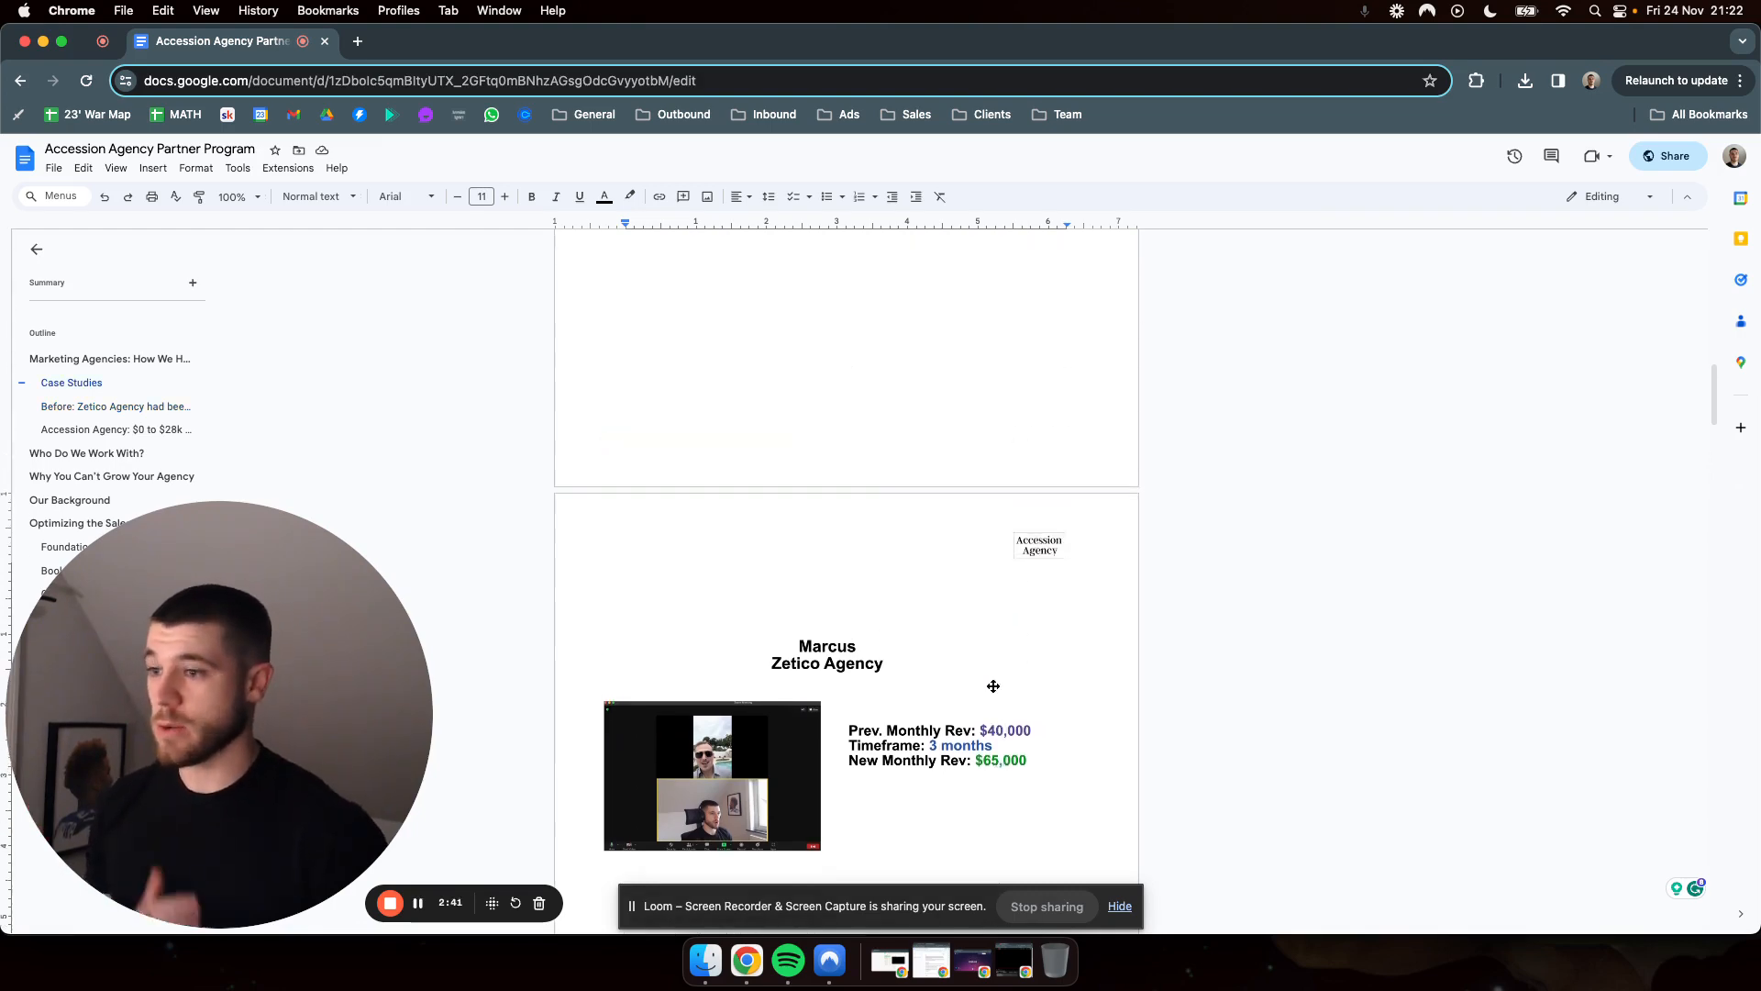
Scroll to the Accession Agency $0 to $28k/m in 32 days case study with 6 clients.
scroll("down", 3)
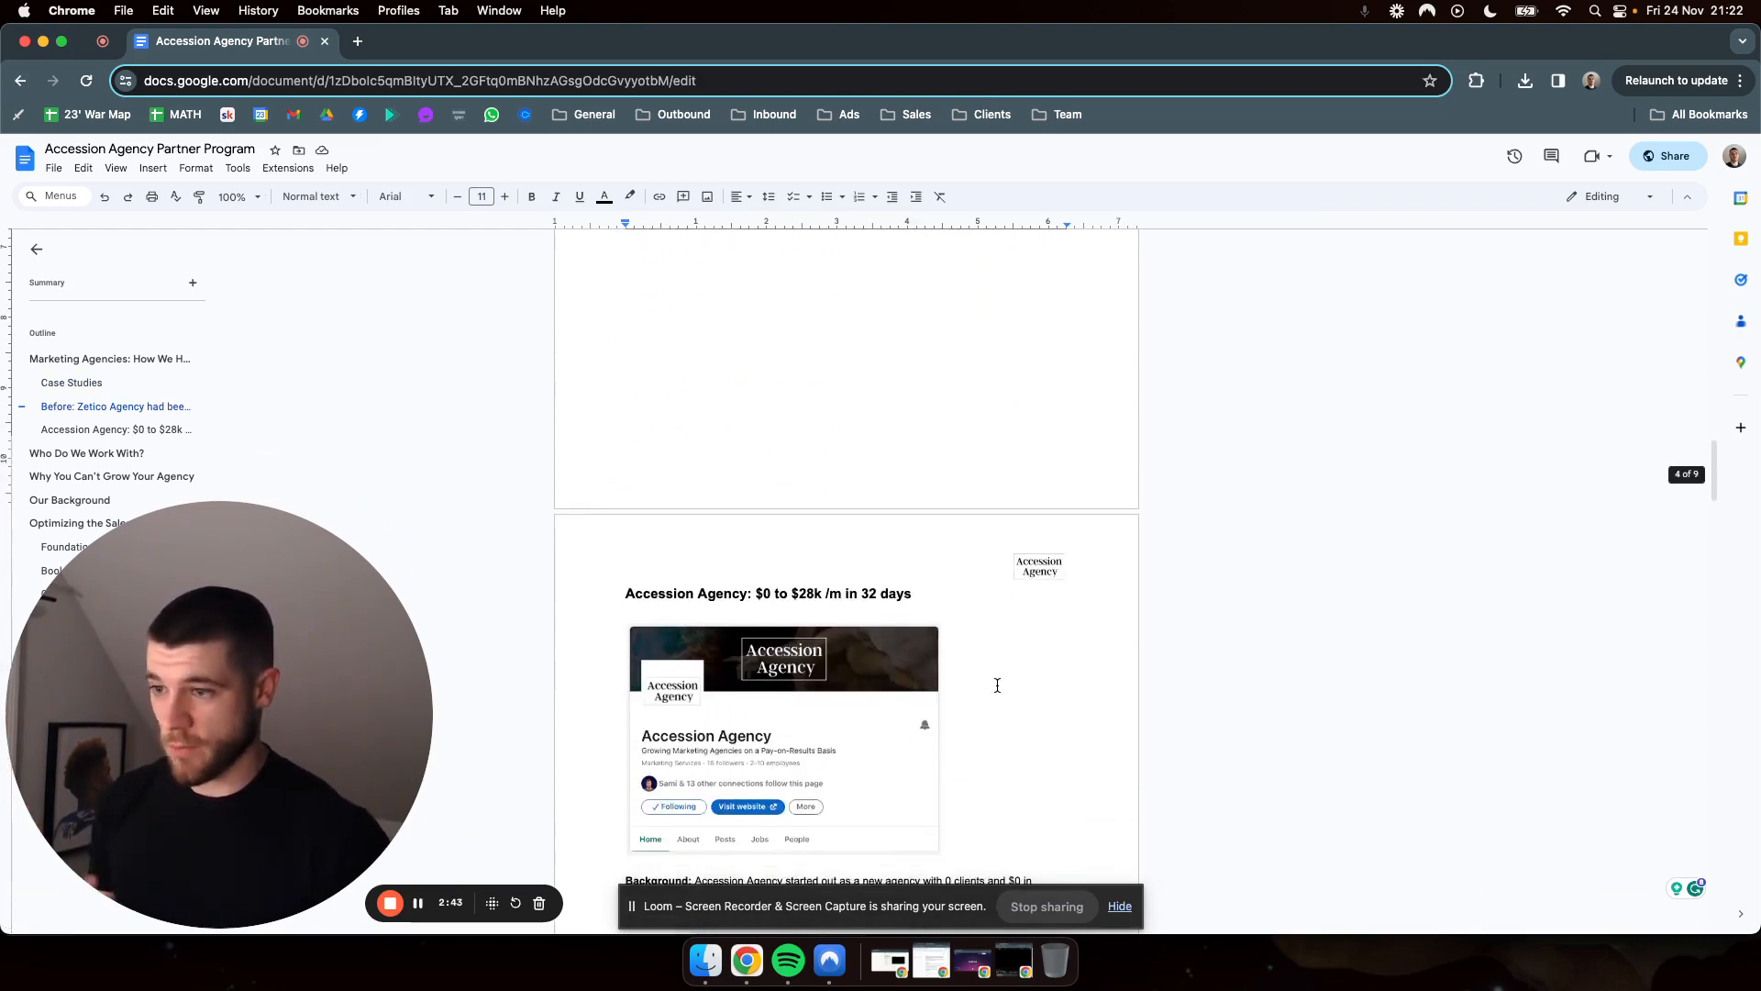
scroll("down", 3)
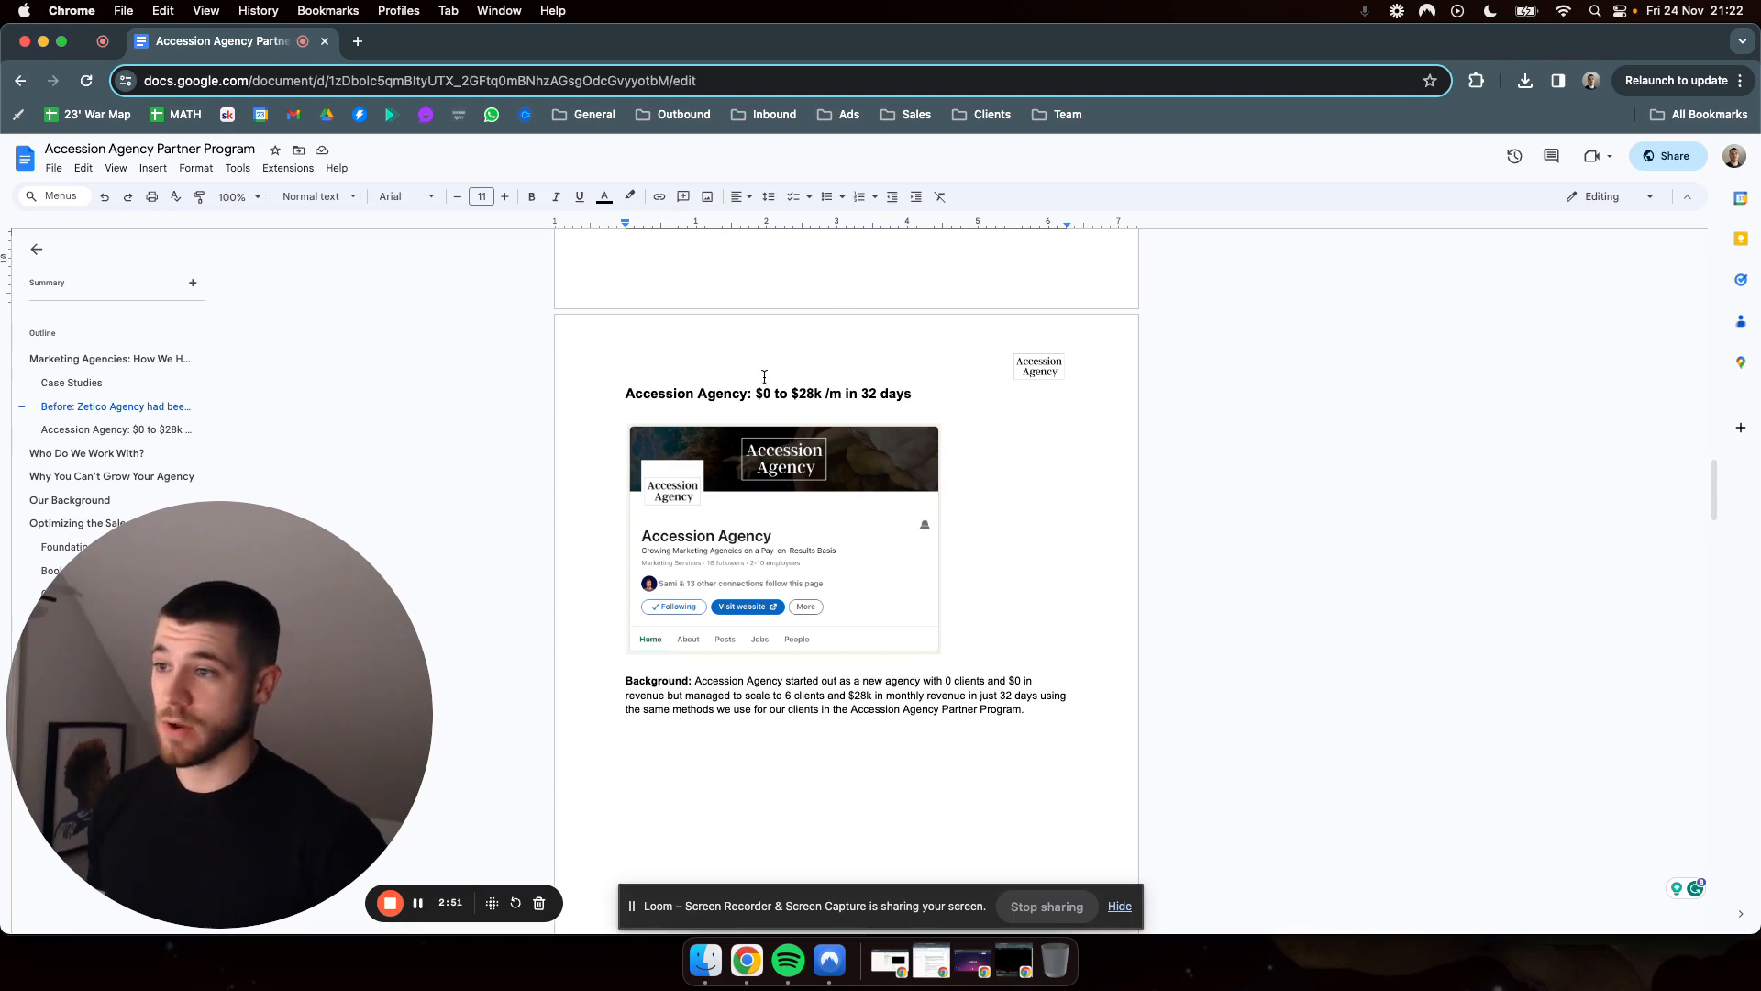
mouse_move(807, 387)
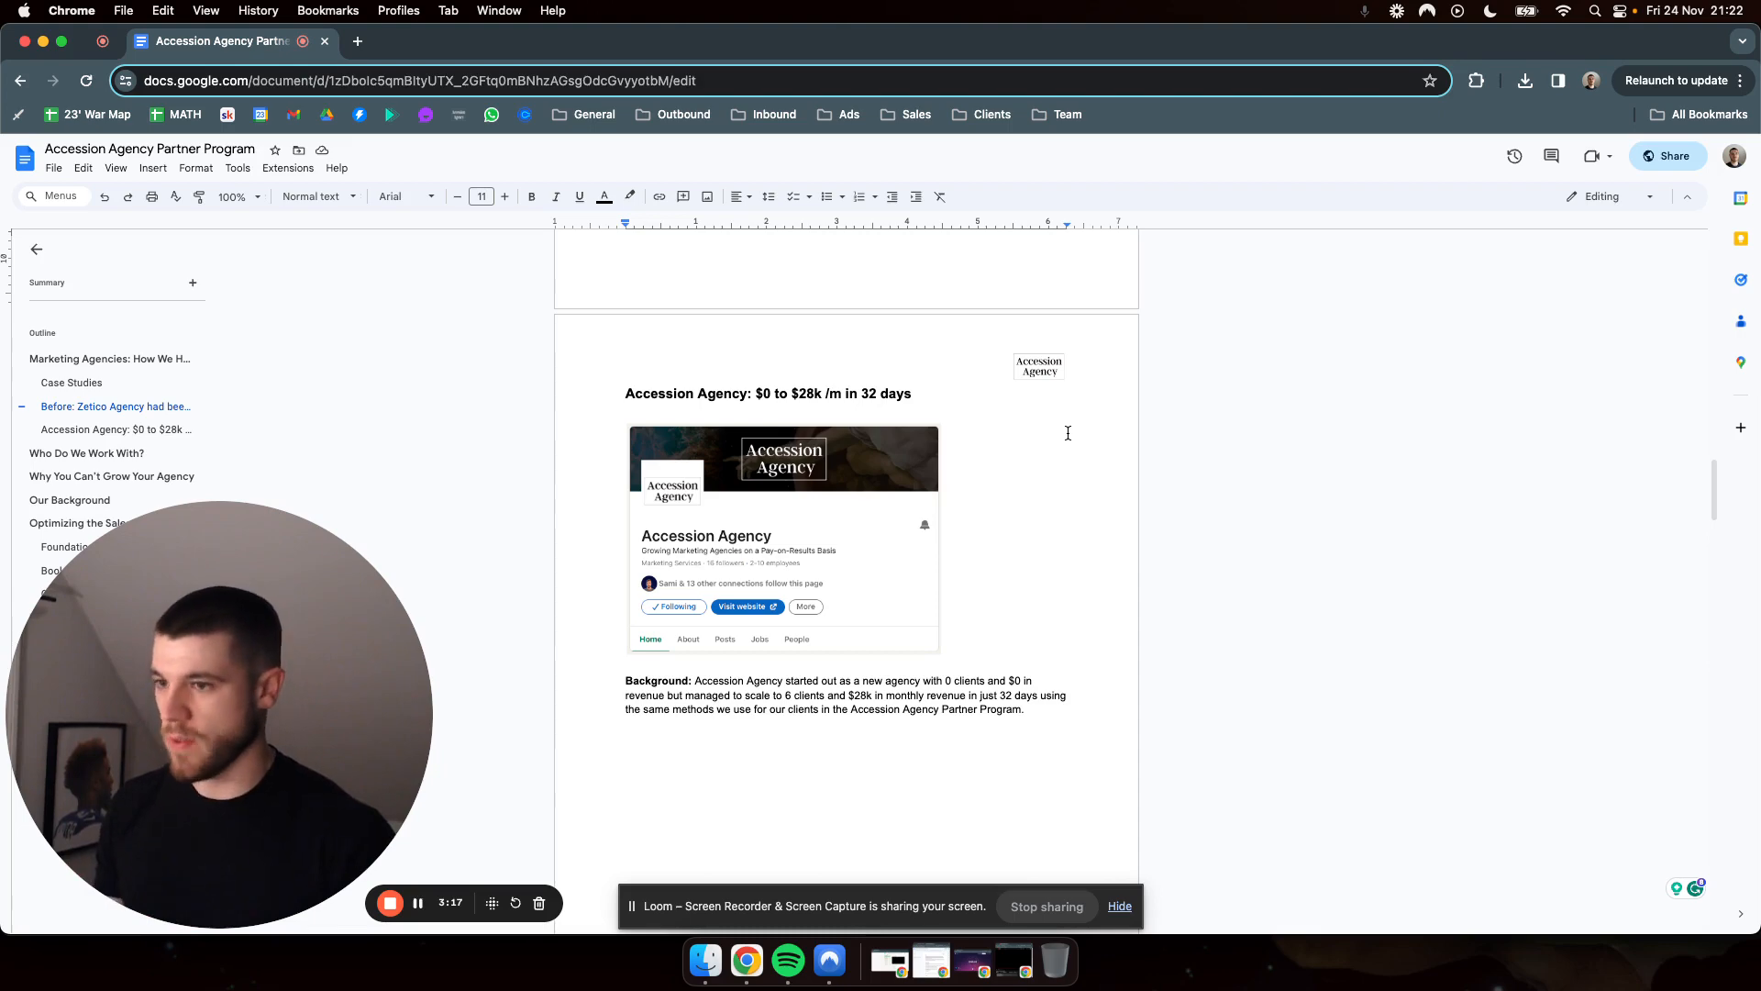
scroll("down", 3)
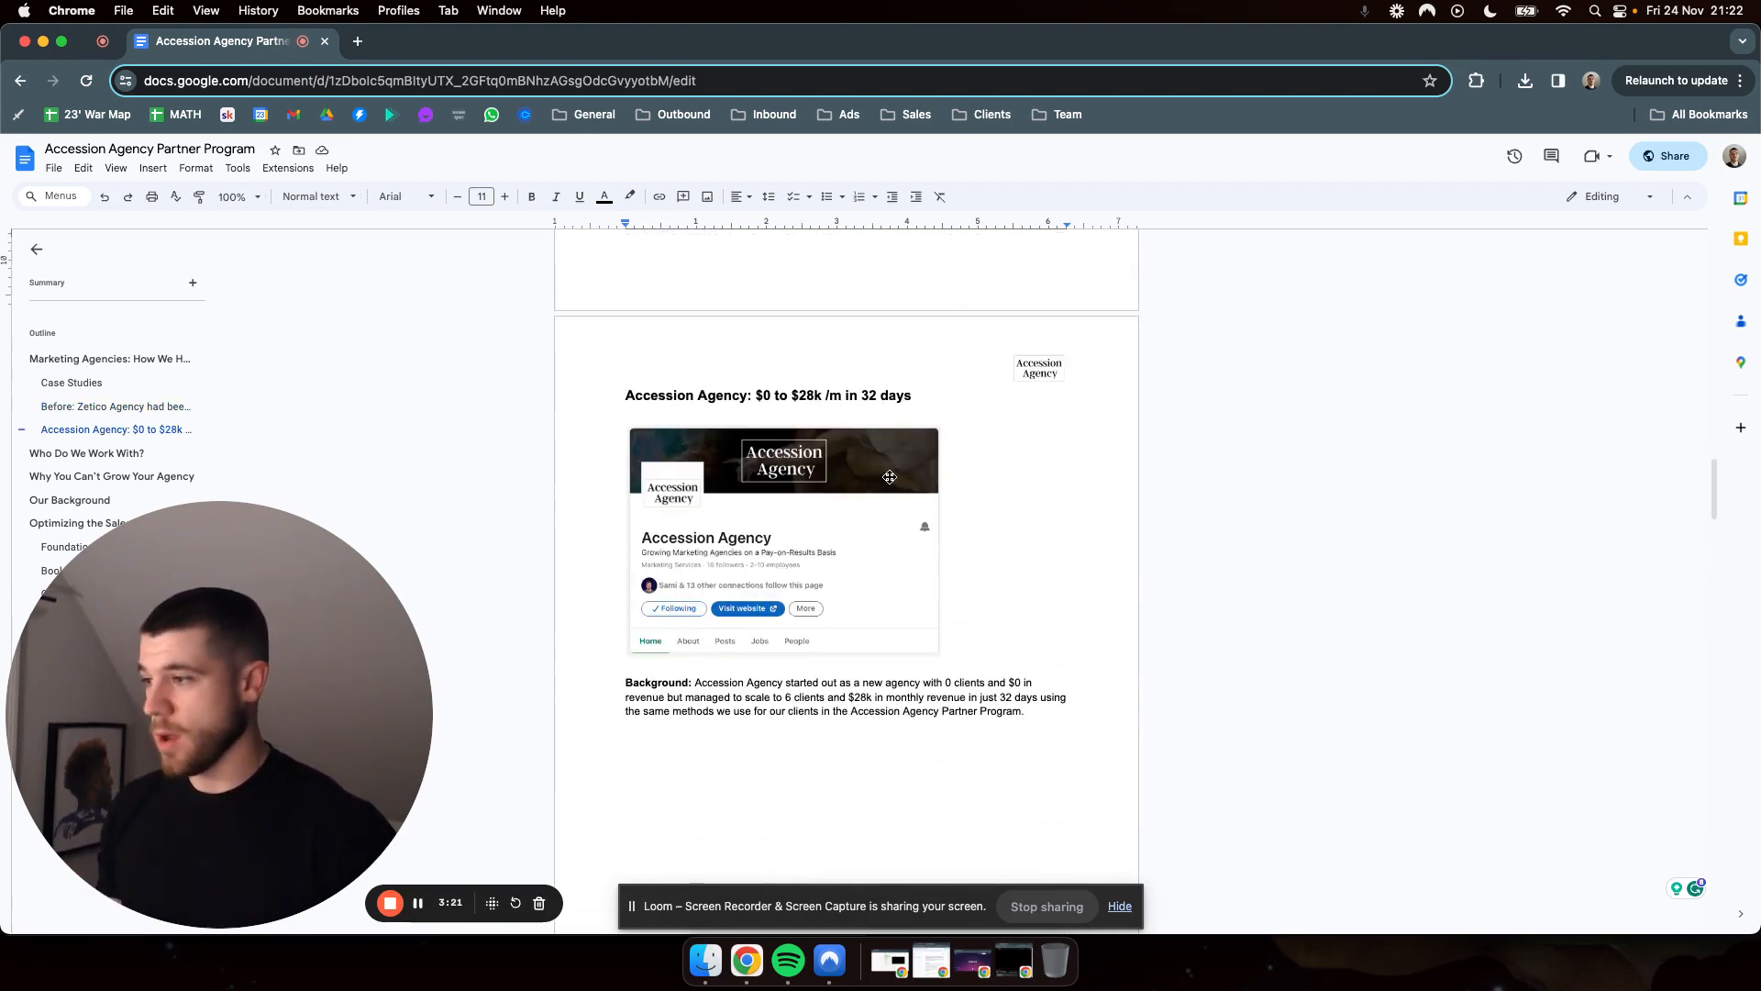
mouse_move(973, 459)
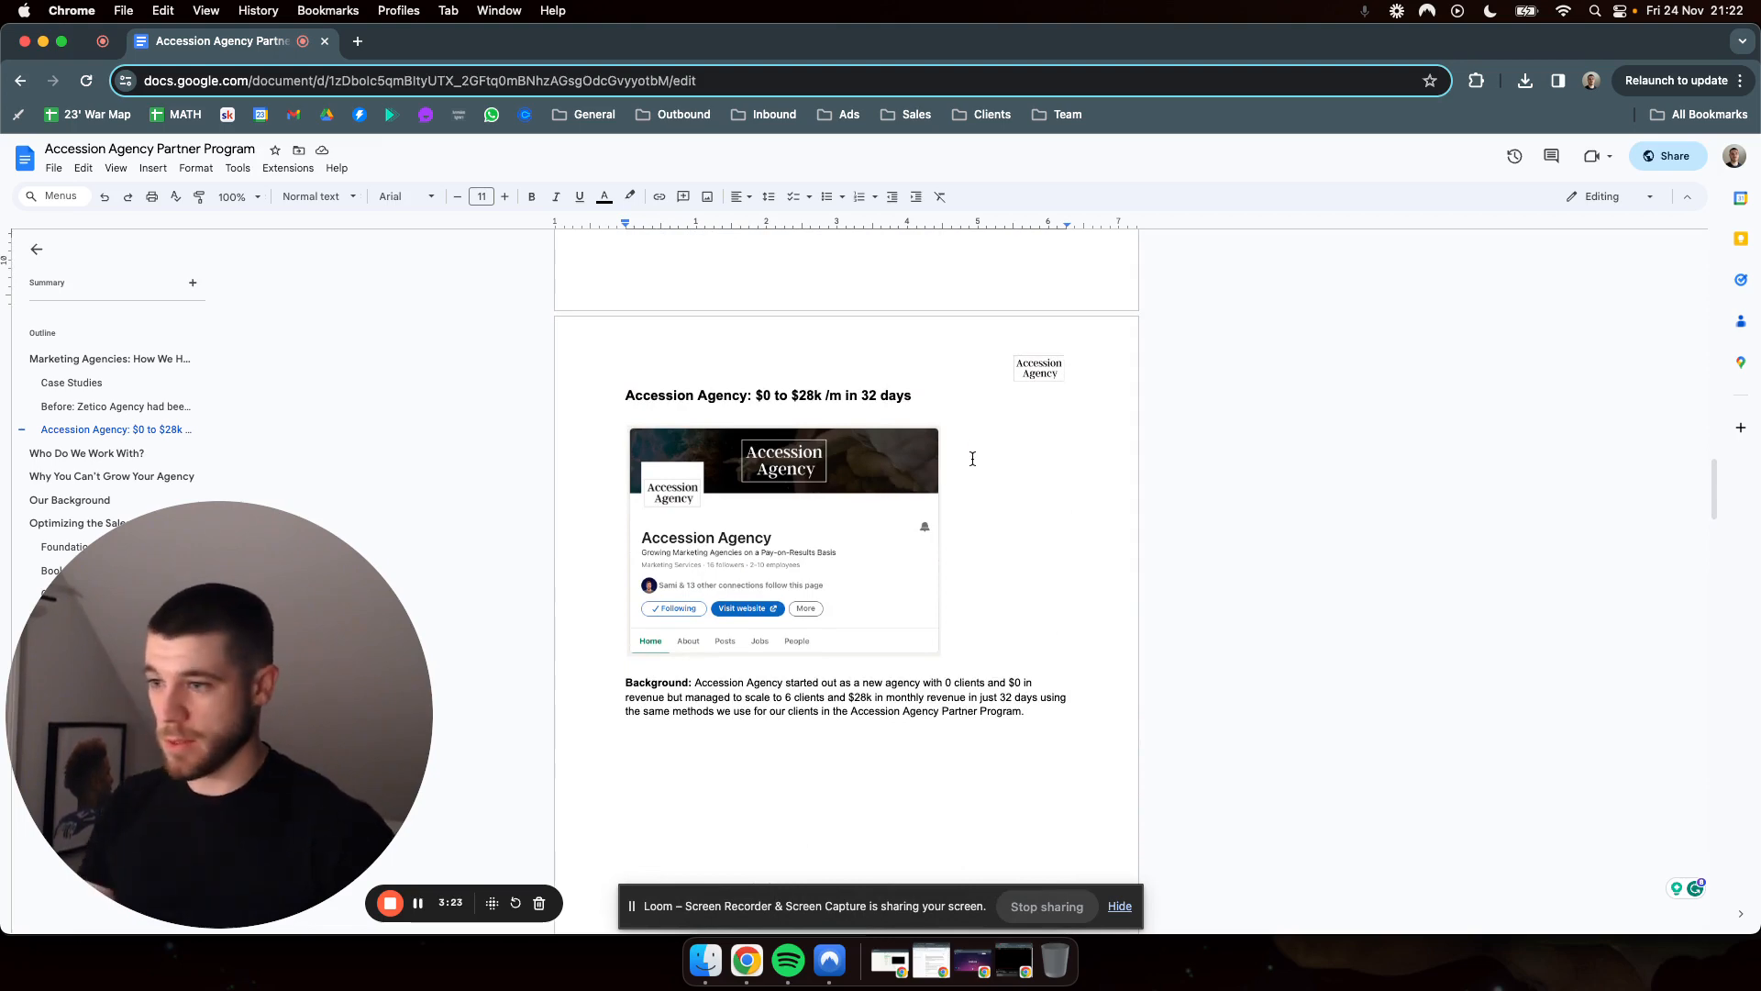
Scroll to the 'Who Do We Work With?' criteria list and the 'Why You Can't Grow Your Agency' opening.
scroll("down", 3)
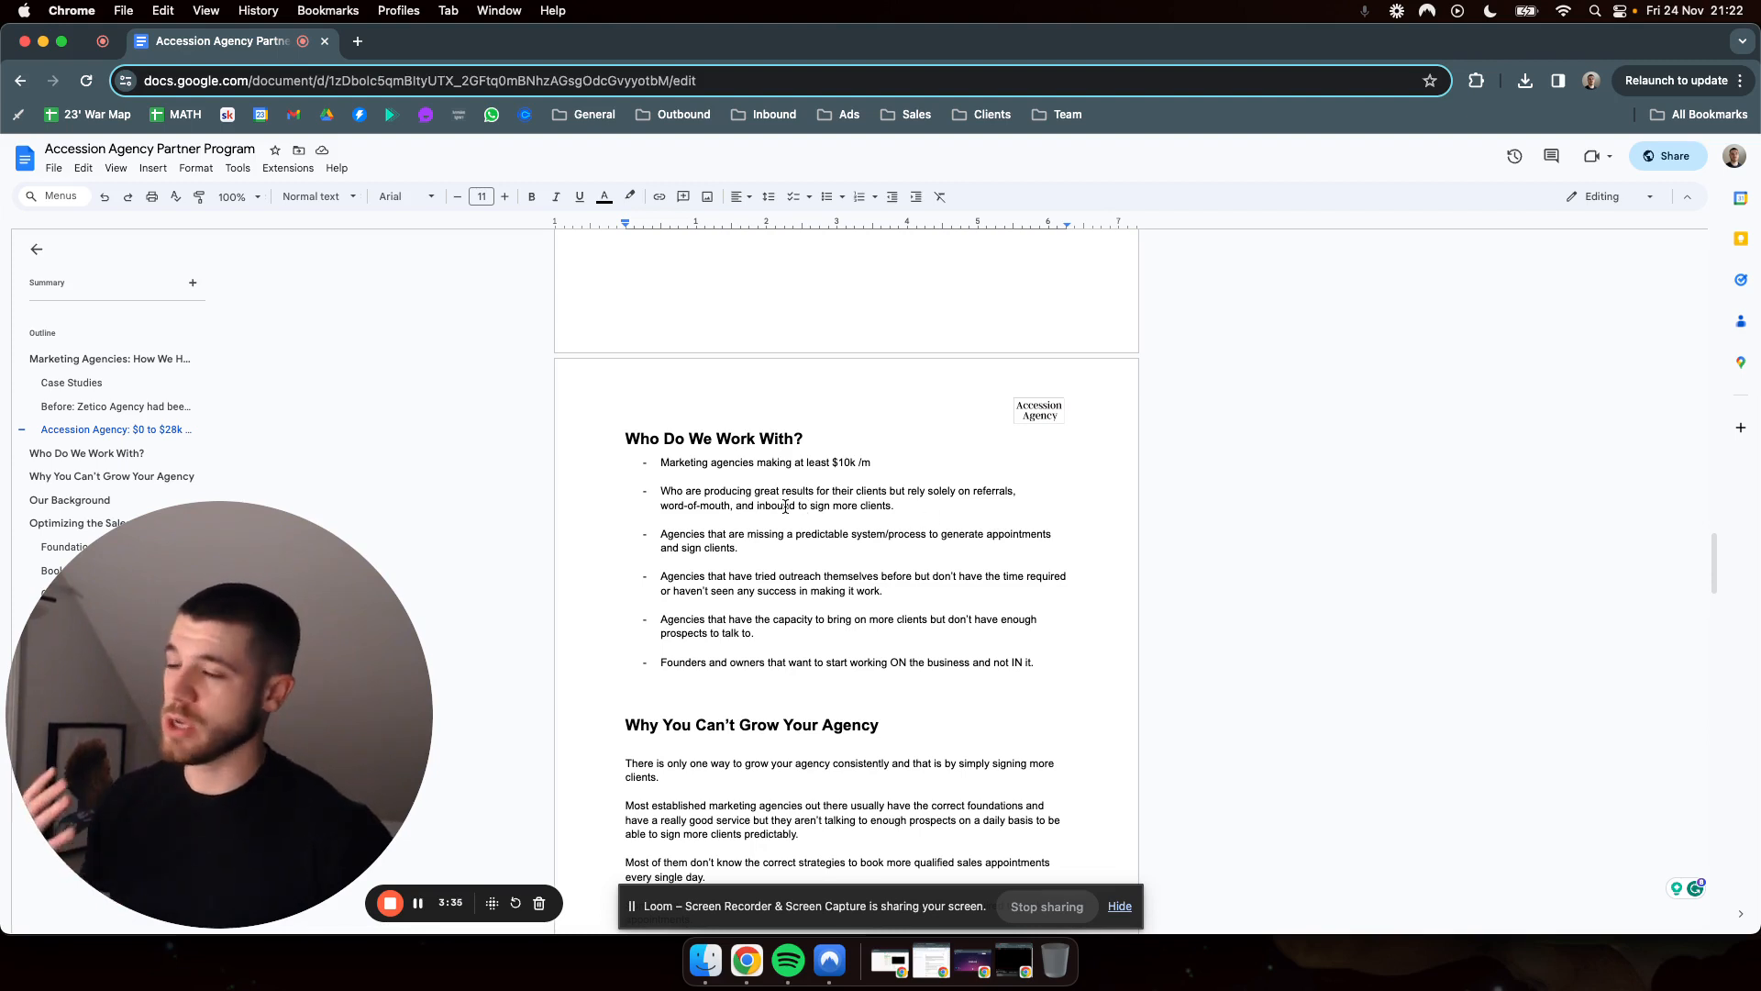
scroll("down", 3)
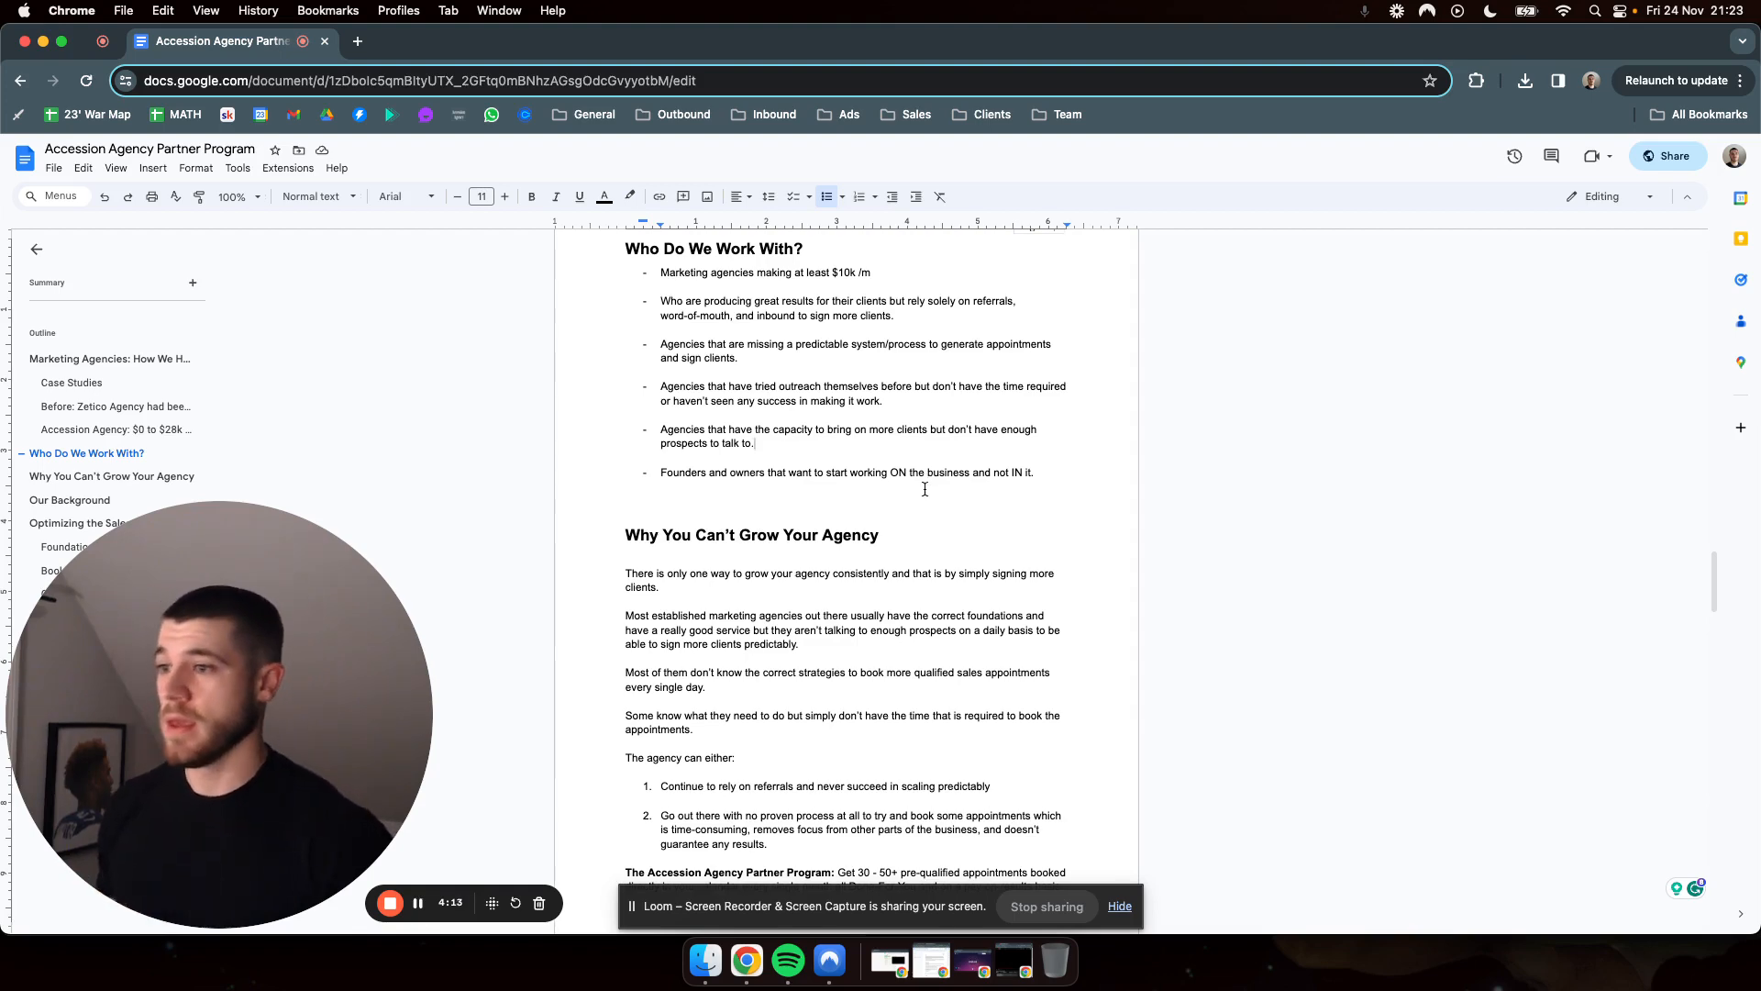
Scroll through the rest of 'Why You Can't Grow Your Agency' to the 'Our Background' heading.
scroll("down", 3)
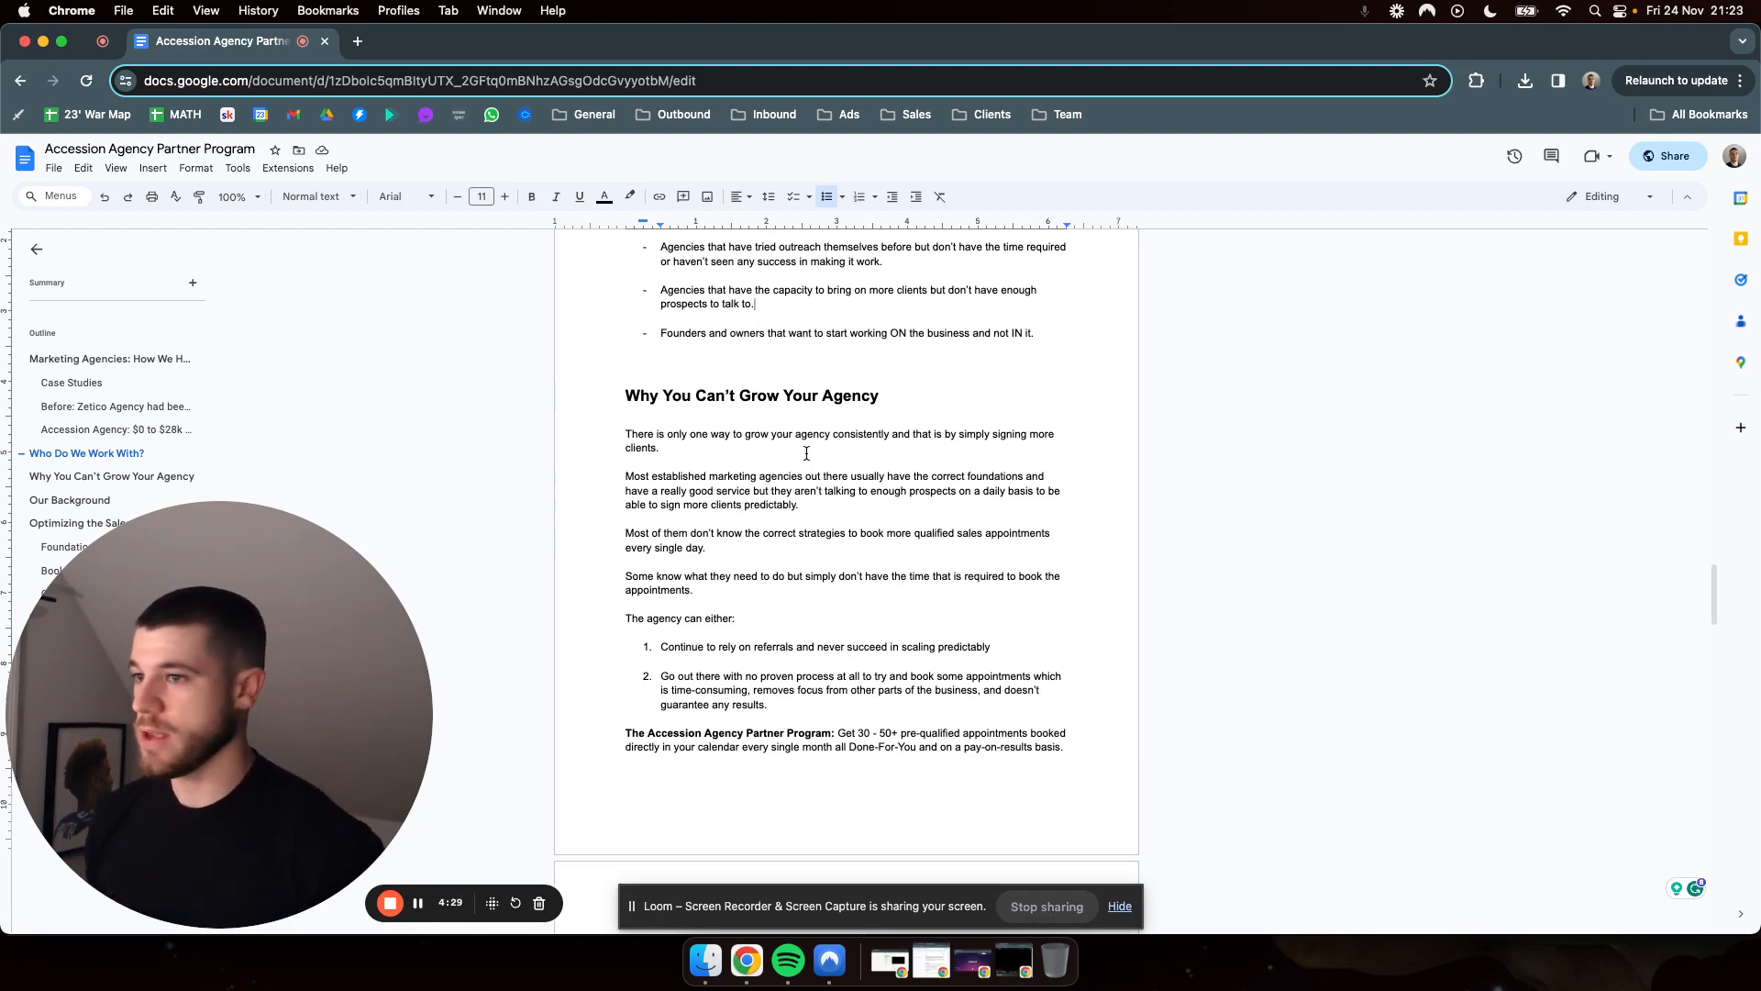
scroll("down", 3)
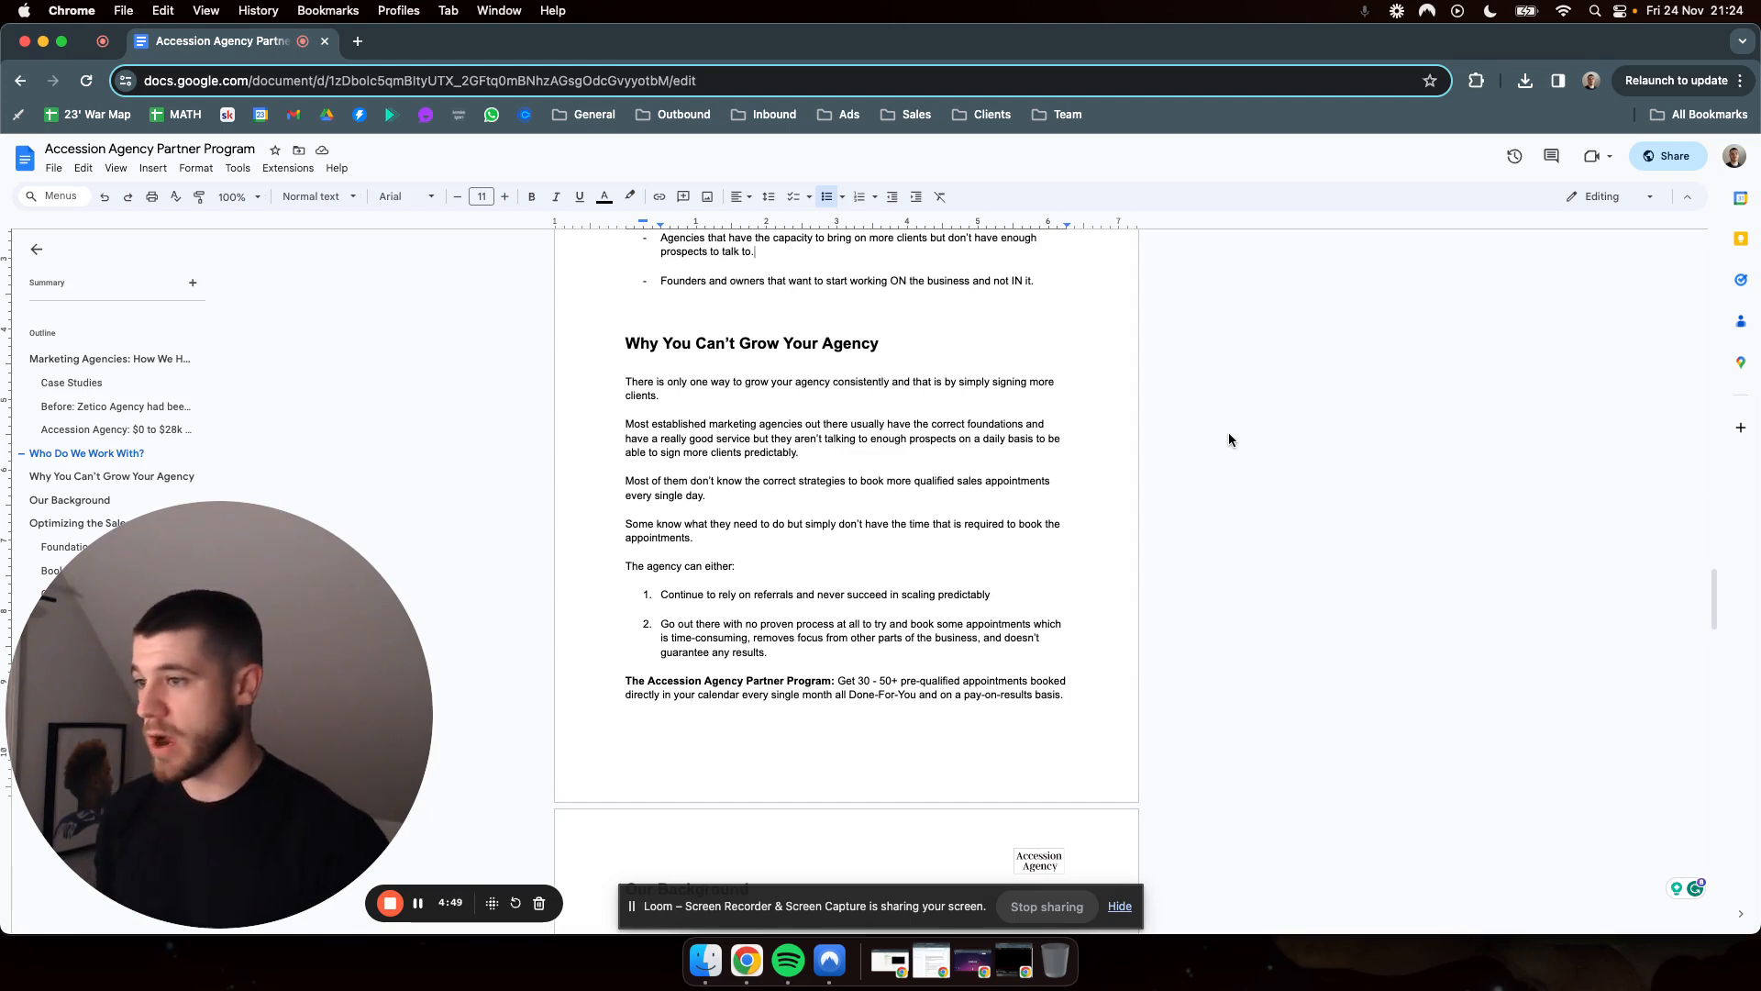
scroll("down", 3)
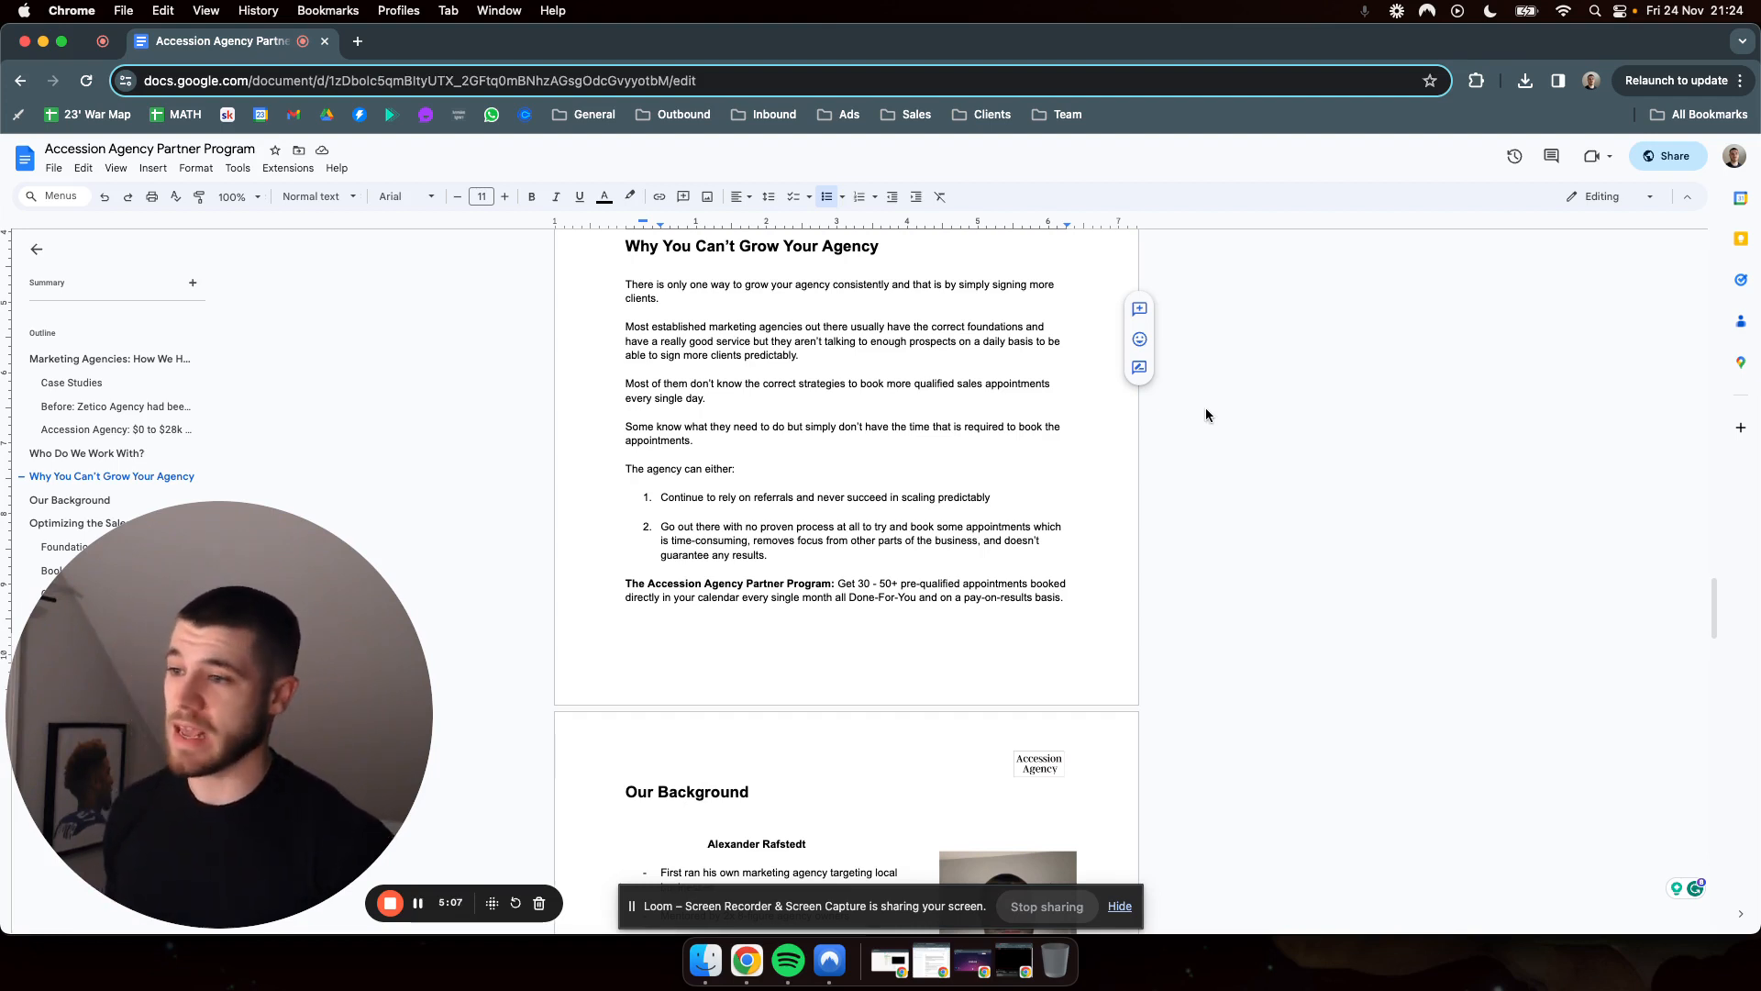
scroll("down", 3)
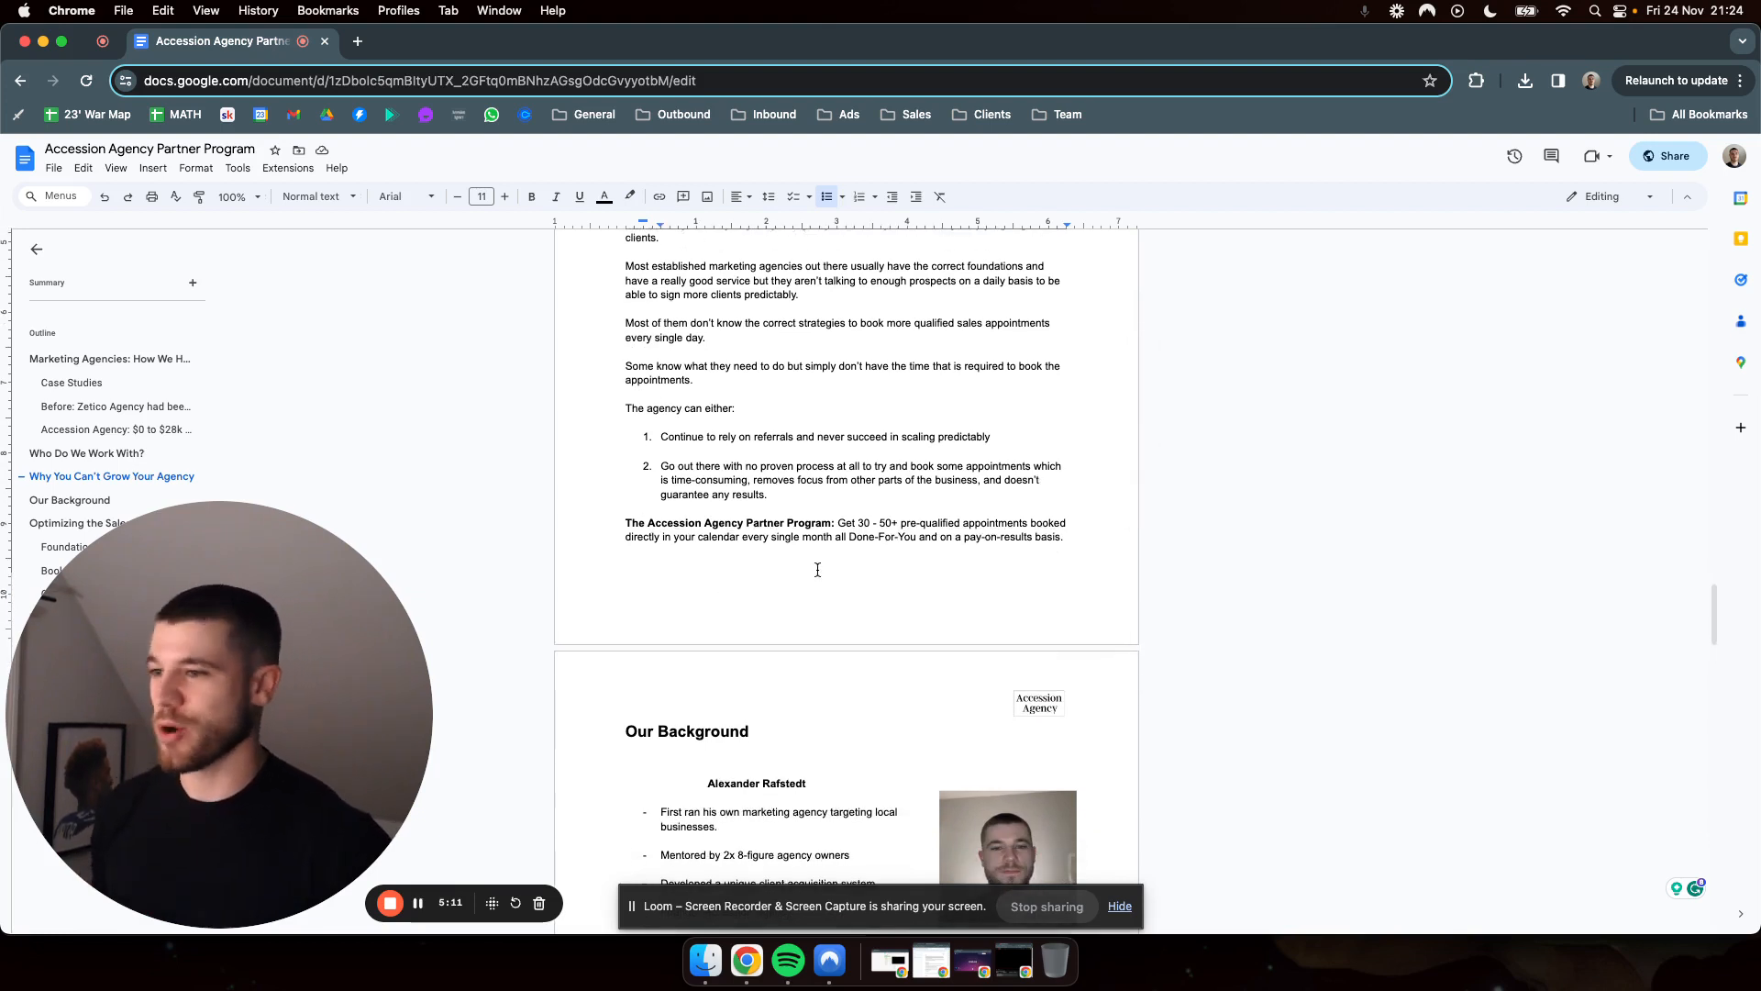
scroll("down", 3)
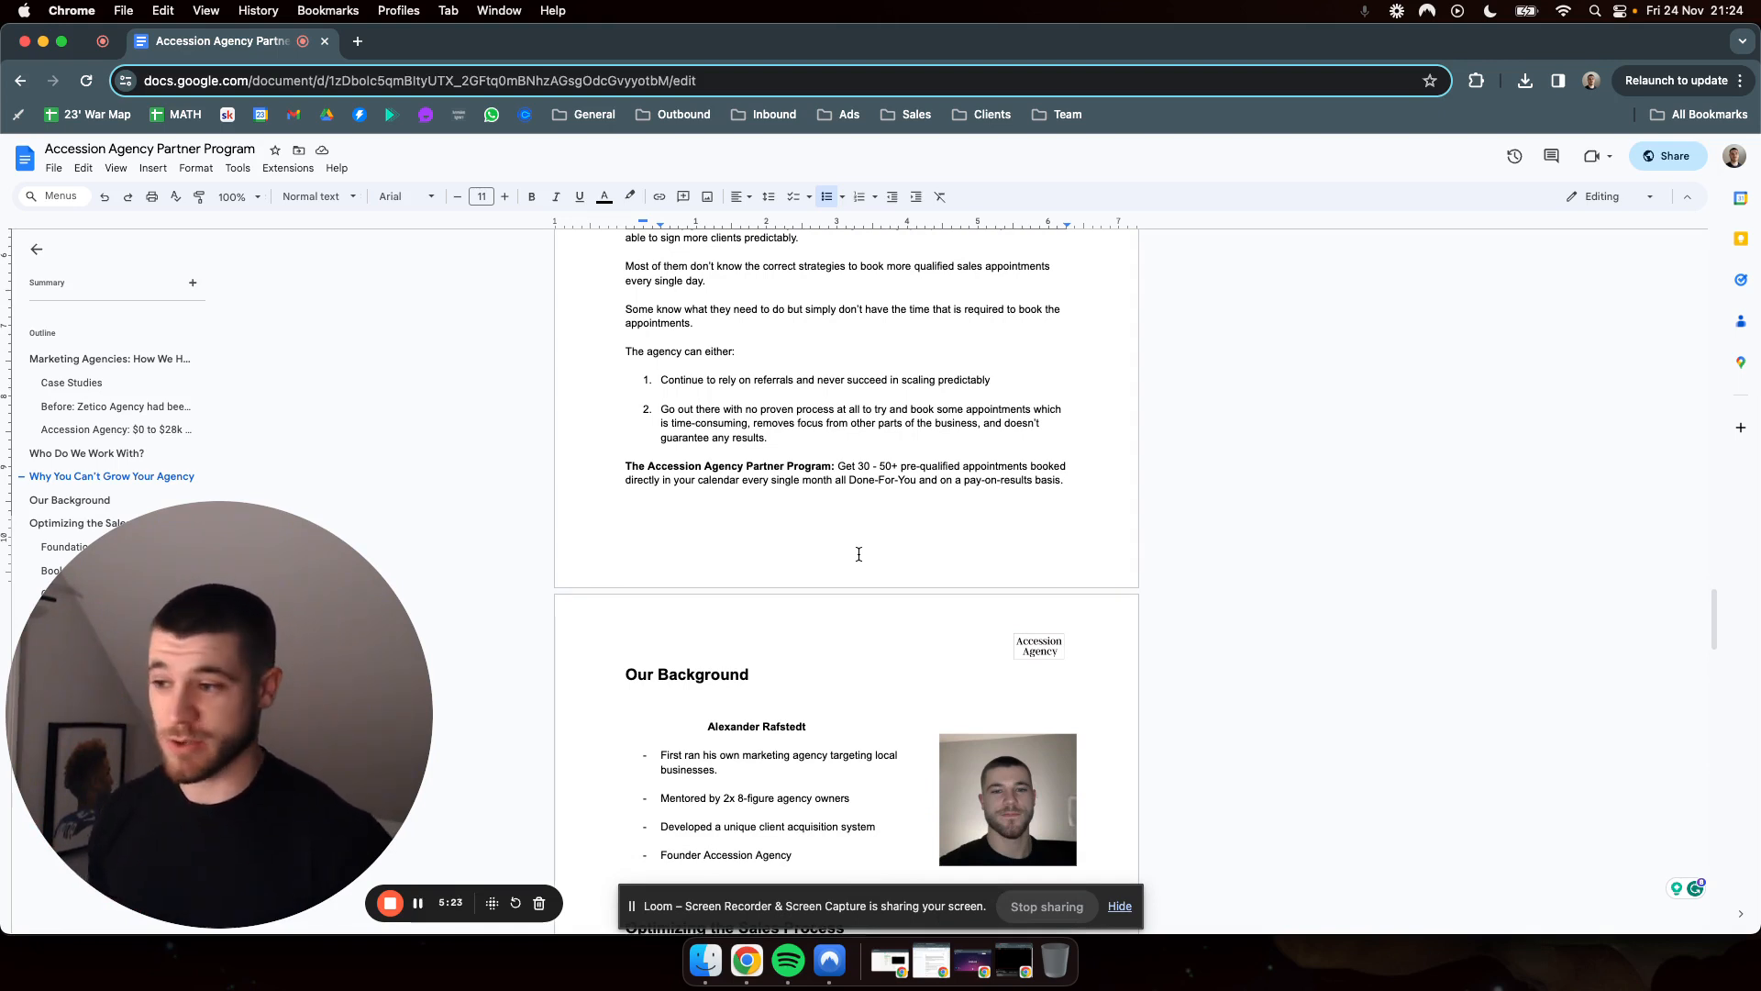
Scroll through the Our Background founder bio to the 'Optimizing the Sales Process' Foundation step.
scroll("down", 3)
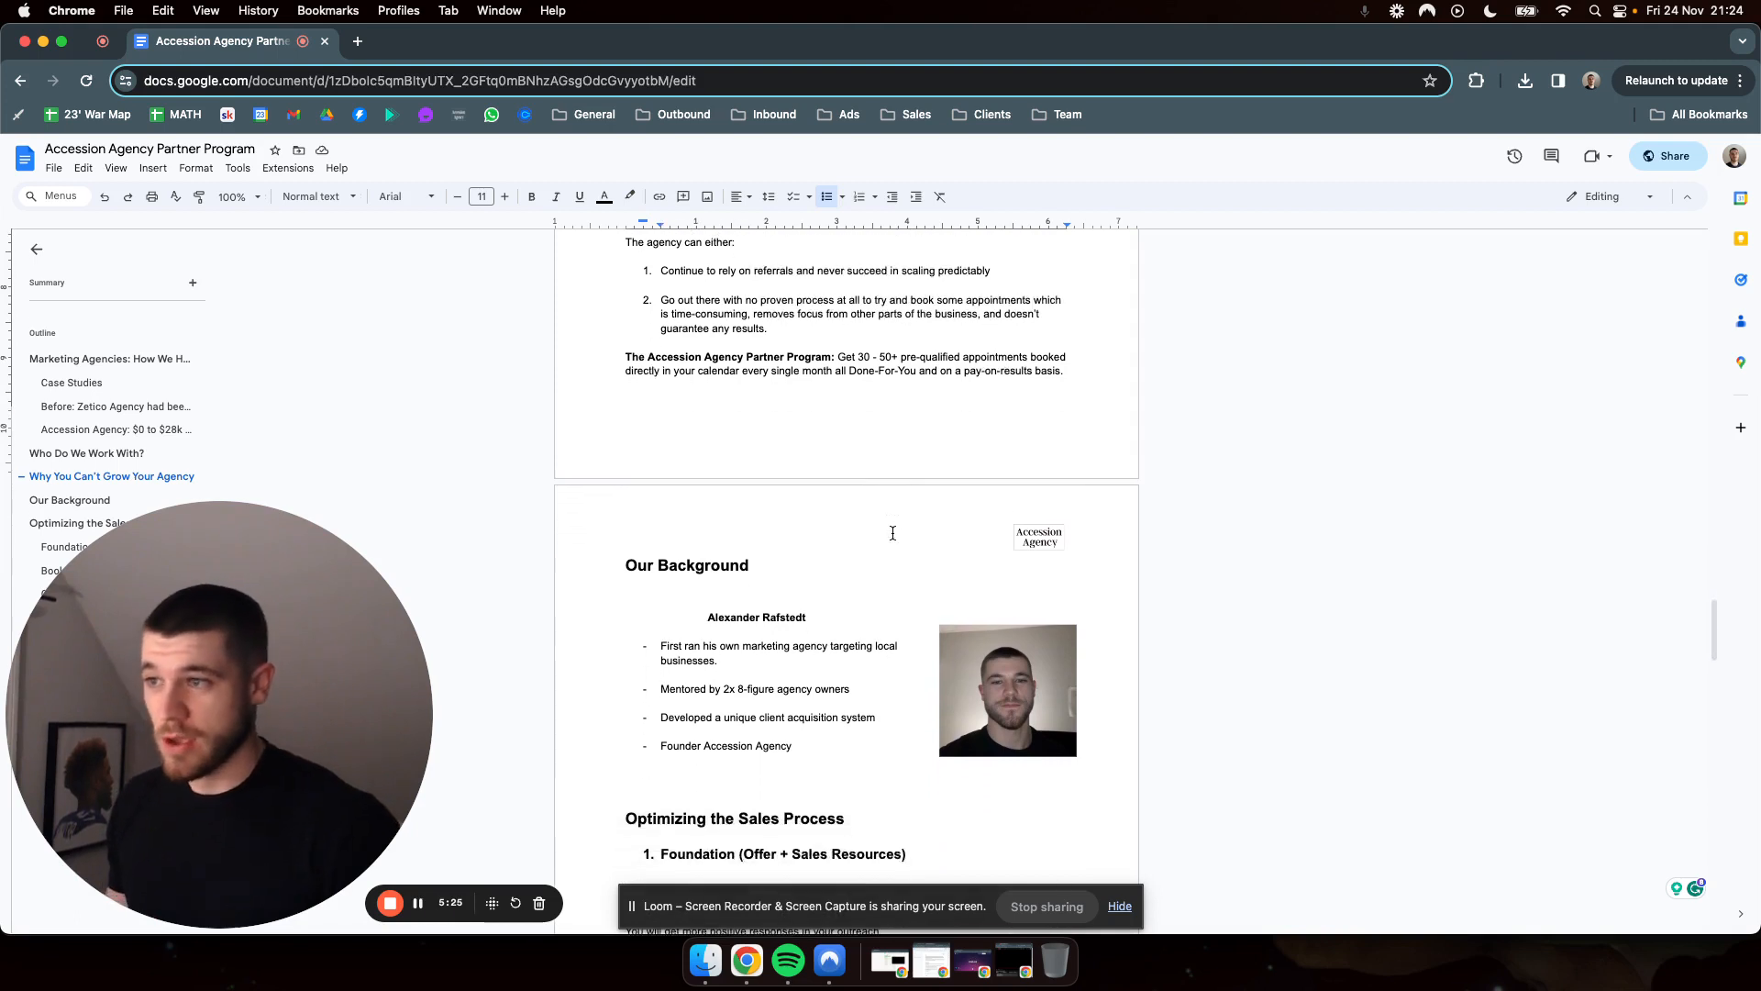
scroll("down", 3)
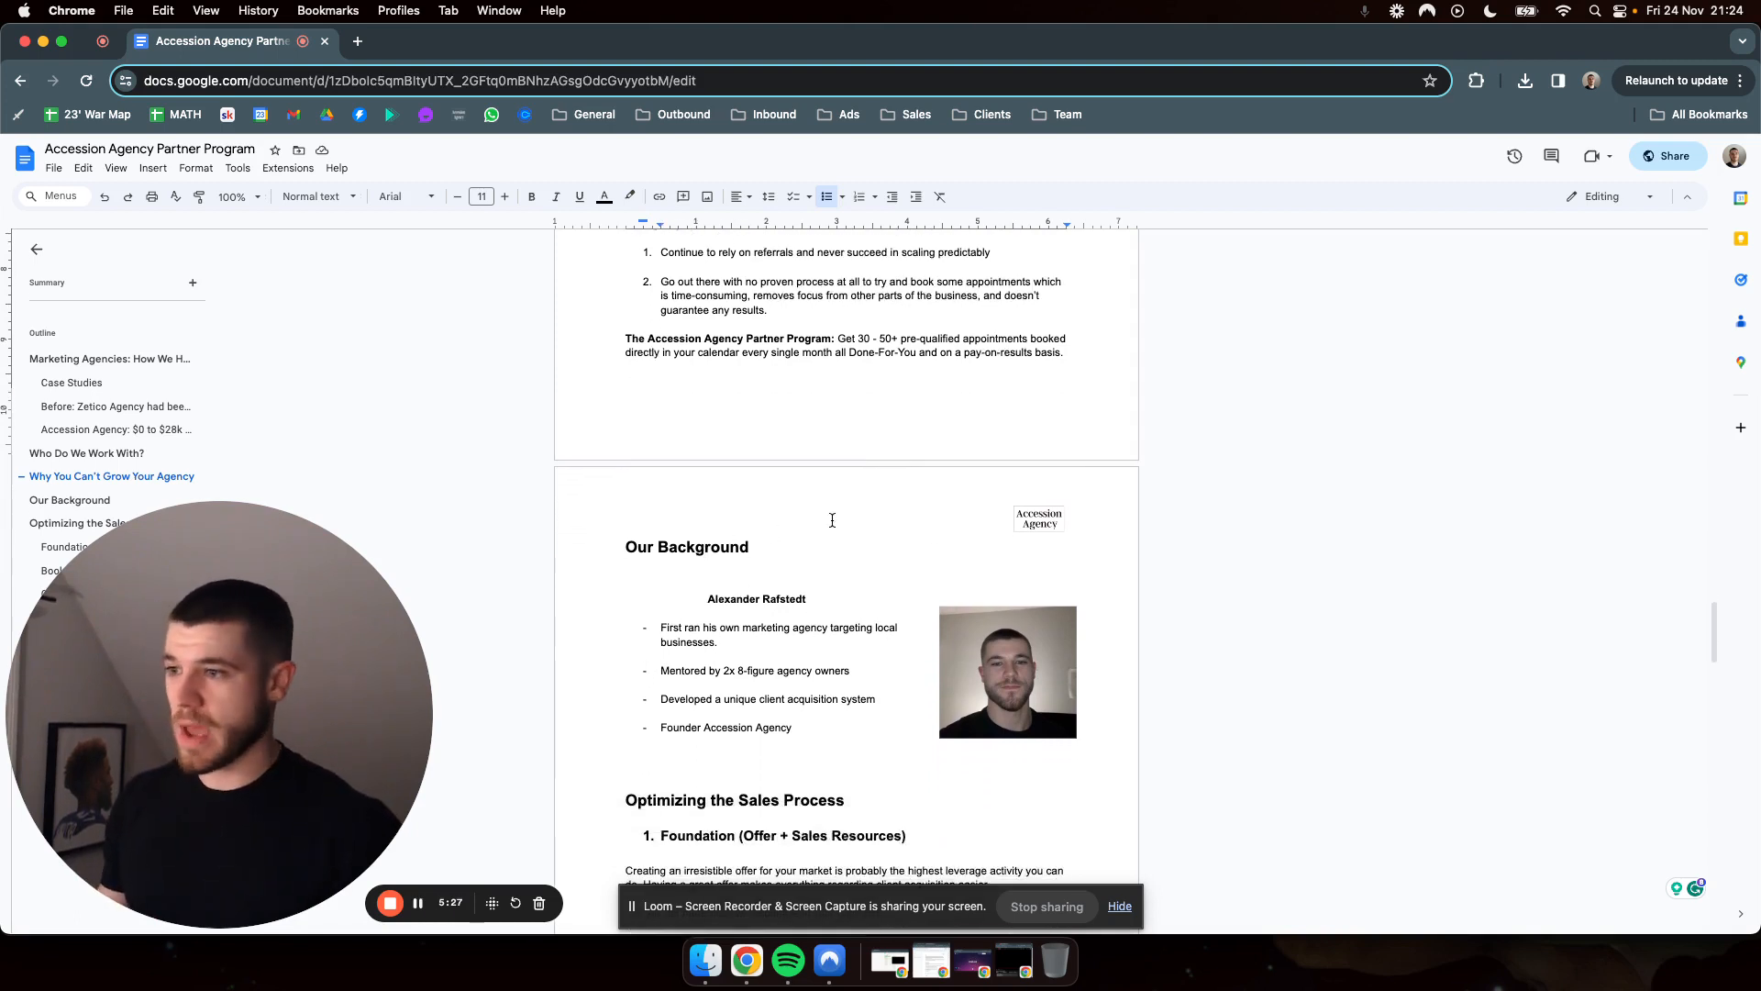
scroll("down", 3)
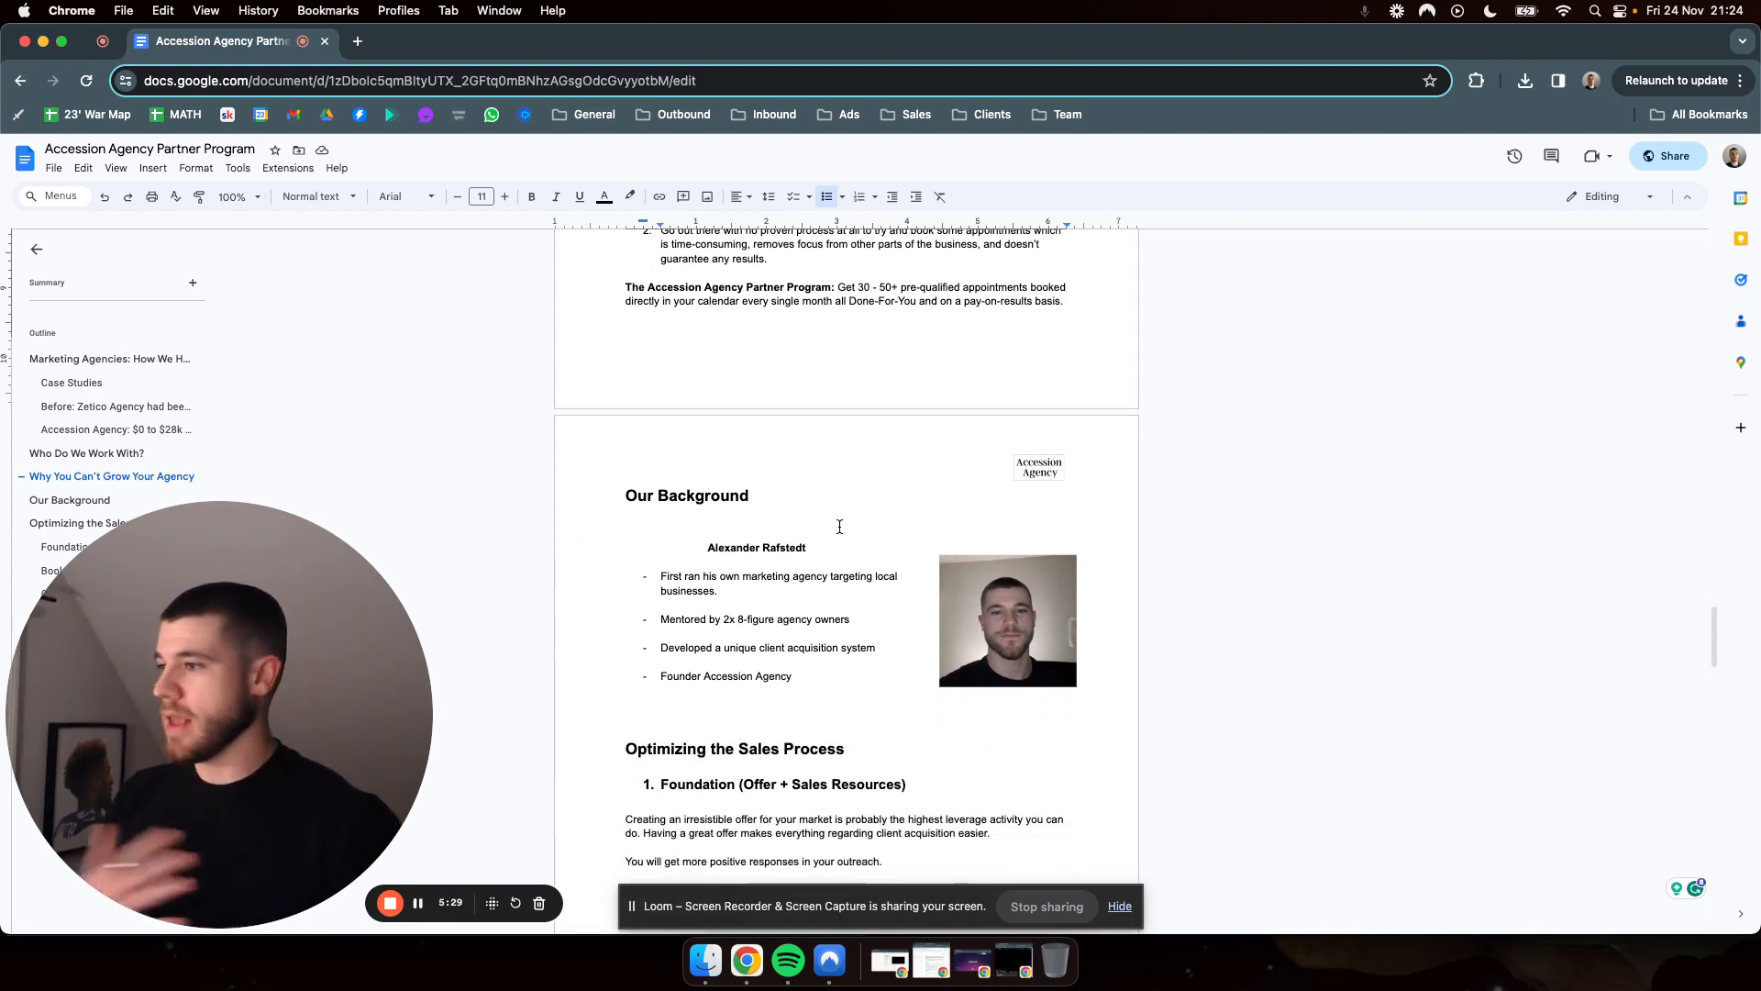
scroll("down", 3)
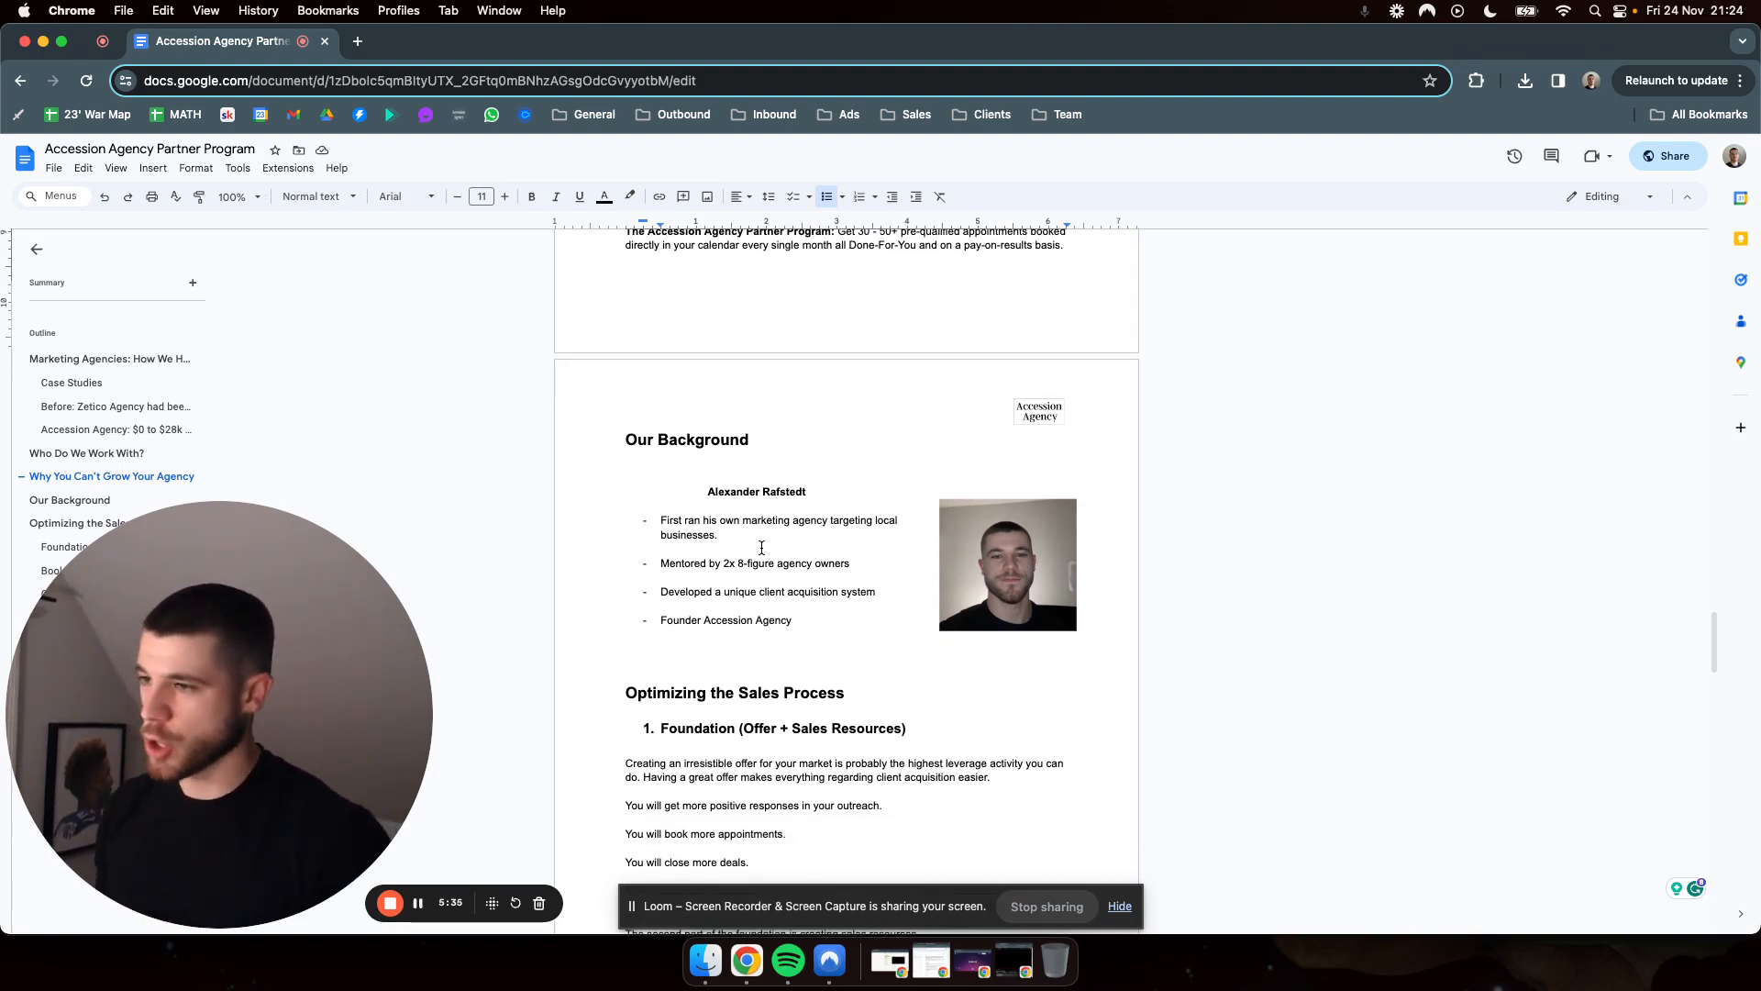
scroll("down", 3)
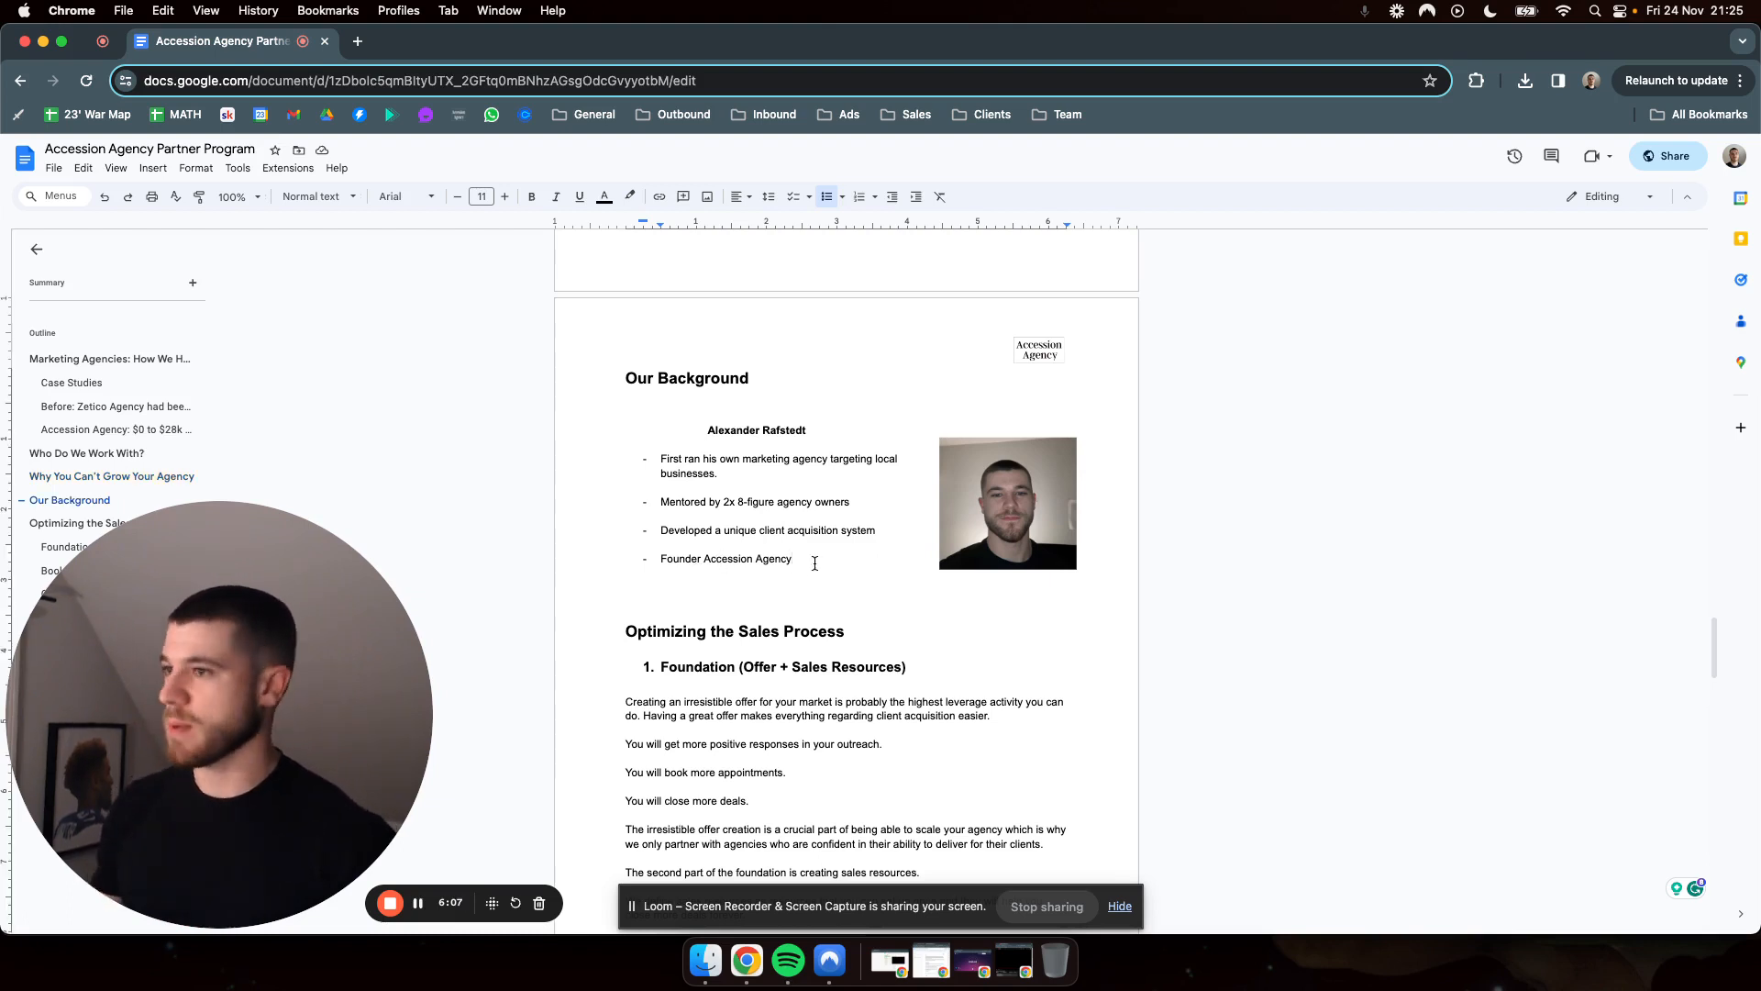
mouse_move(88, 454)
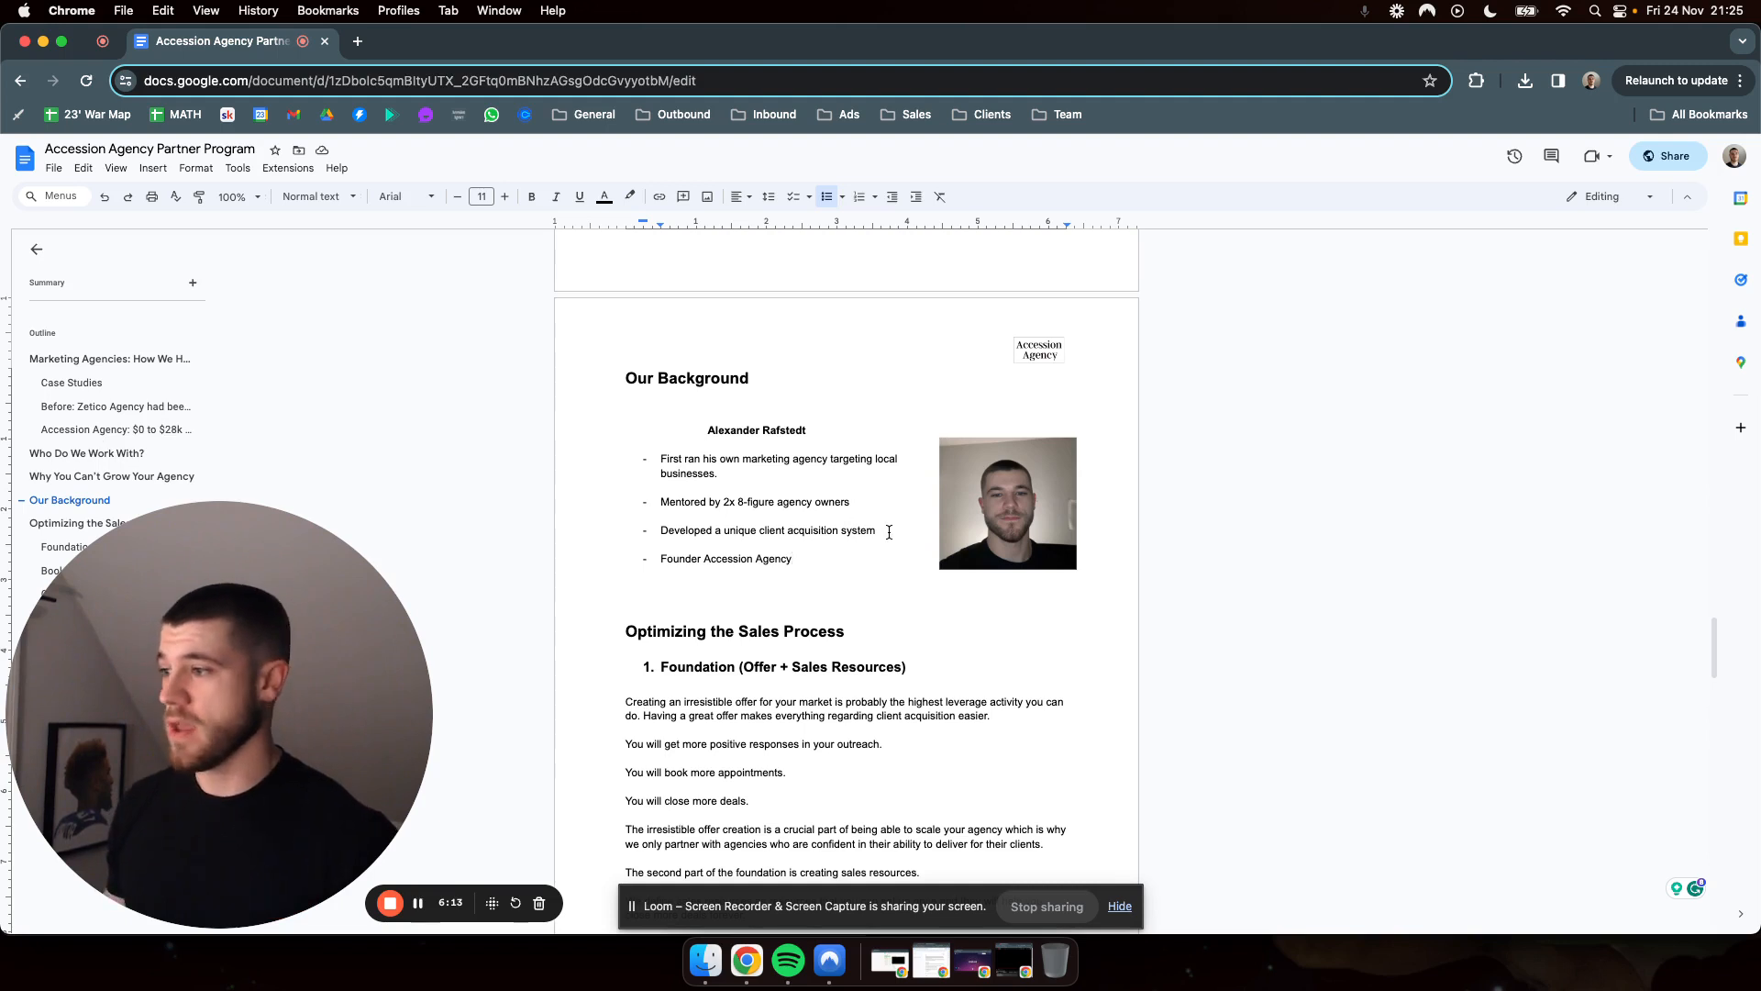
mouse_move(888, 575)
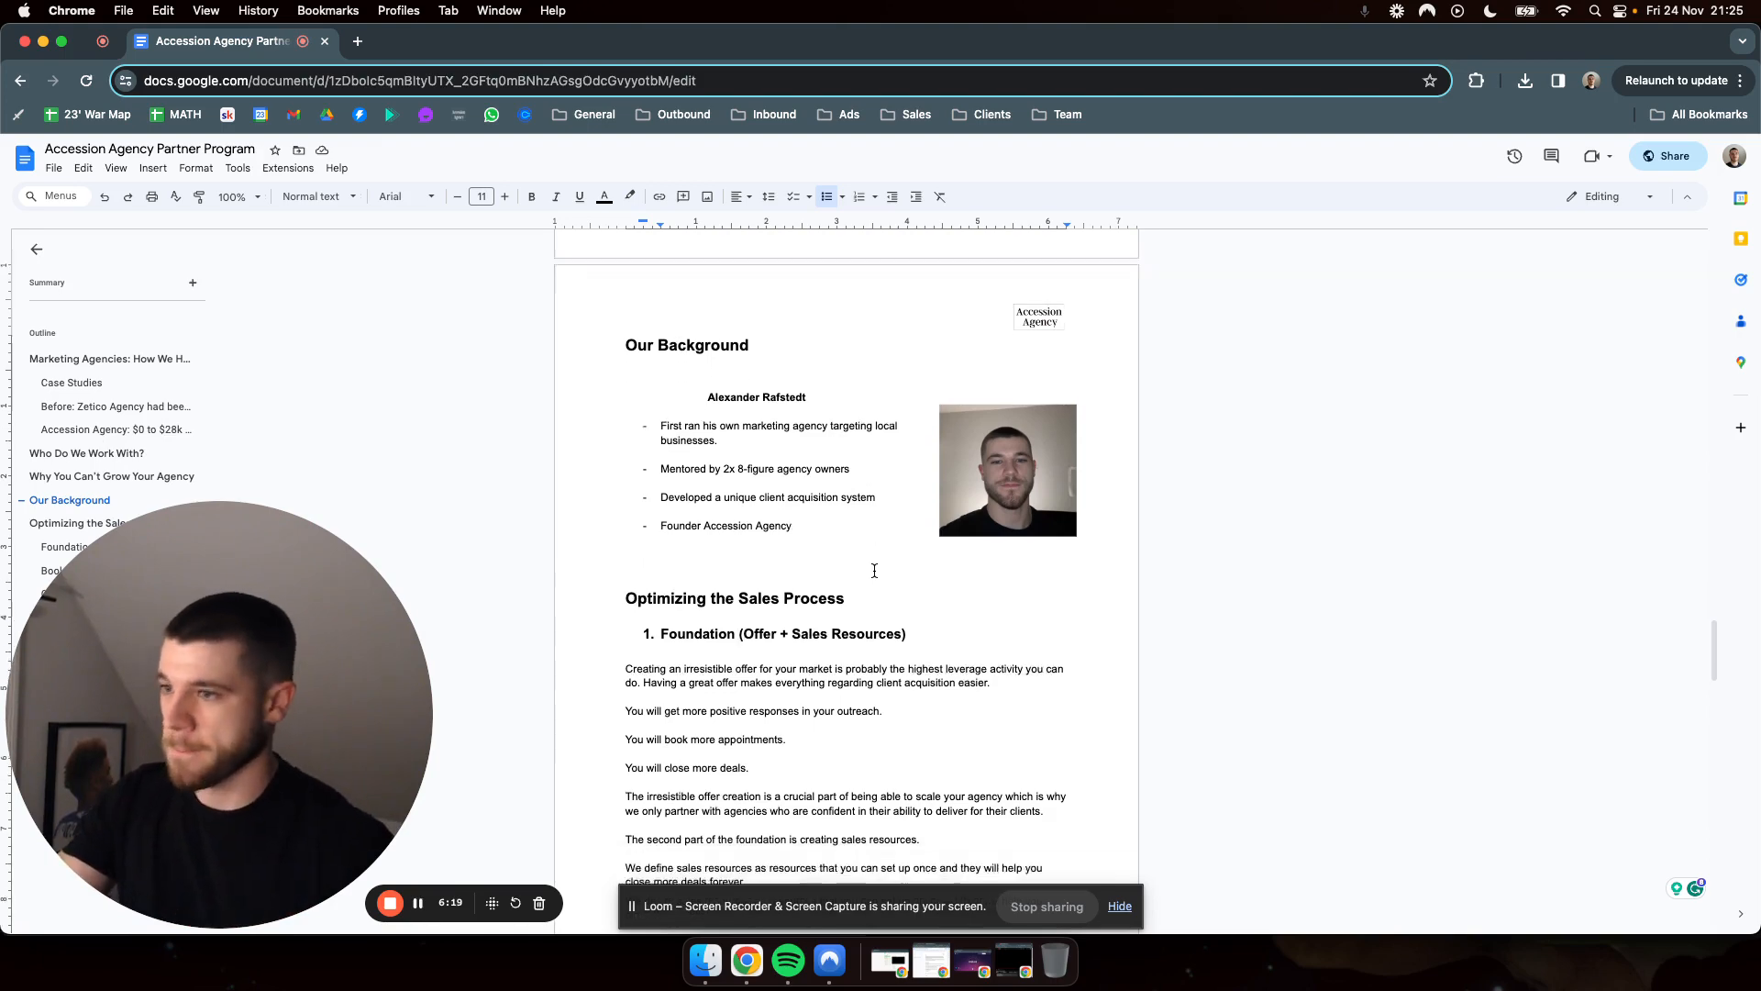
Scroll through the Foundation (Offer + Sales Resources) step to the '2. Booking Appointments' heading.
scroll("up", 3)
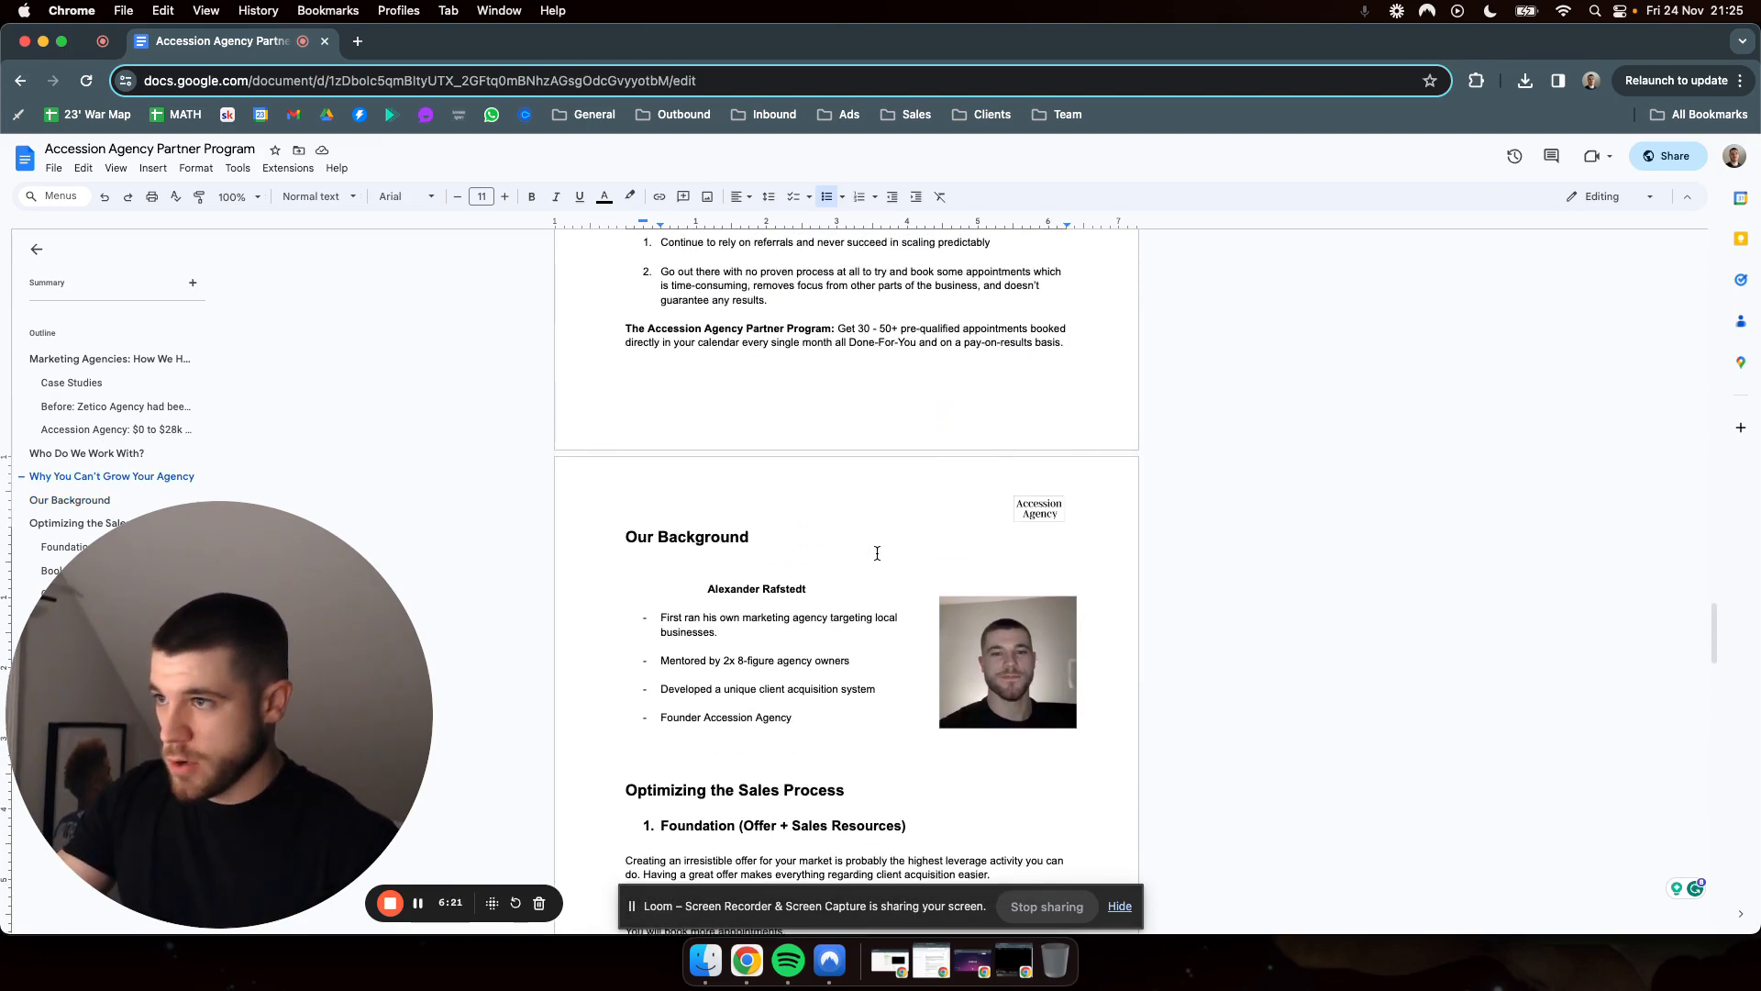
scroll("down", 3)
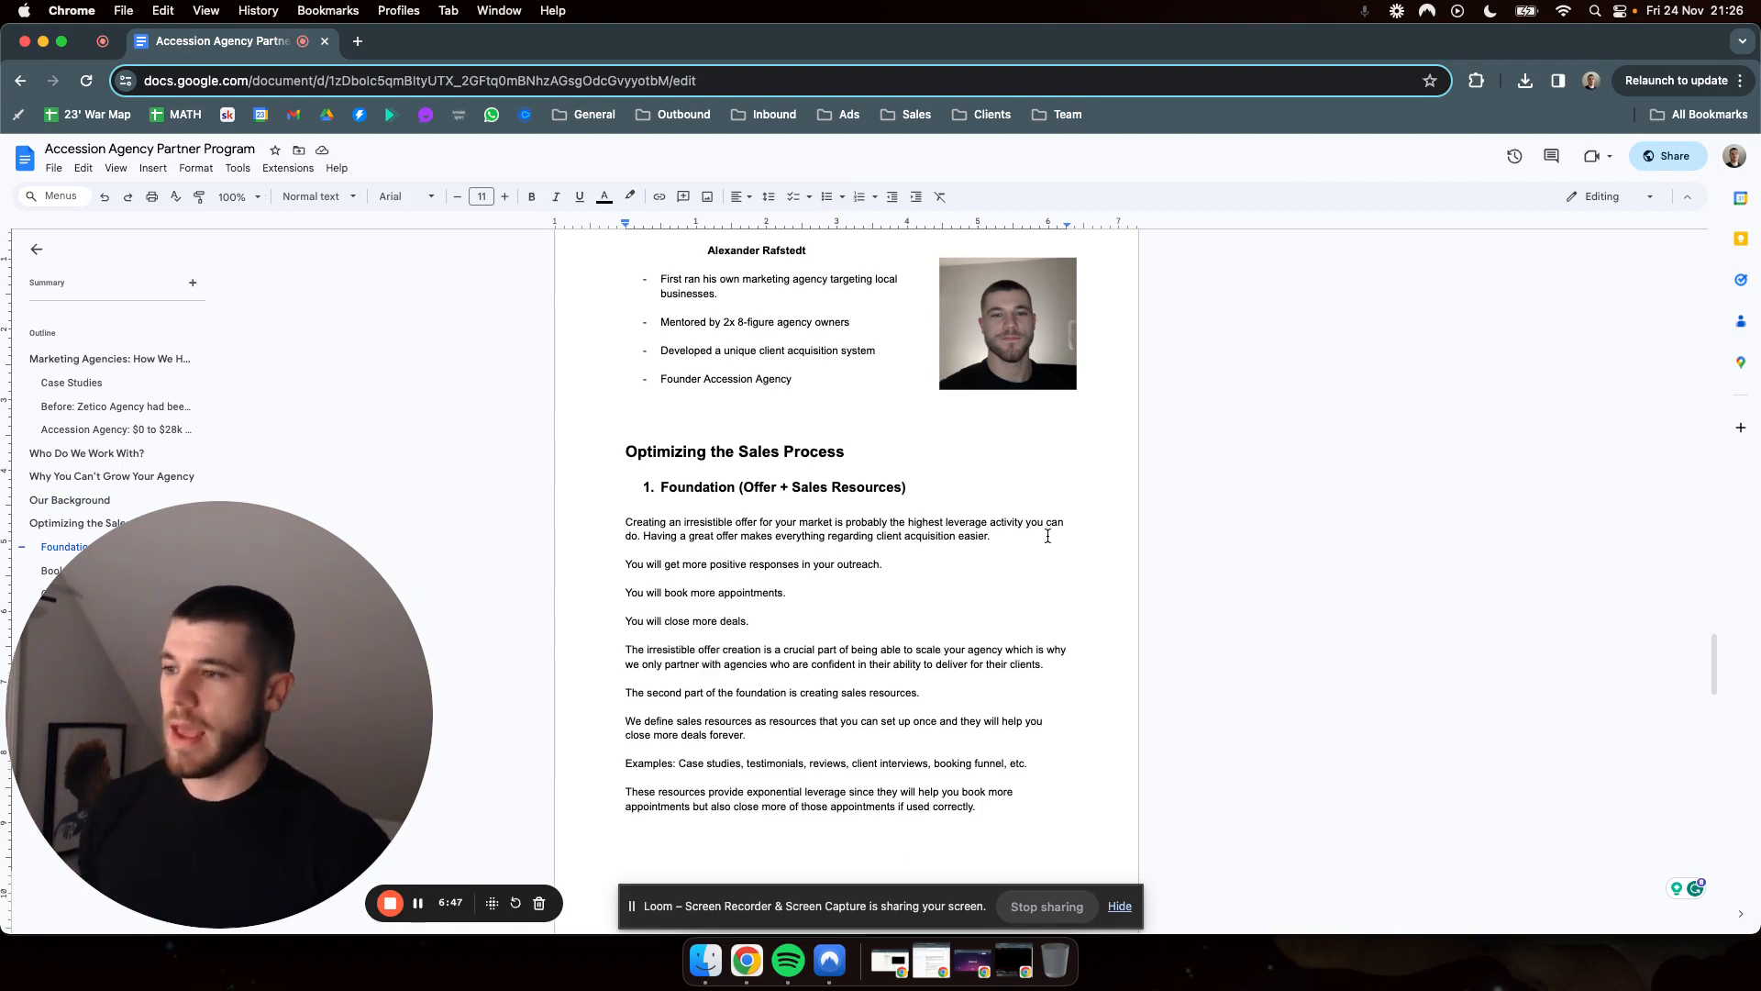
scroll("down", 3)
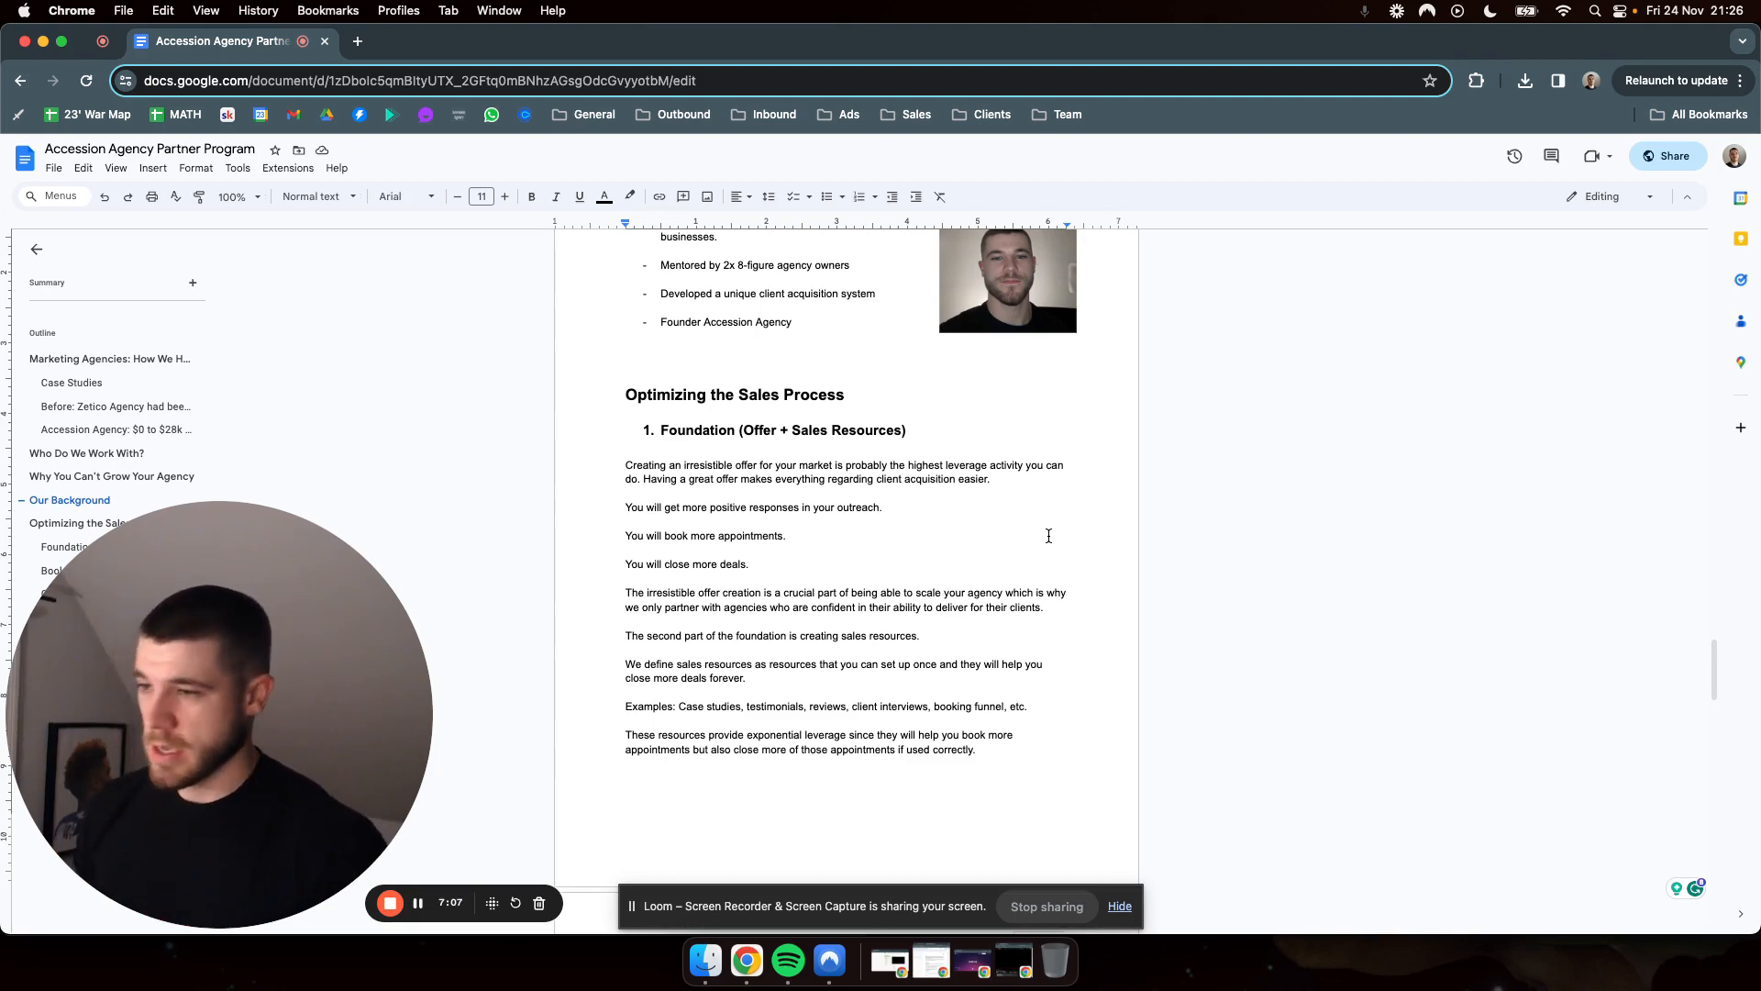
scroll("down", 3)
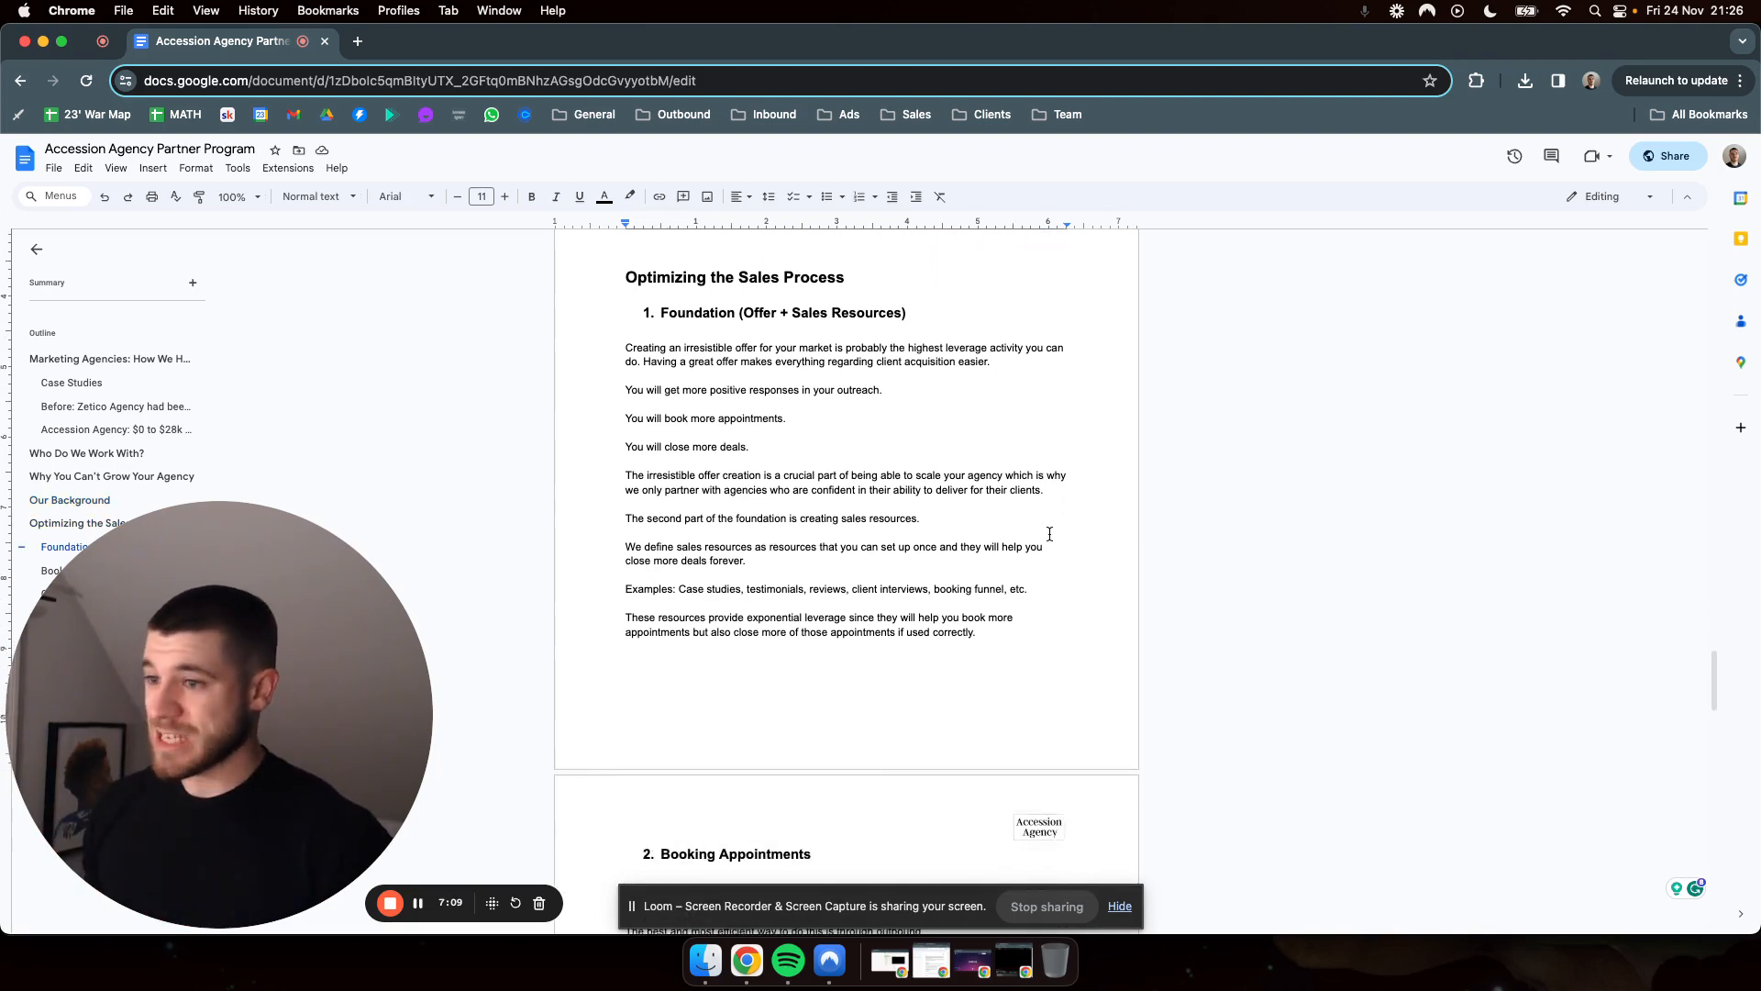
scroll("down", 3)
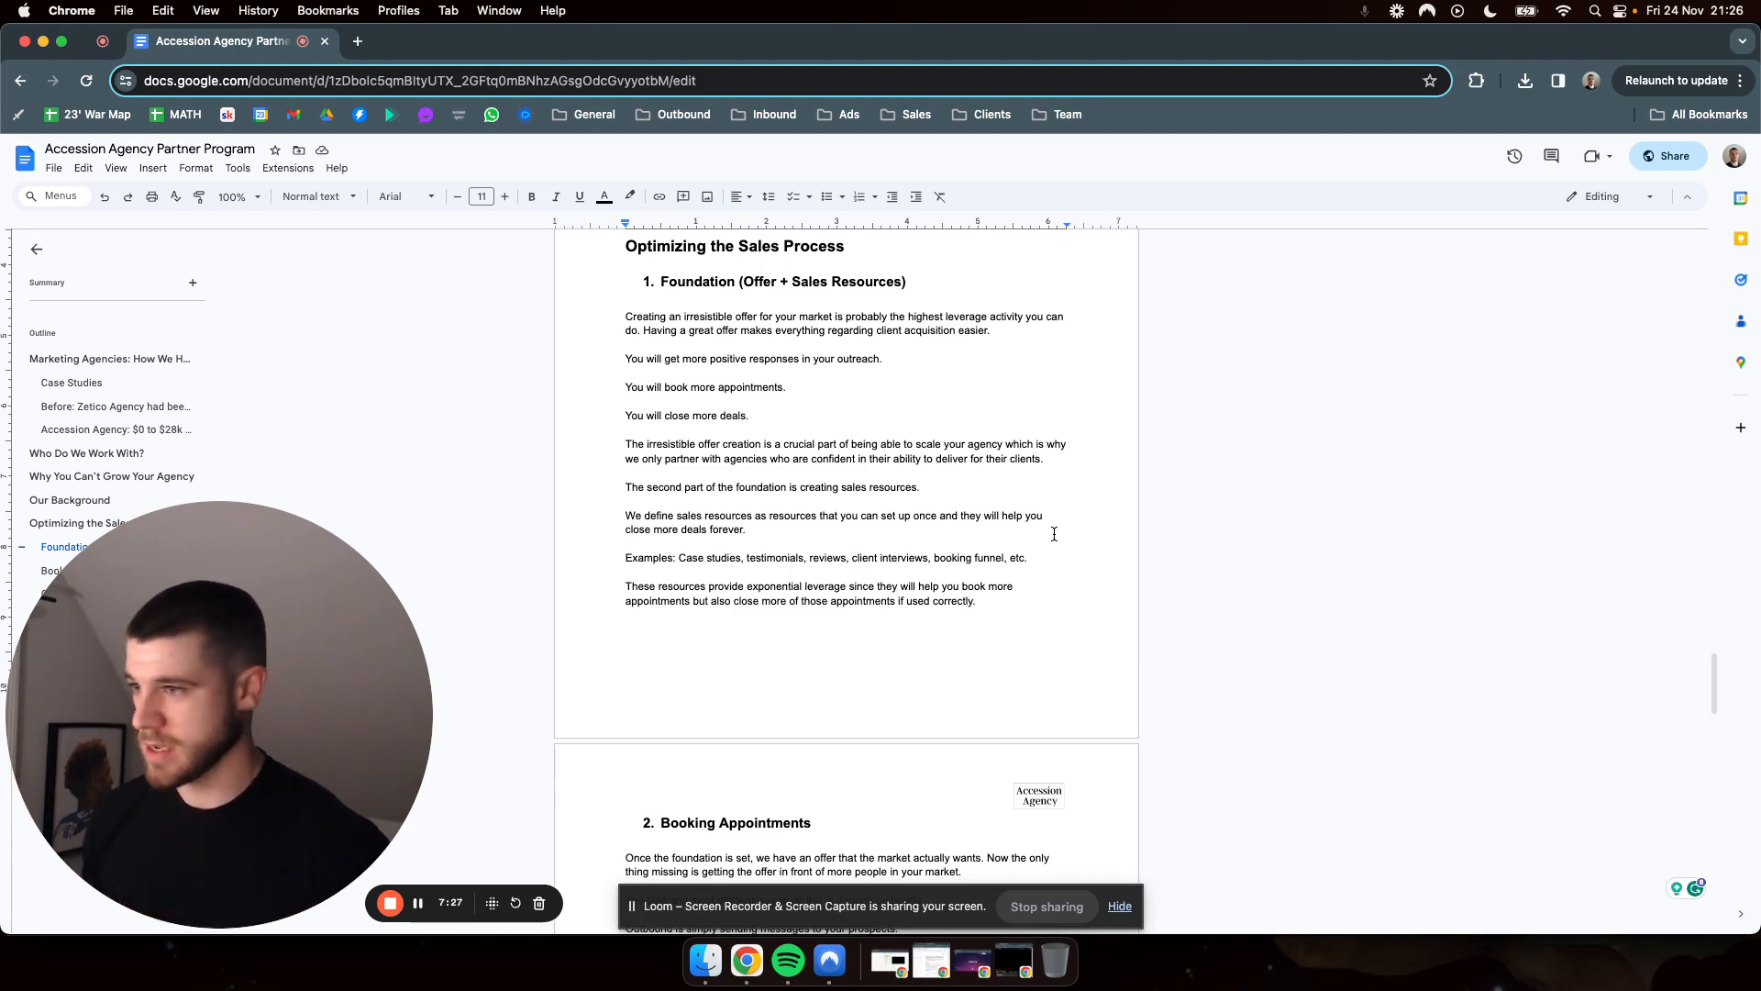
scroll("down", 3)
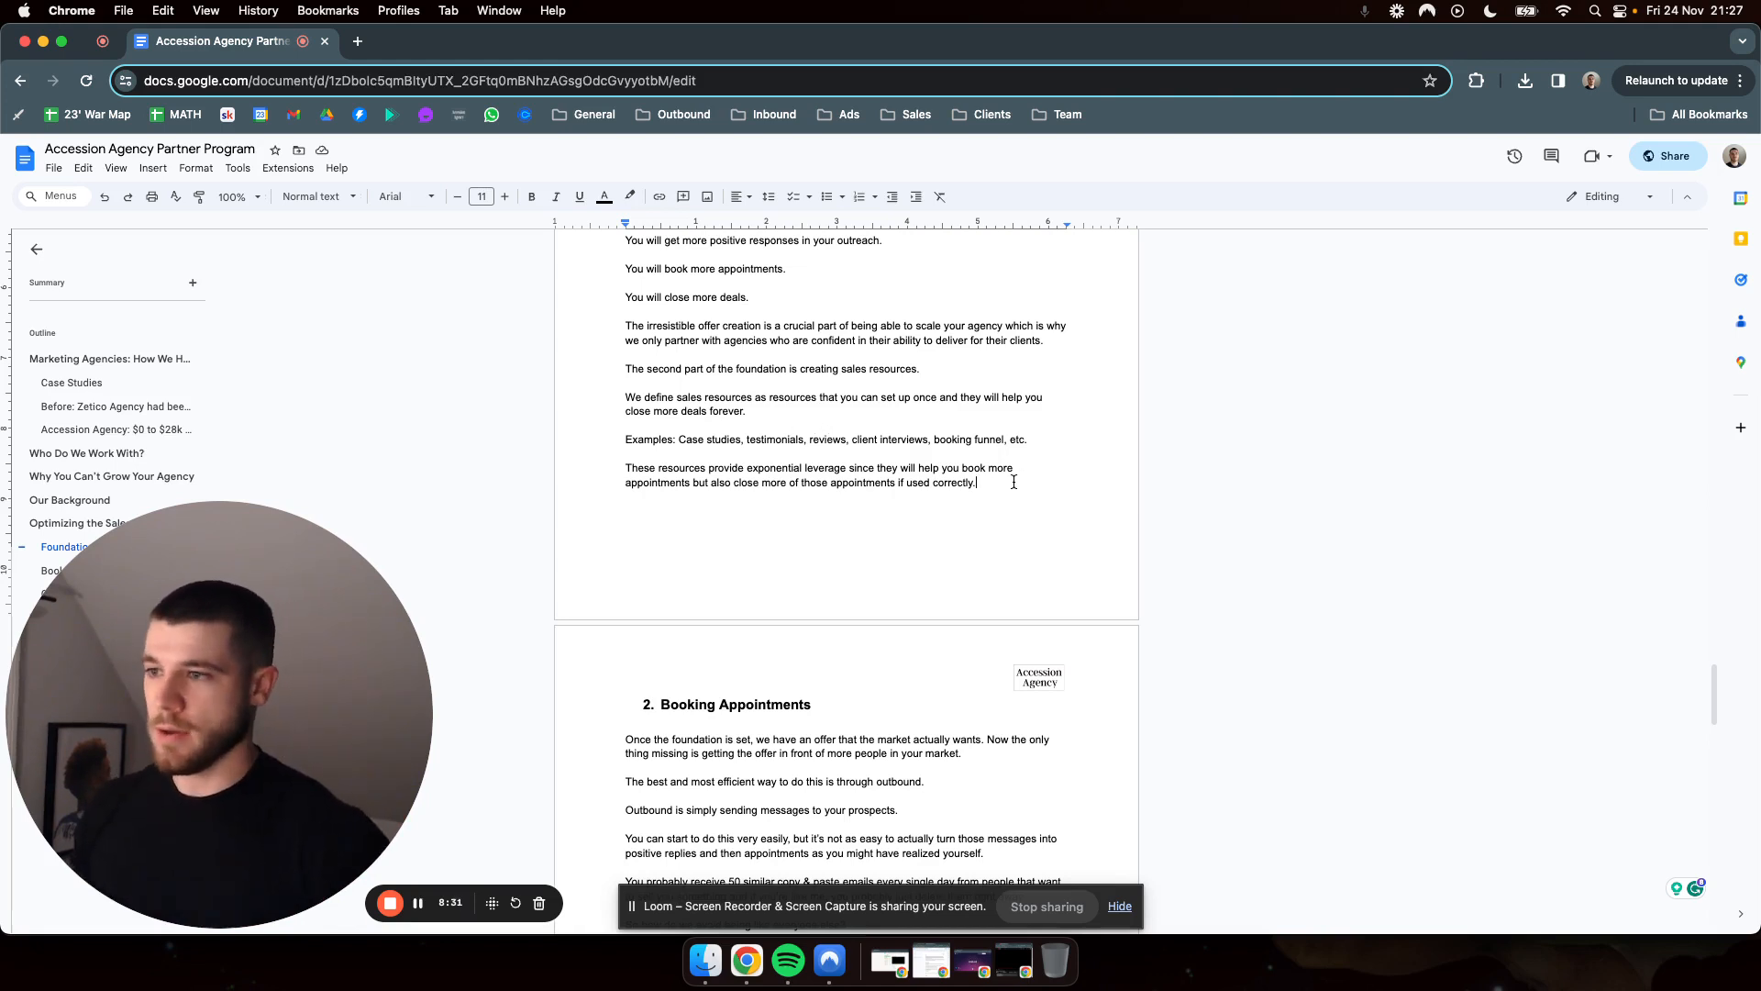
Scroll through '2. Booking Appointments' on outbound and personalization to the '3. Closing' heading.
scroll("up", 3)
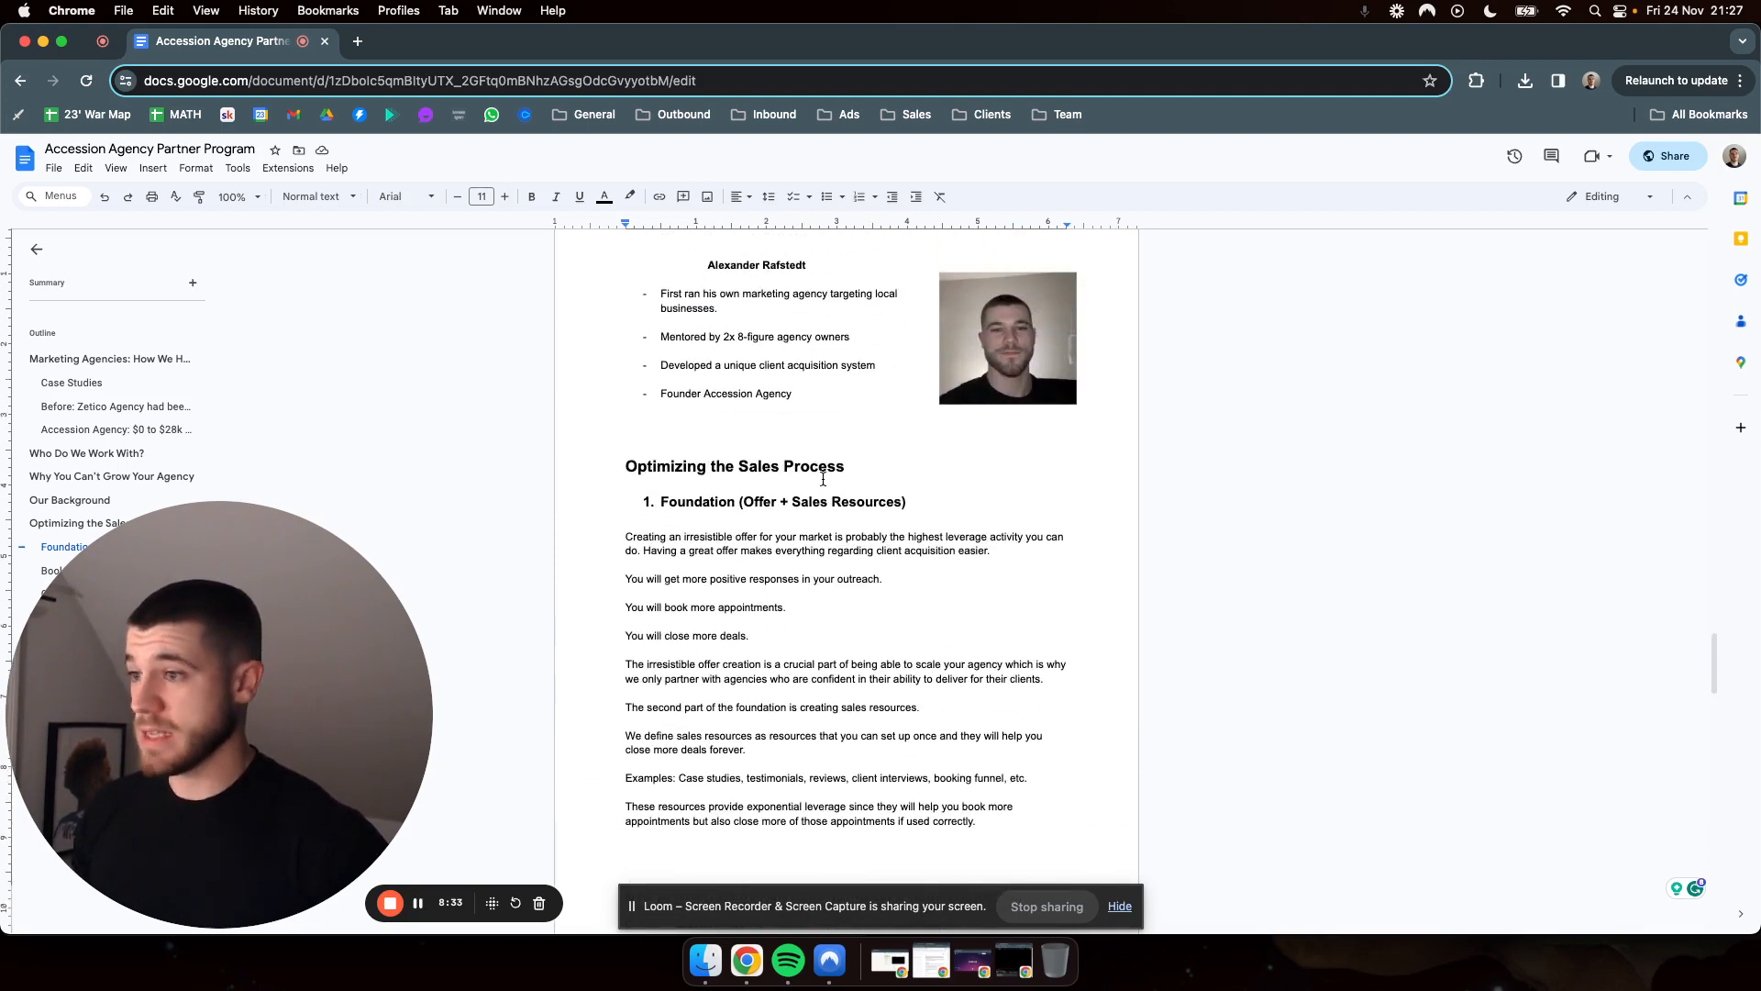
scroll("down", 3)
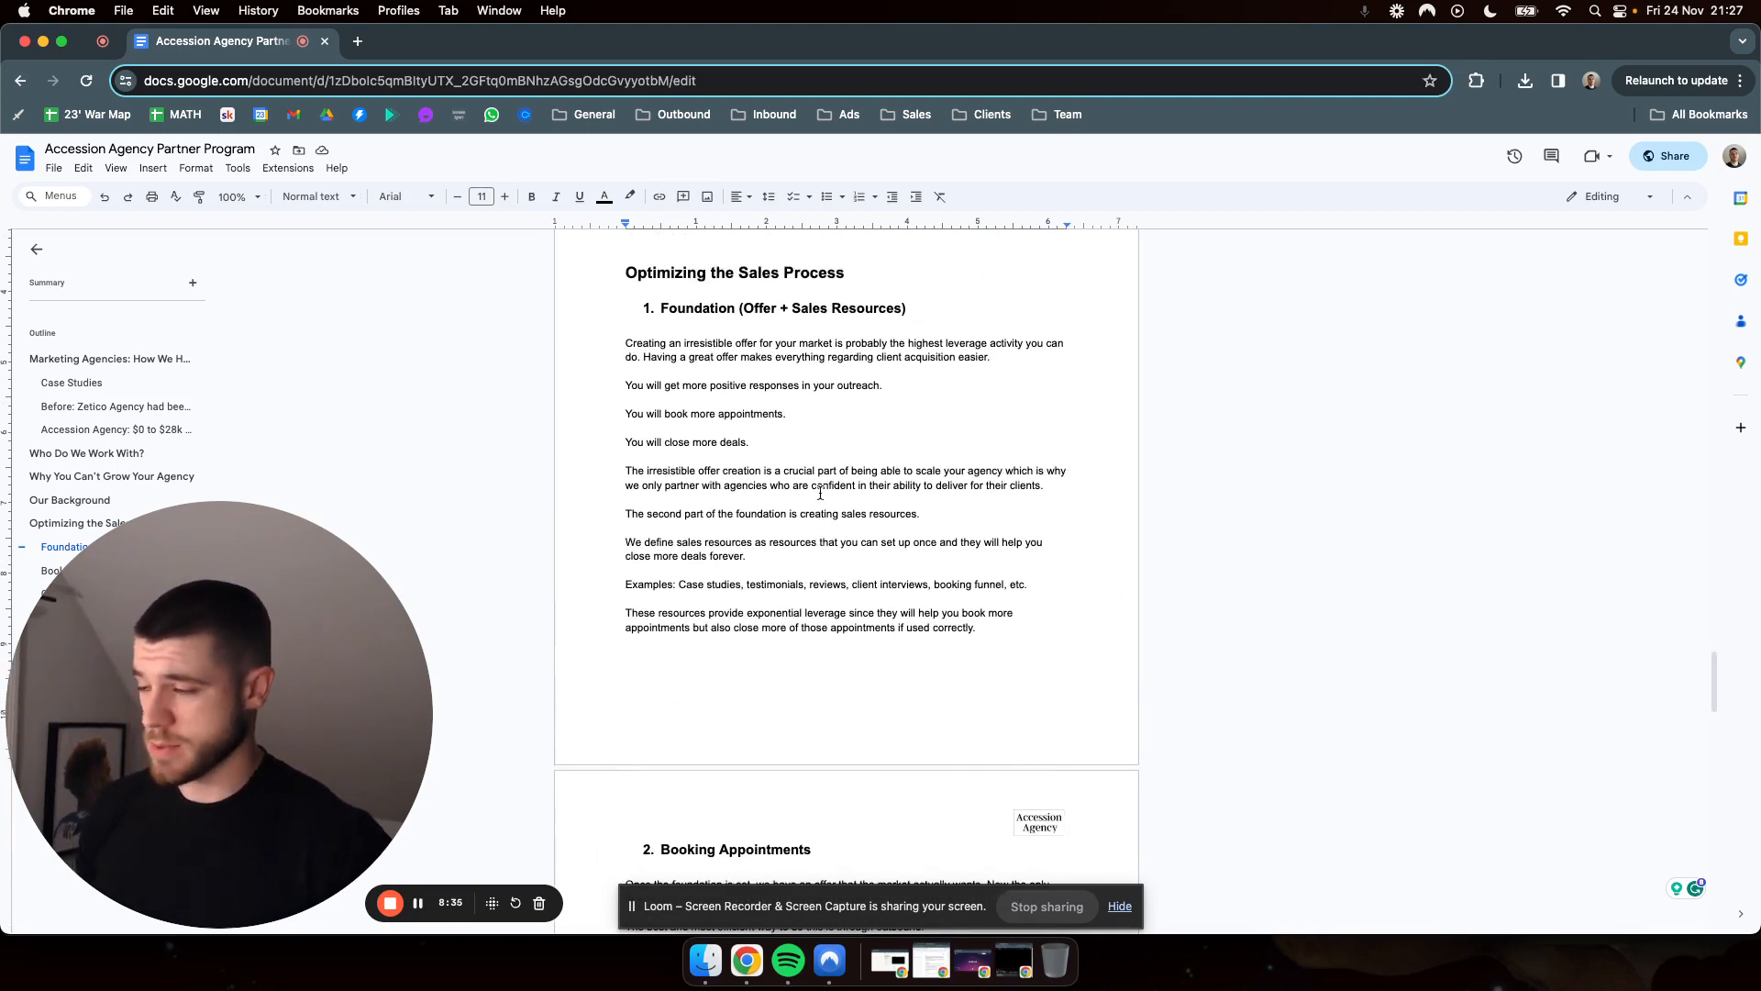
scroll("down", 3)
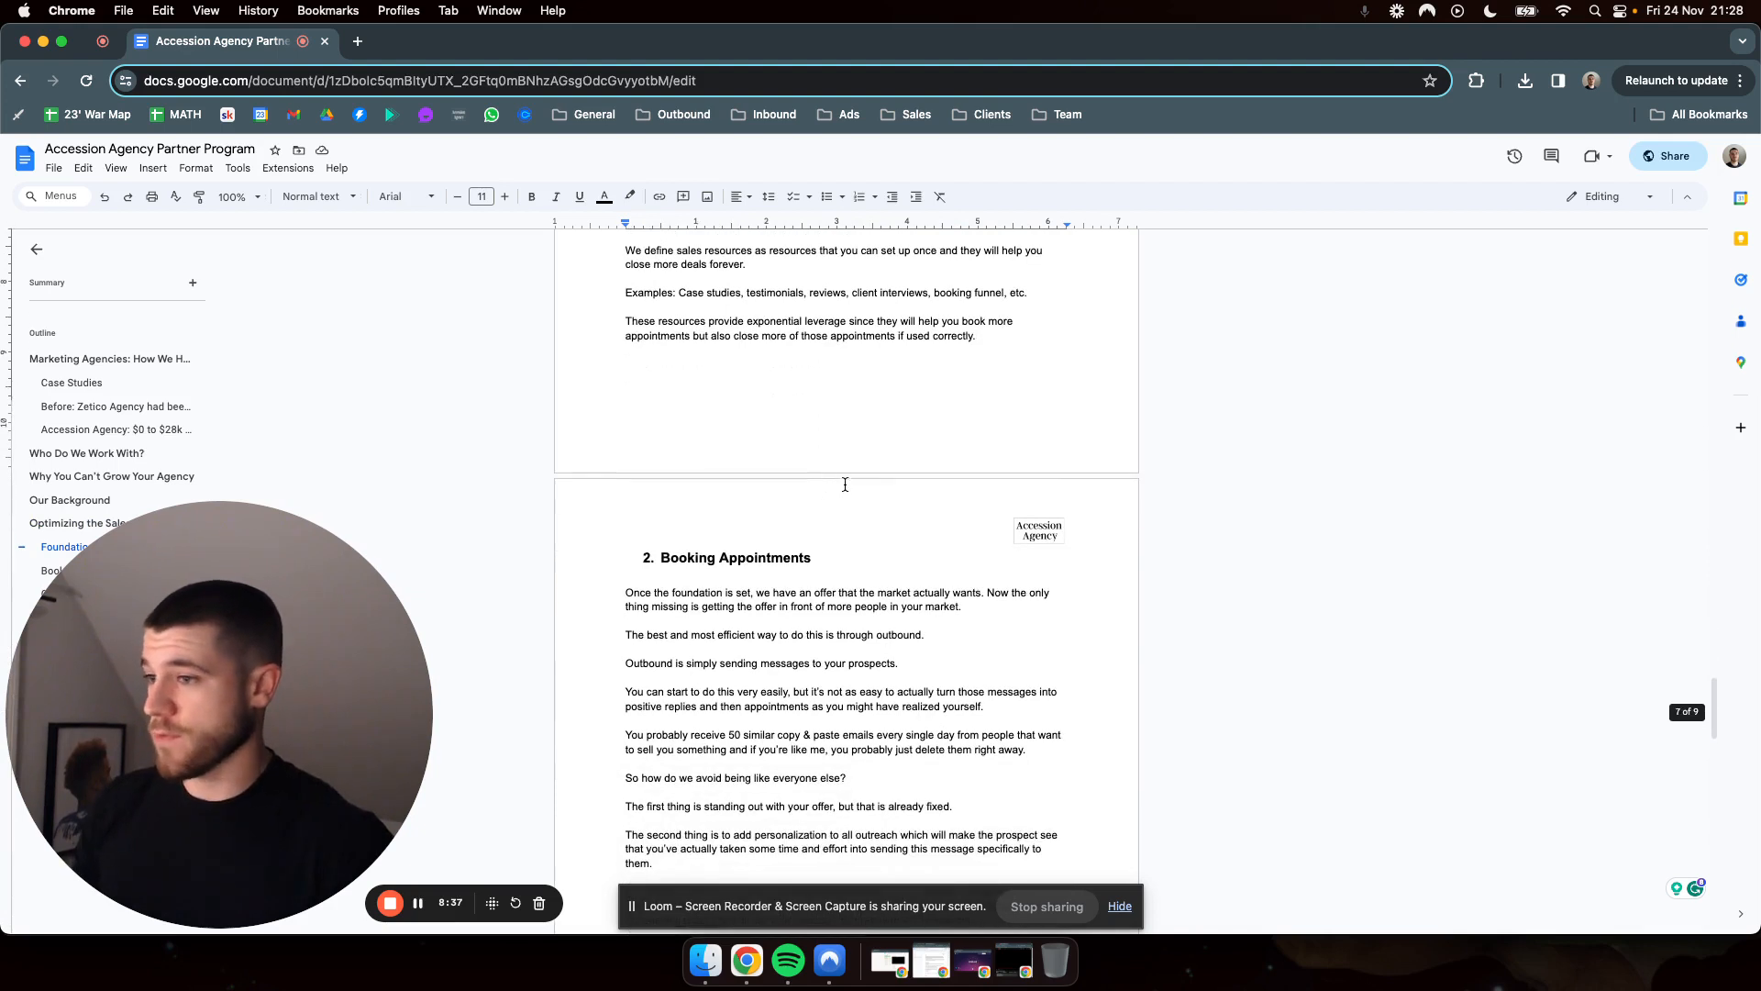
scroll("down", 3)
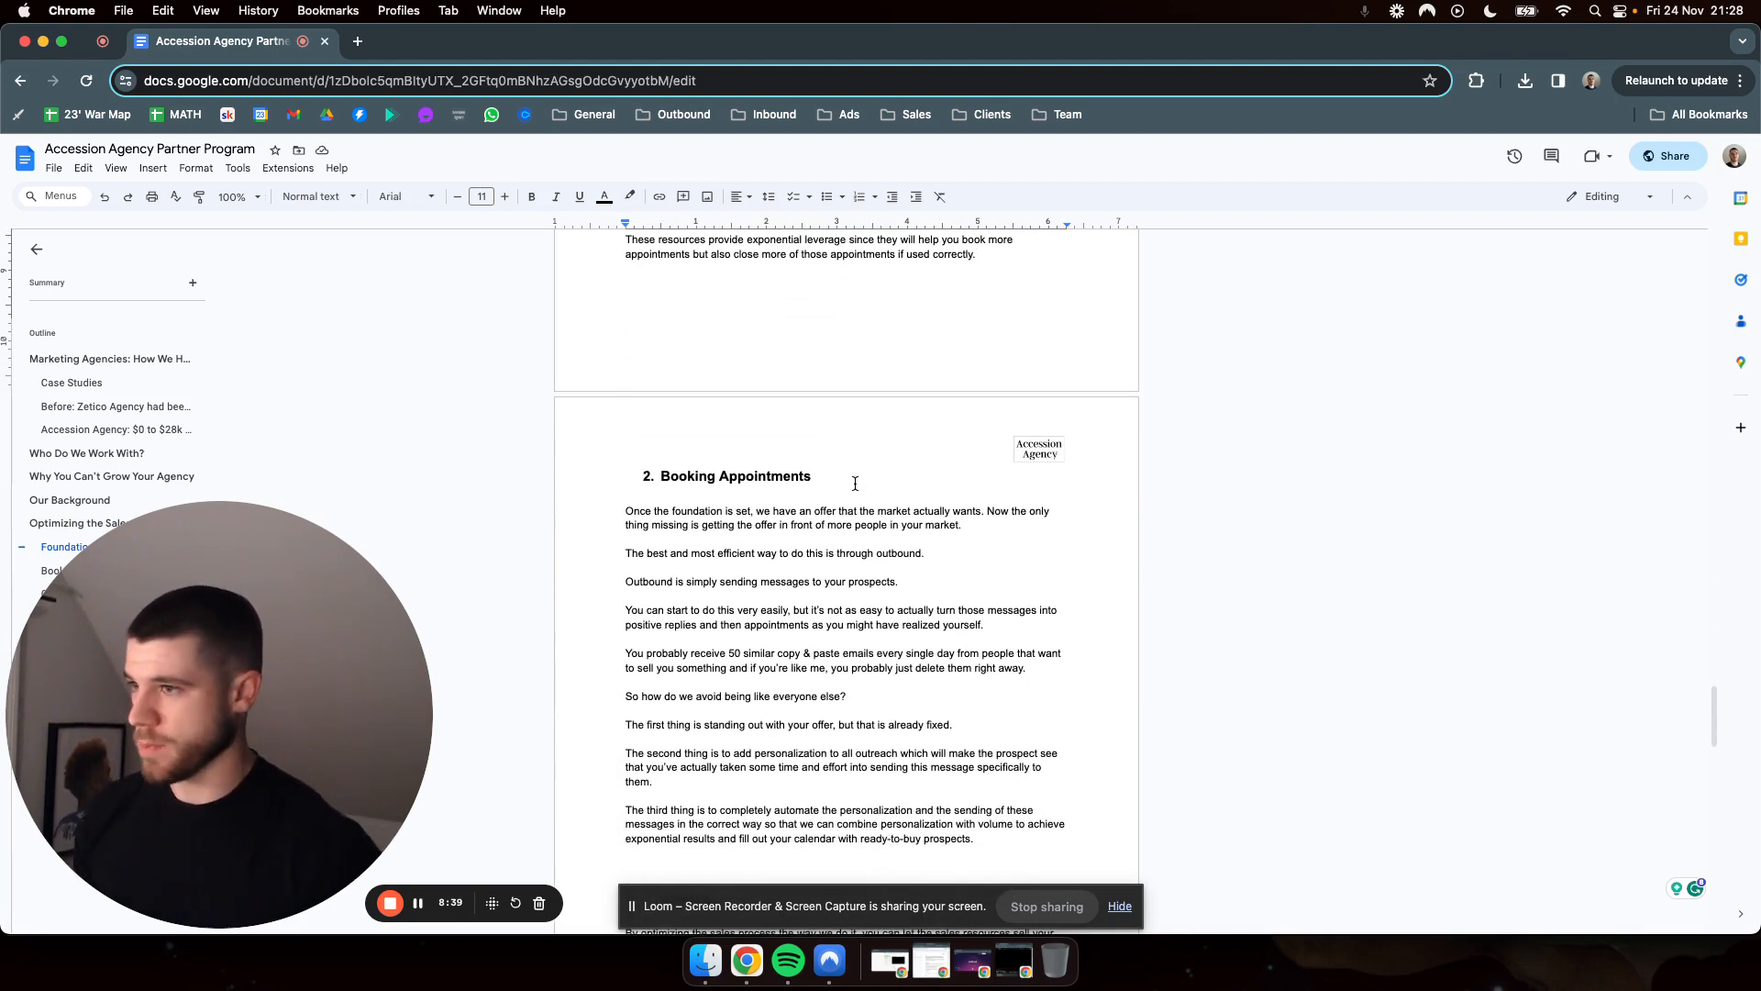
scroll("down", 3)
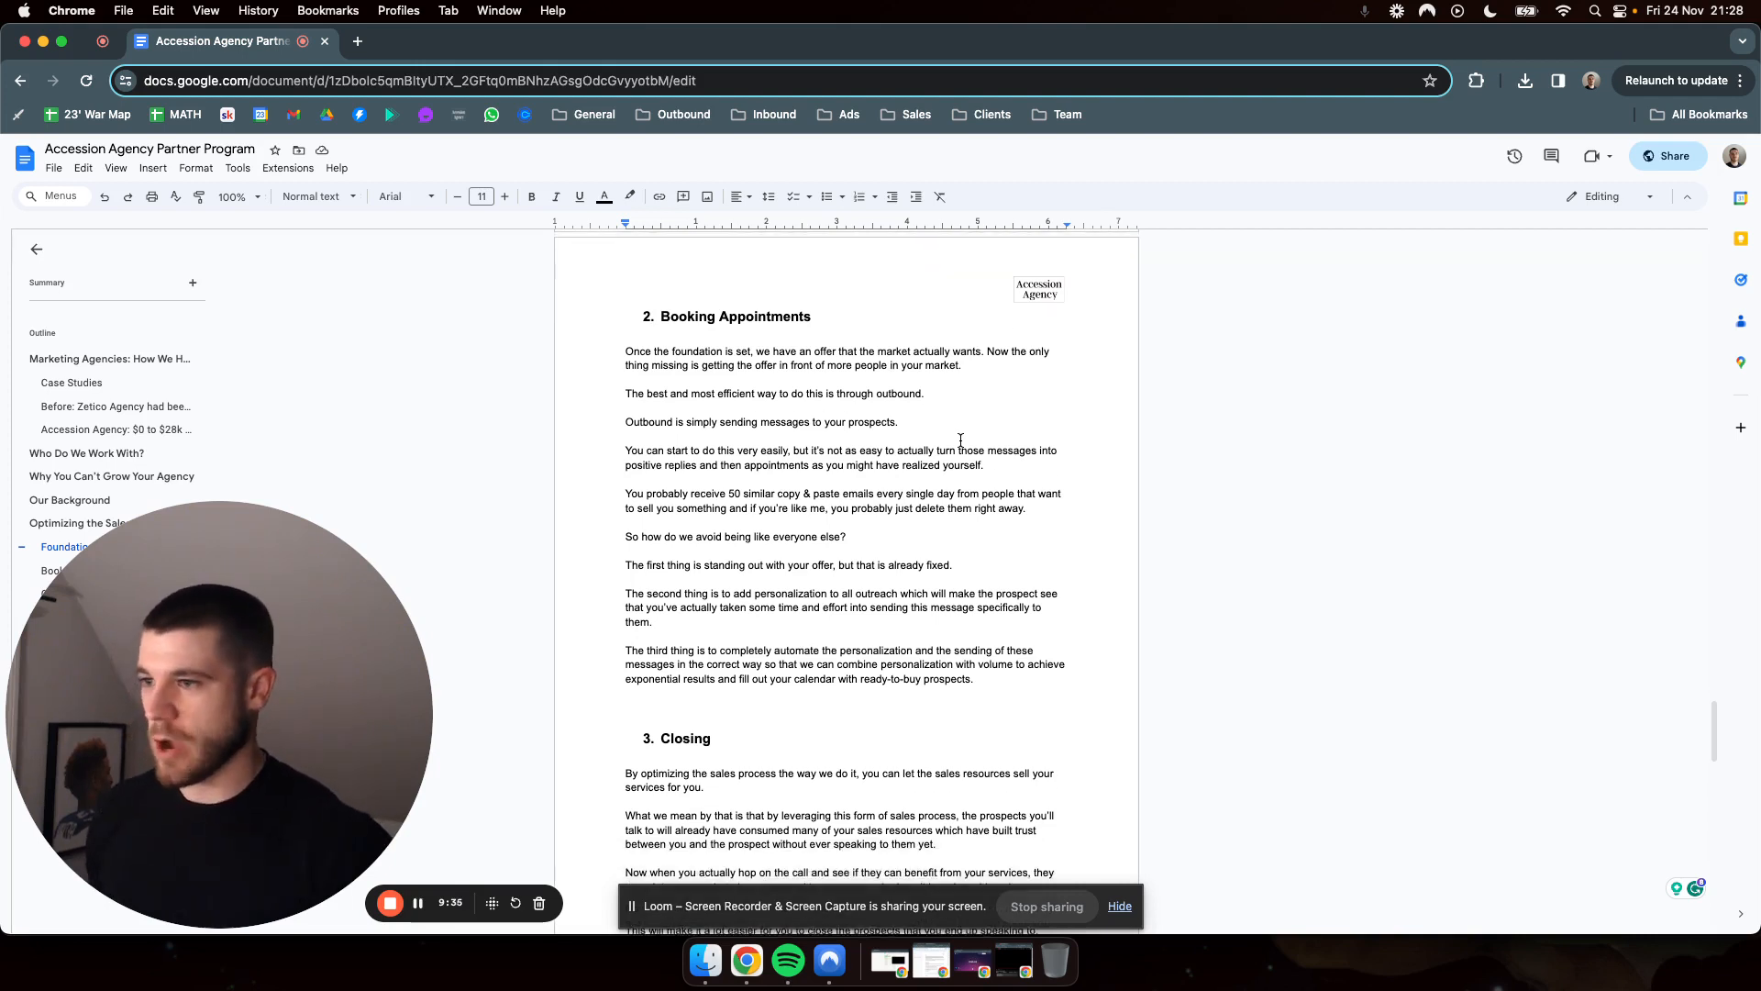
scroll("up", 3)
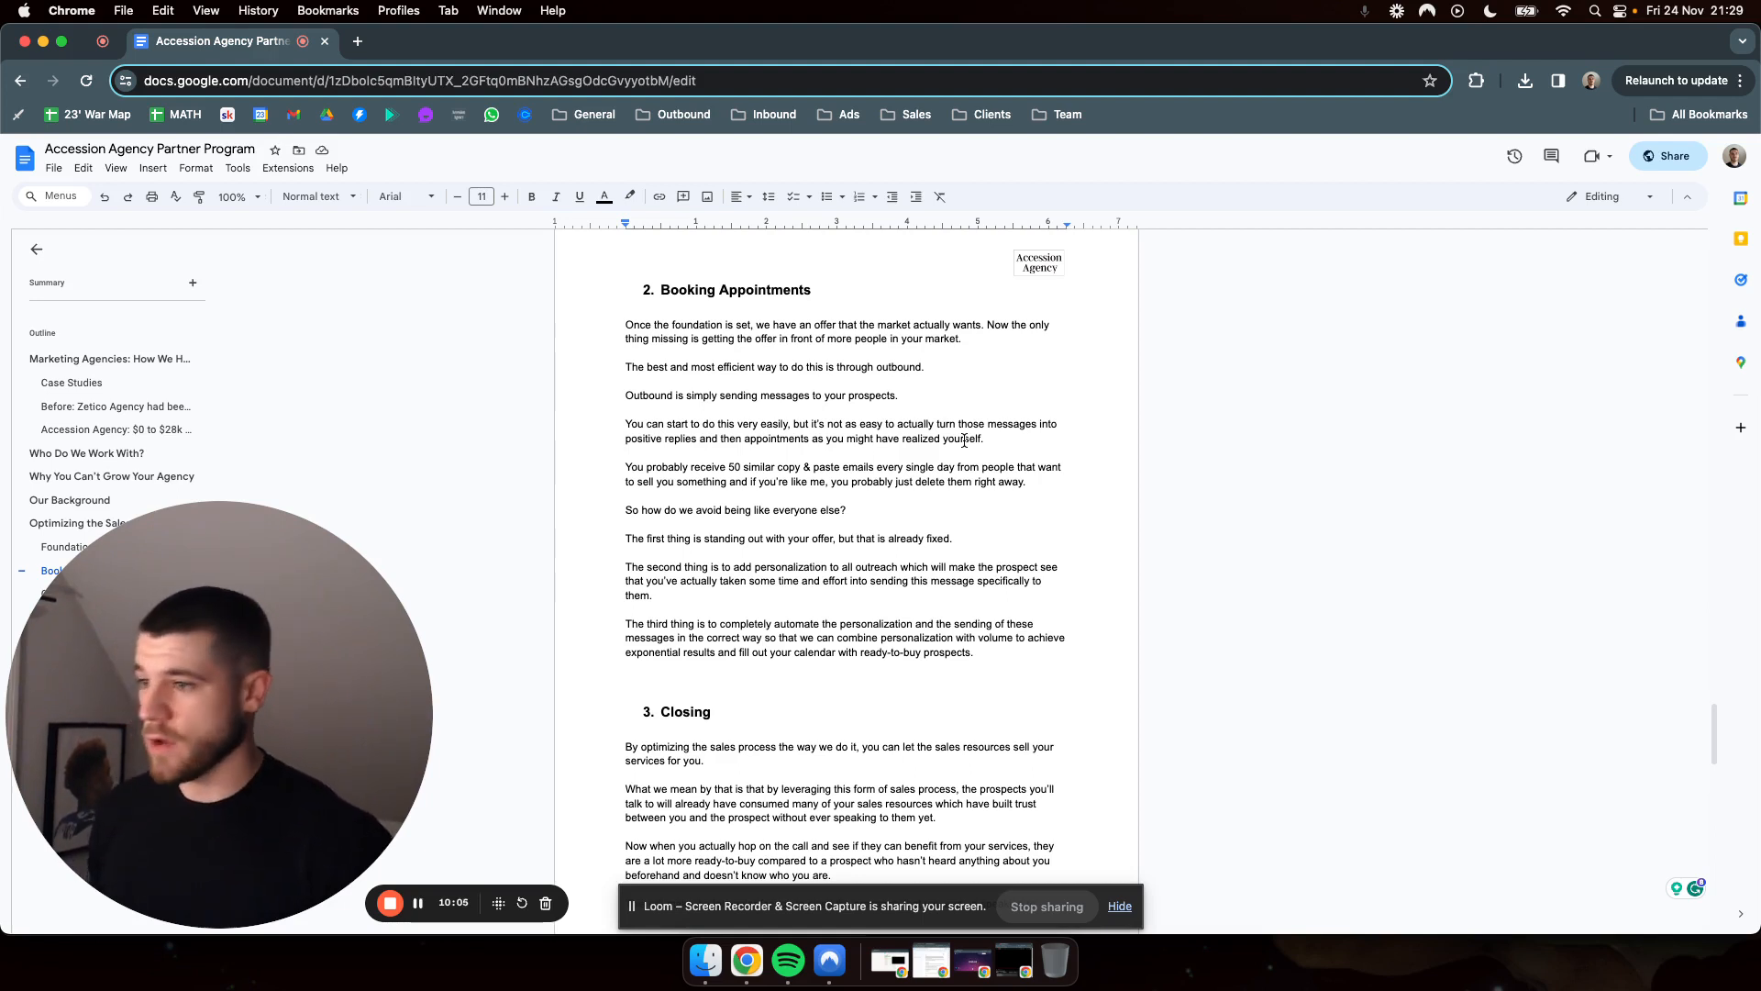
mouse_move(914, 554)
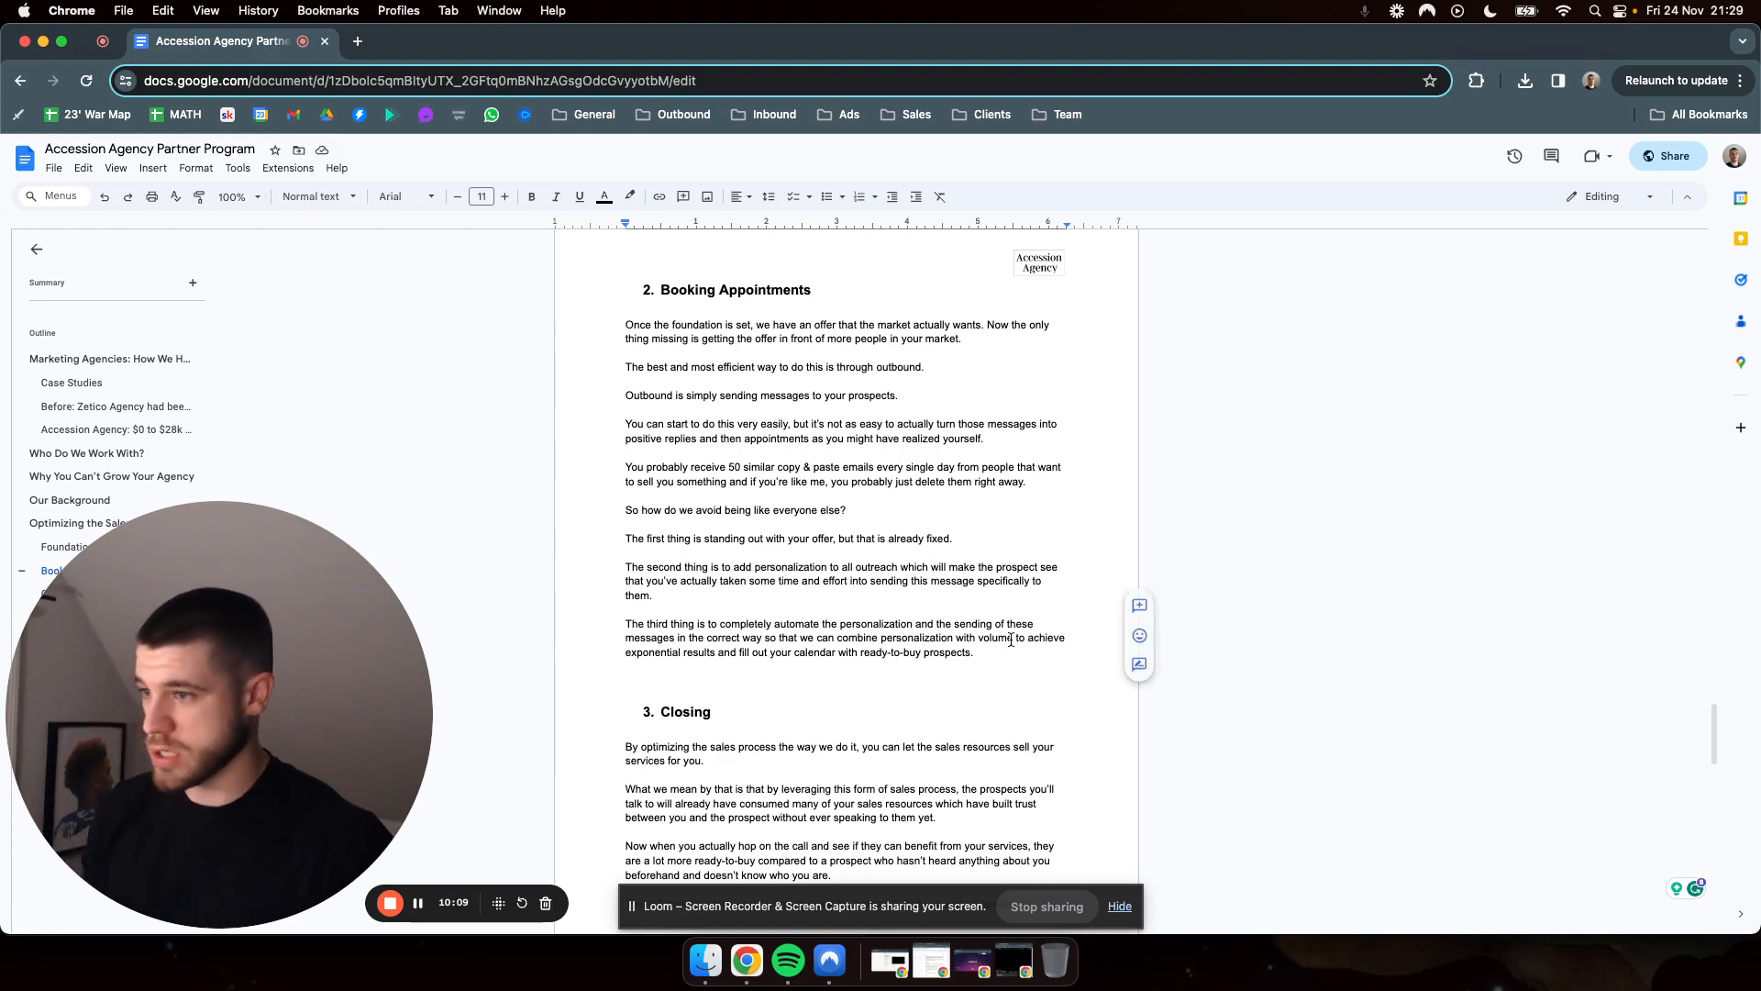
mouse_move(853, 688)
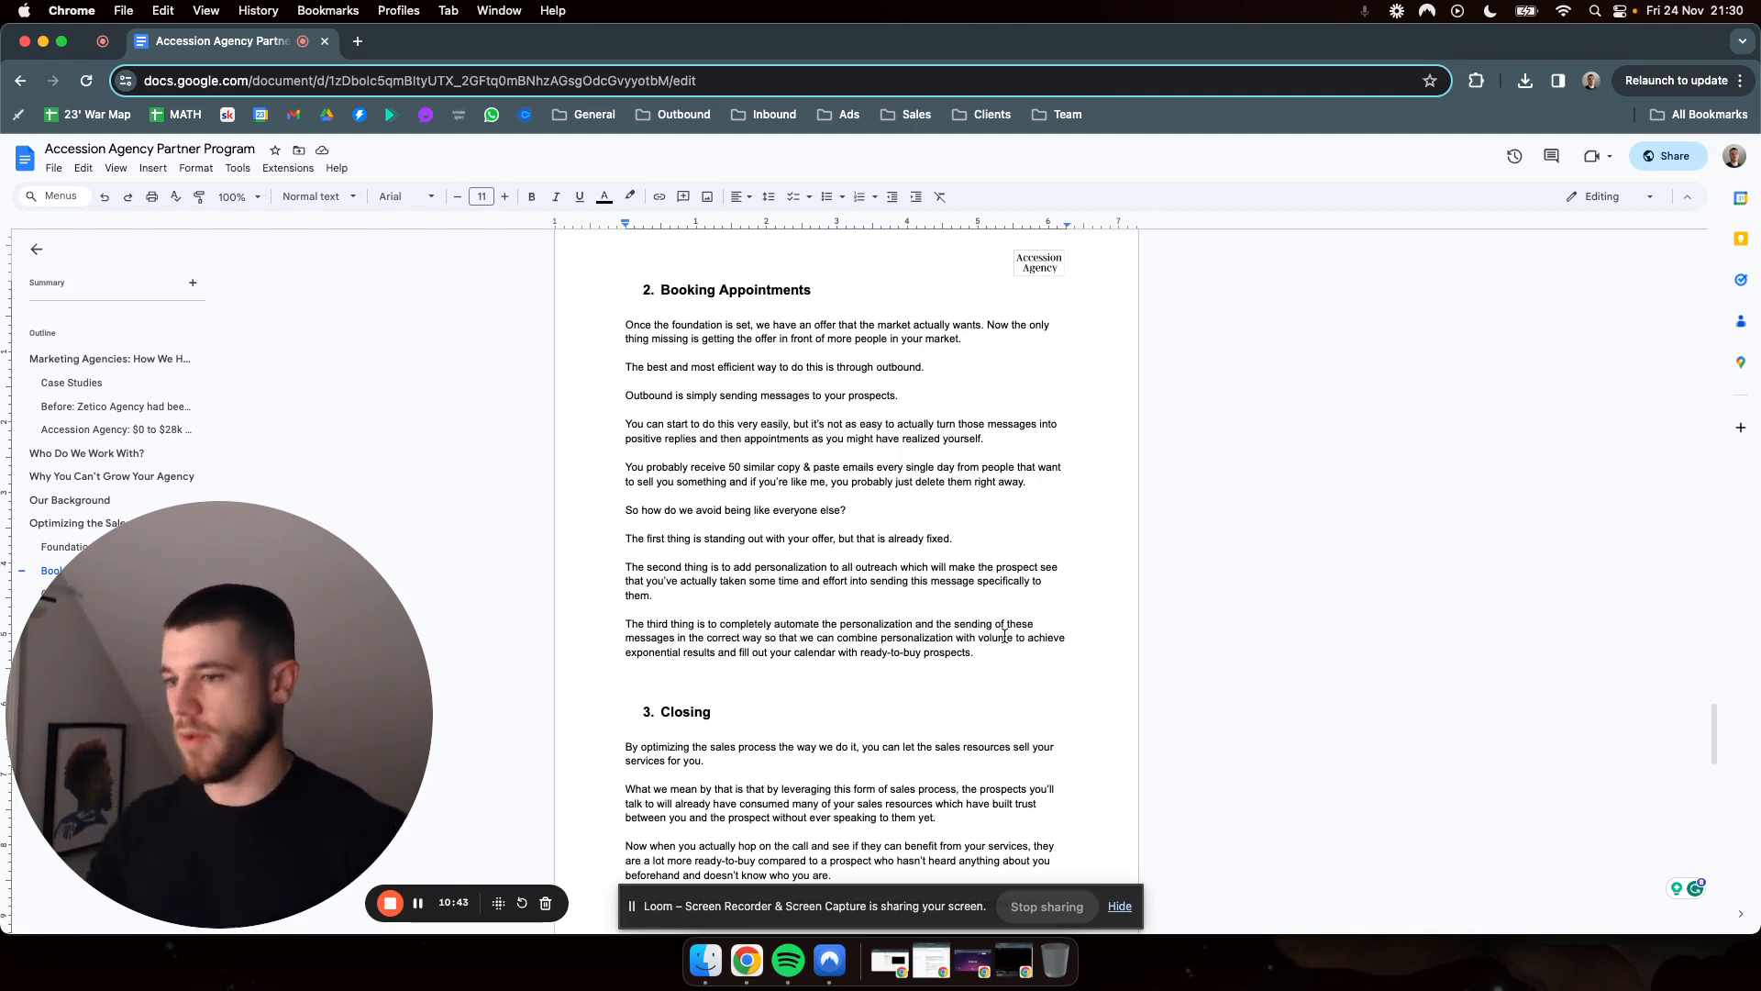
scroll("down", 3)
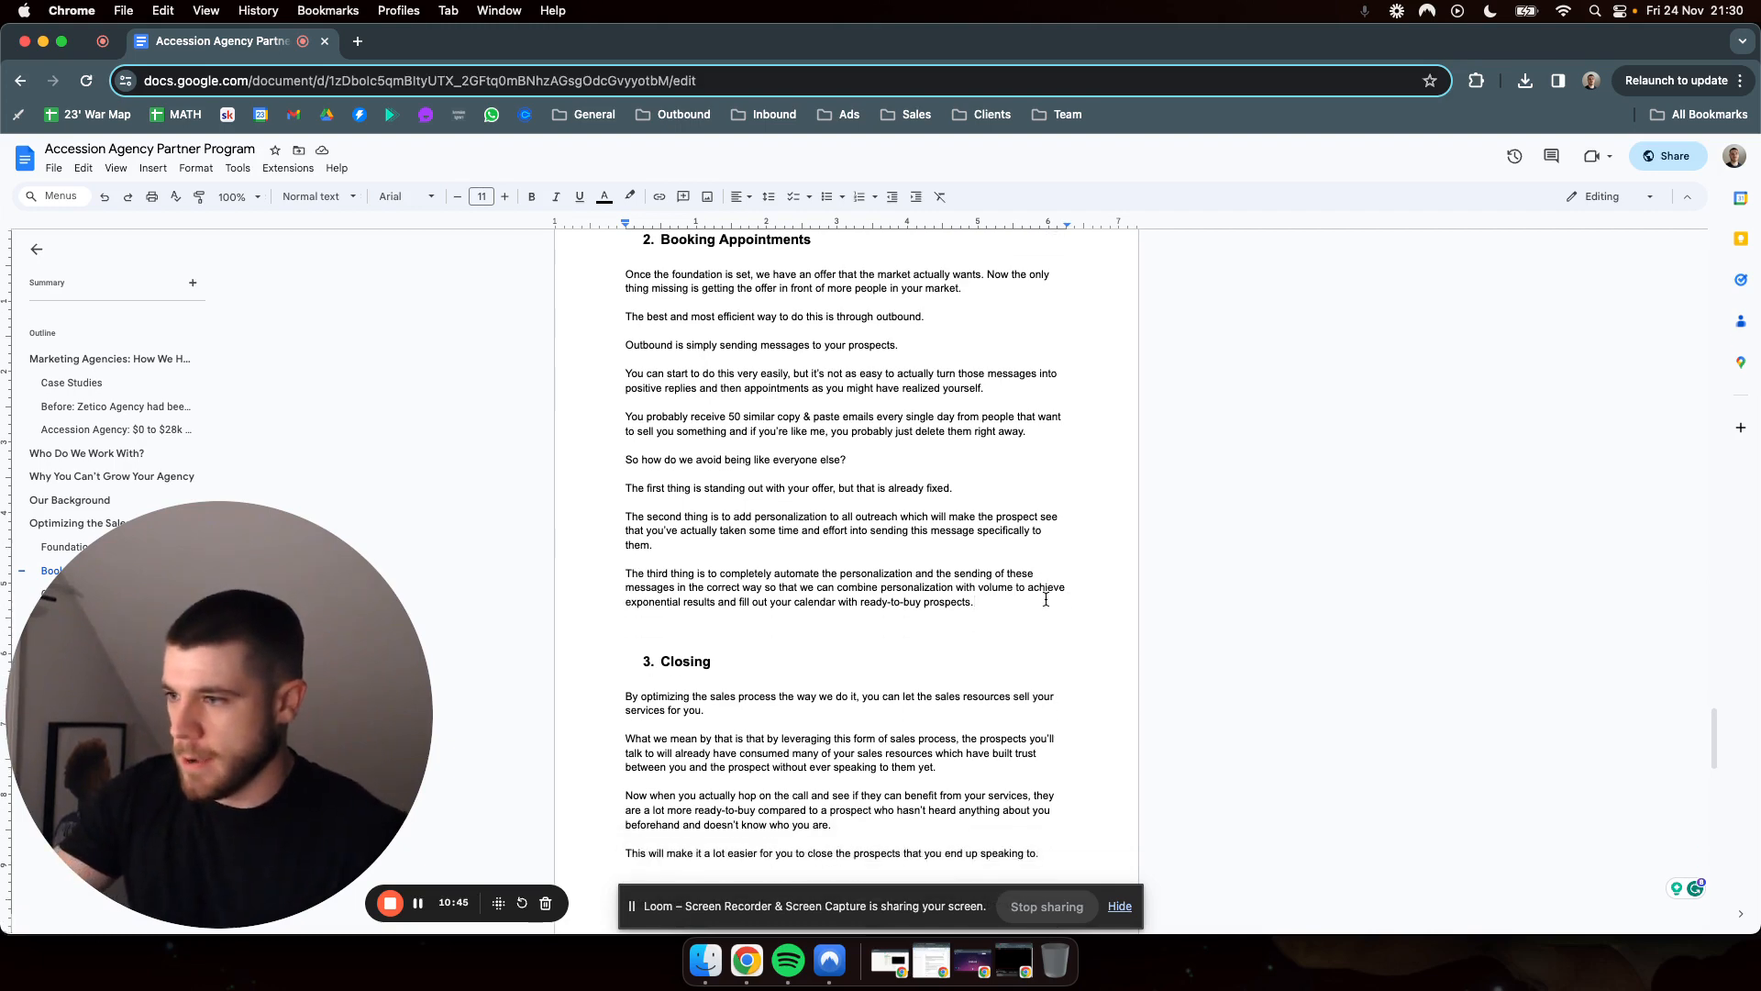
scroll("up", 3)
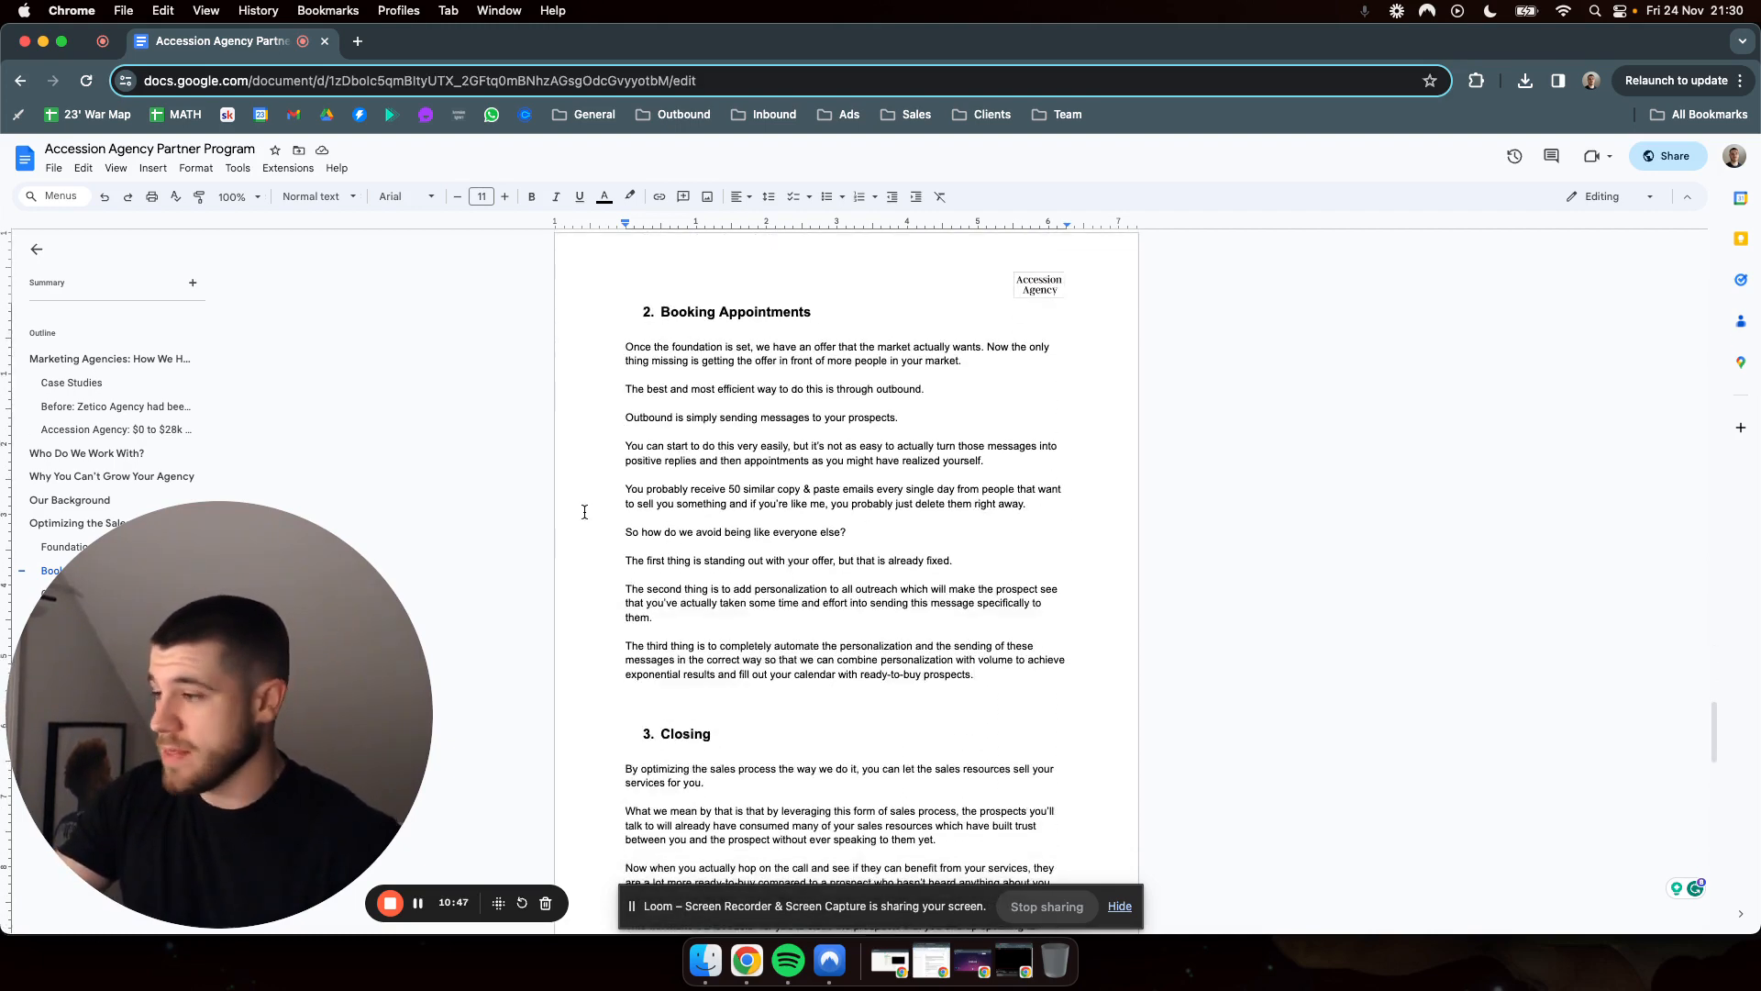
Scroll through '3. Closing' to the 'Recap Case Studies' page and 'What Now?' options list.
scroll("down", 3)
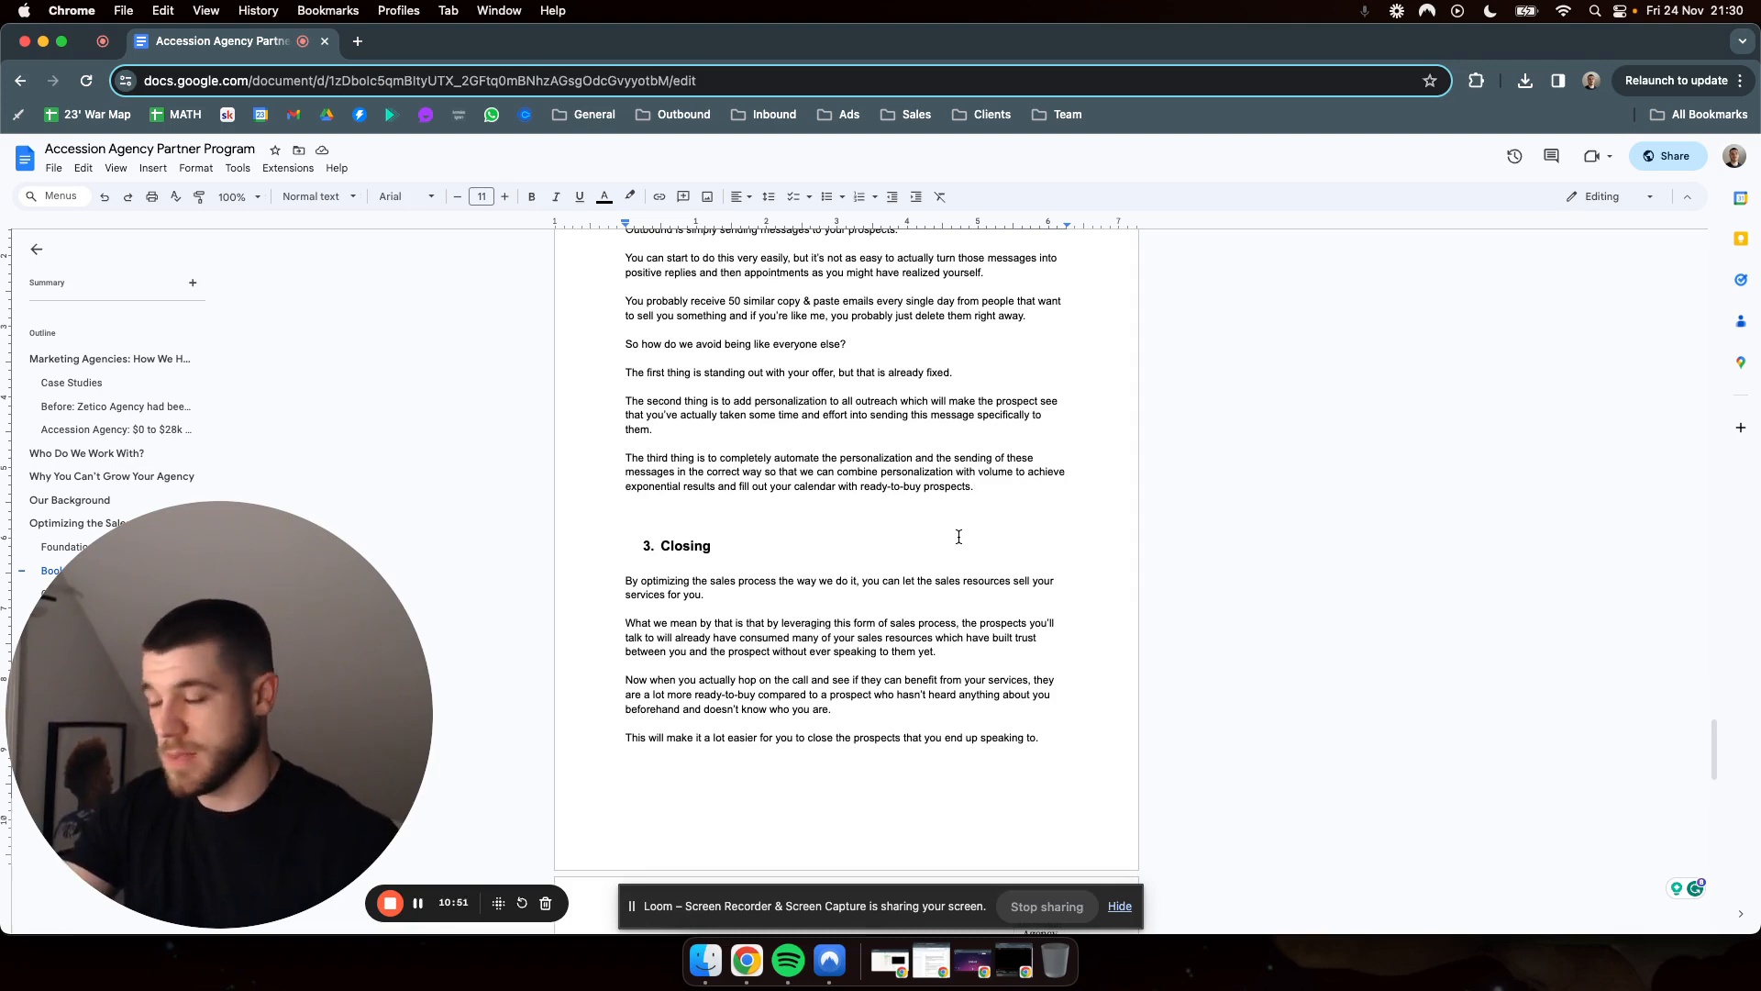
scroll("down", 3)
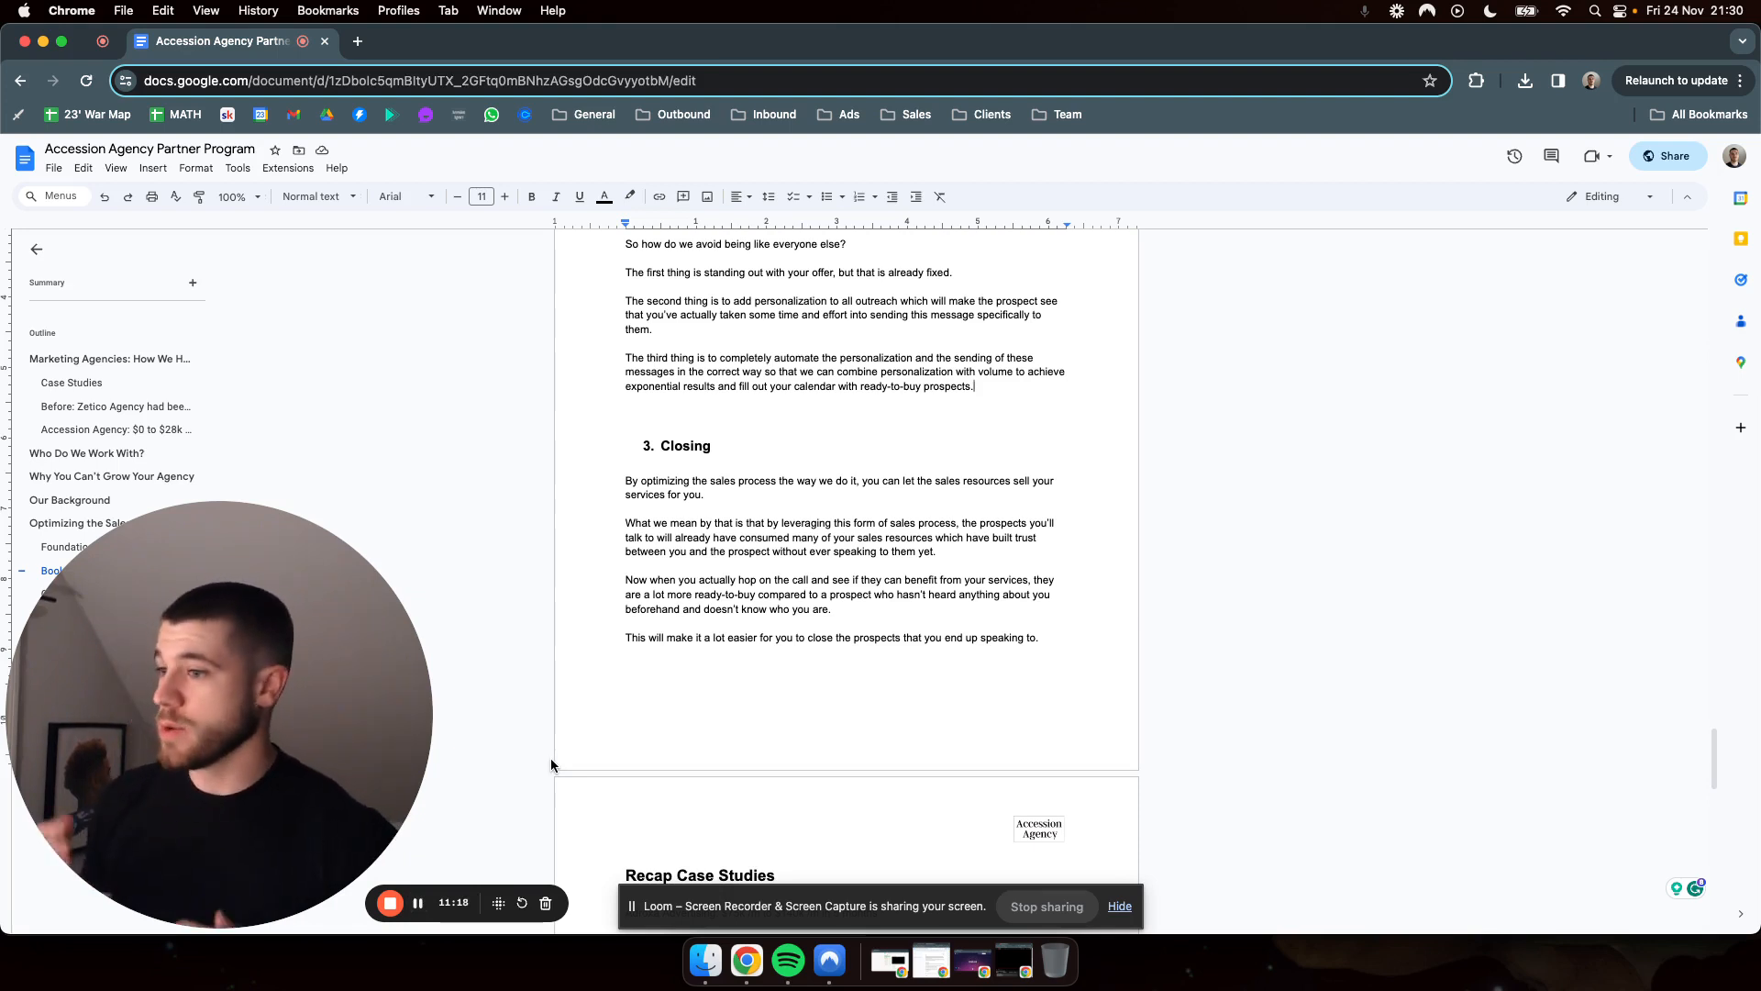
scroll("down", 3)
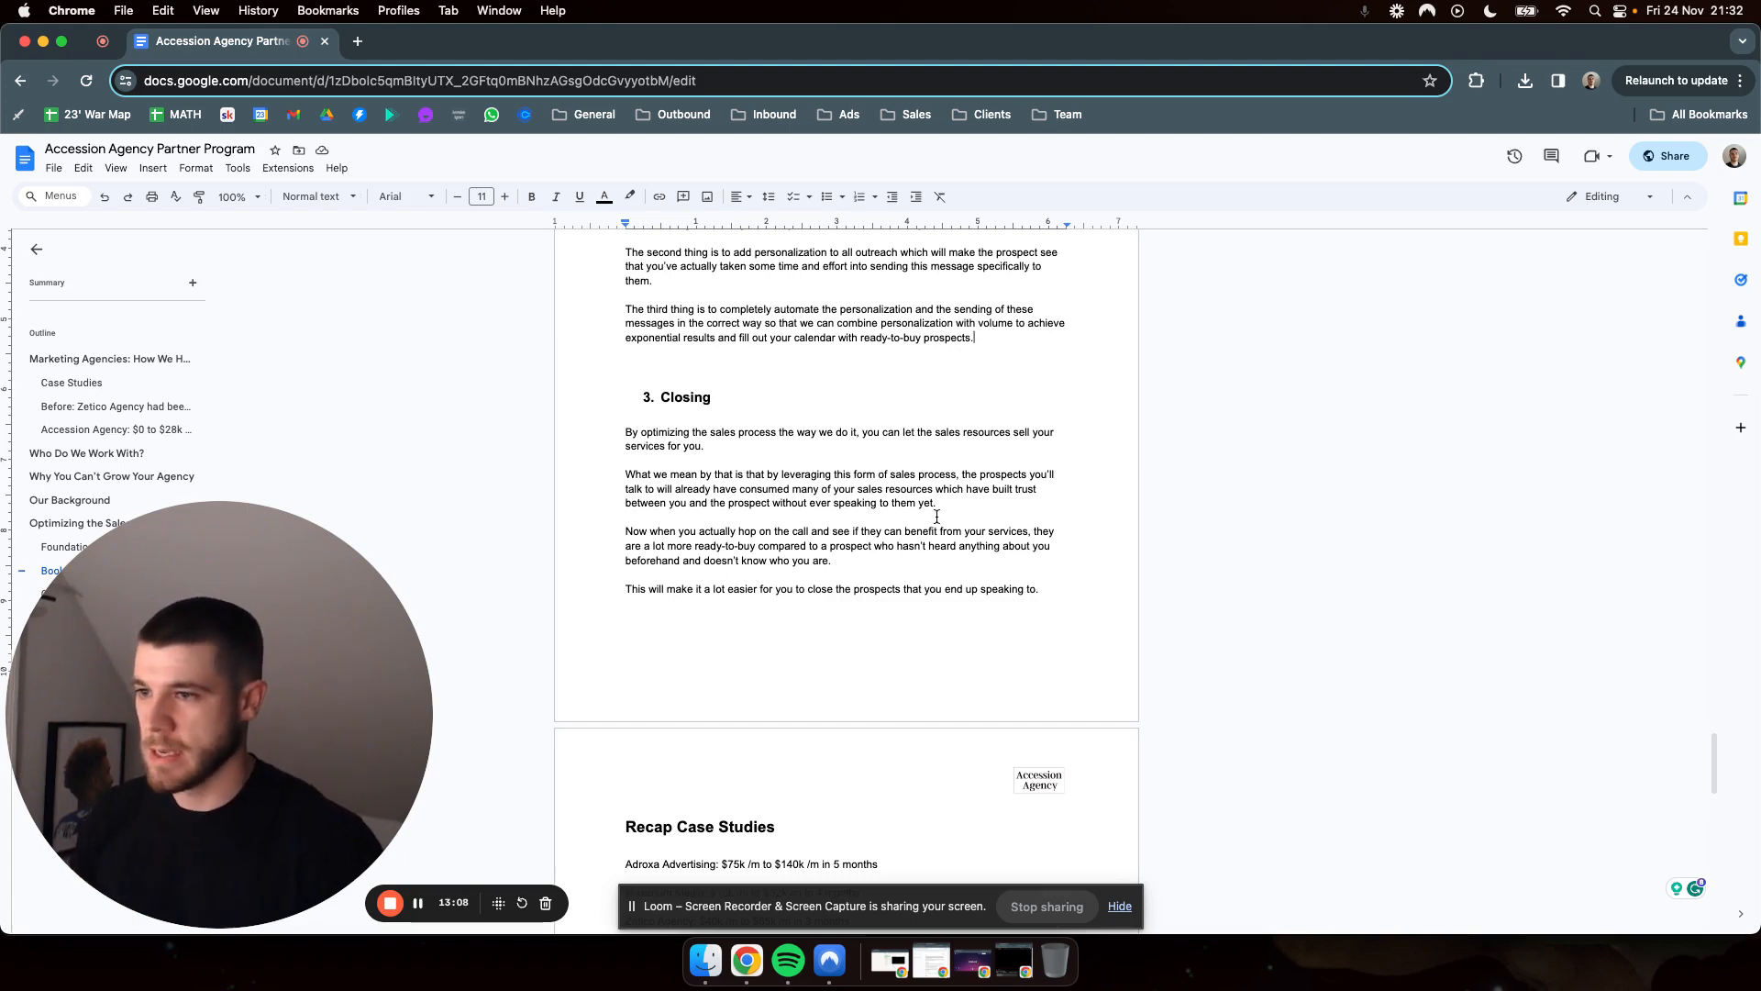
scroll("down", 3)
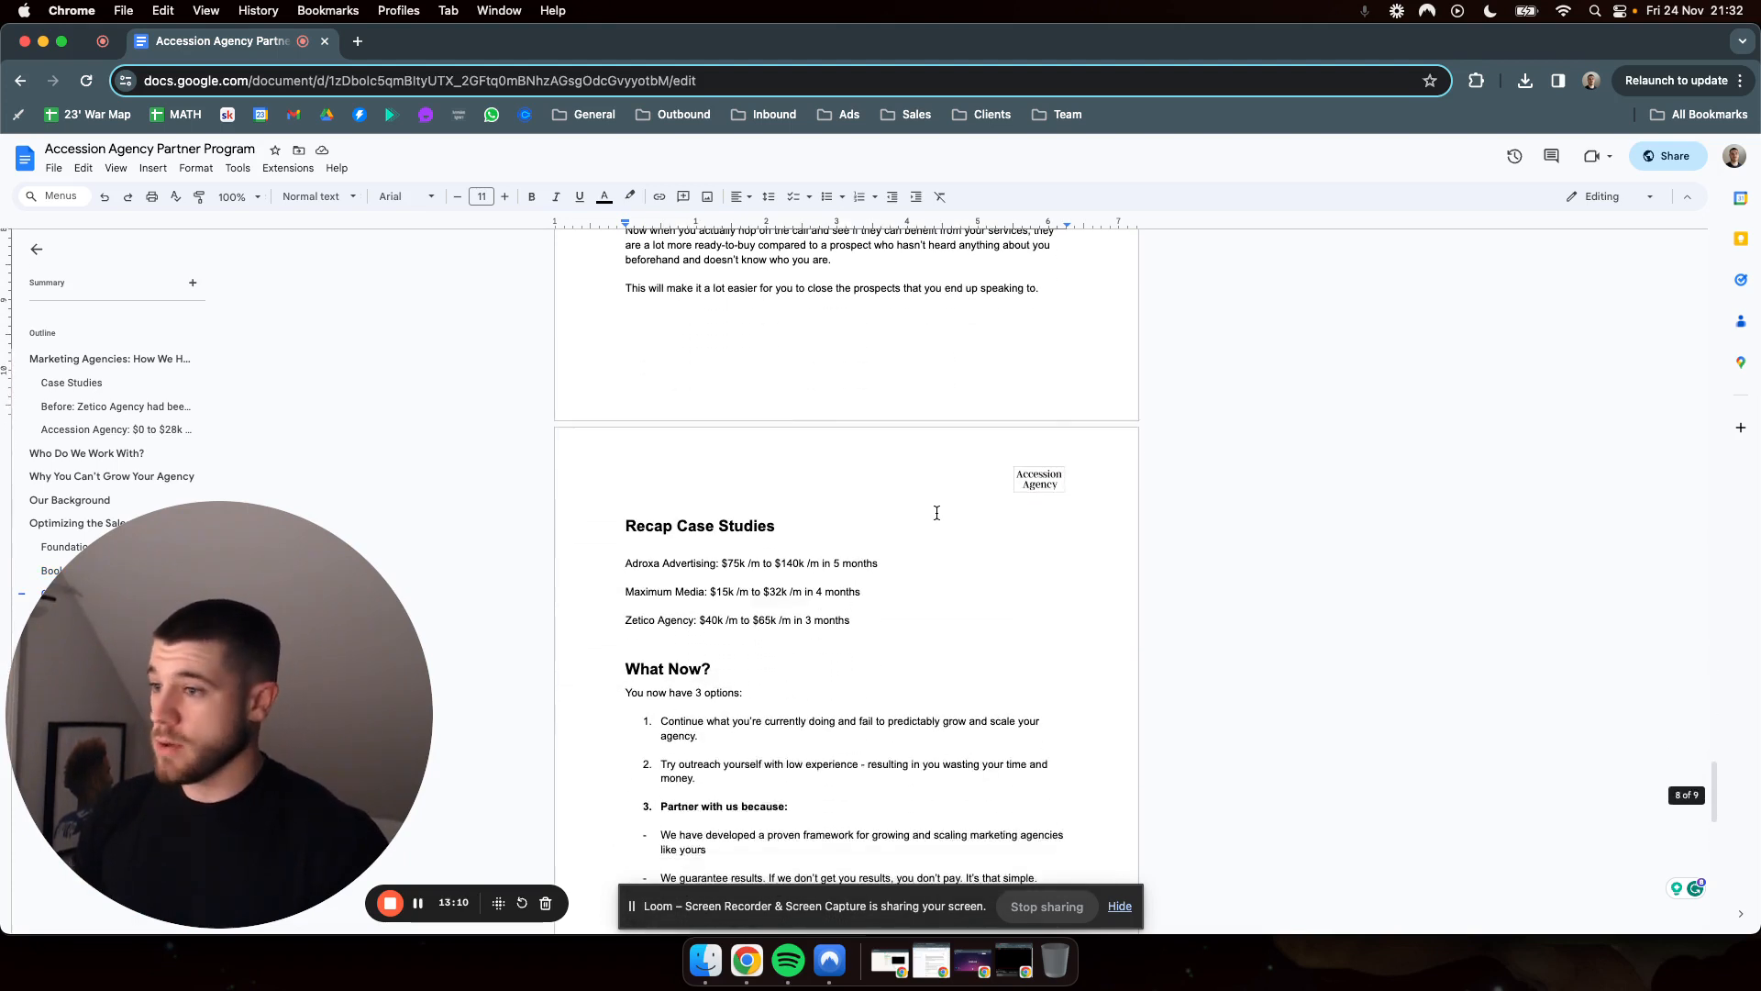
mouse_move(72, 382)
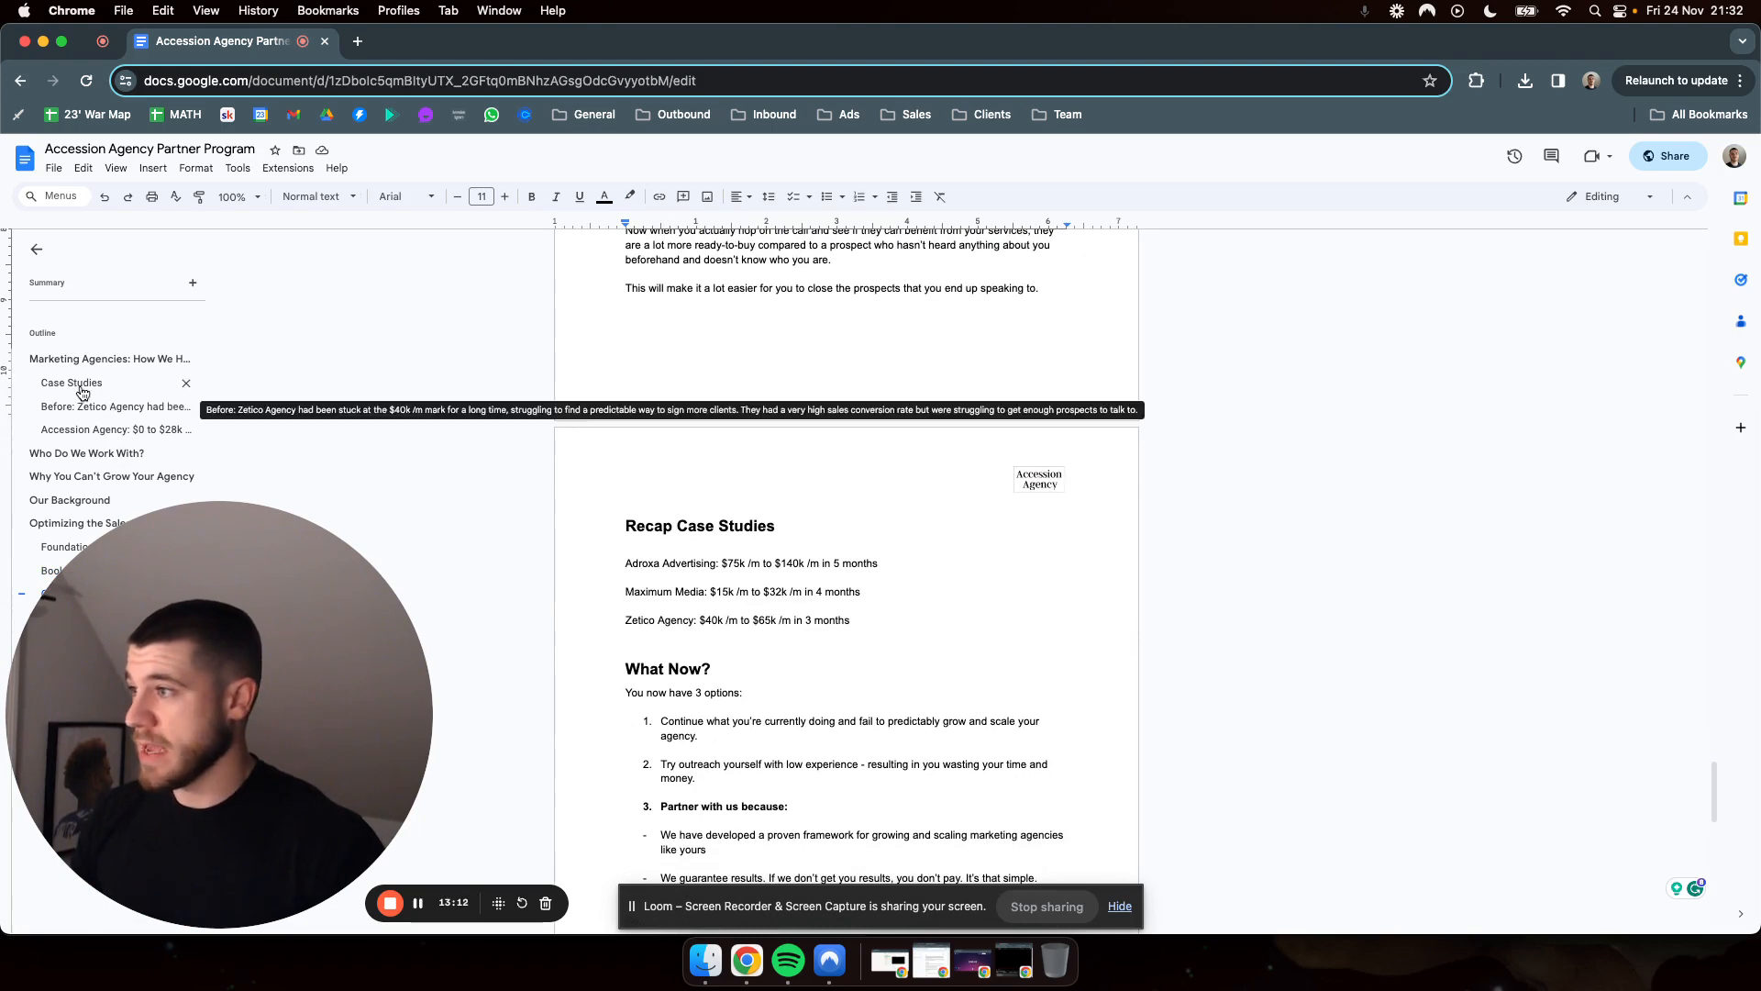
Jump to Case Studies and scroll through Adroxa, Maximum Media, Zetico to the Accession Agency $0 to $28k study.
left_click(71, 382)
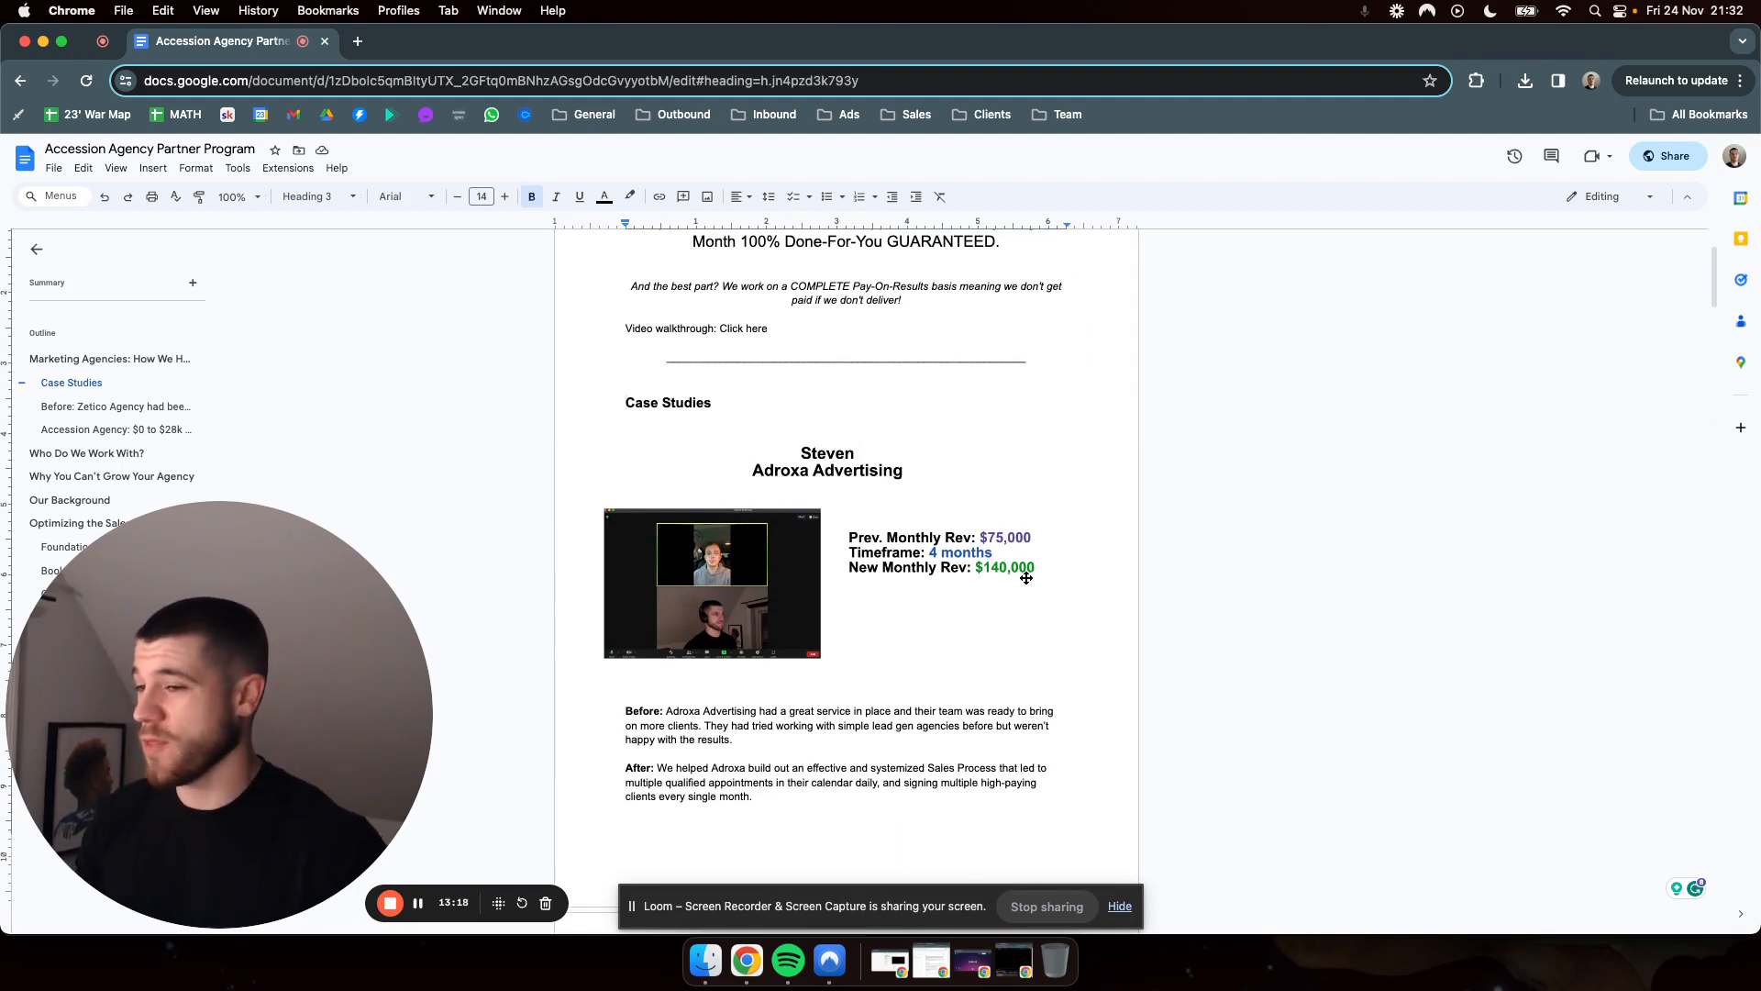
mouse_move(1039, 553)
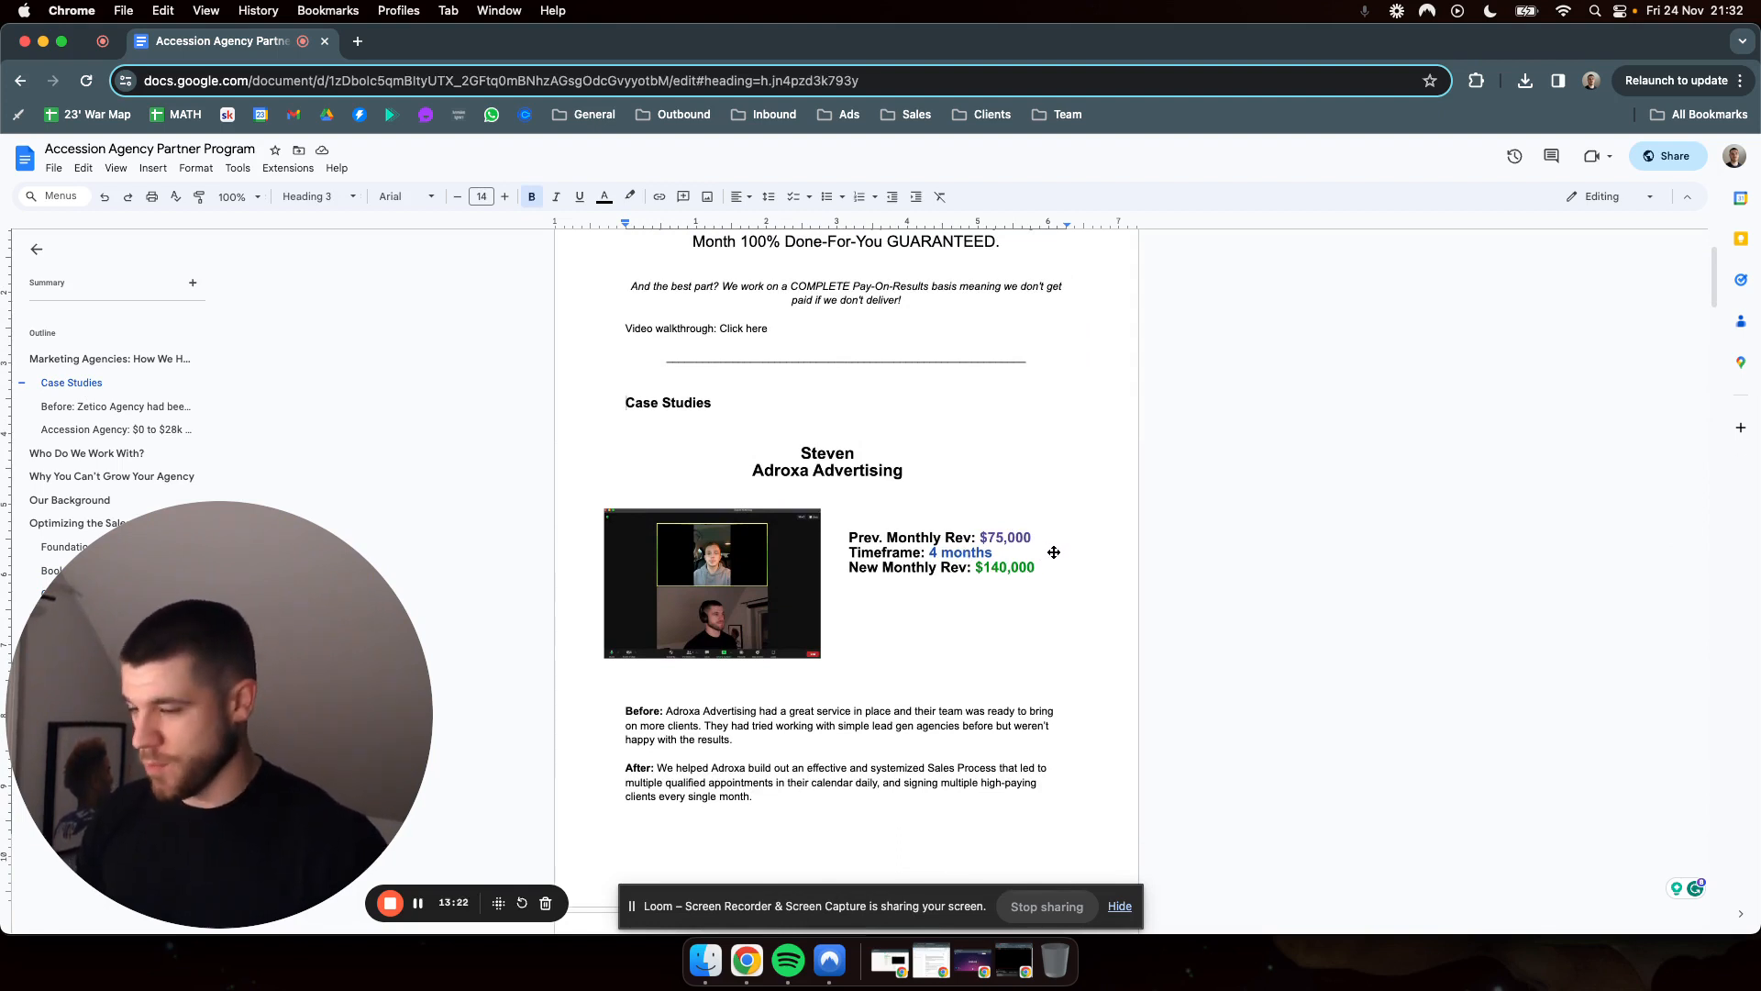
scroll("down", 3)
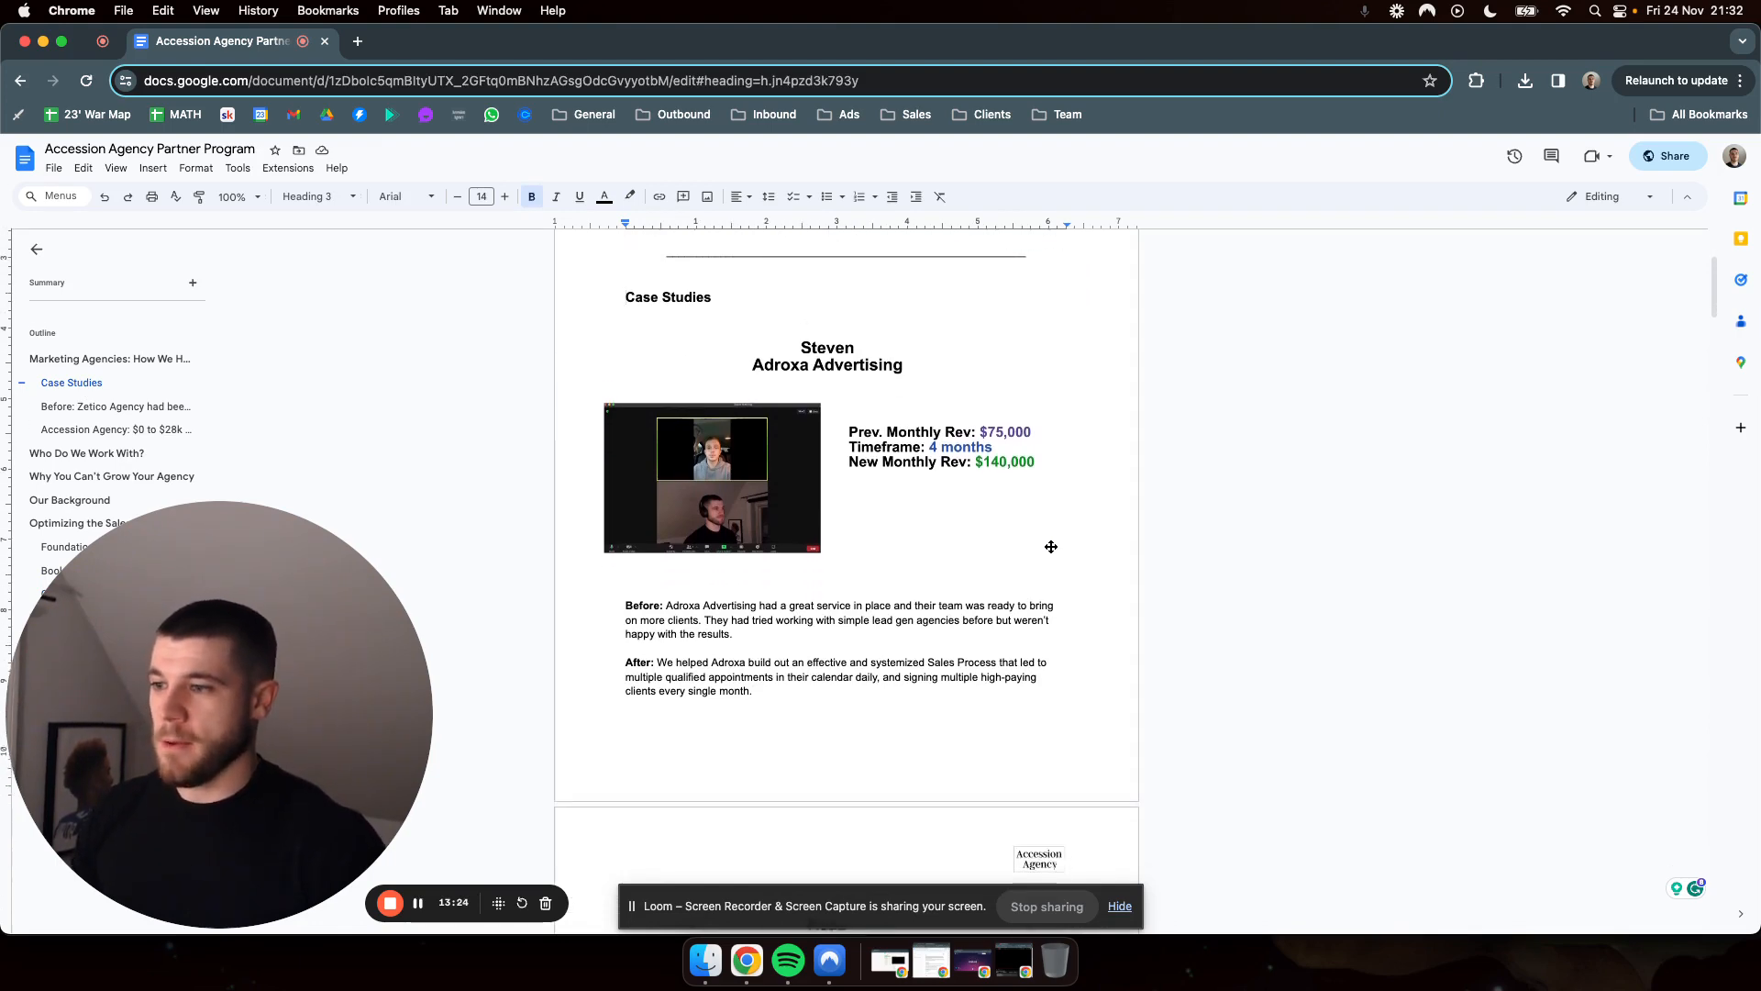
scroll("down", 3)
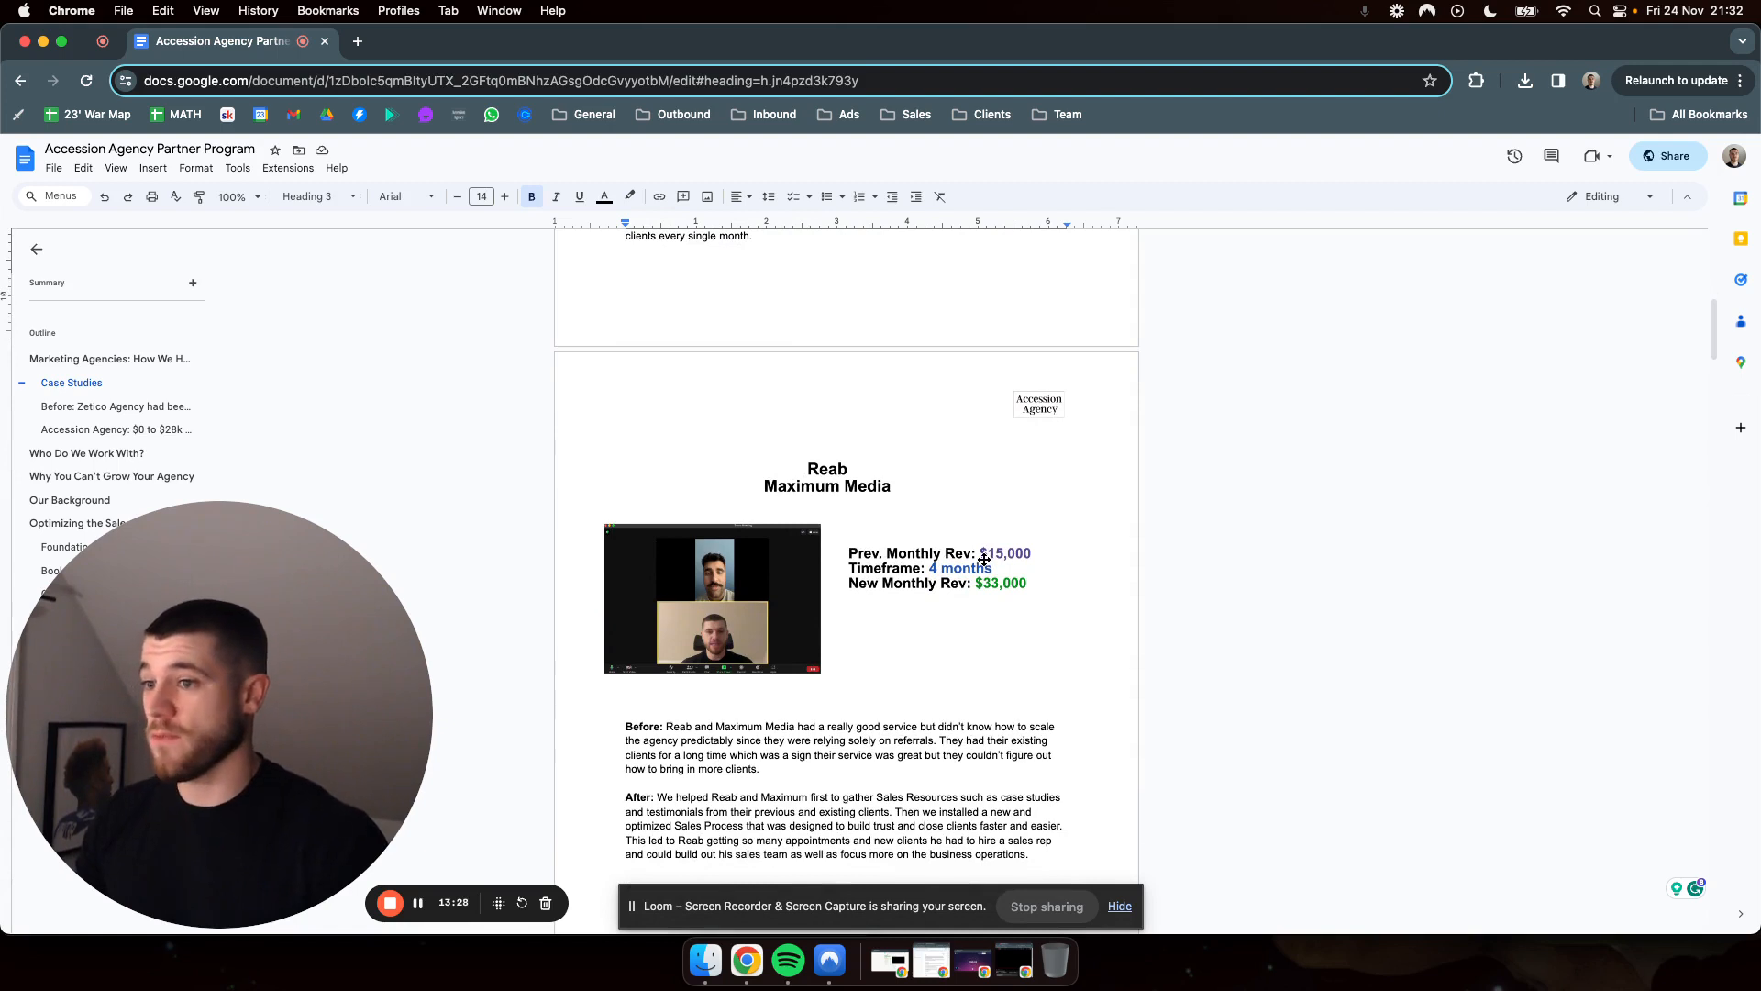
mouse_move(998, 604)
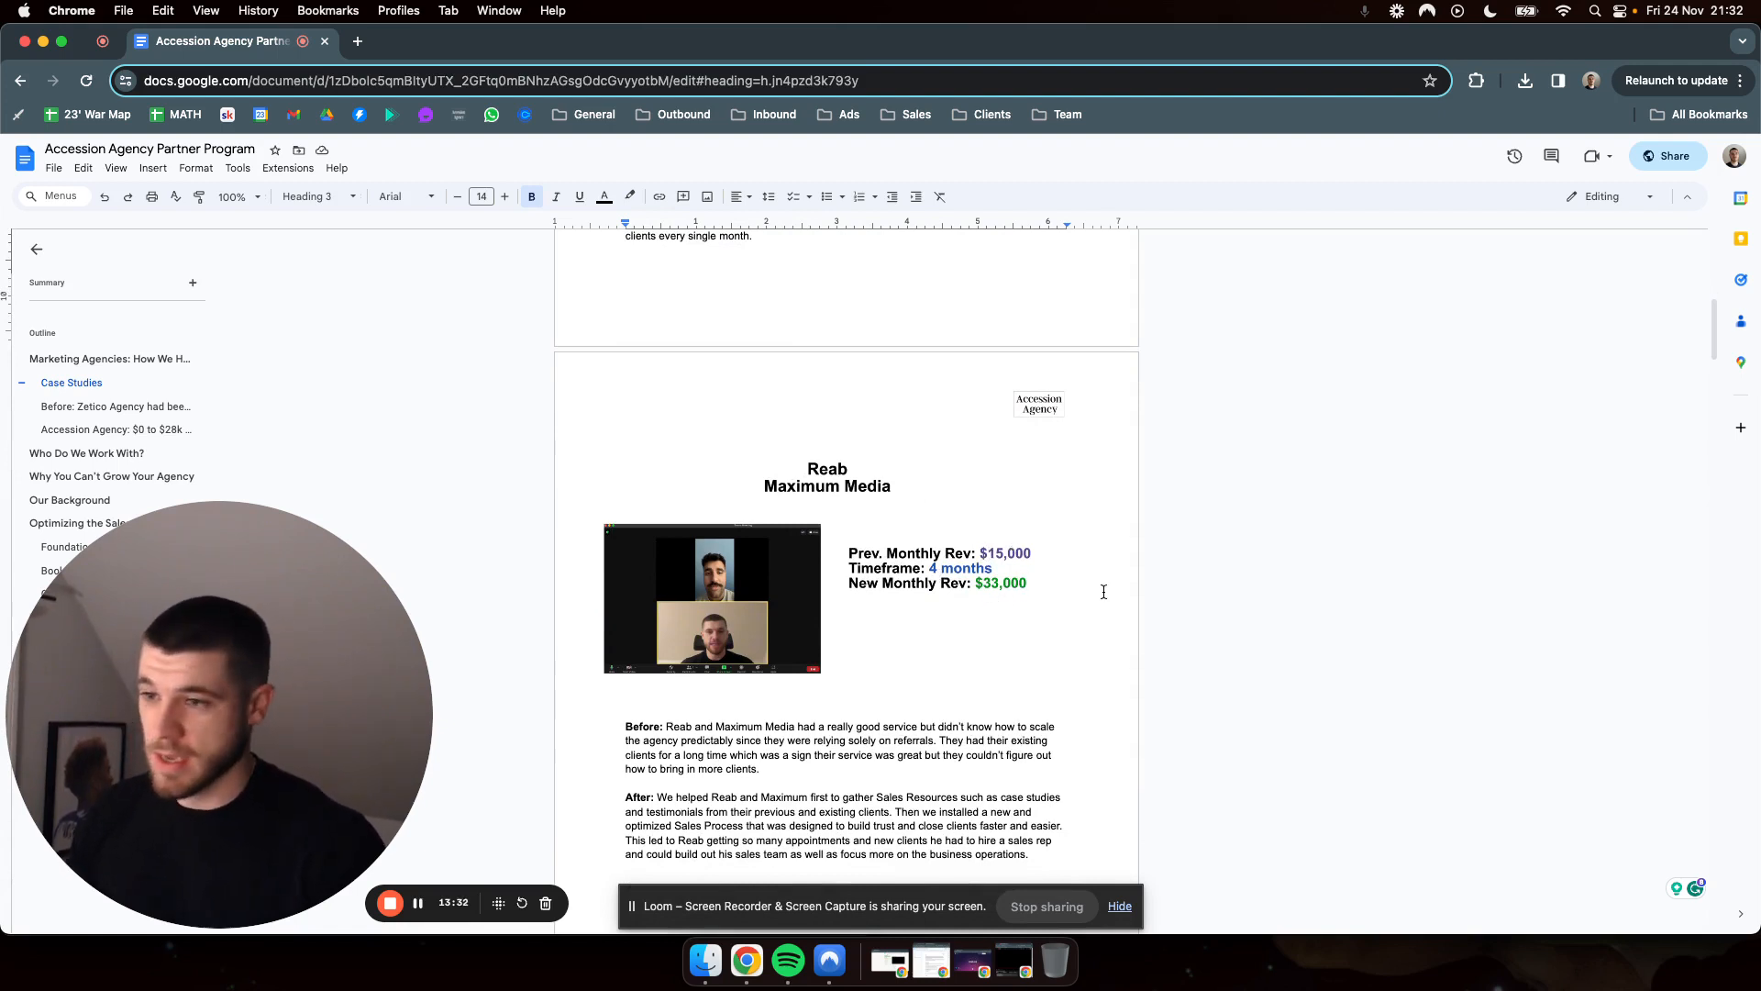
scroll("down", 3)
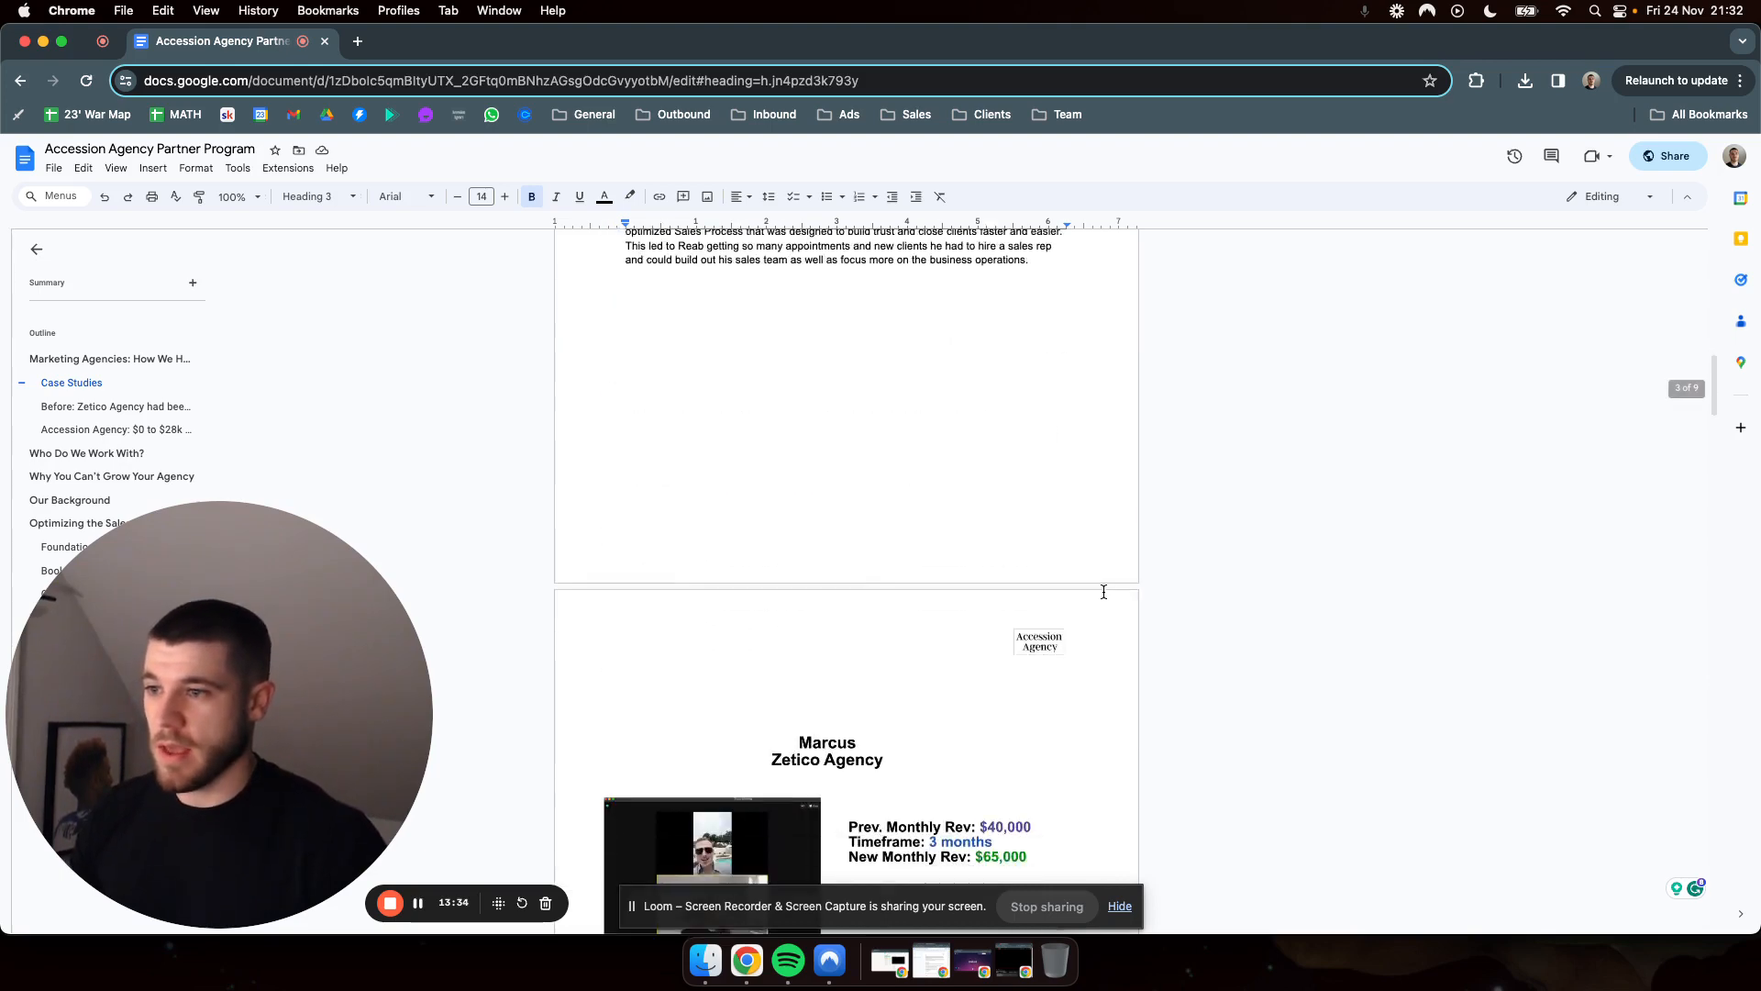
scroll("down", 3)
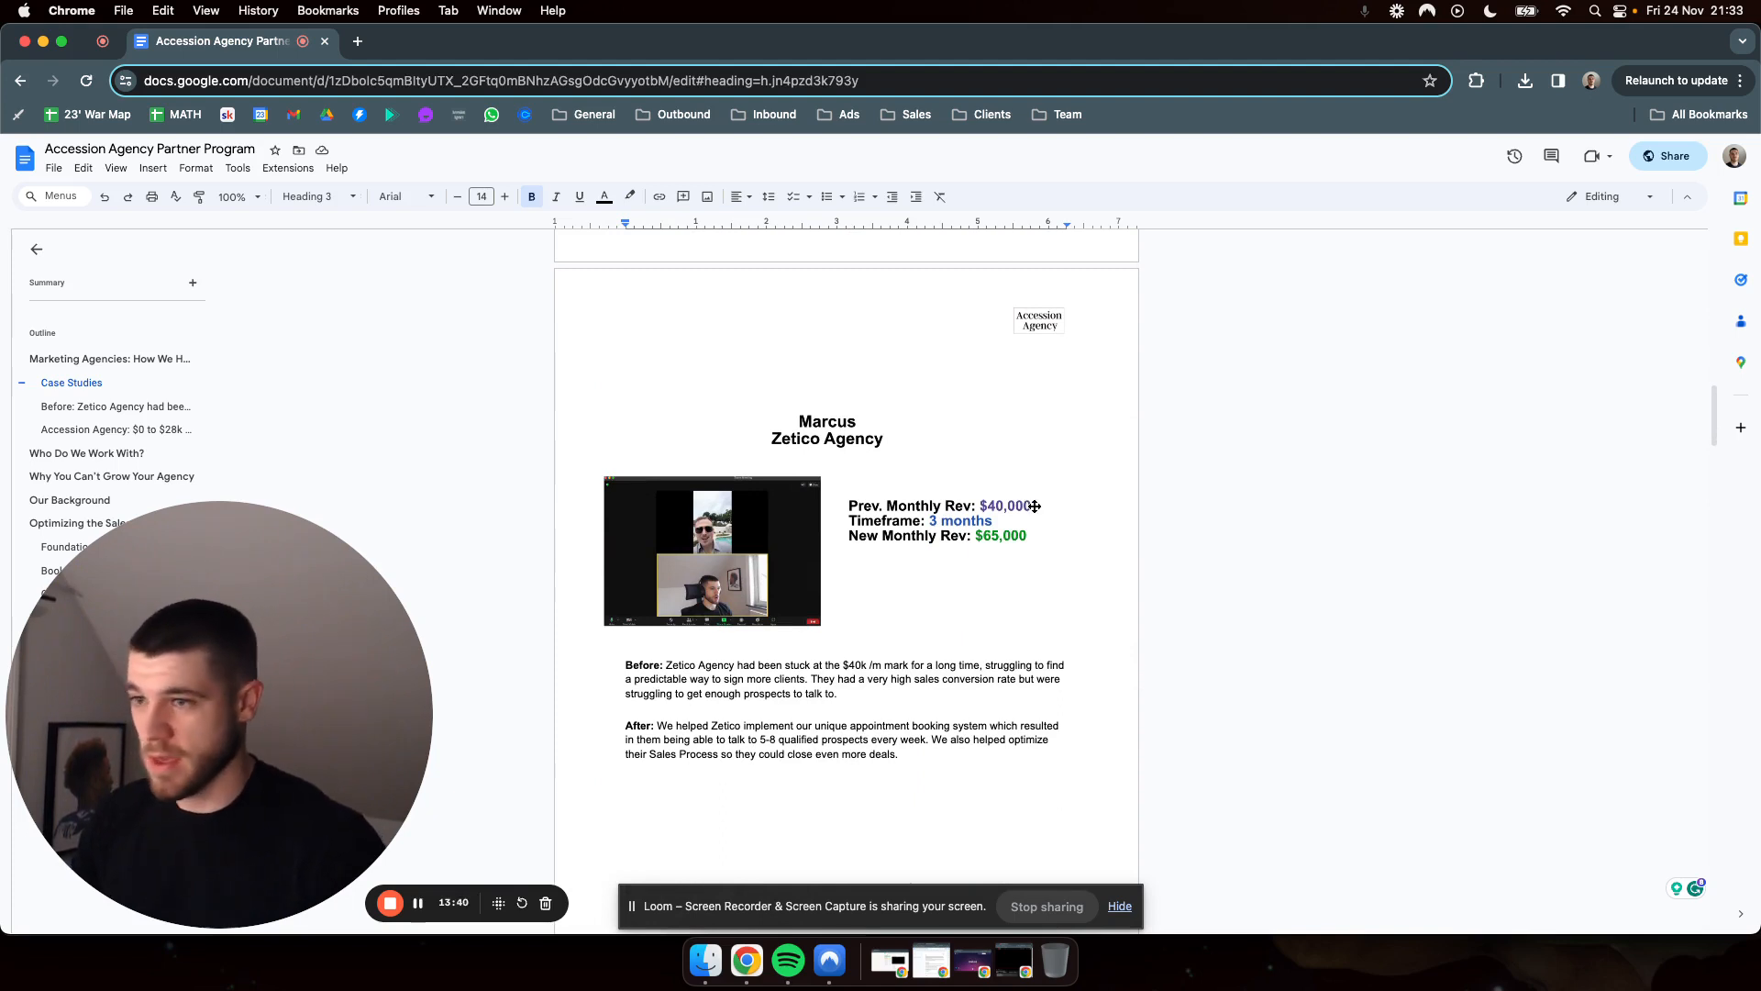
scroll("down", 3)
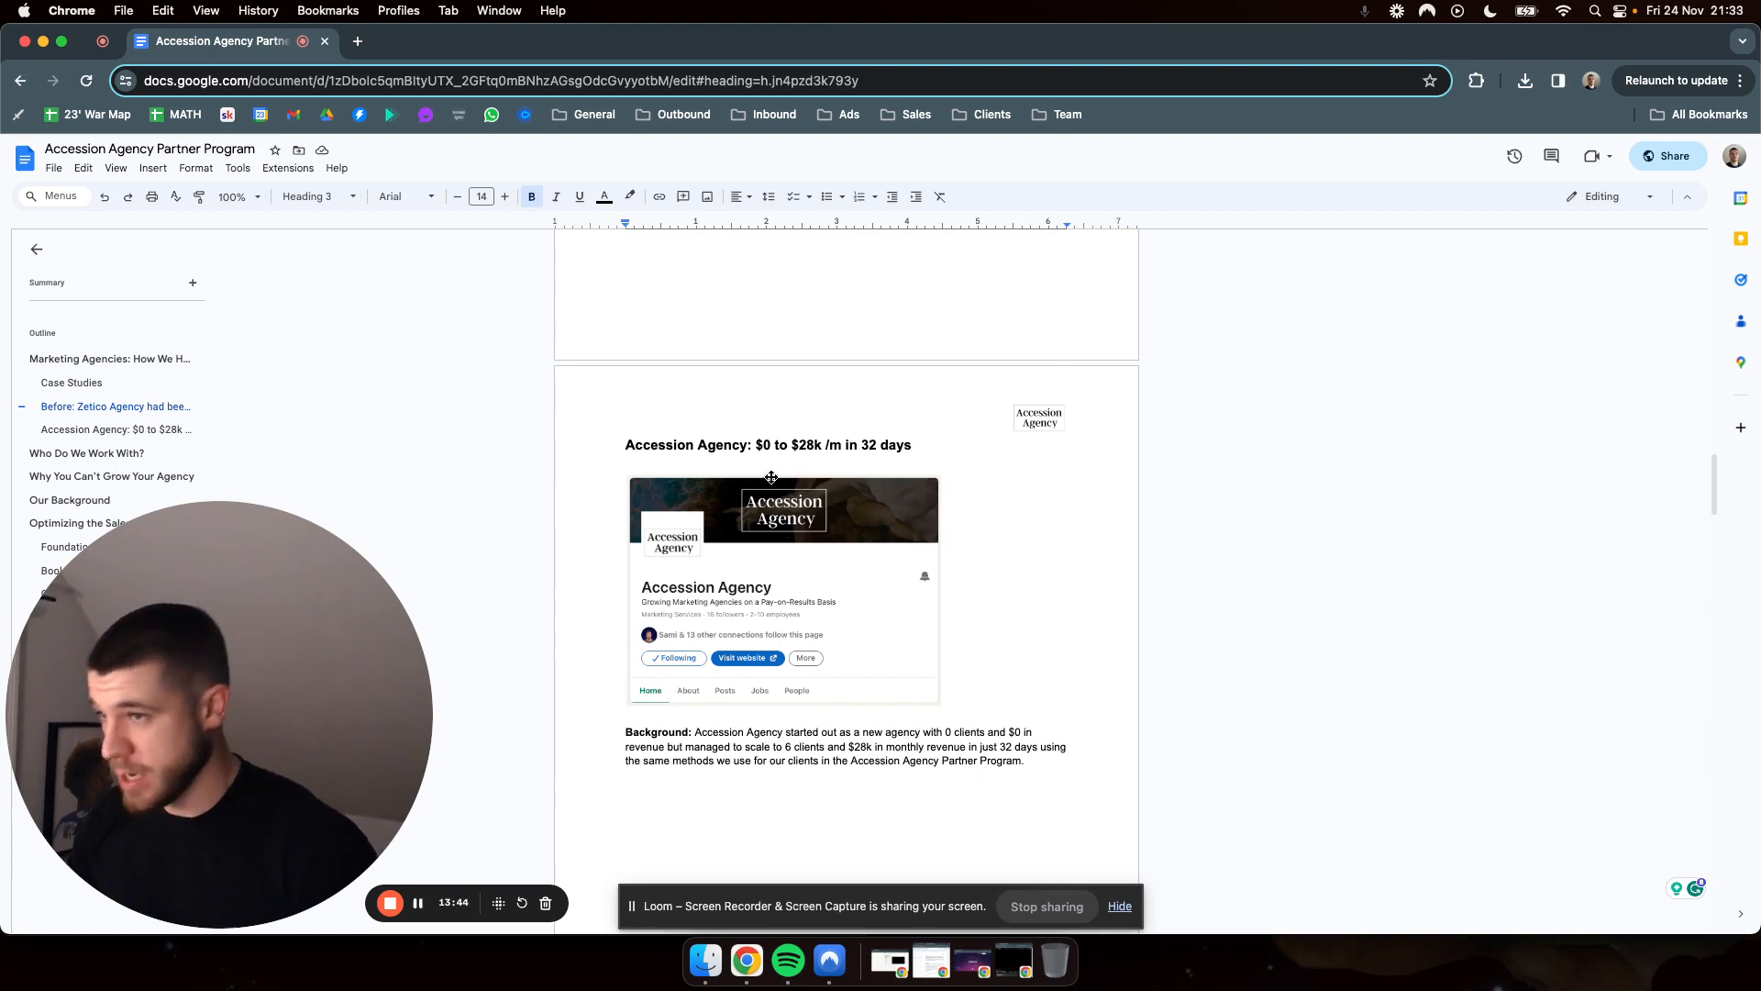
mouse_move(919, 442)
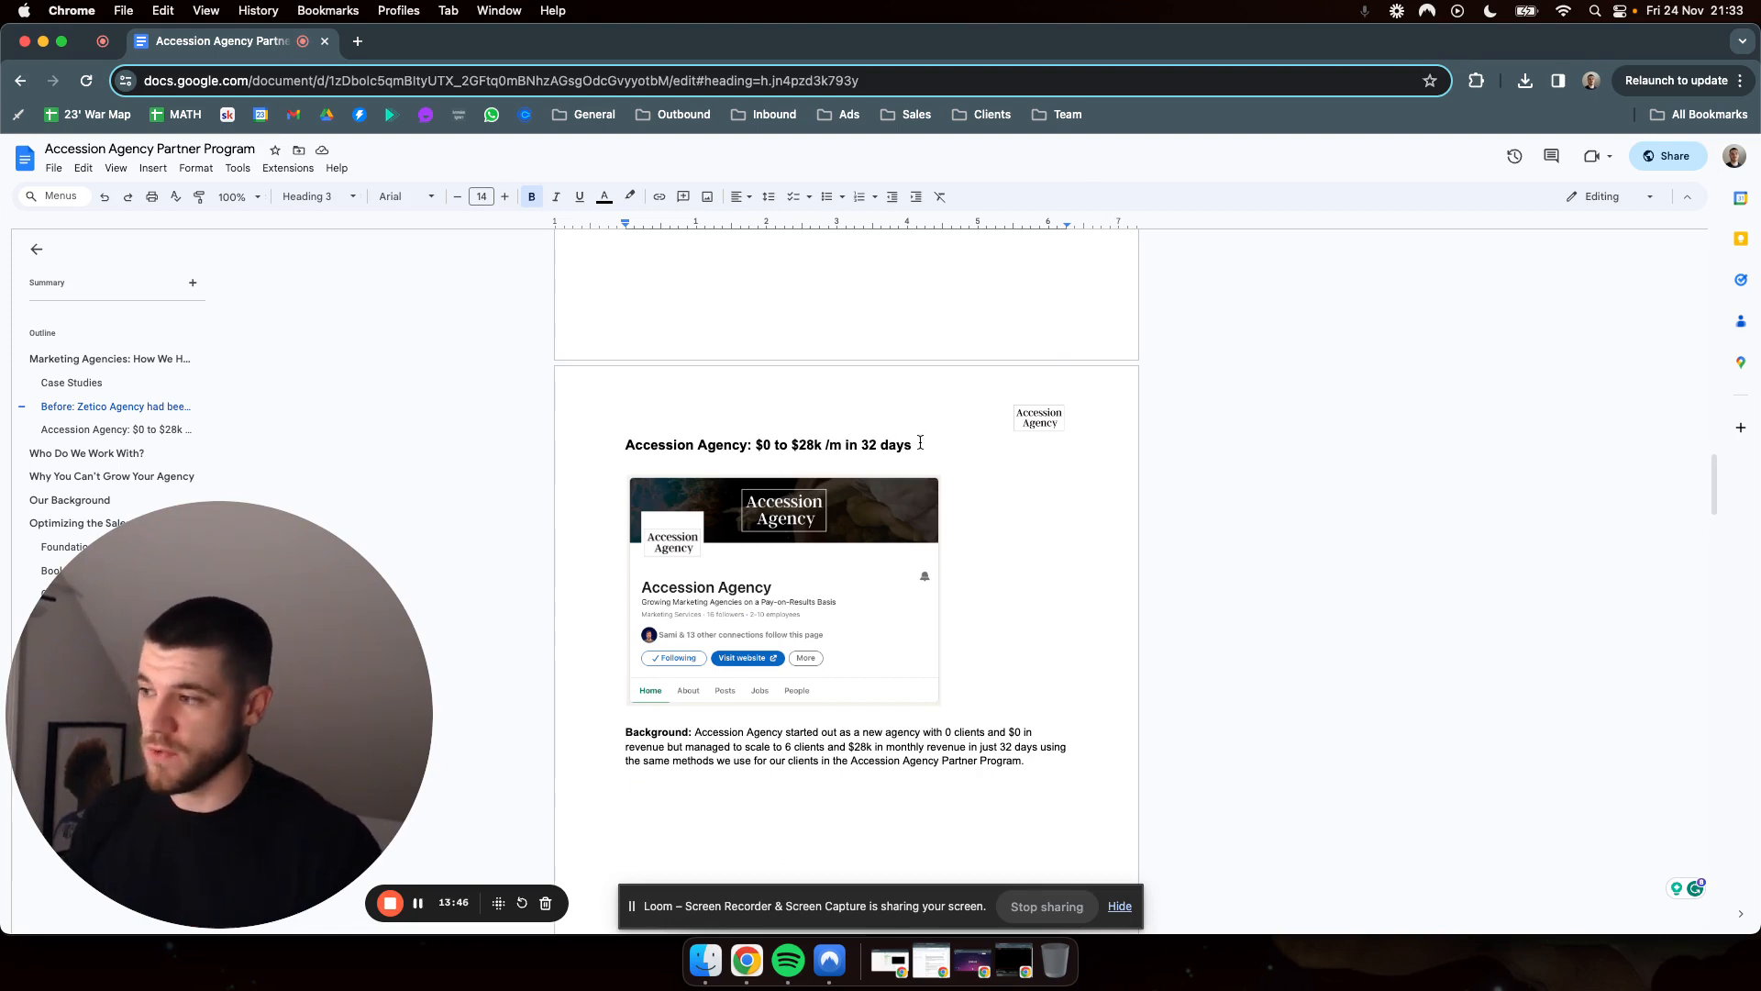
mouse_move(90, 370)
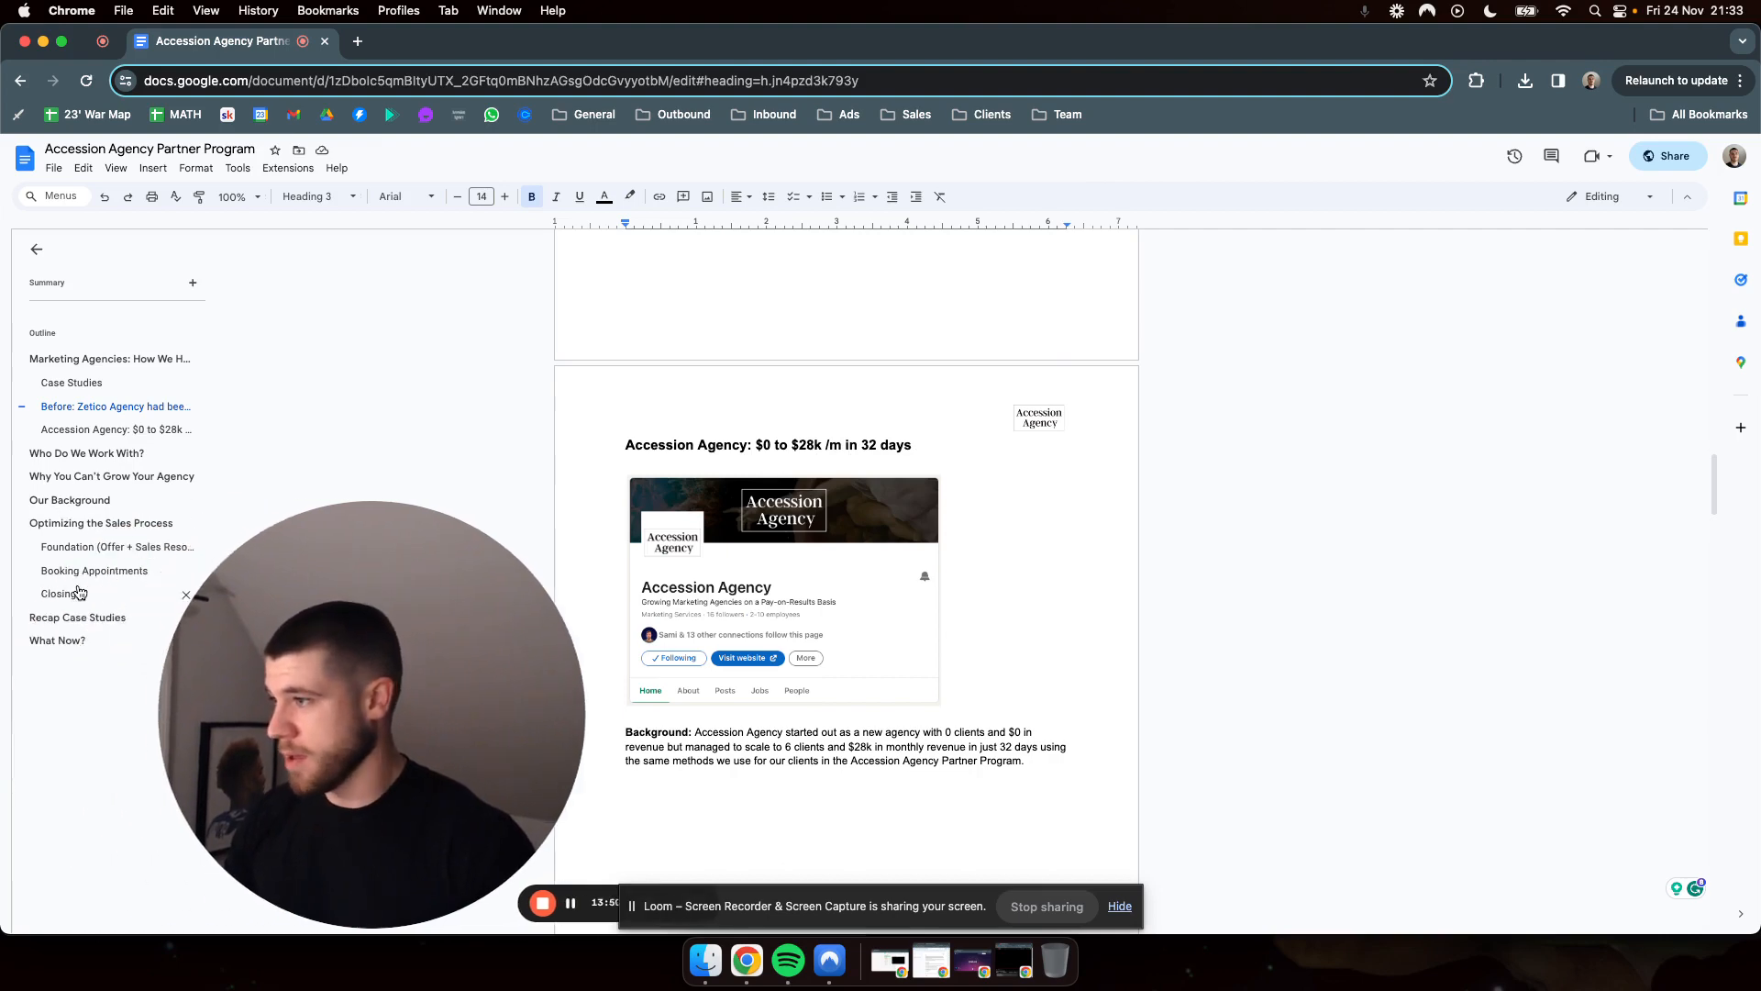
left_click(77, 617)
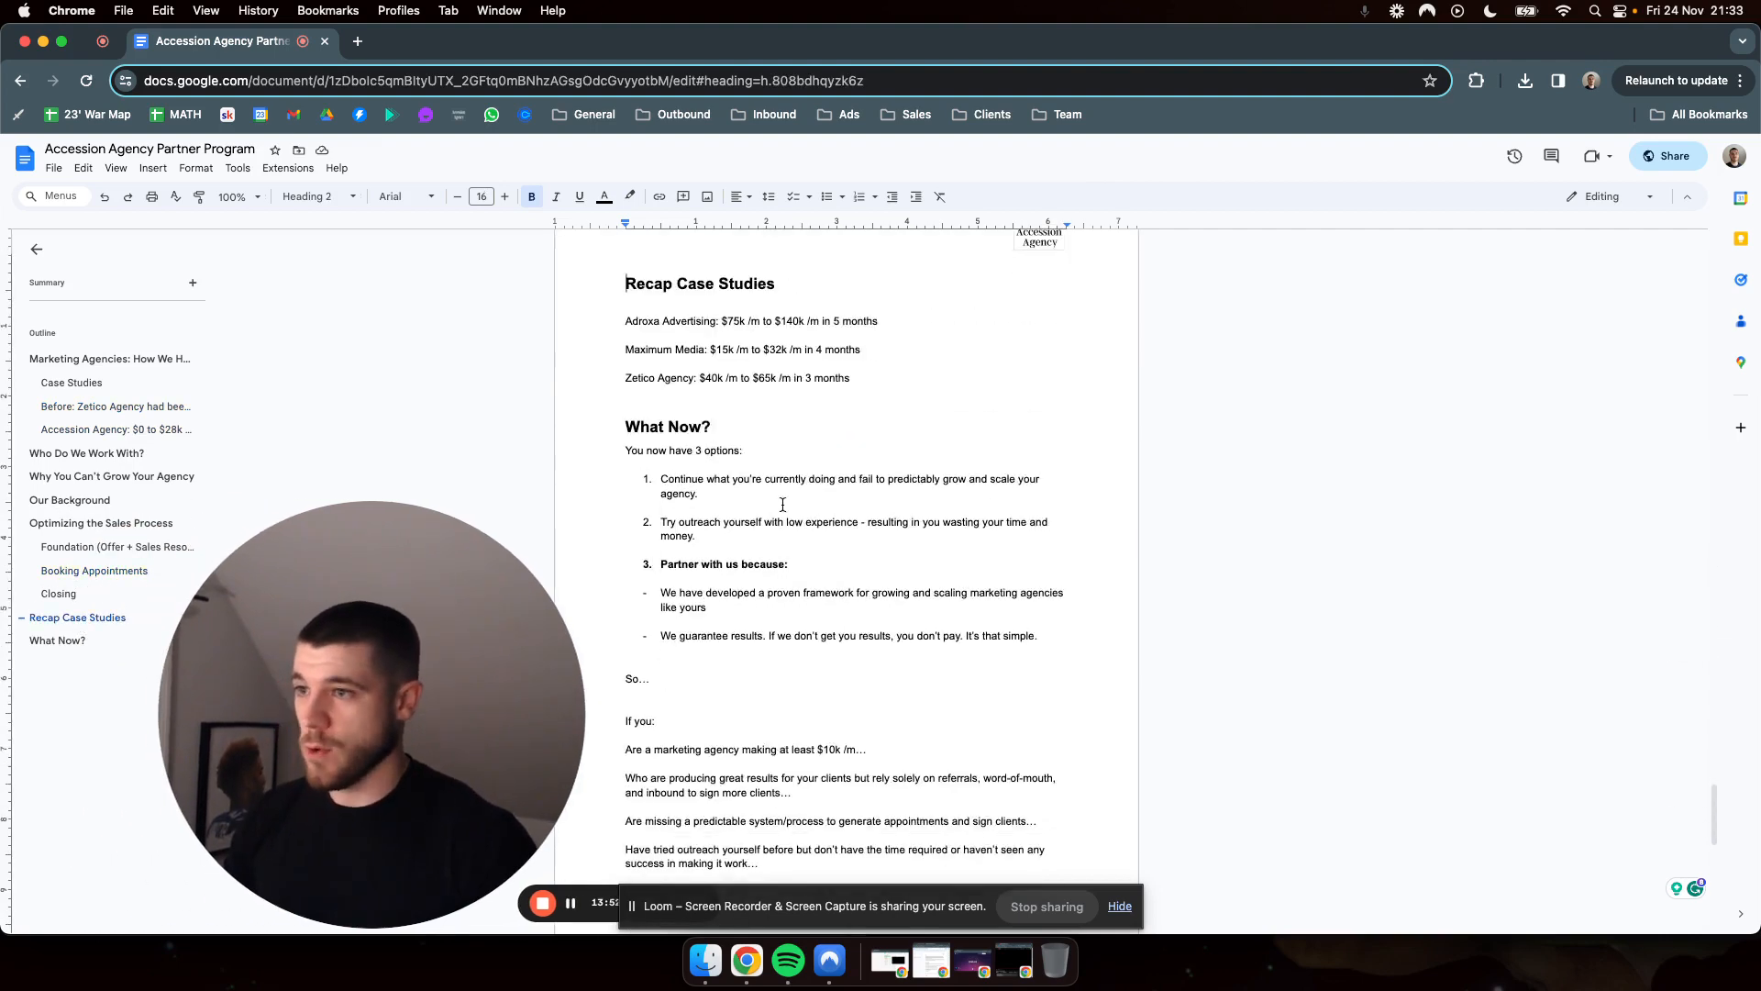
left_click(780, 348)
type("3")
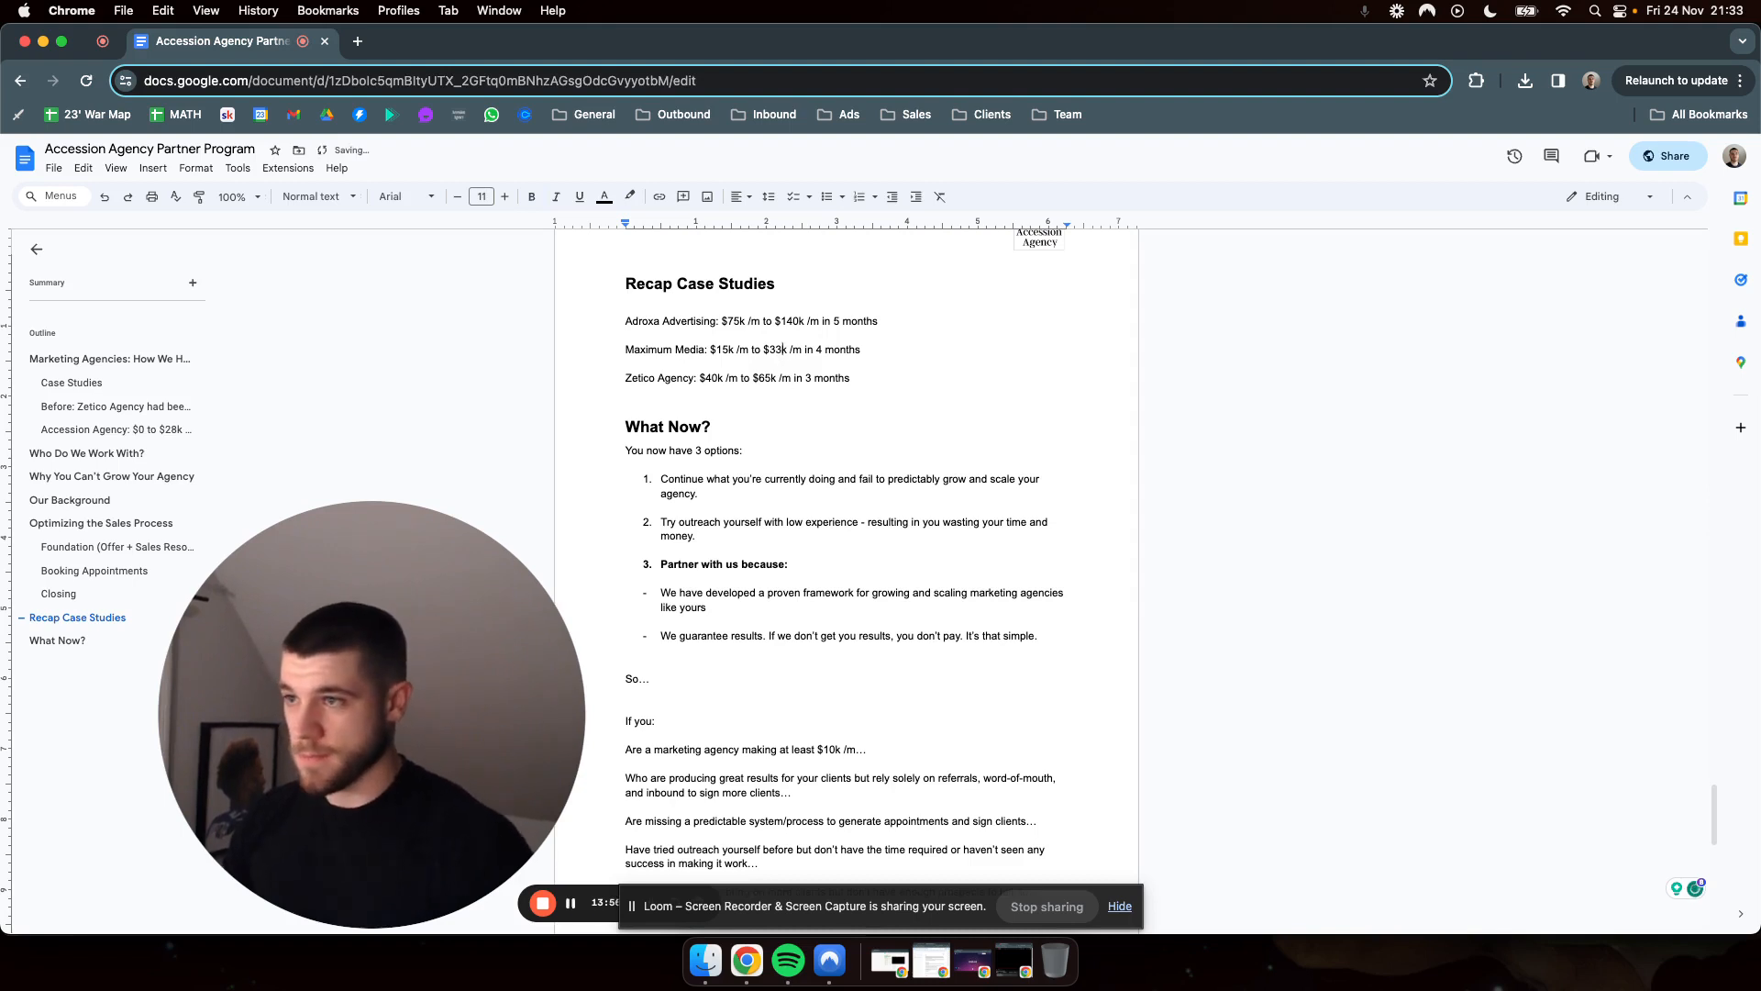
left_click(712, 425)
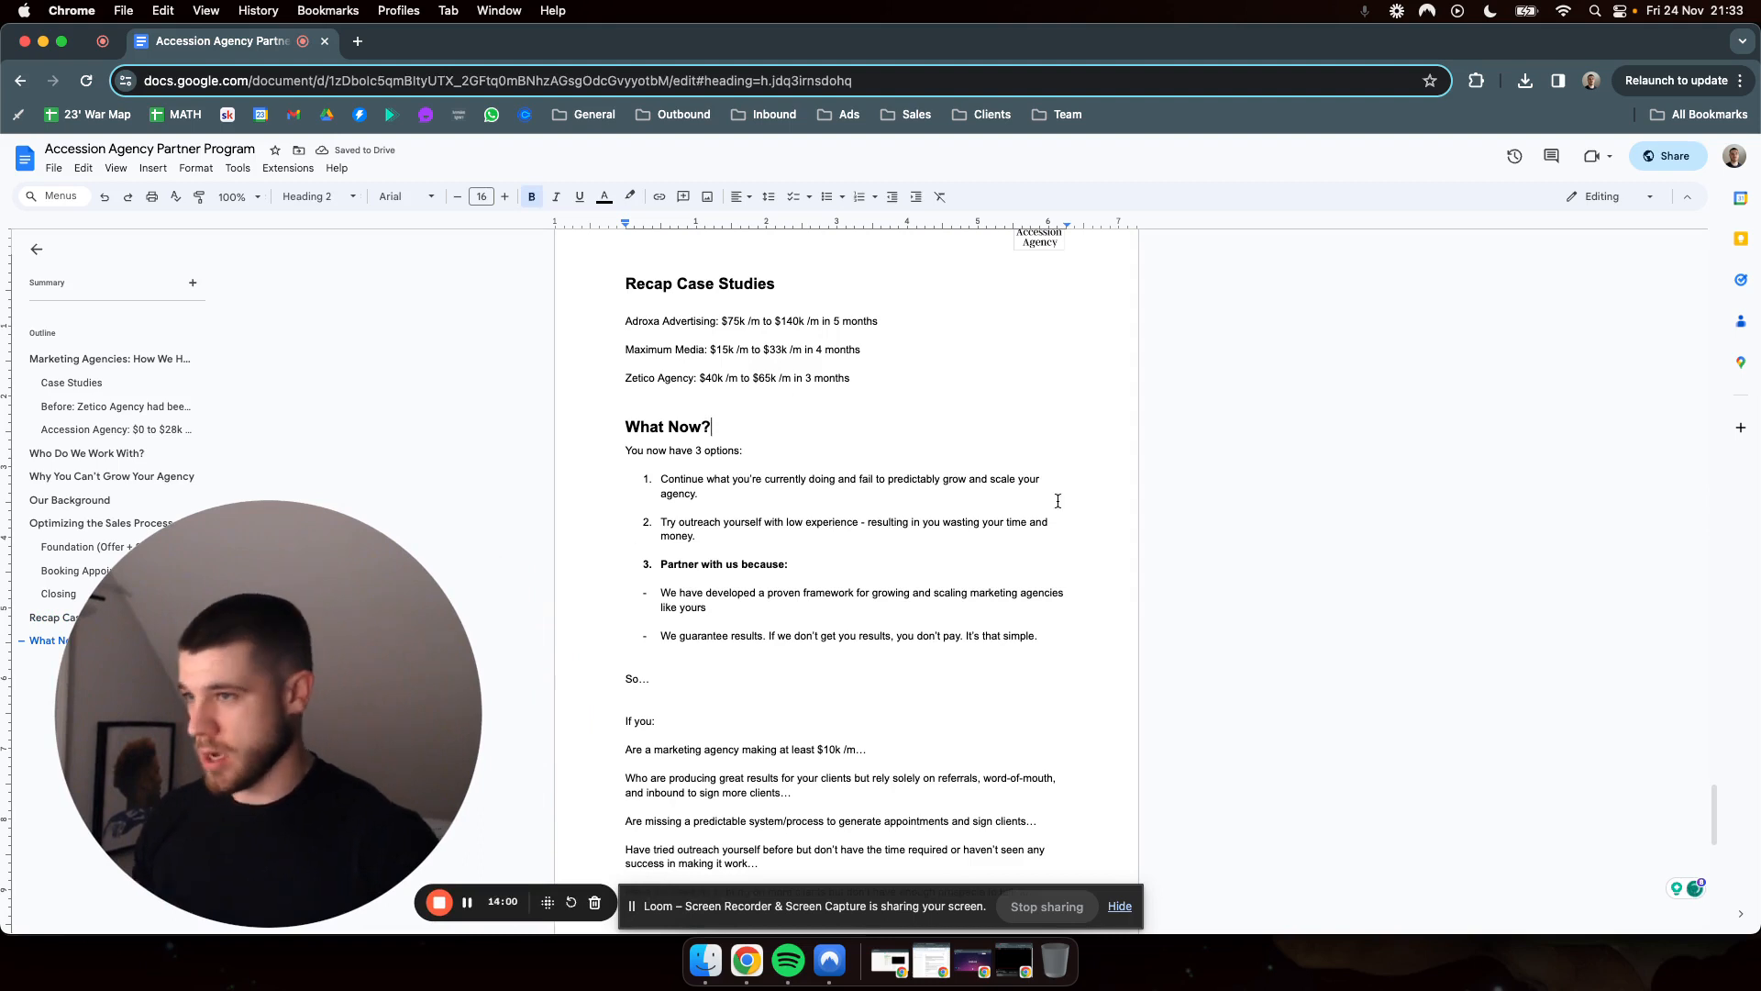
scroll("down", 3)
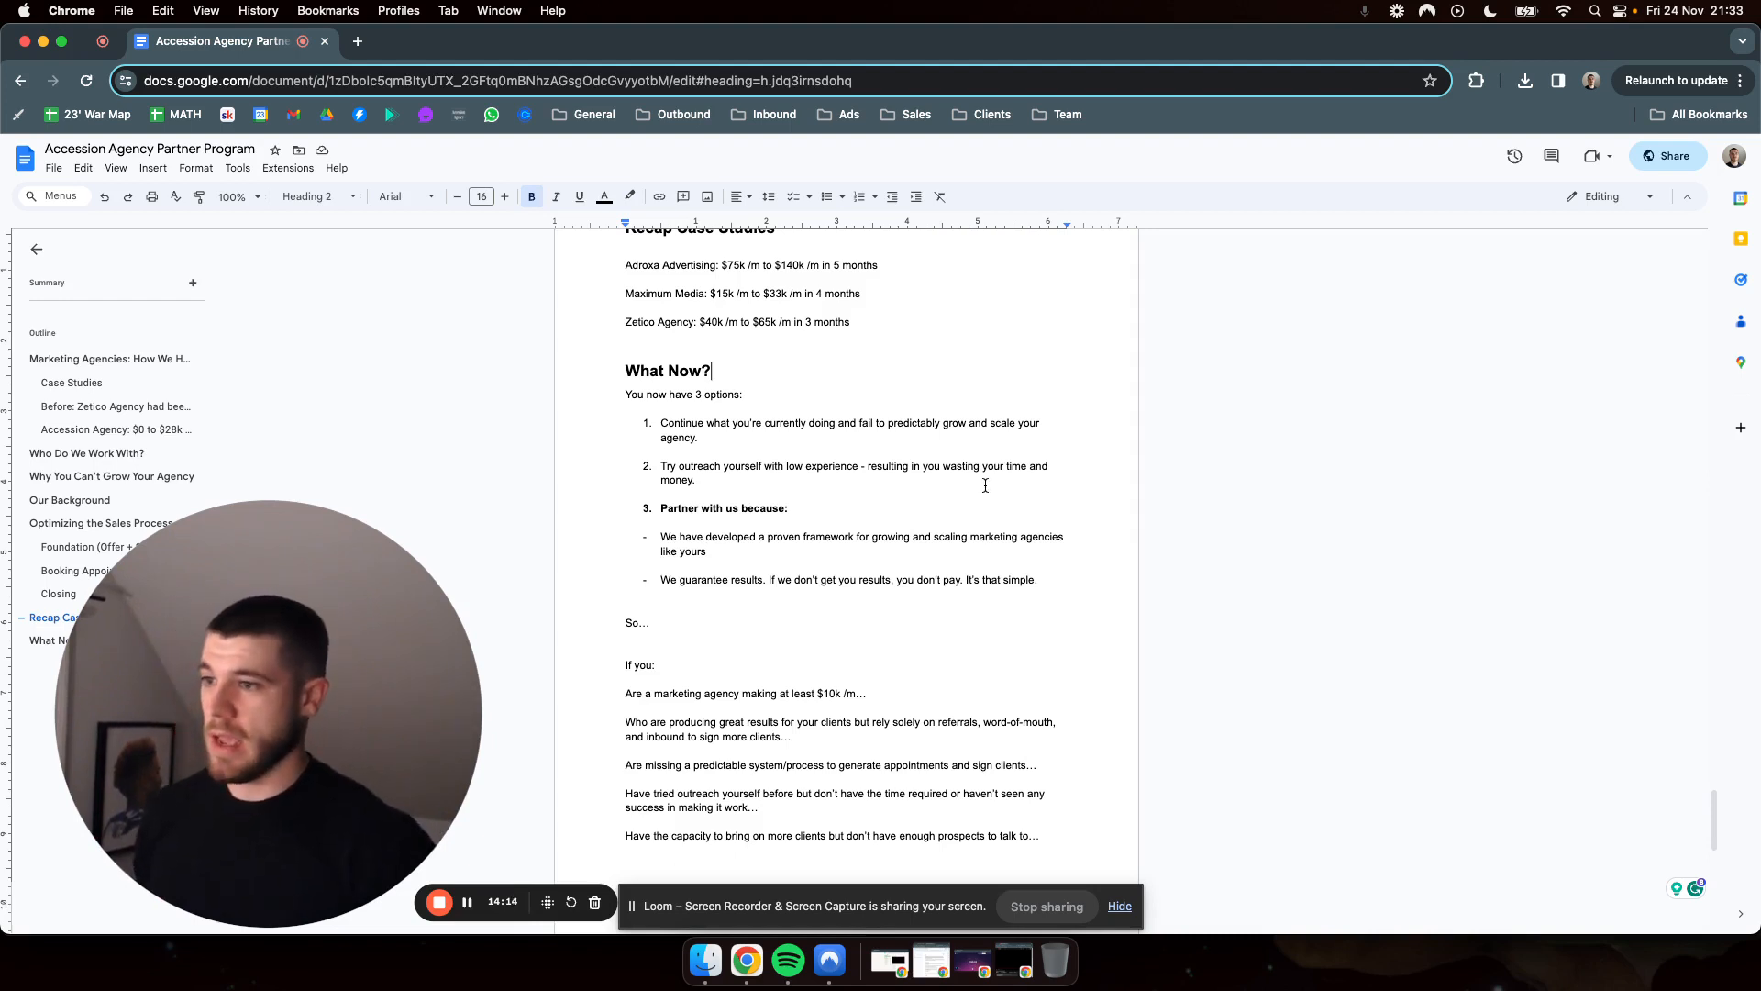
mouse_move(959, 497)
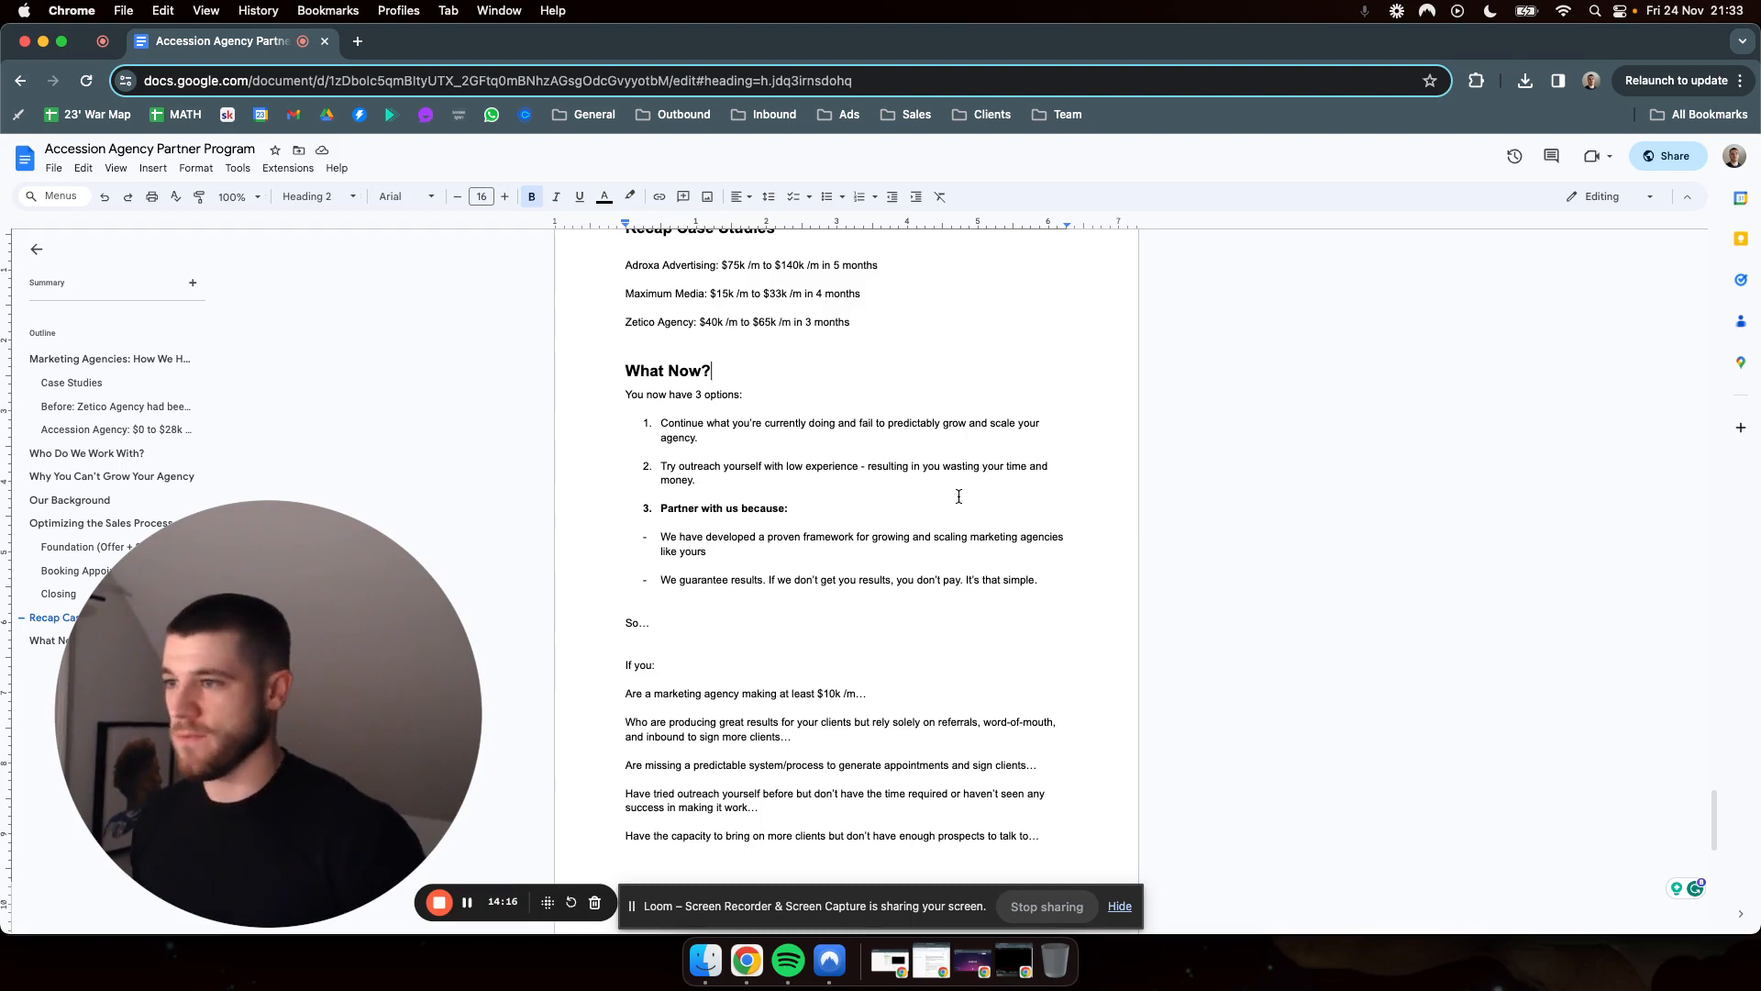
scroll("down", 3)
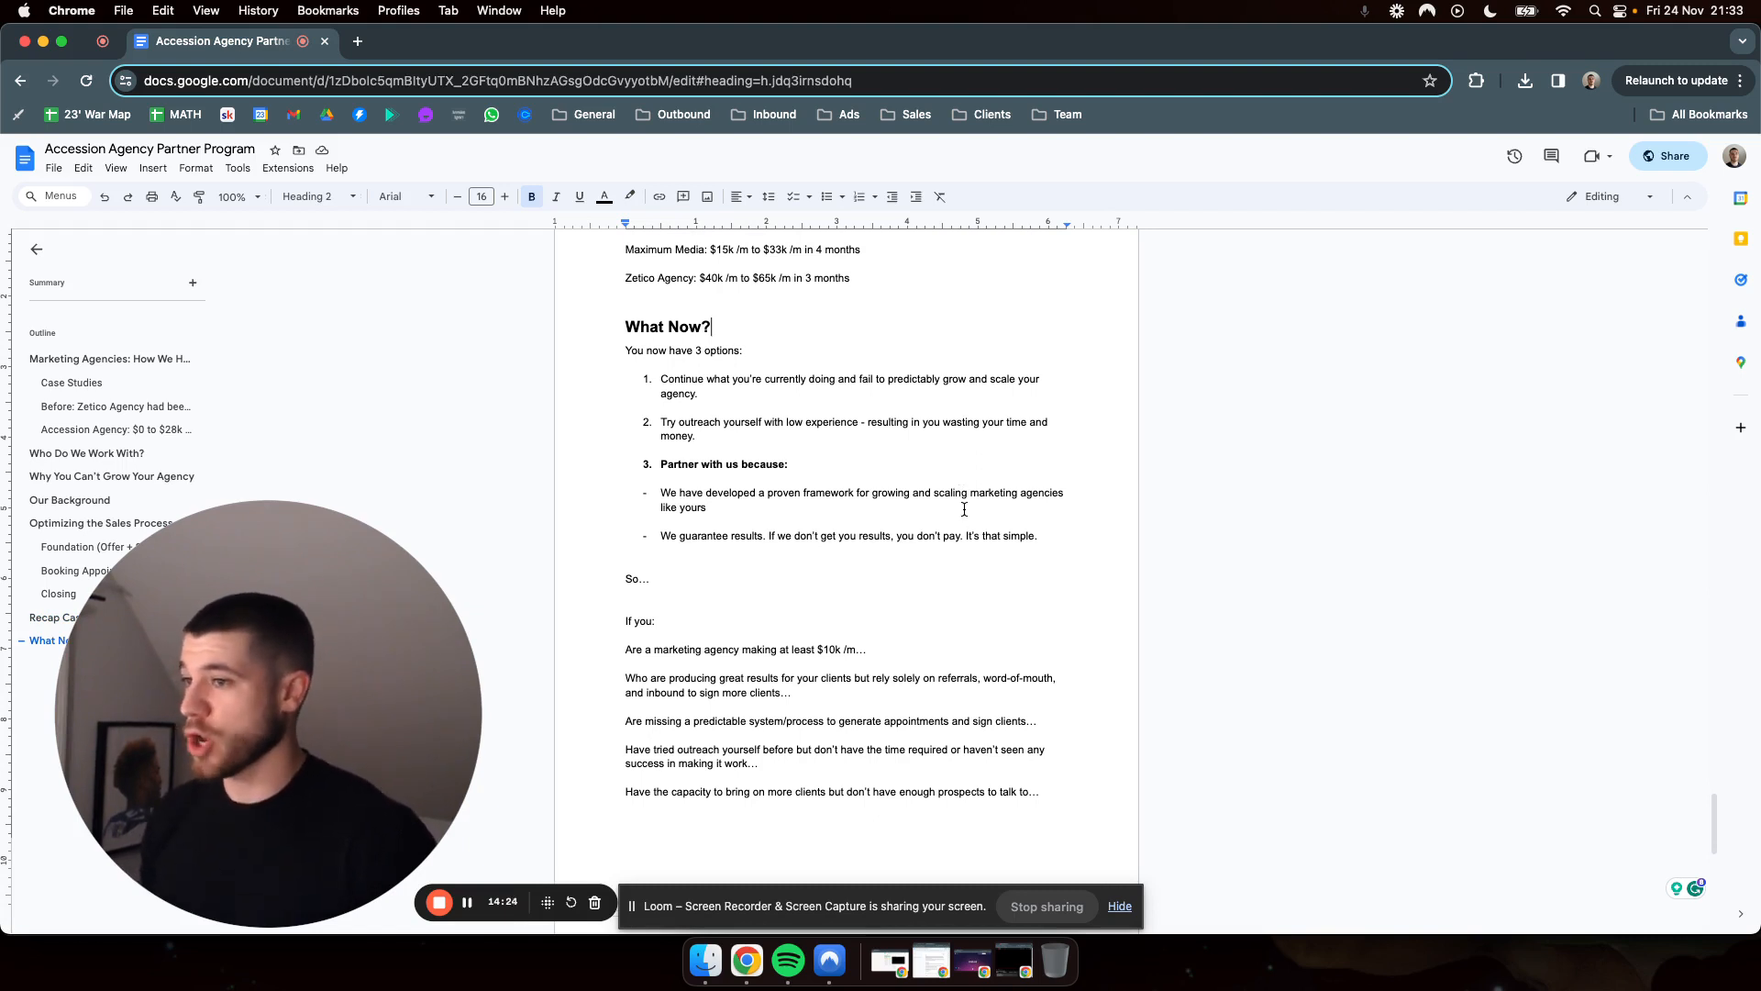
scroll("down", 3)
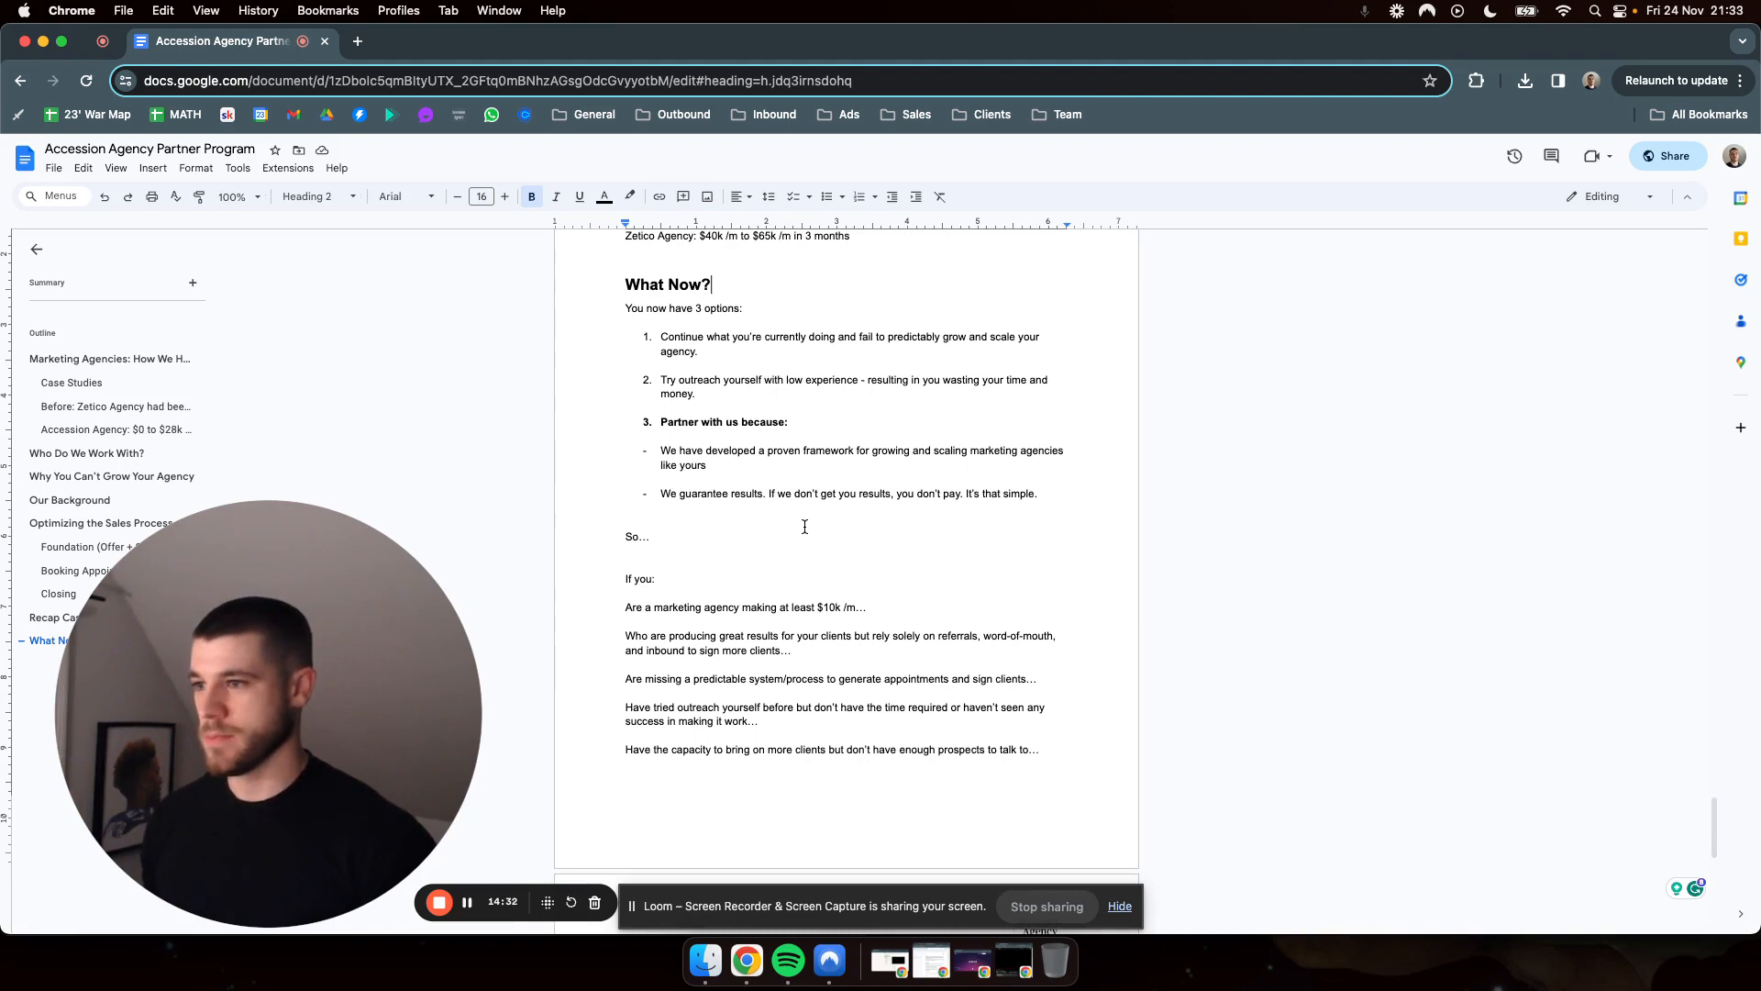
Scroll past the options to the 'If you:' target-agency list and the top of the next page.
scroll("down", 3)
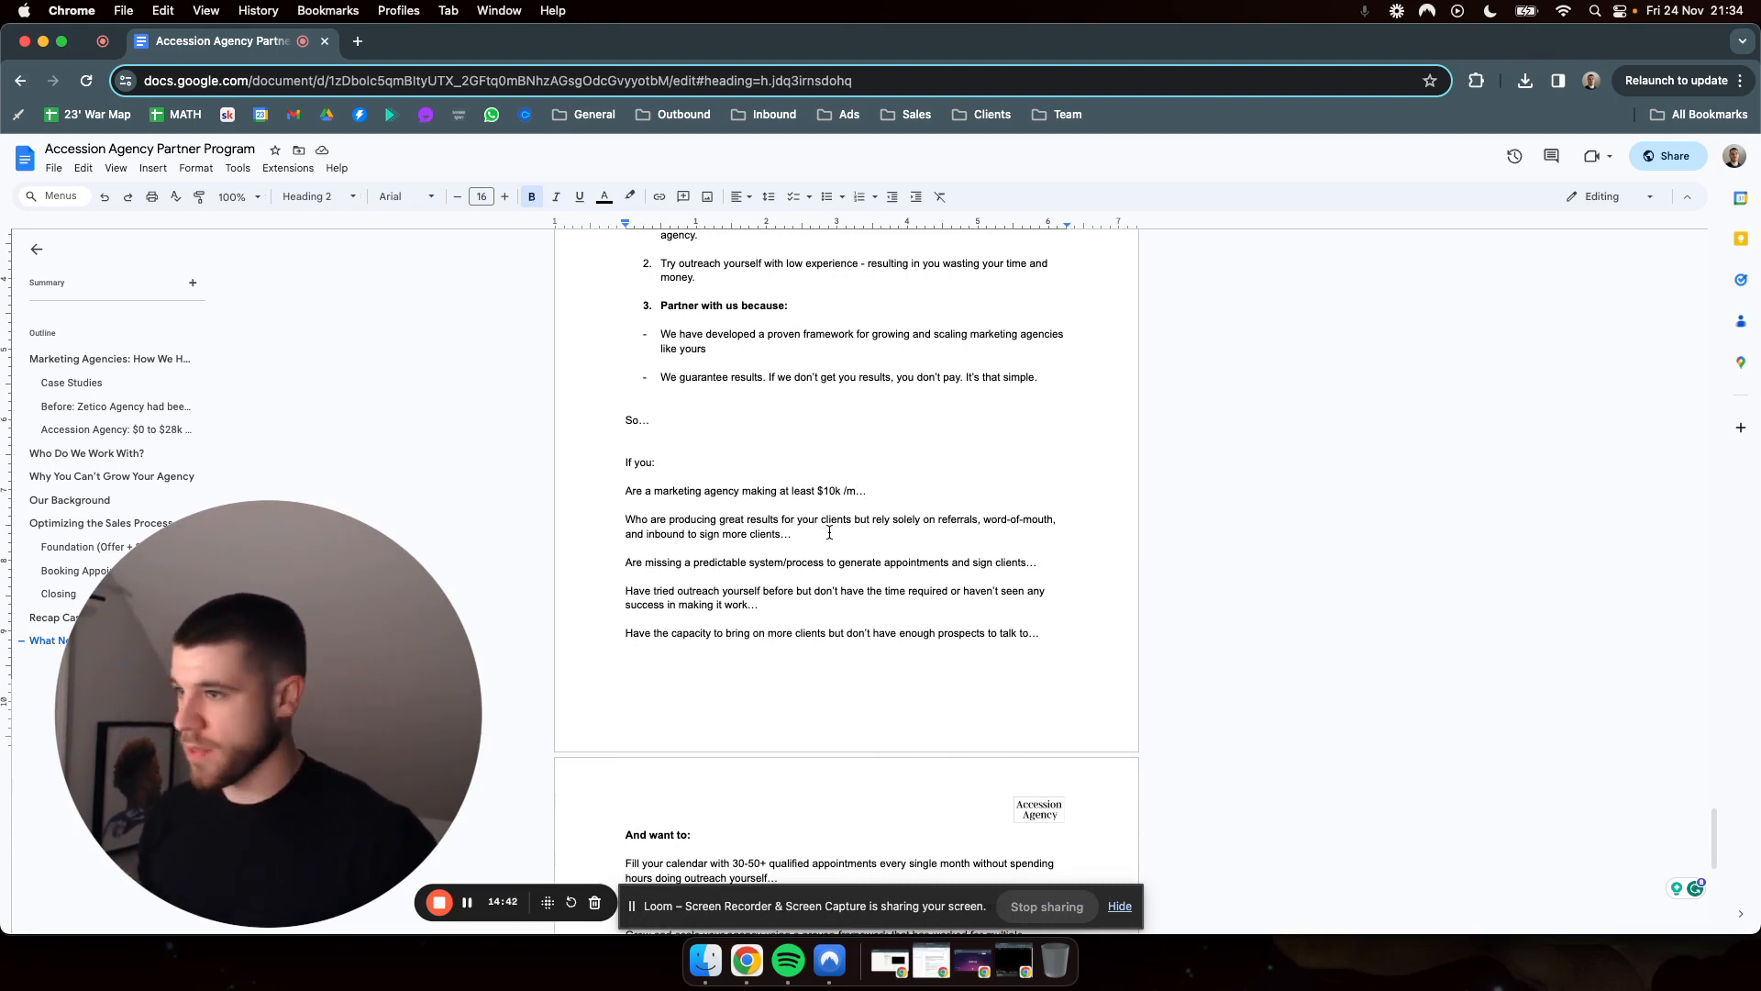
scroll("down", 3)
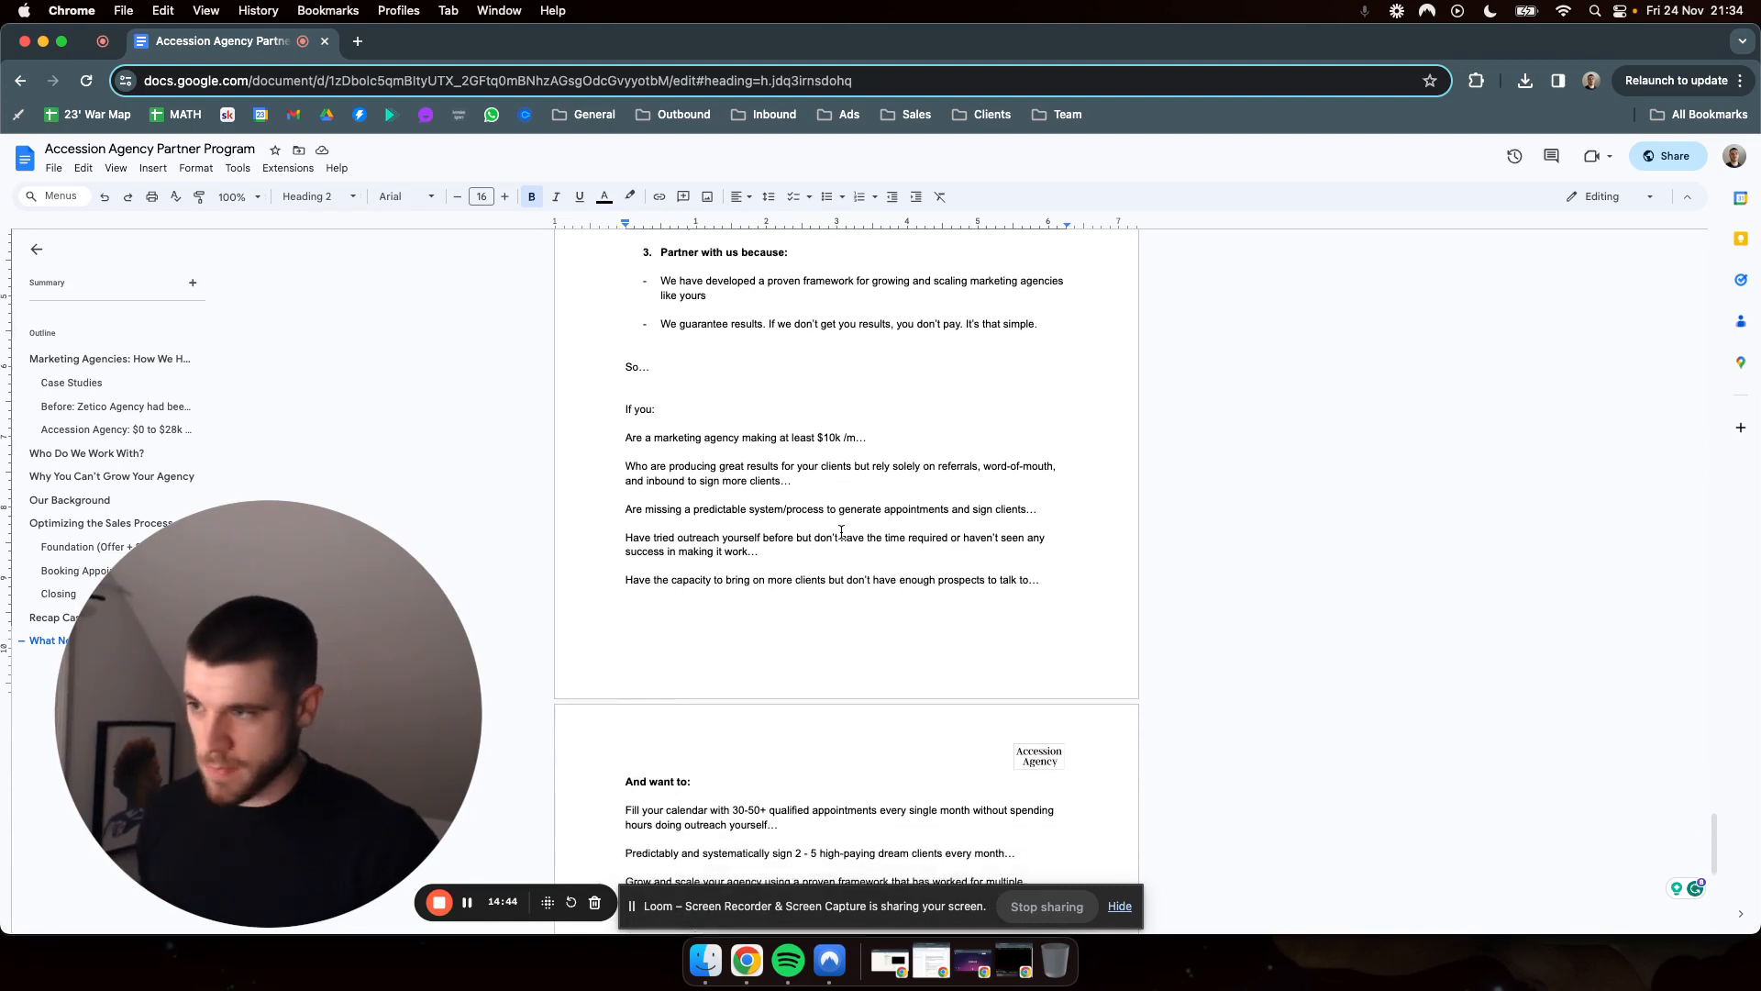
scroll("down", 3)
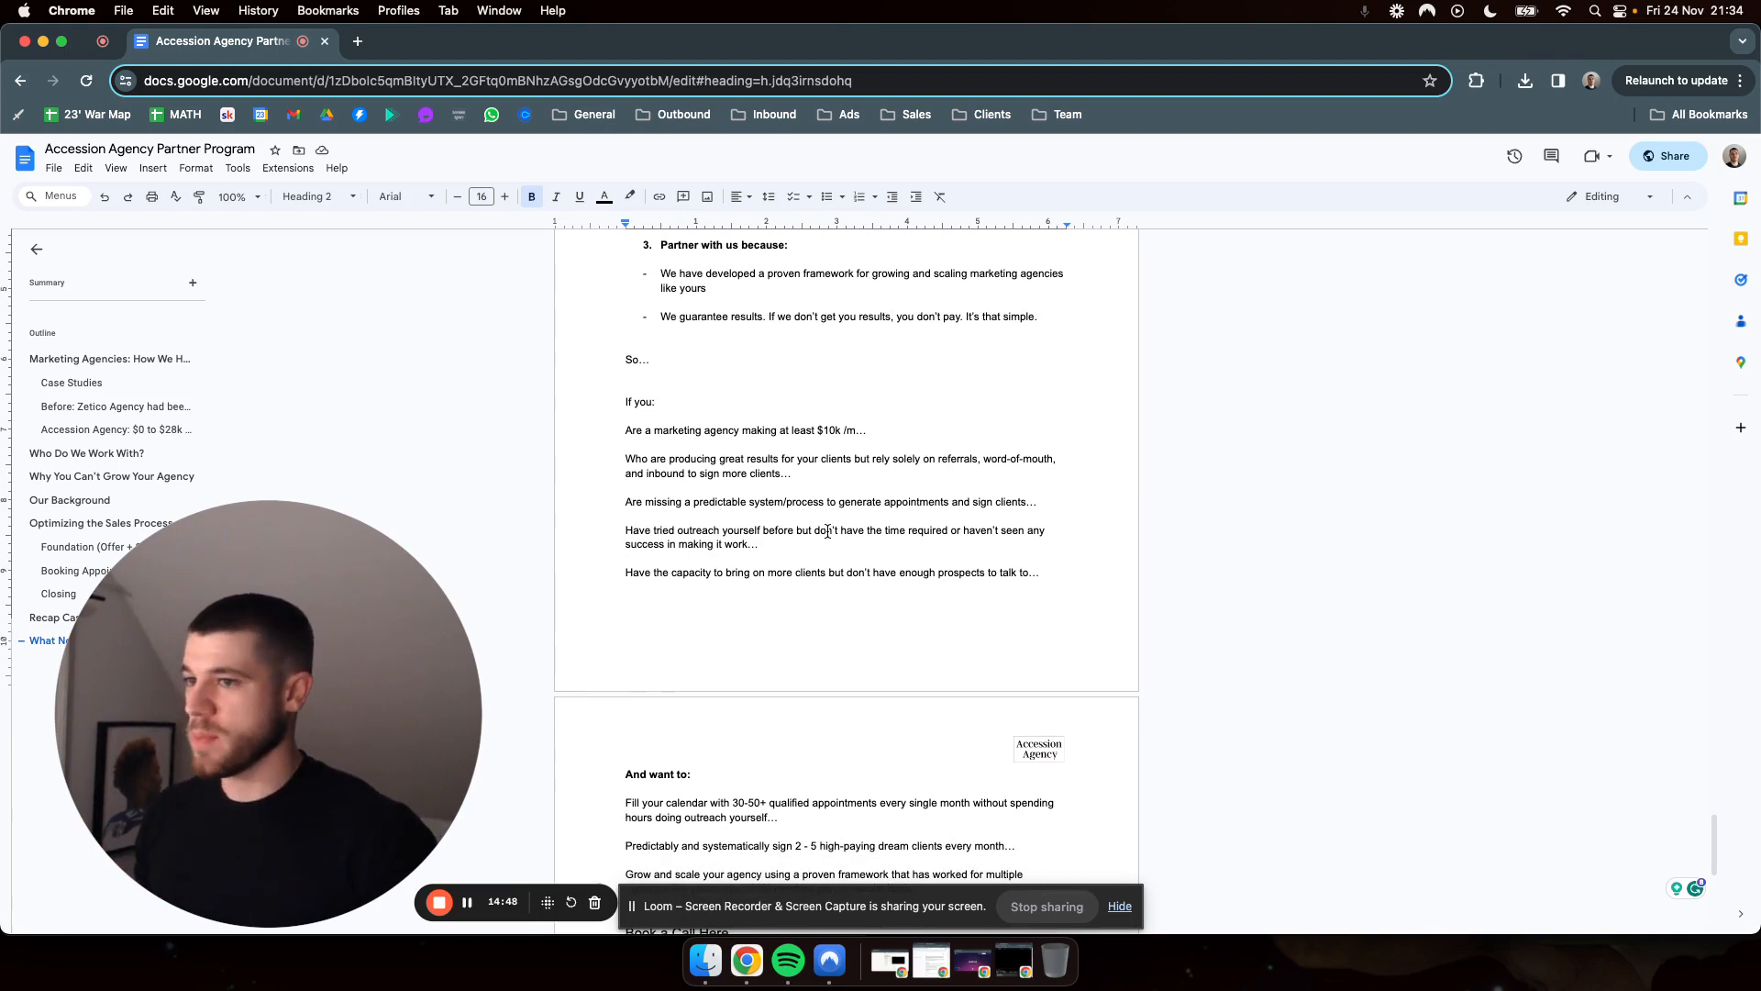
scroll("down", 3)
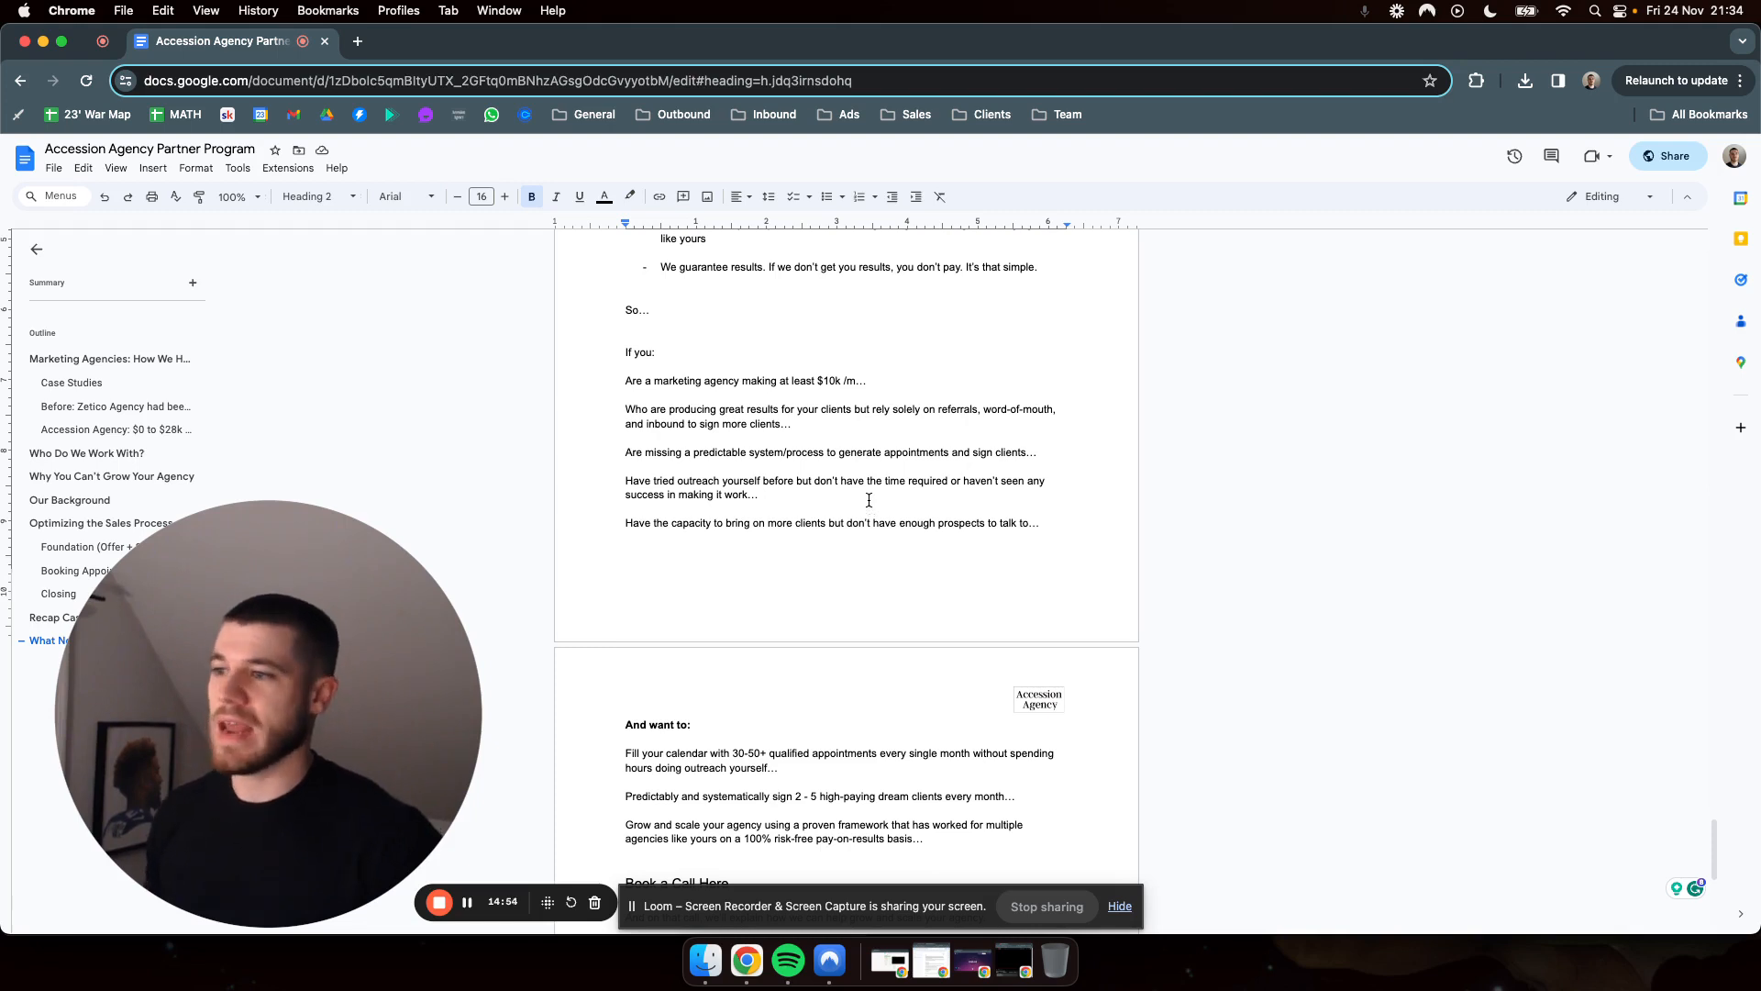
scroll("down", 3)
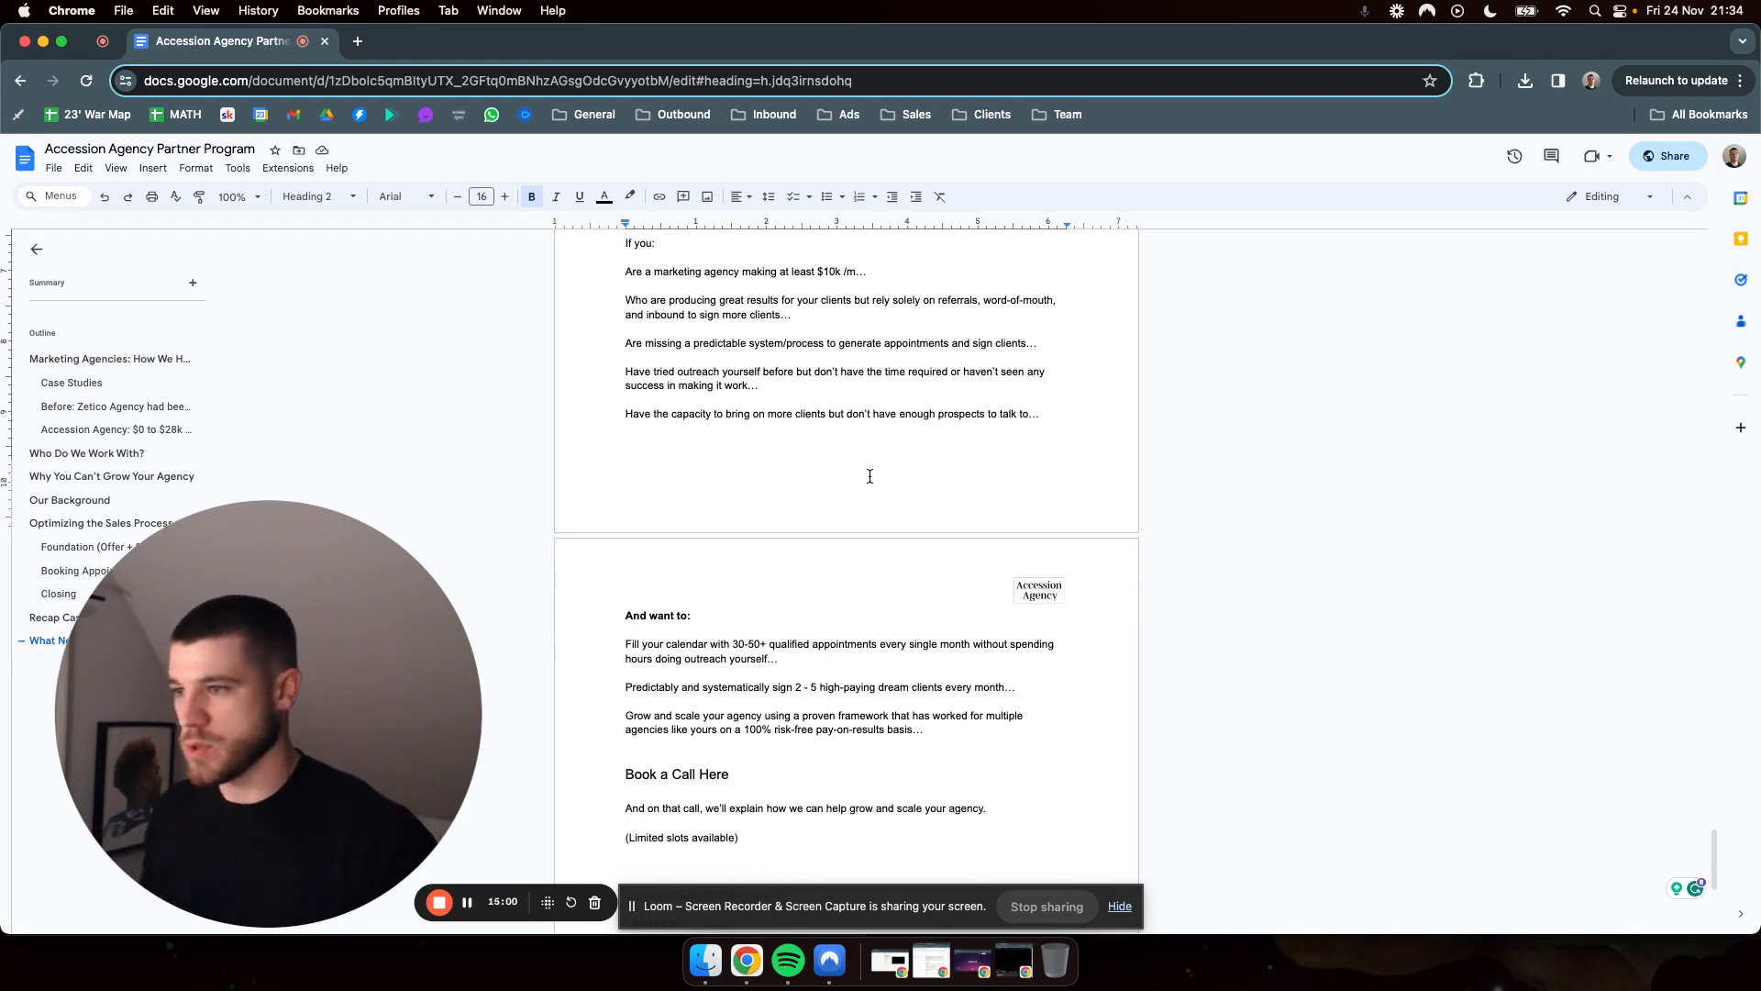
Scroll to the final page's 'Book a Call Here' text and the 'Looking forward to talking to you! - Alexander' sign-off.
scroll("down", 3)
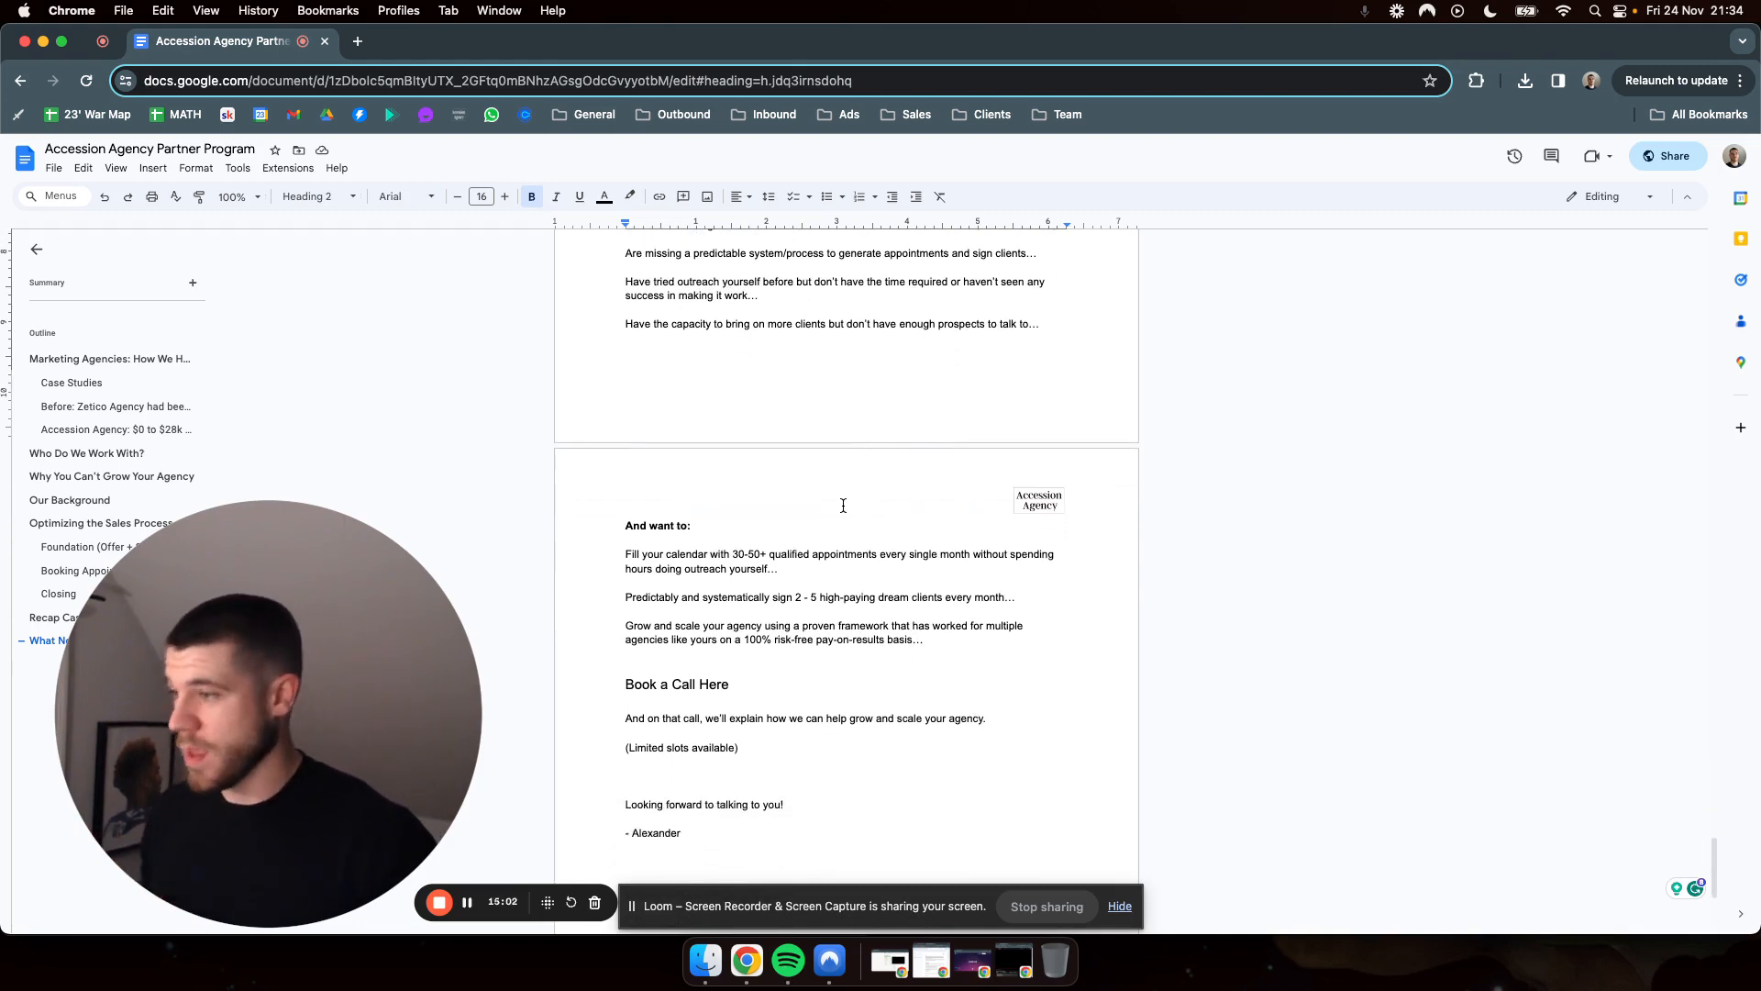
scroll("down", 3)
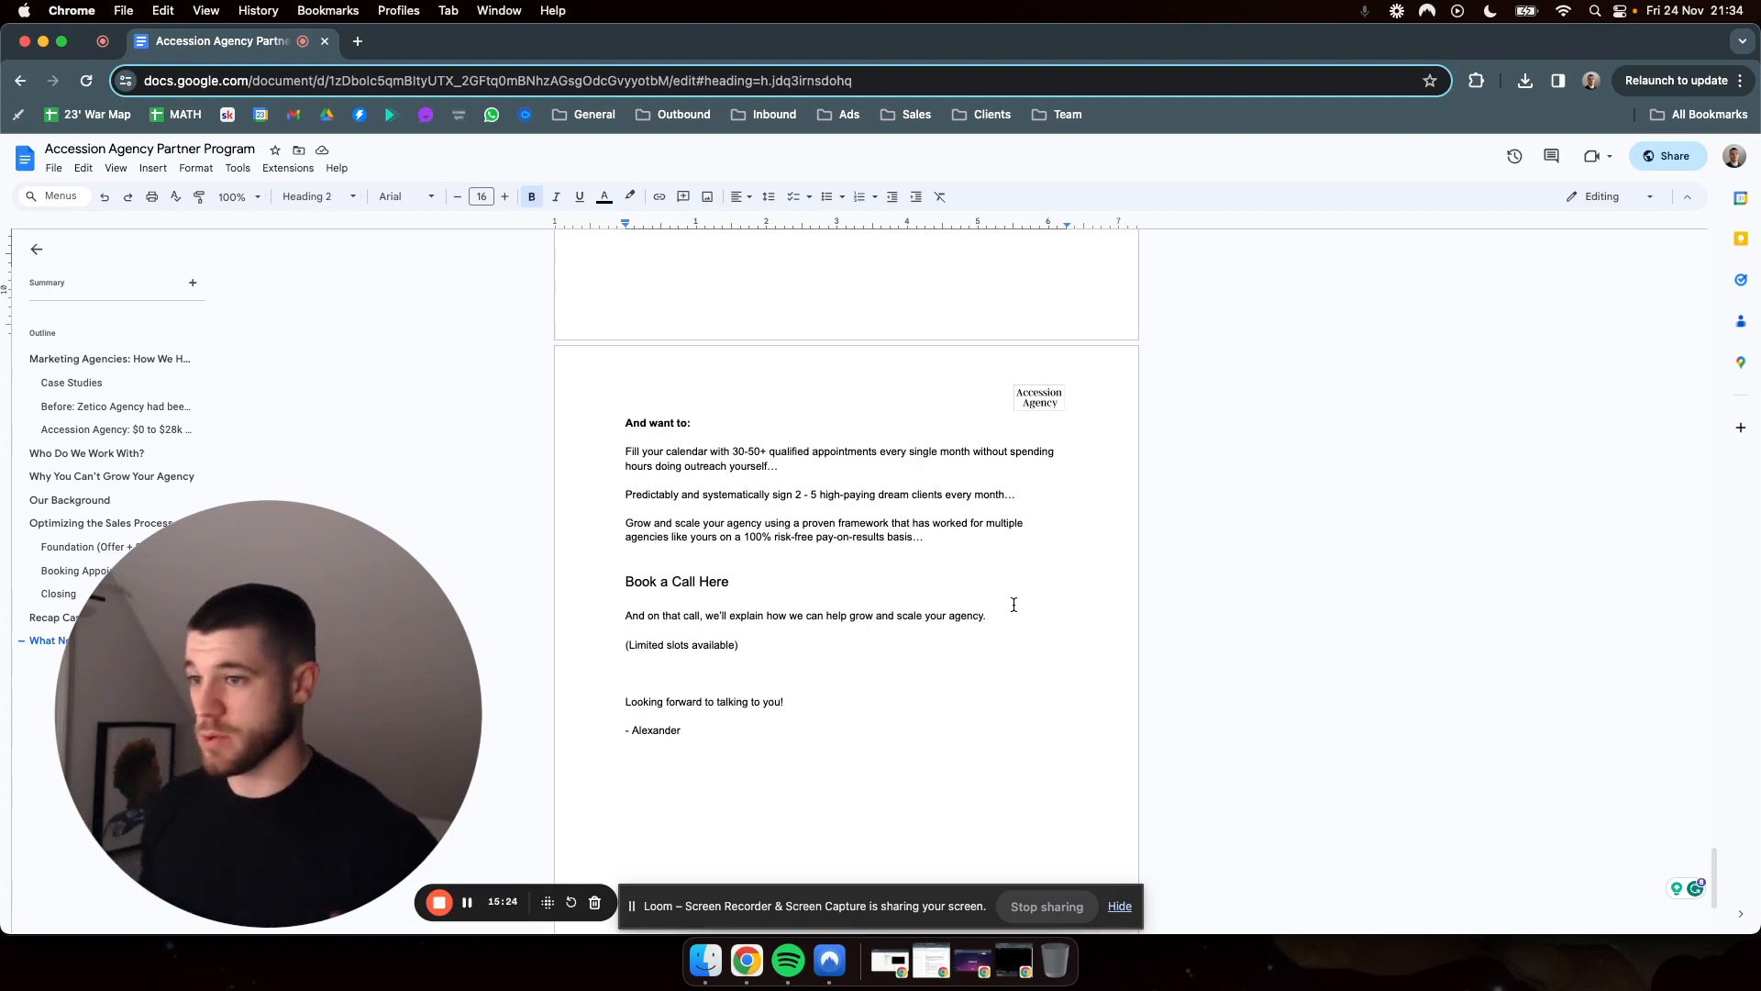
scroll("up", 3)
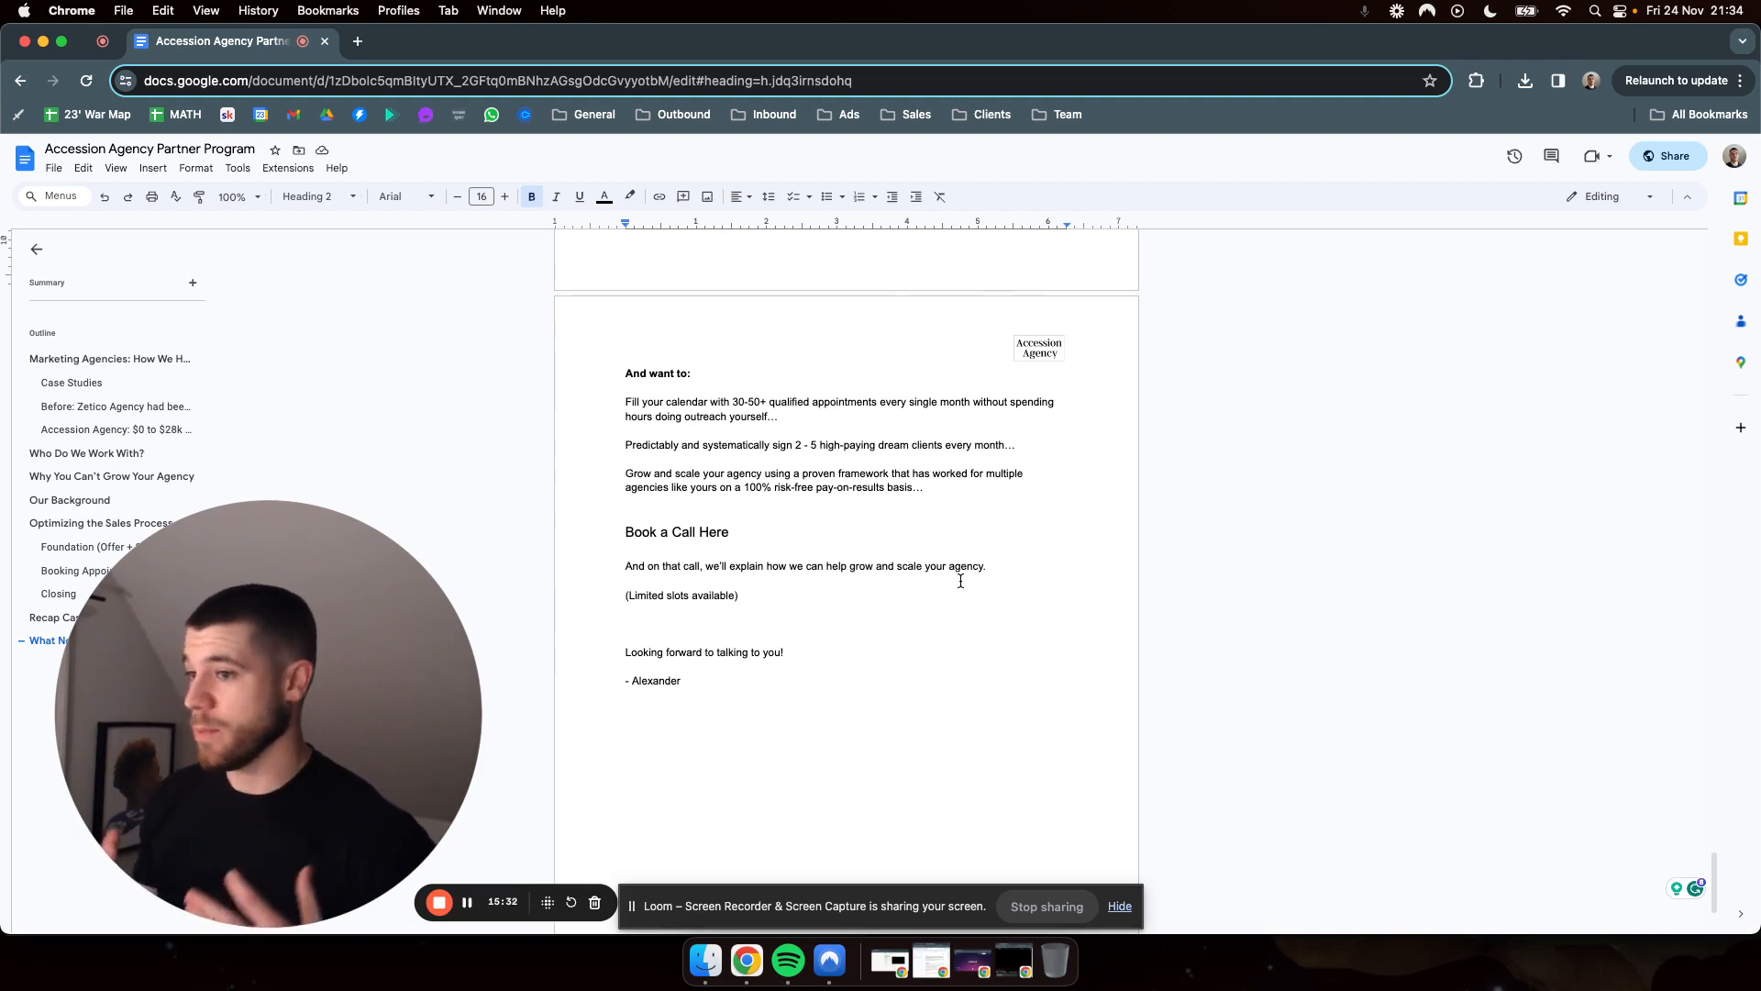
mouse_move(895, 582)
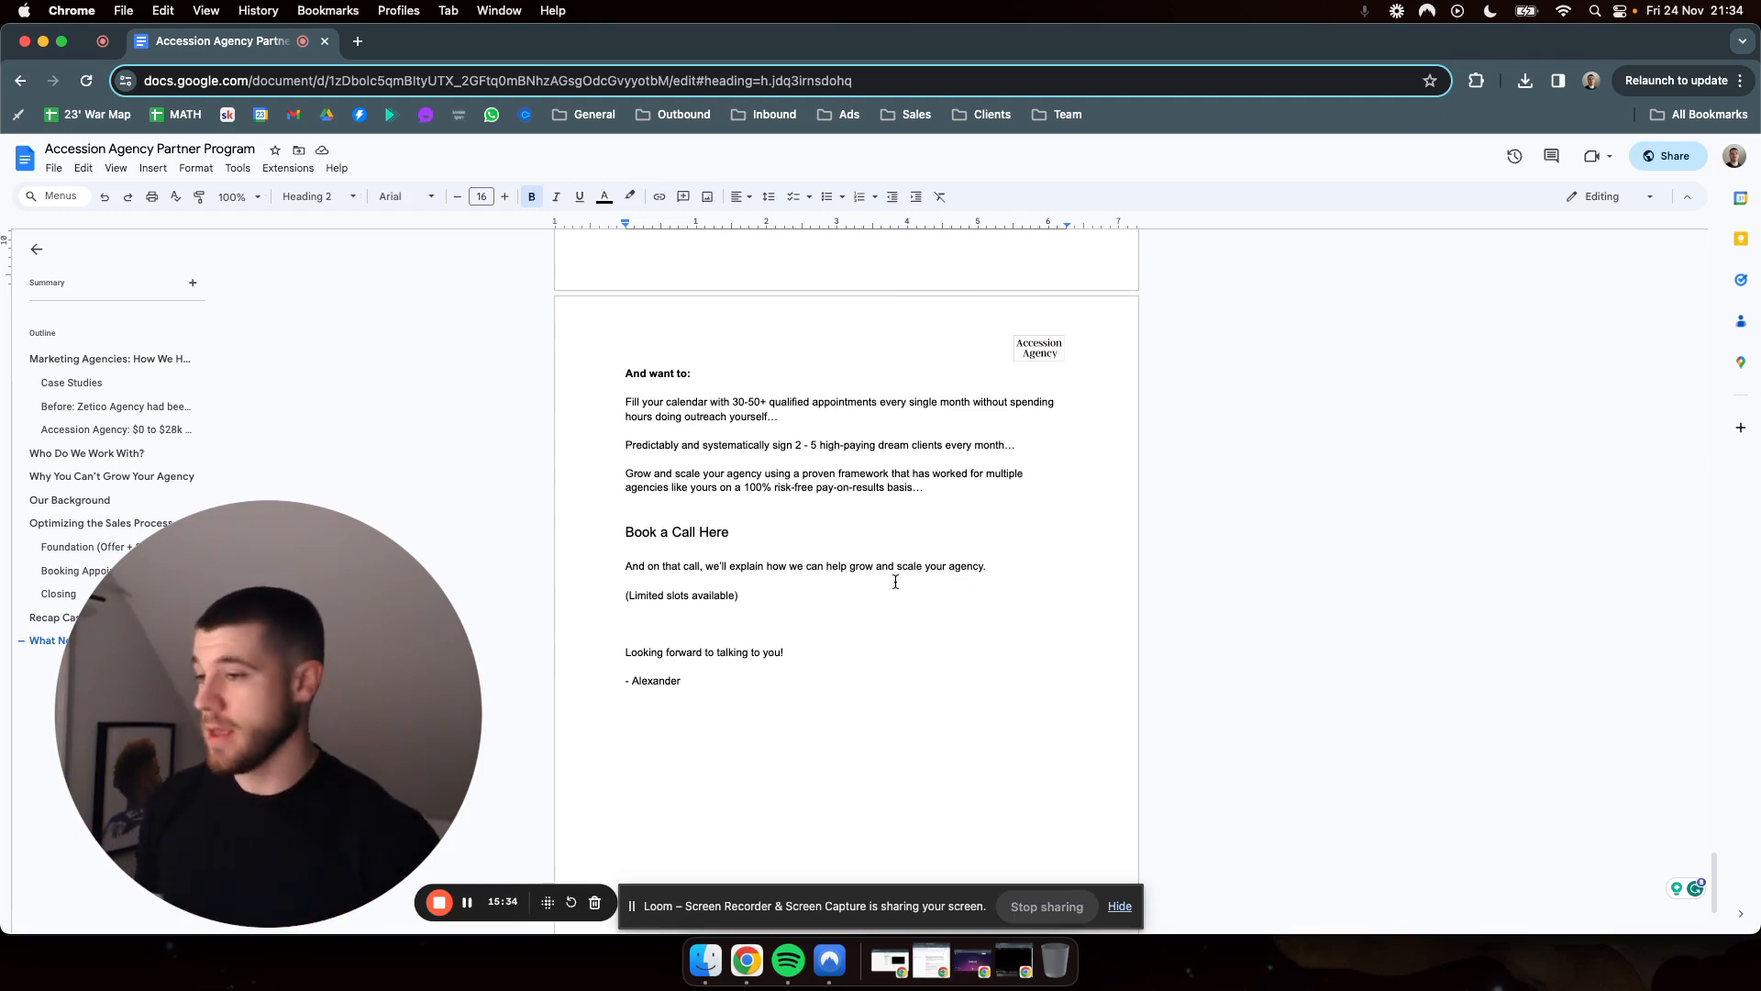
left_click(739, 594)
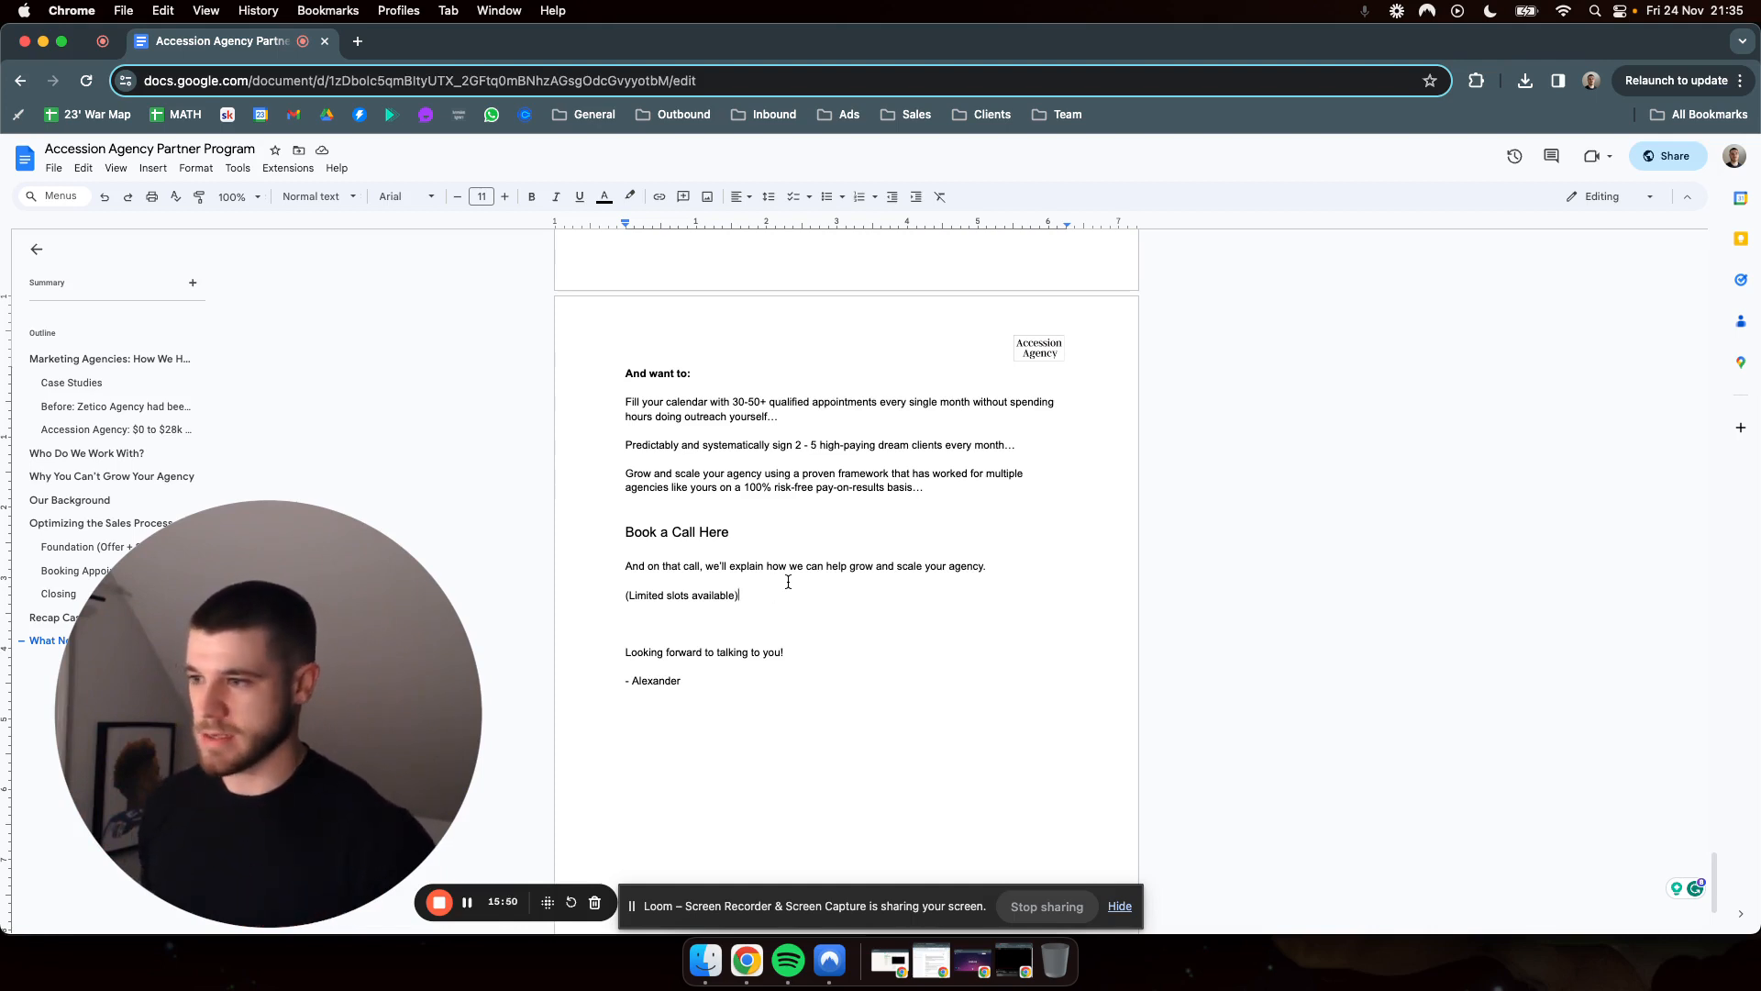
scroll("up", 3)
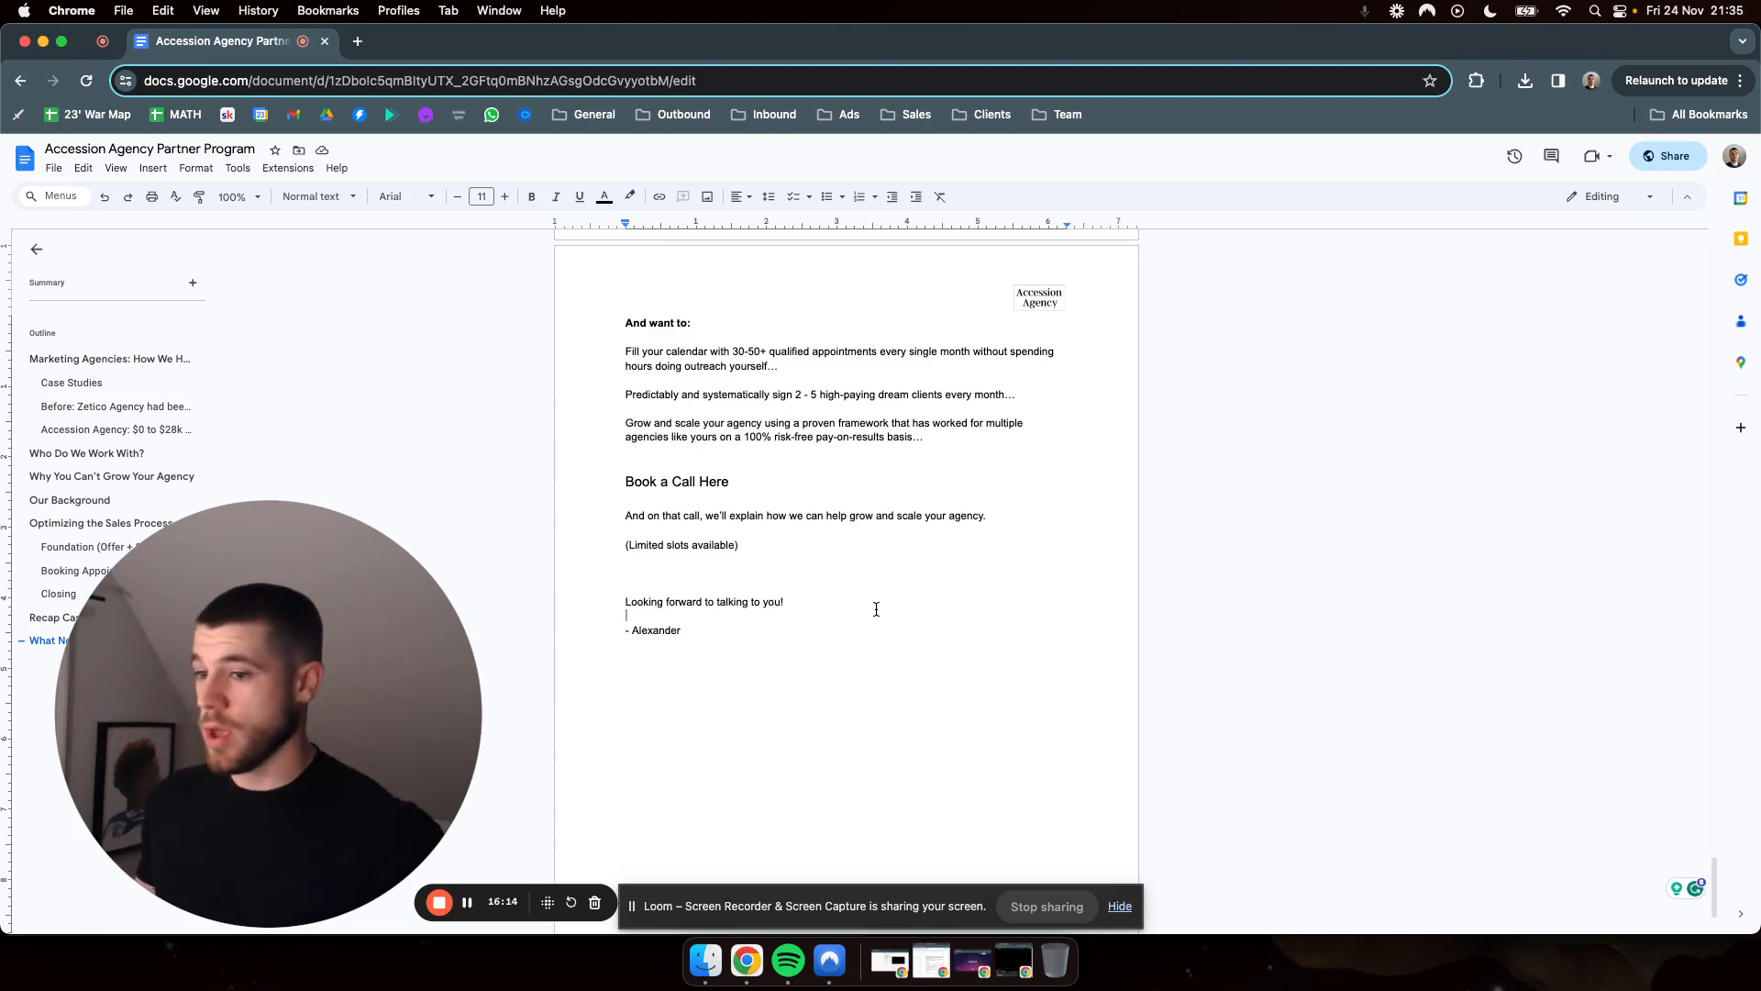
scroll("up", 3)
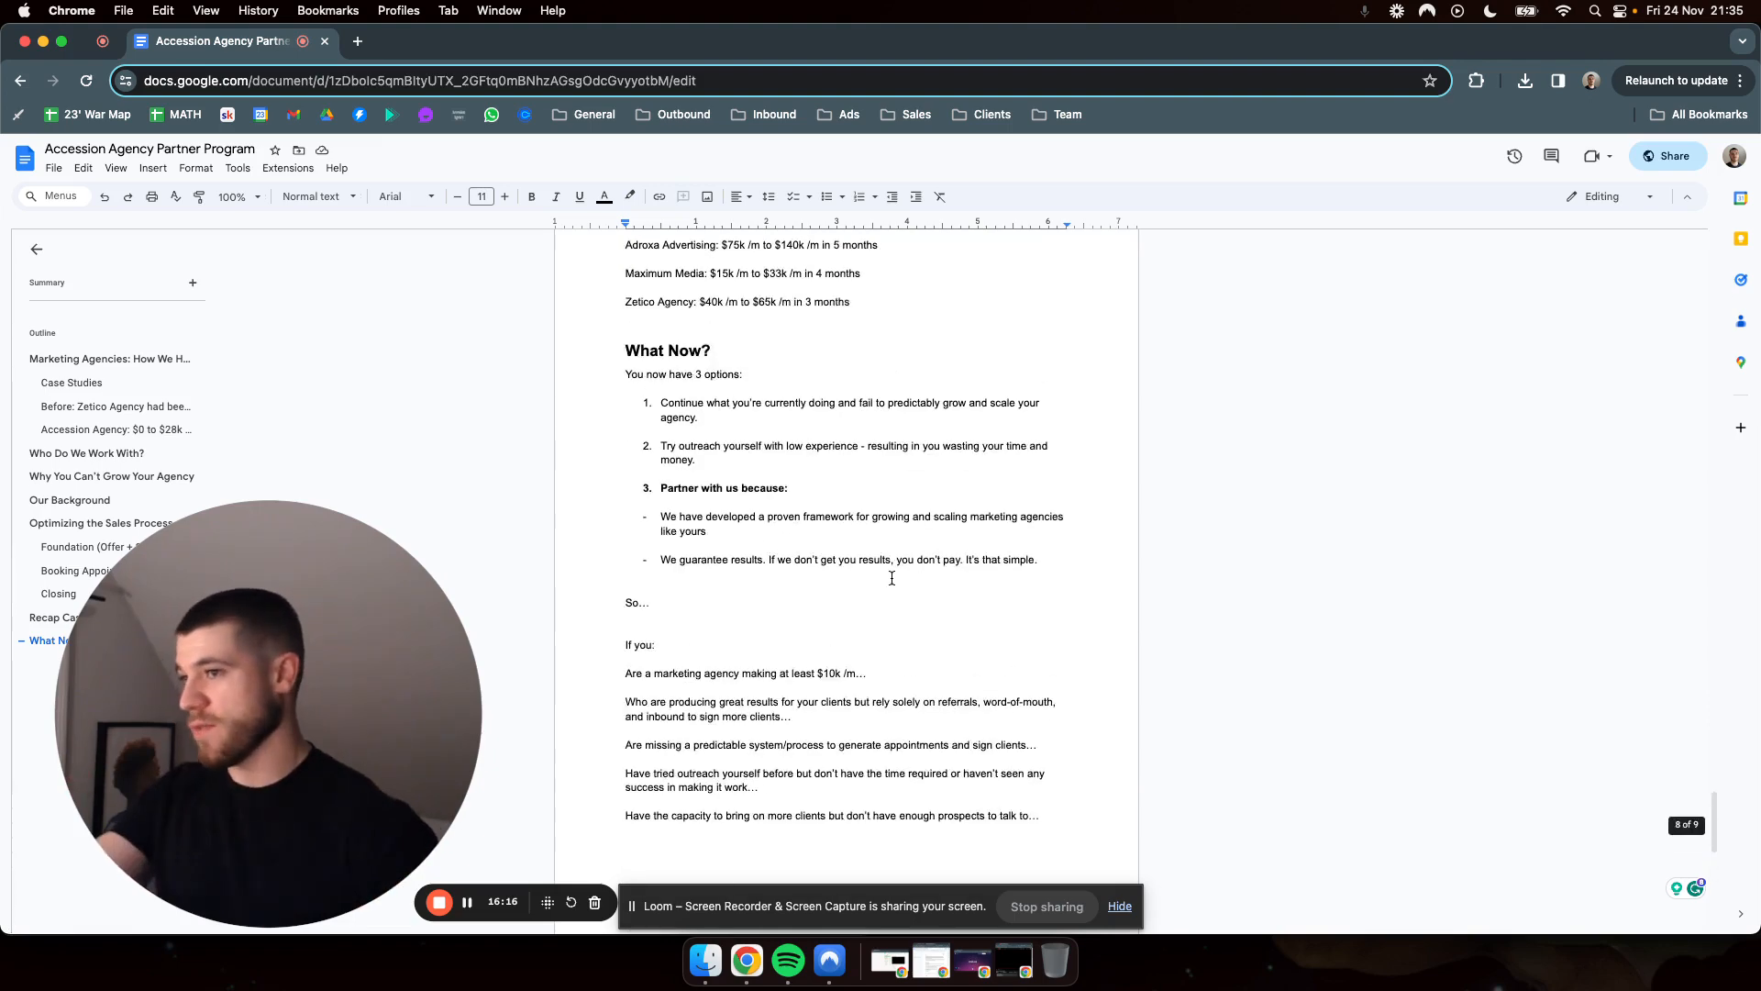
left_click(72, 383)
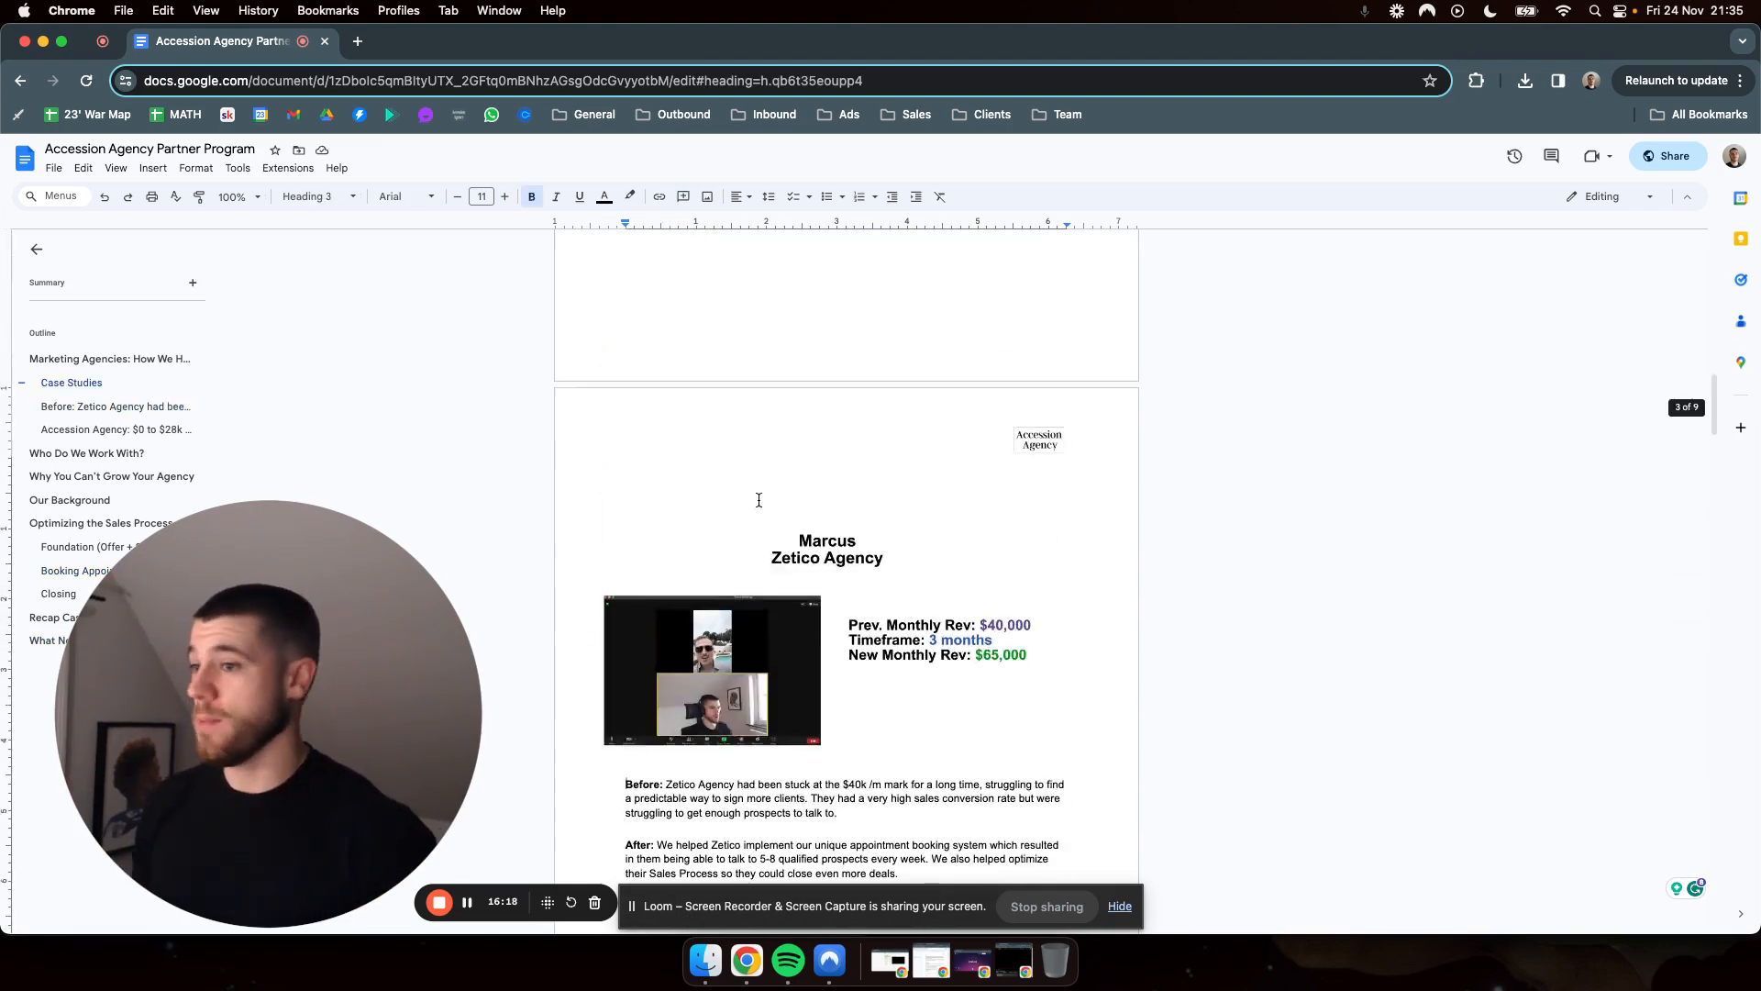
scroll("down", 3)
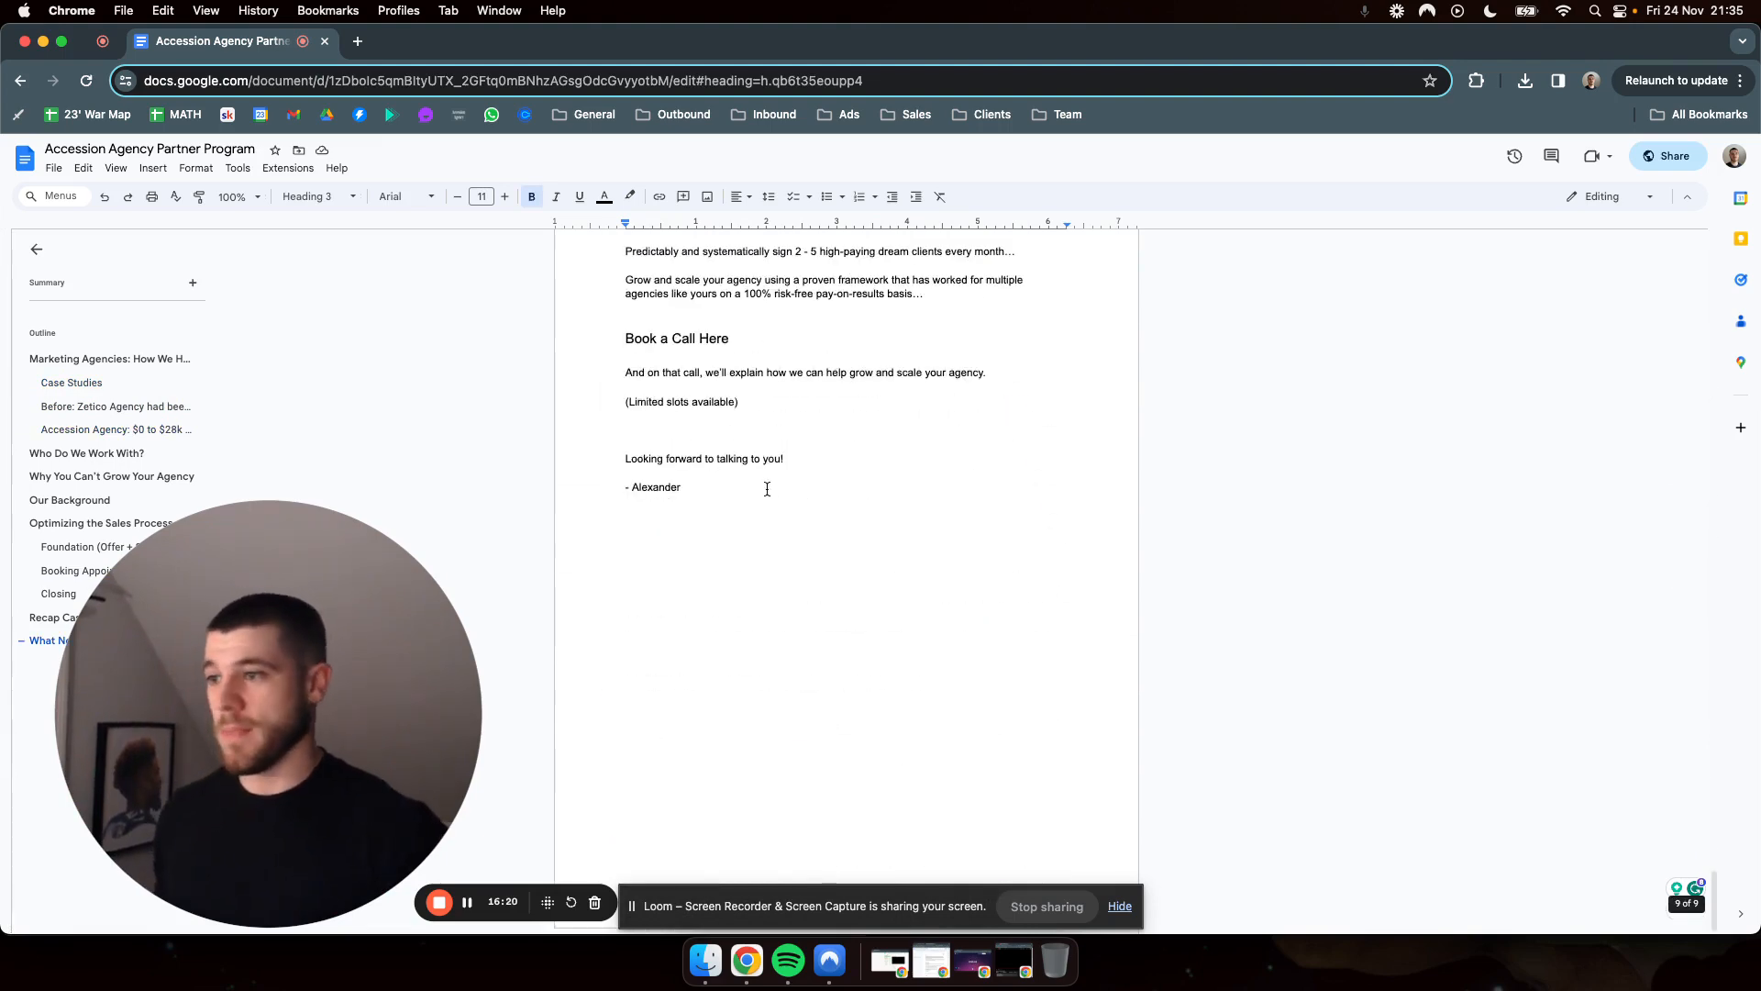
mouse_move(849, 539)
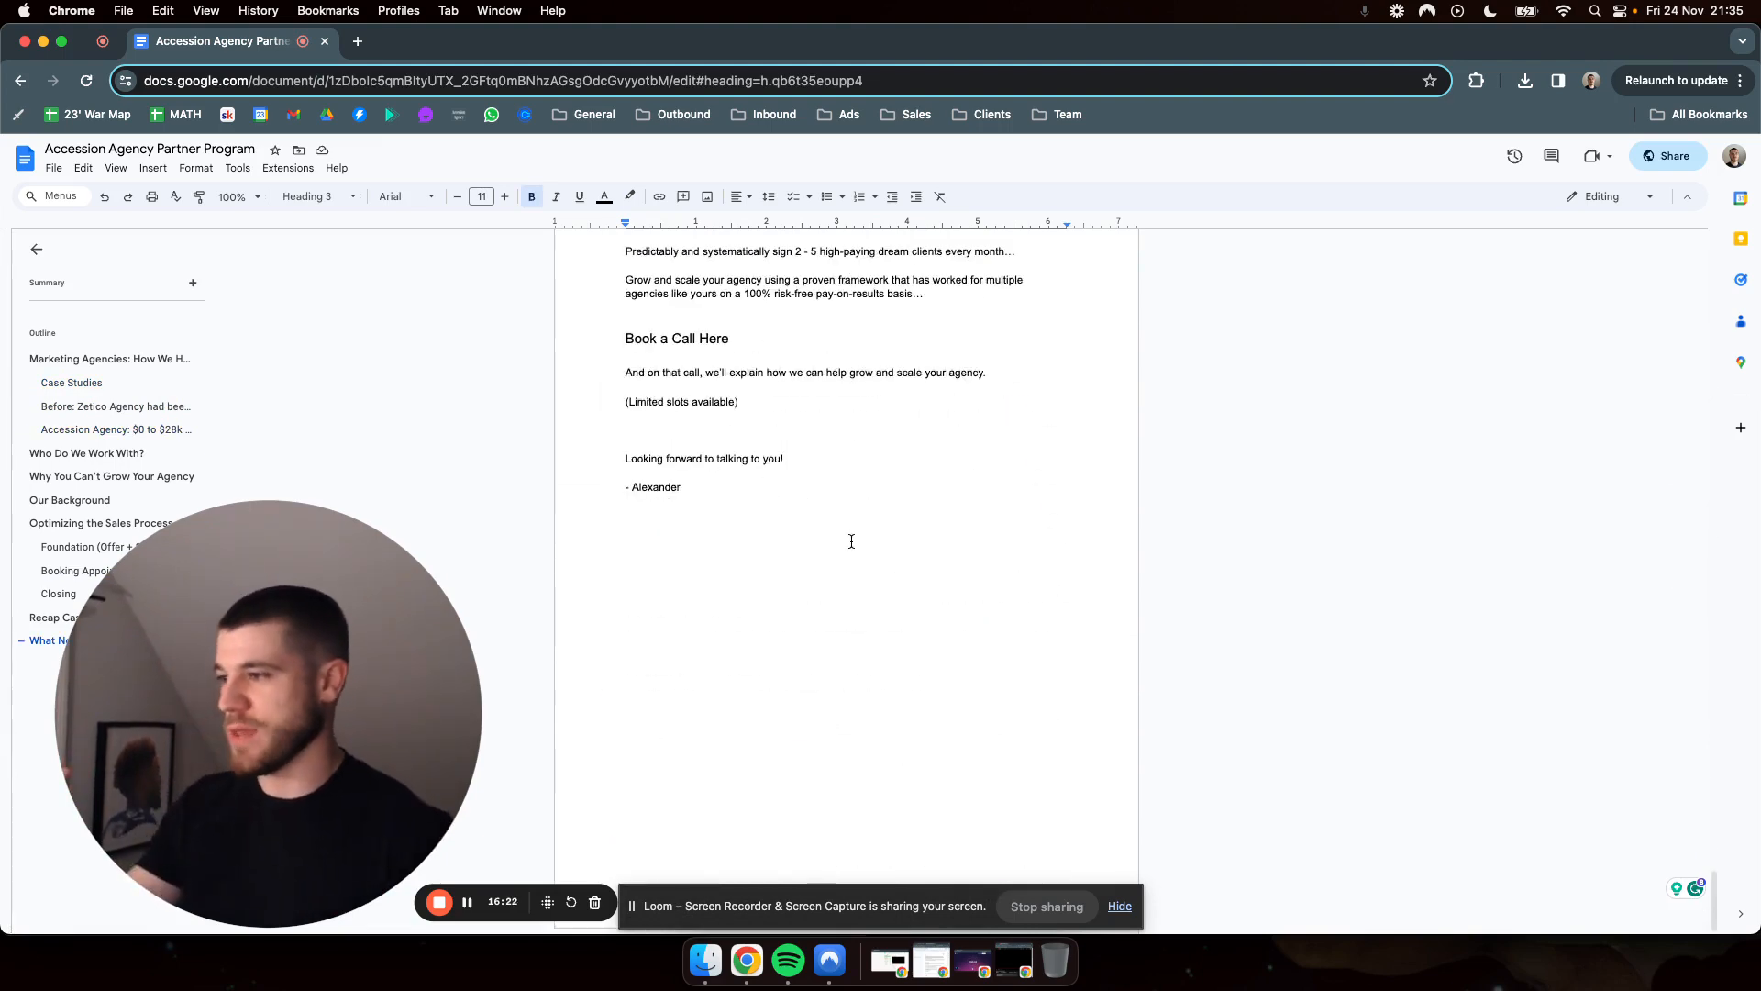